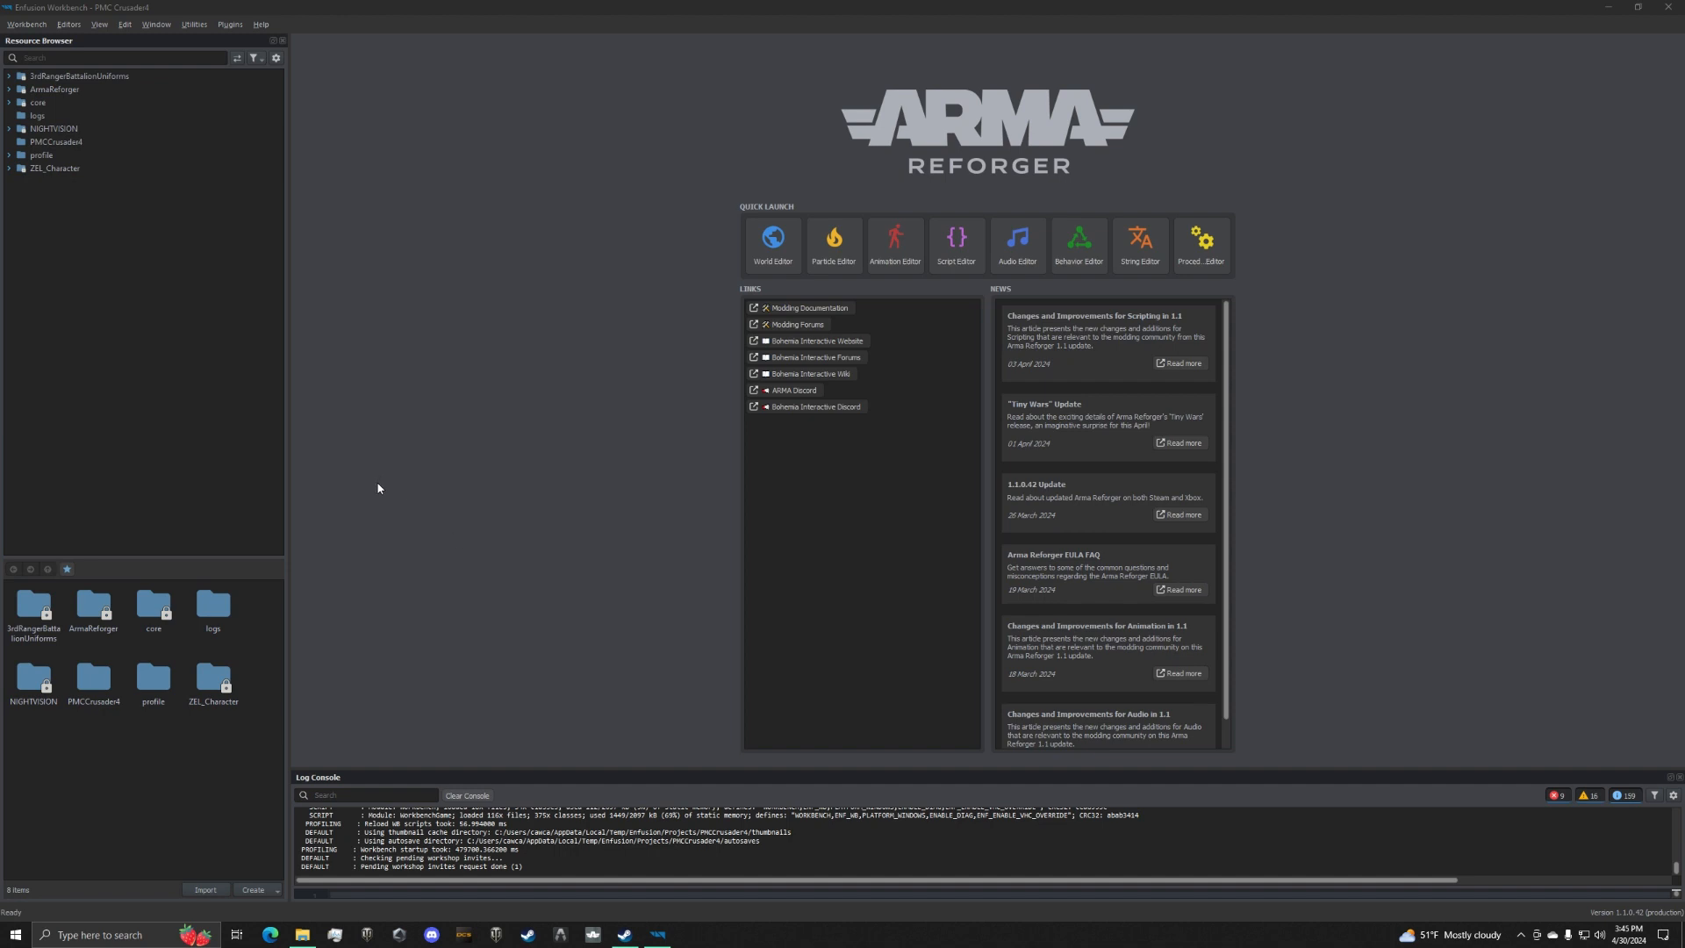
pyautogui.moveTo(580, 437)
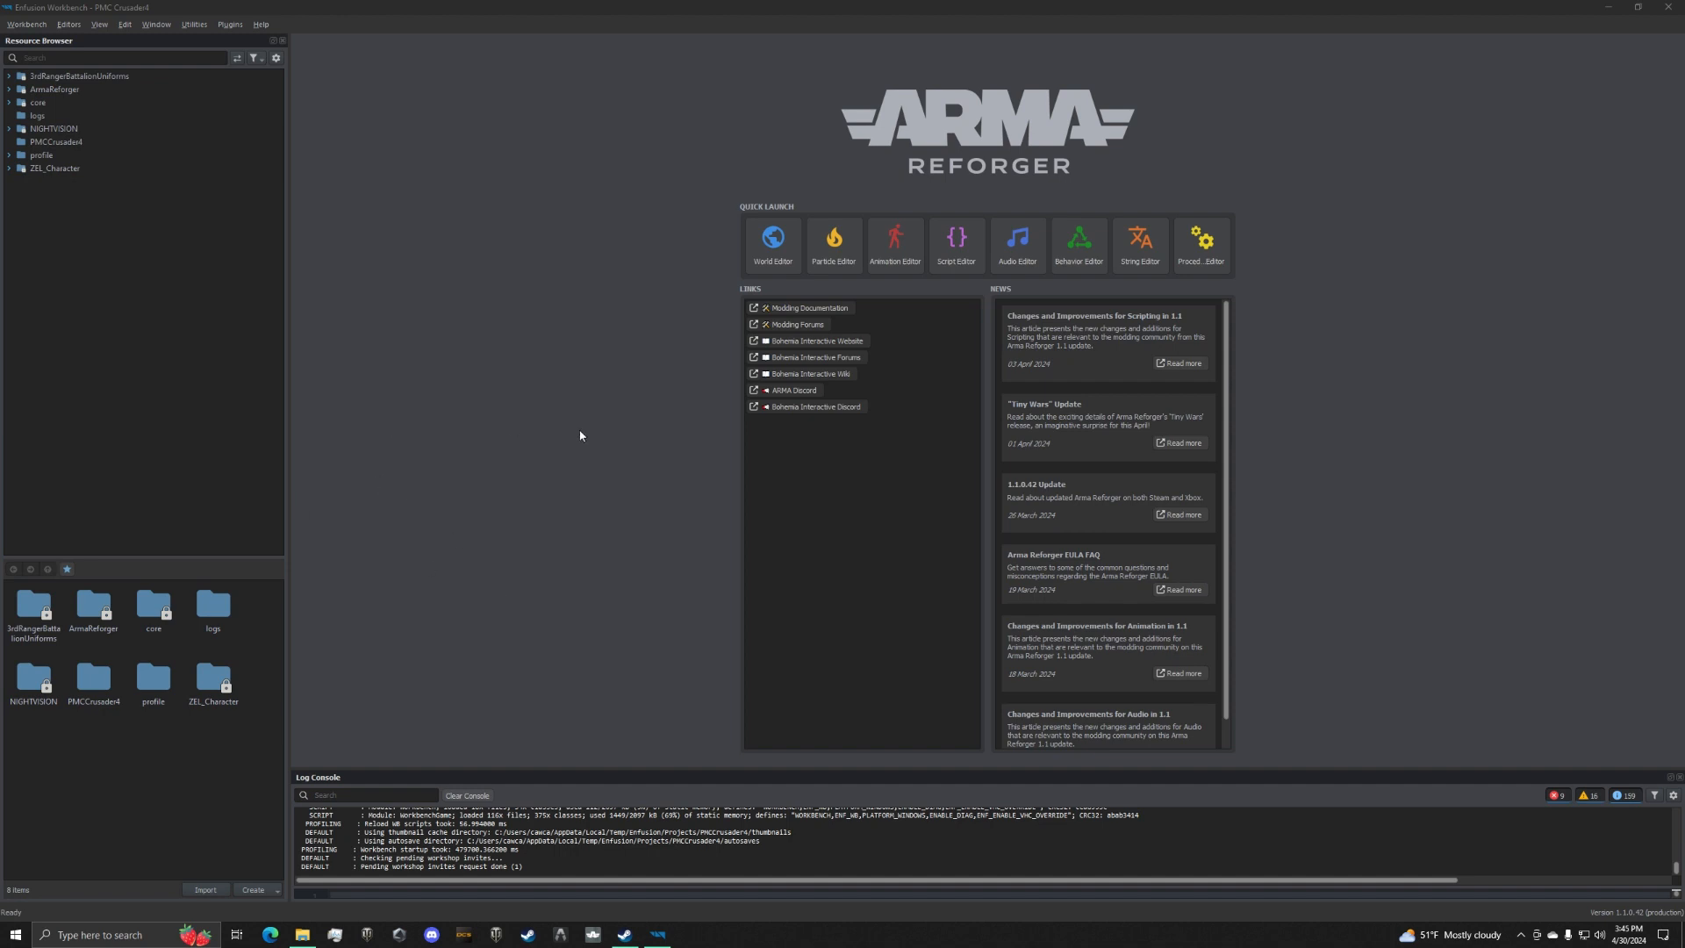
pyautogui.moveTo(563, 453)
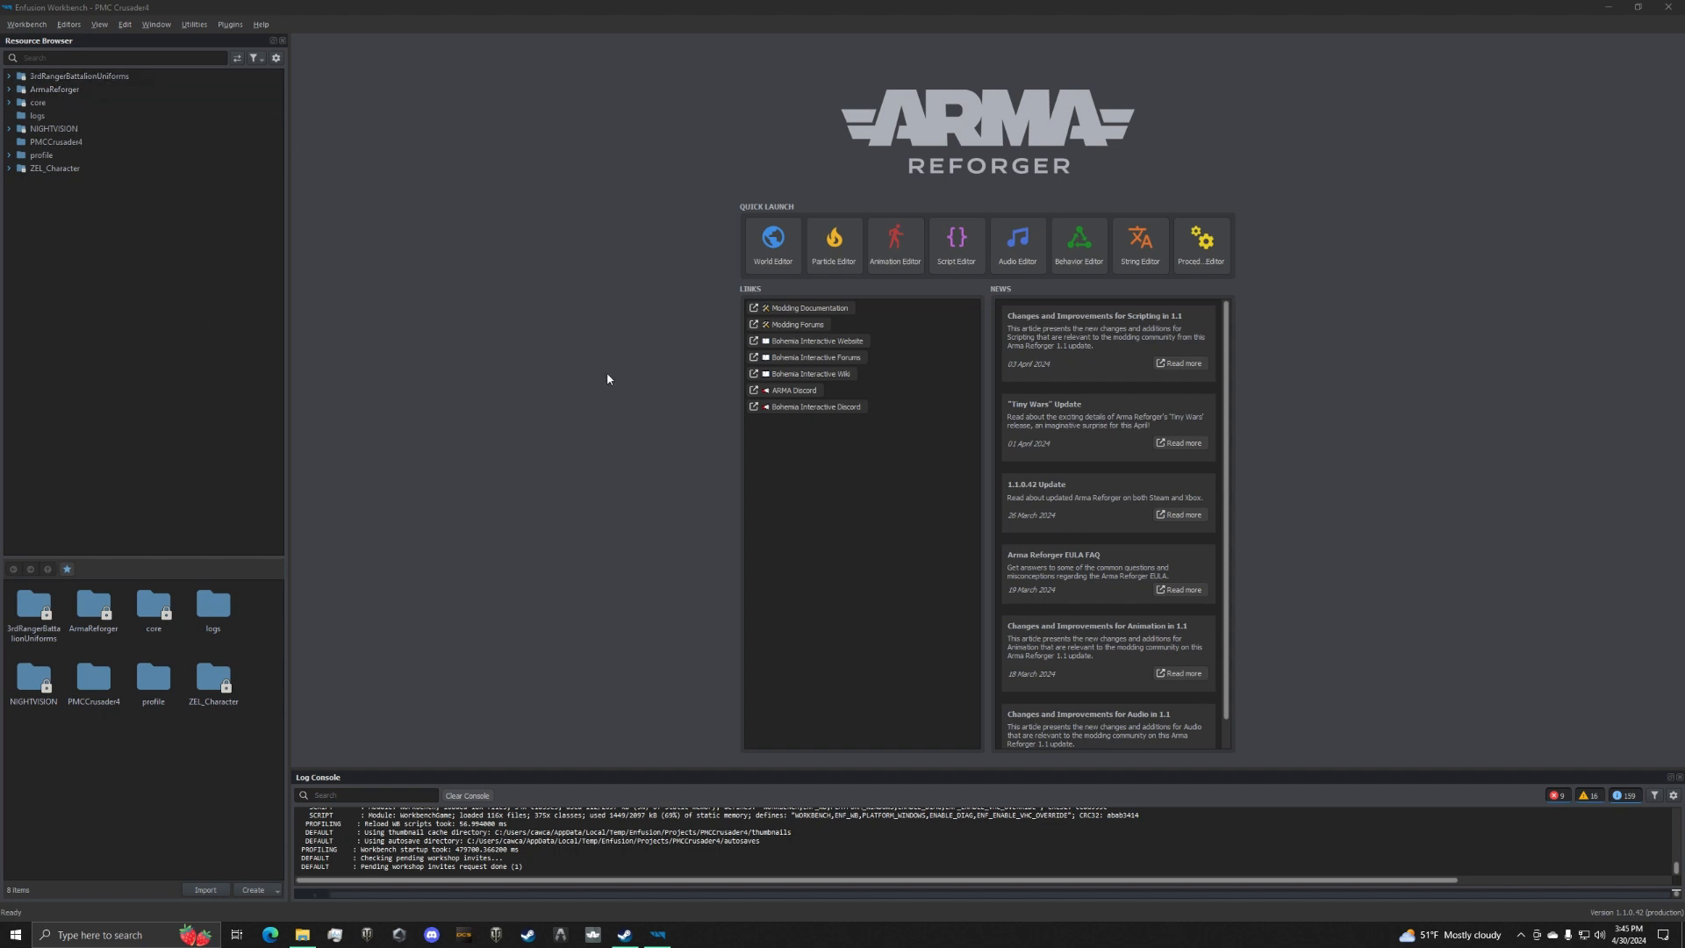
pyautogui.moveTo(609, 377)
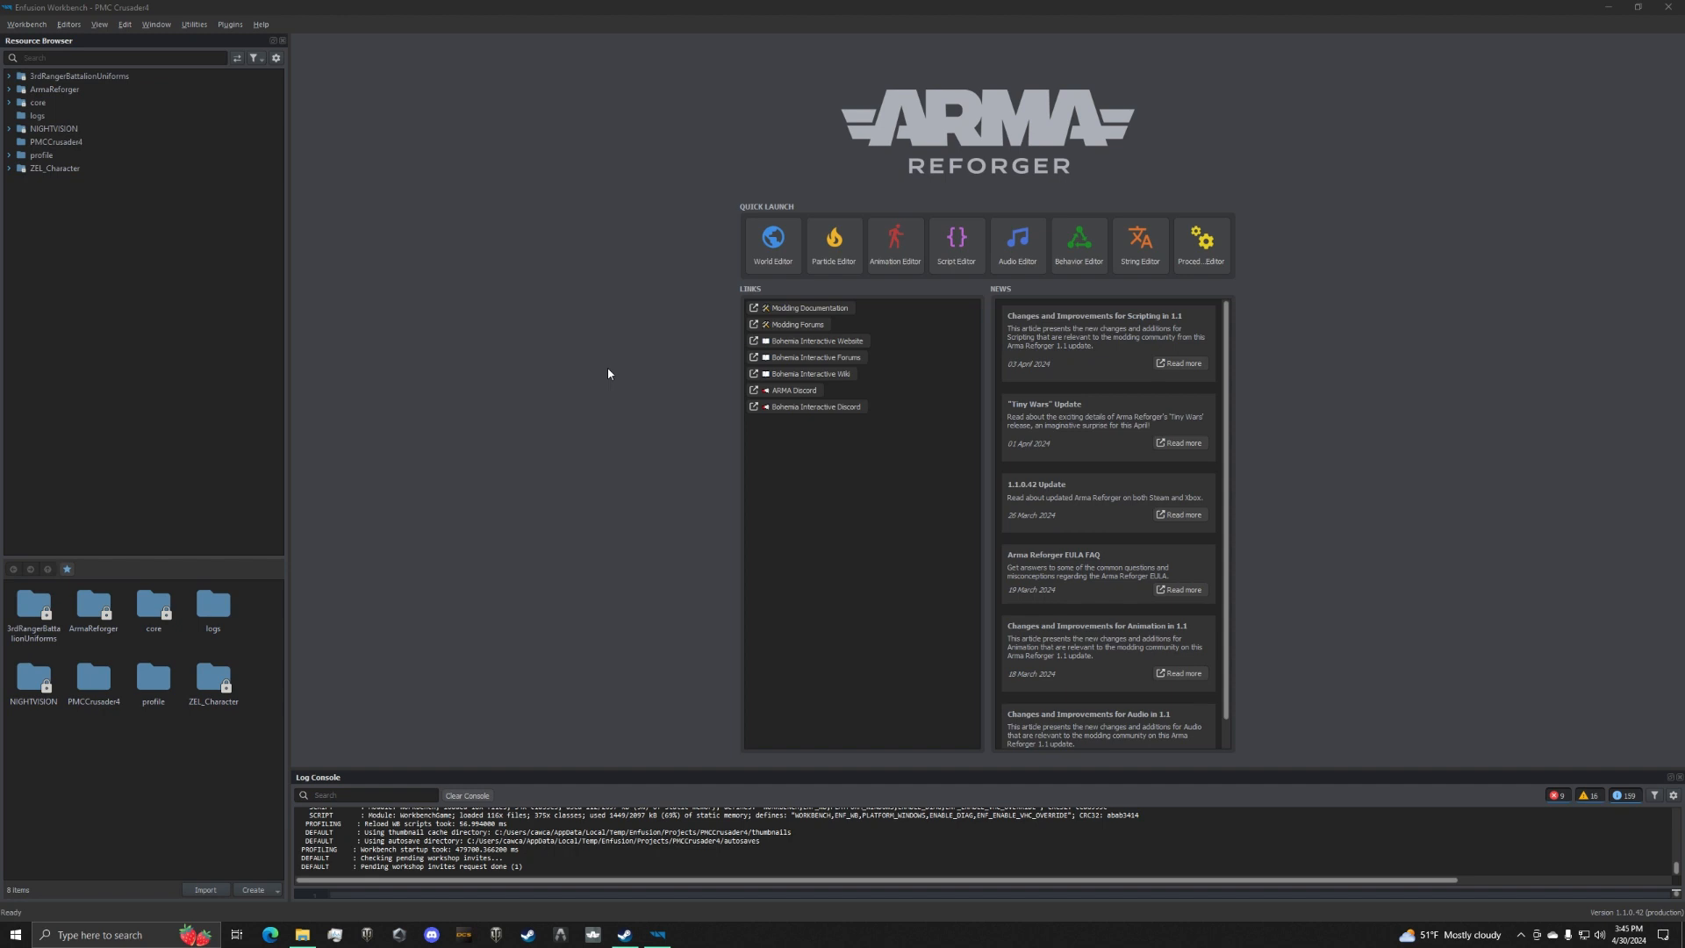
pyautogui.moveTo(286, 384)
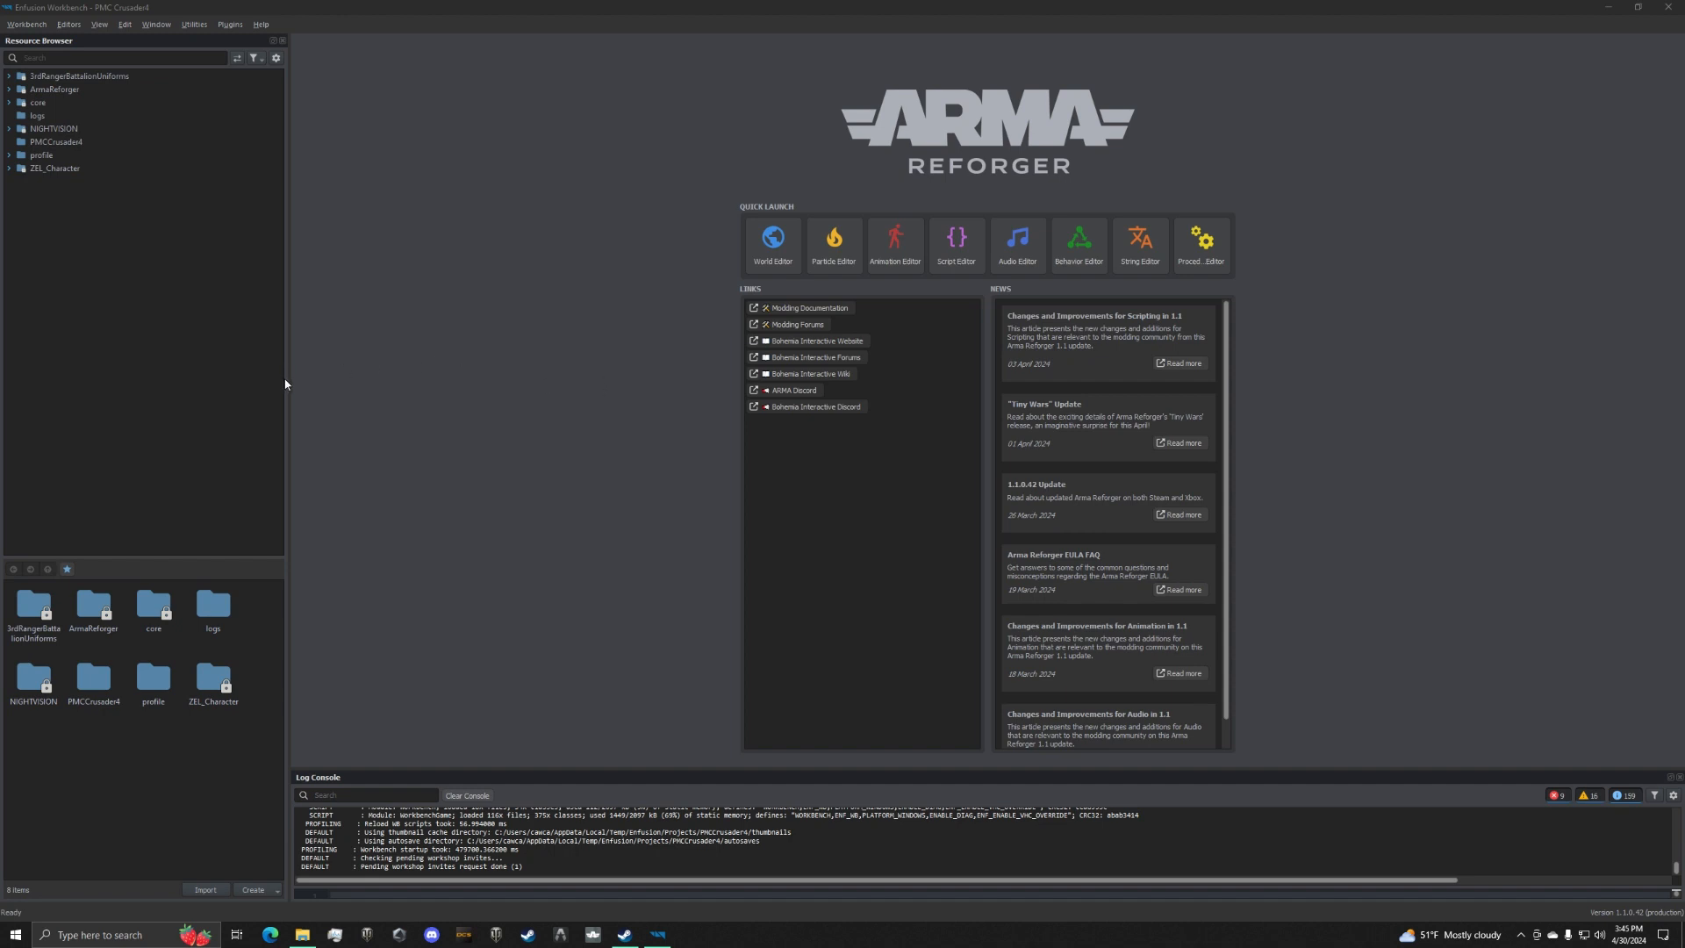
pyautogui.moveTo(288, 386)
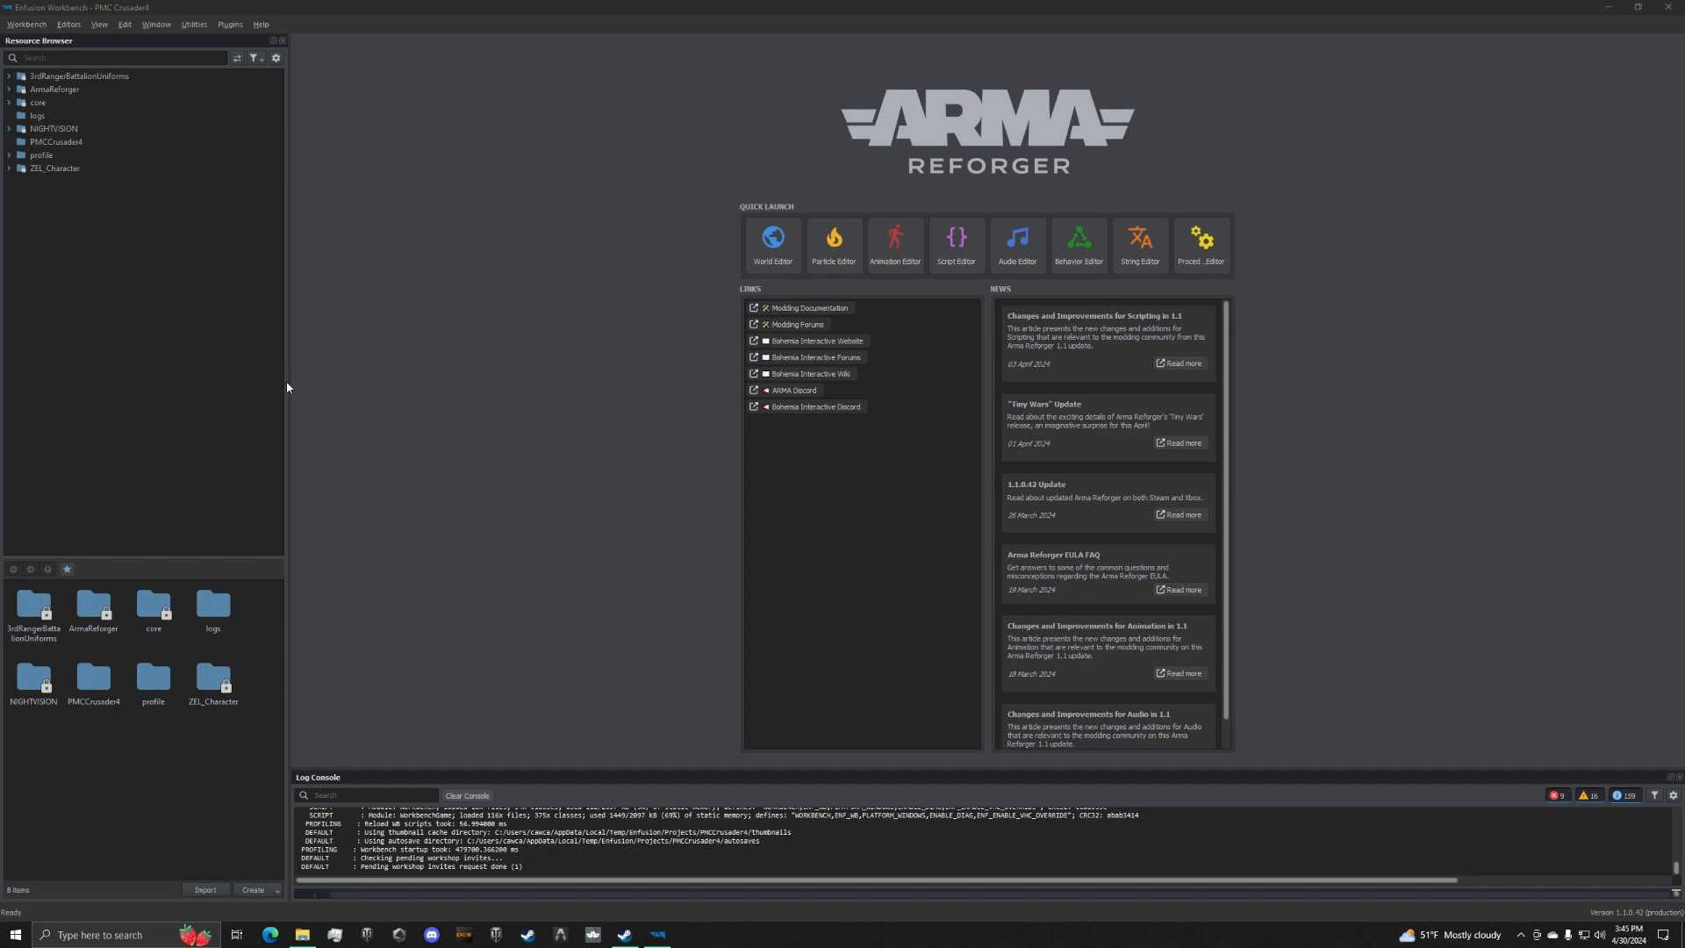
pyautogui.moveTo(276, 353)
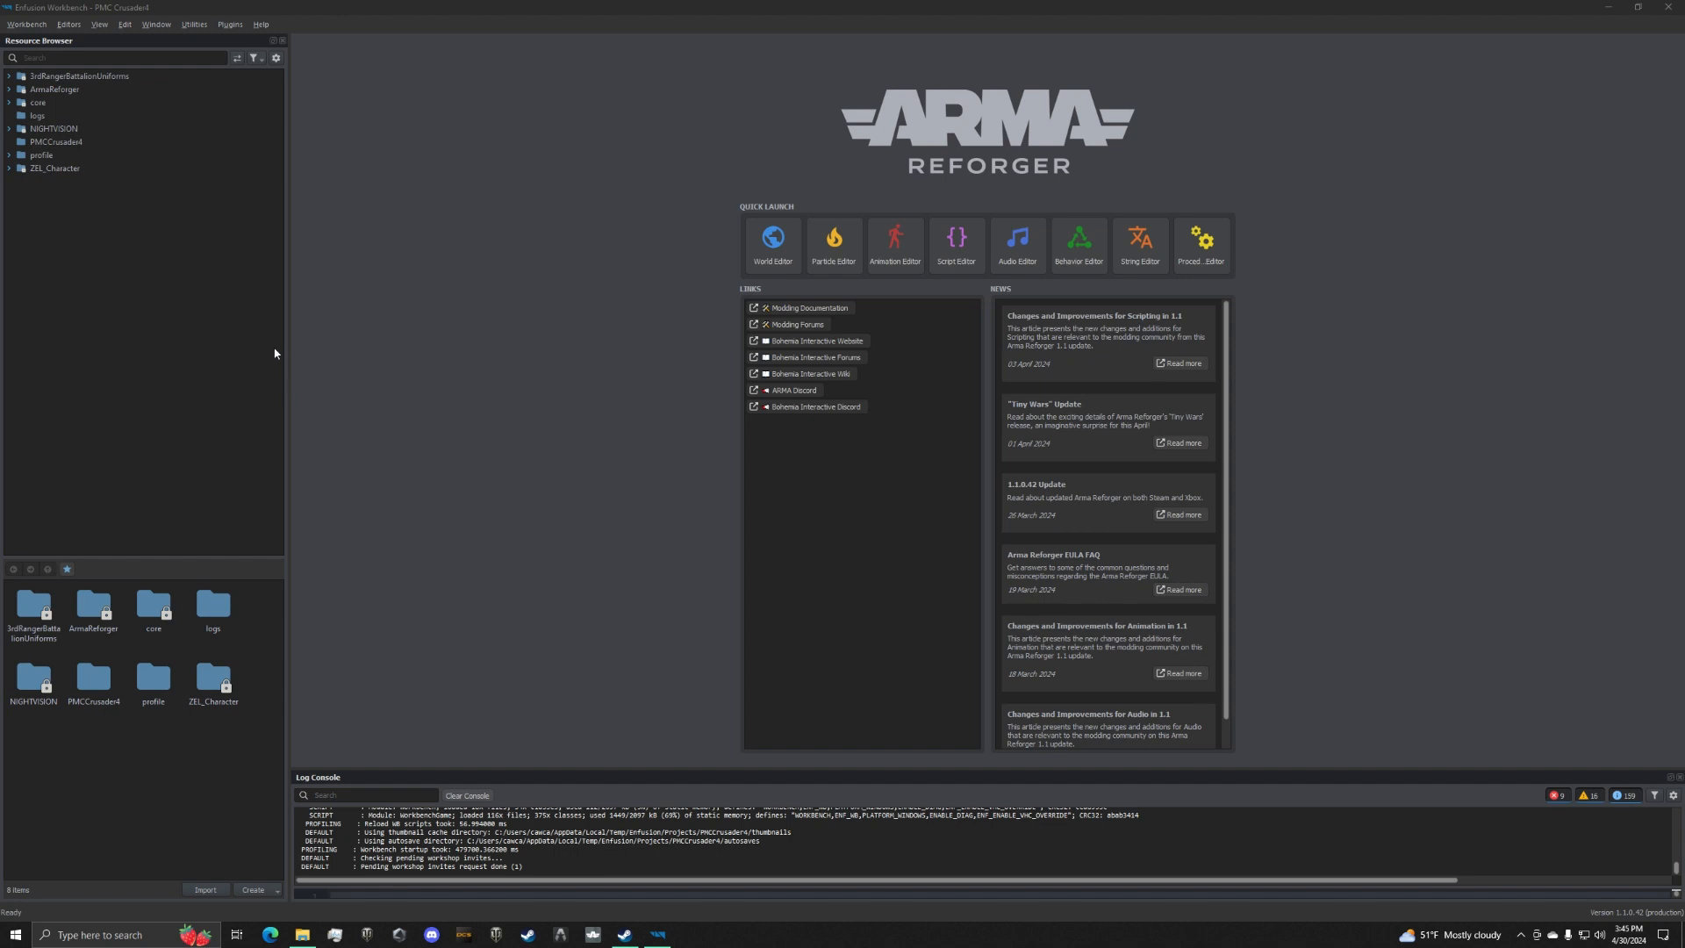
pyautogui.moveTo(379, 333)
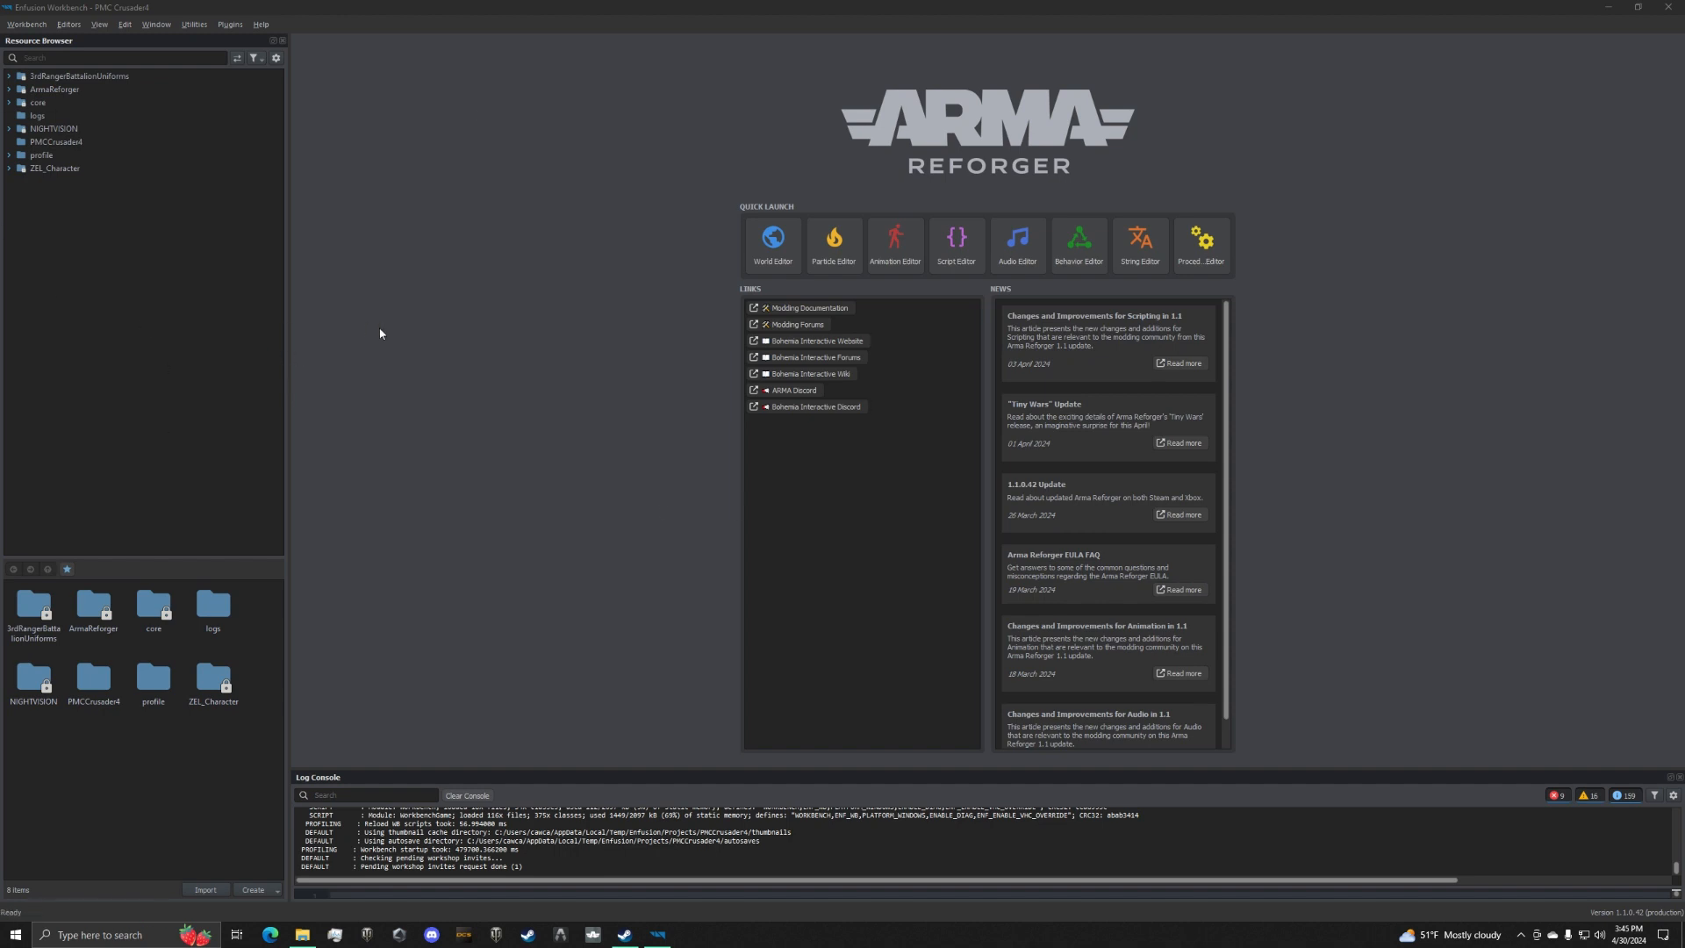
pyautogui.moveTo(1468, 438)
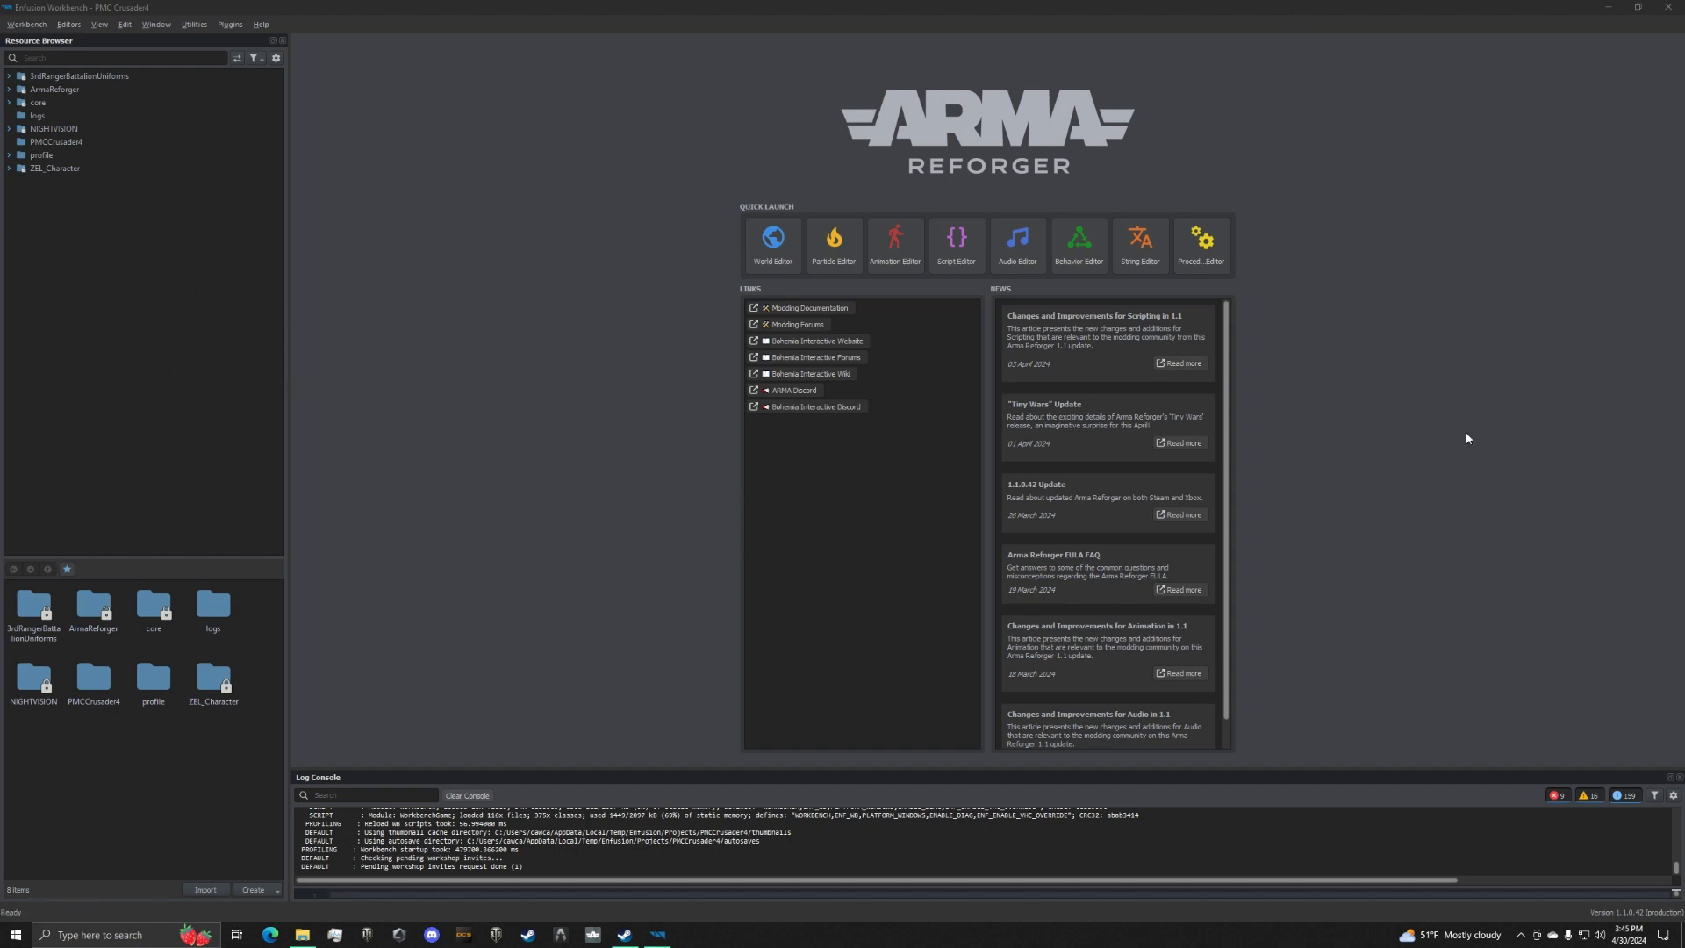
pyautogui.moveTo(1245, 184)
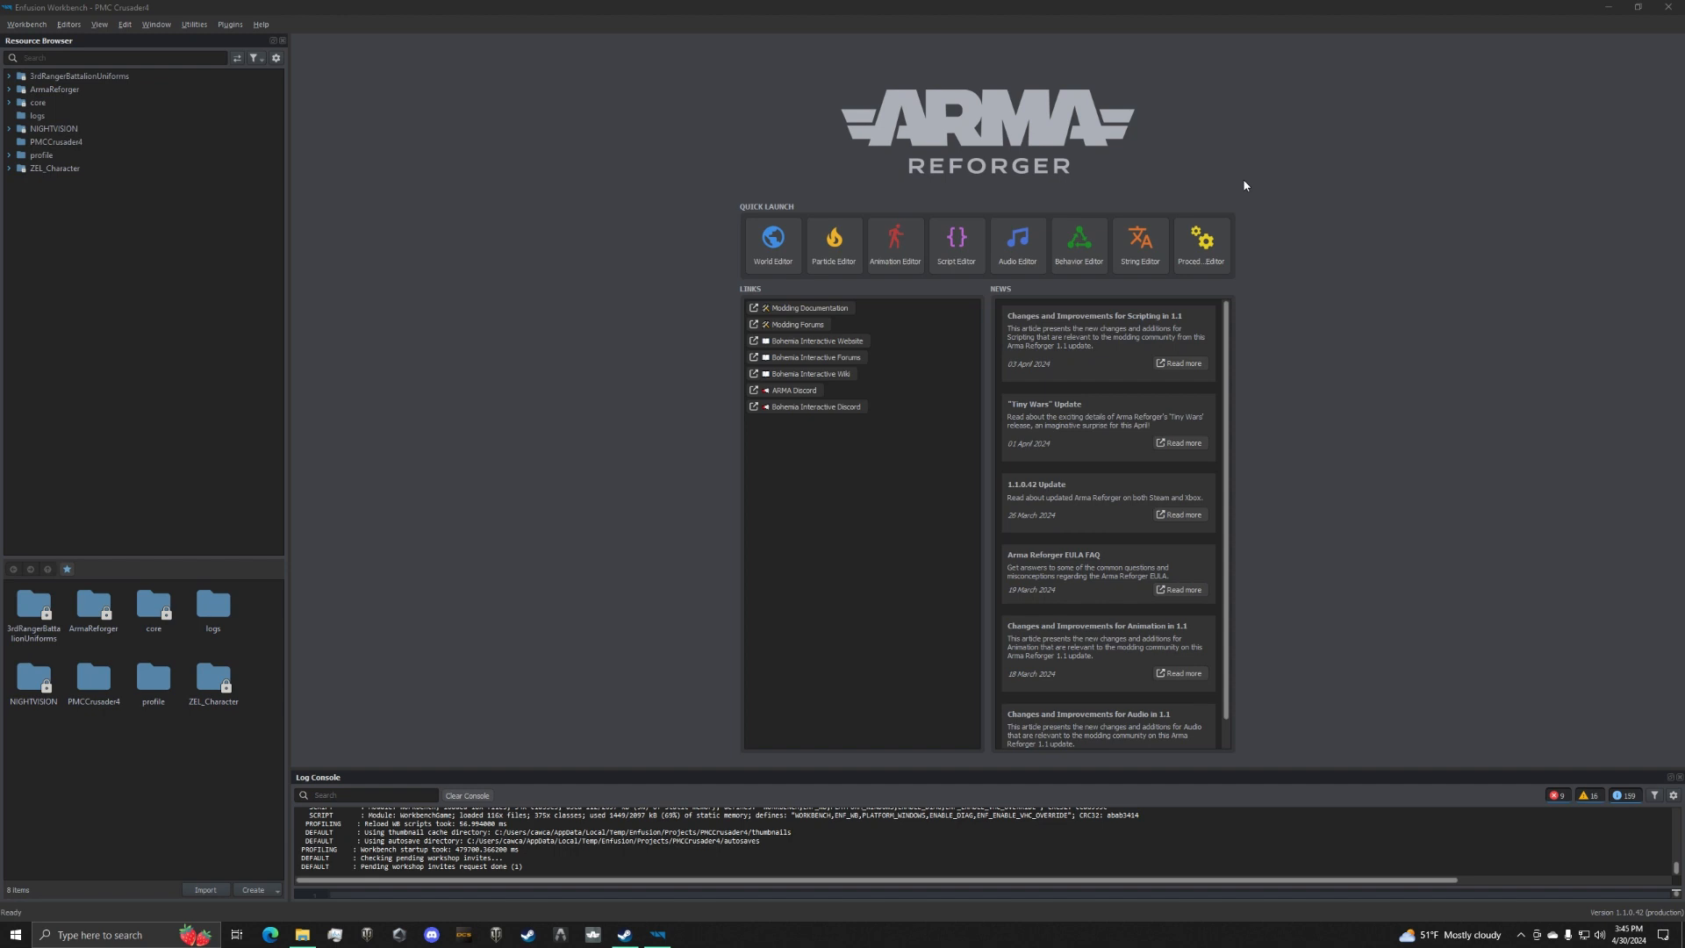
pyautogui.moveTo(147, 337)
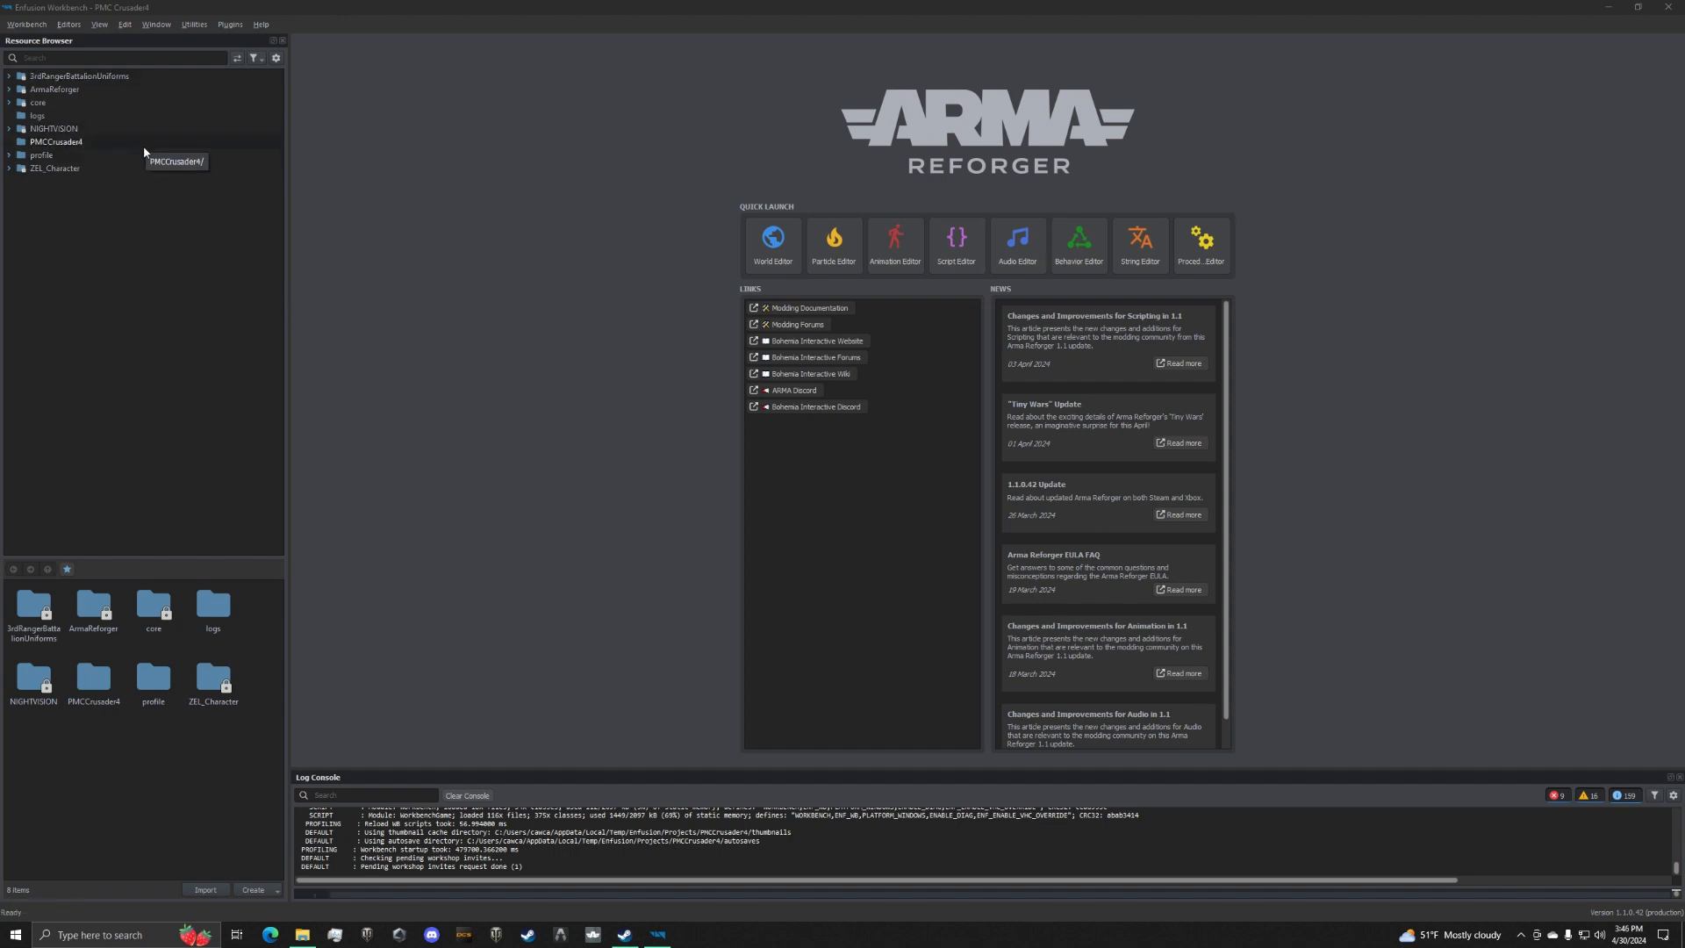
pyautogui.moveTo(76, 75)
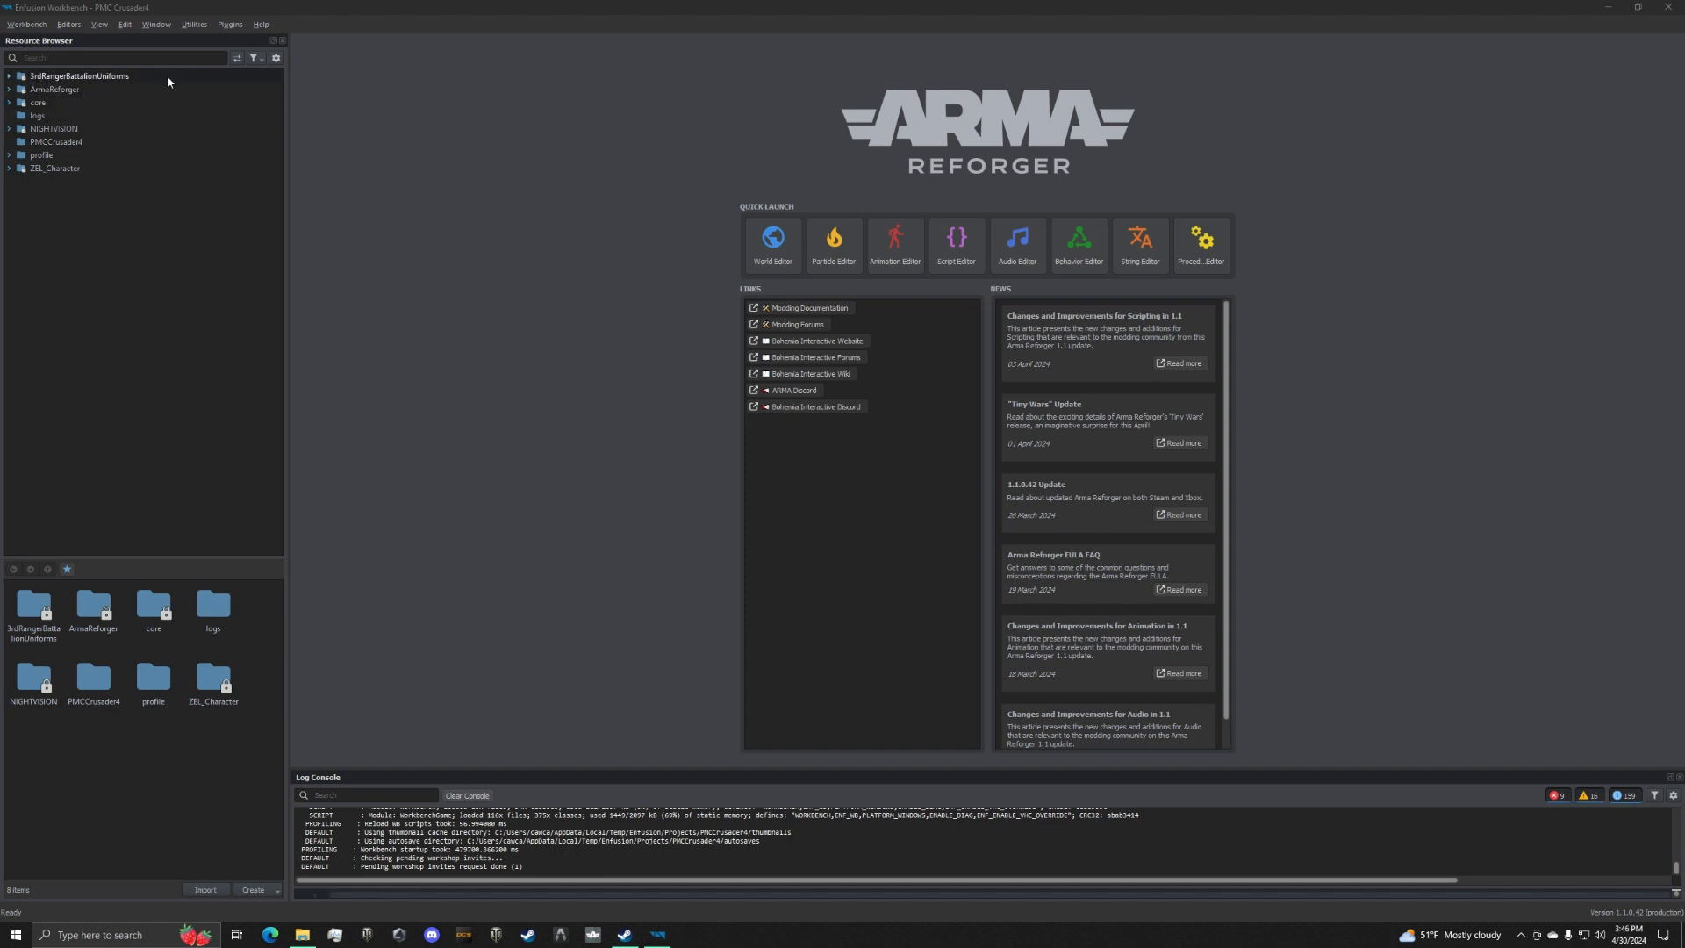
pyautogui.moveTo(78, 75)
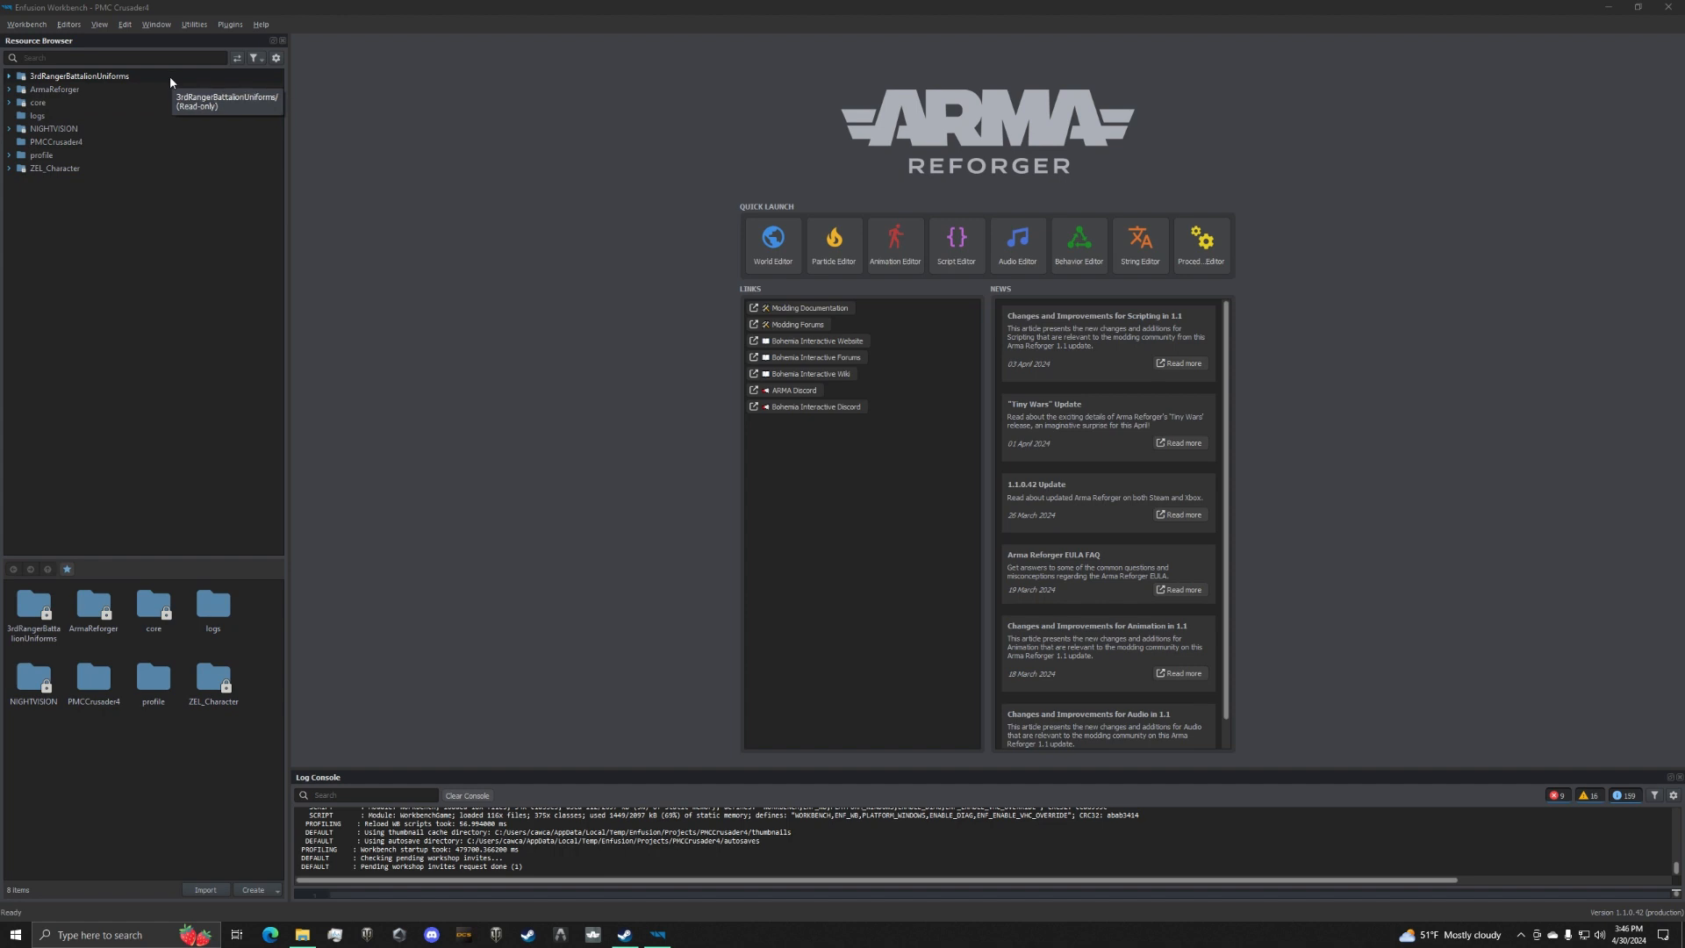
pyautogui.moveTo(147, 167)
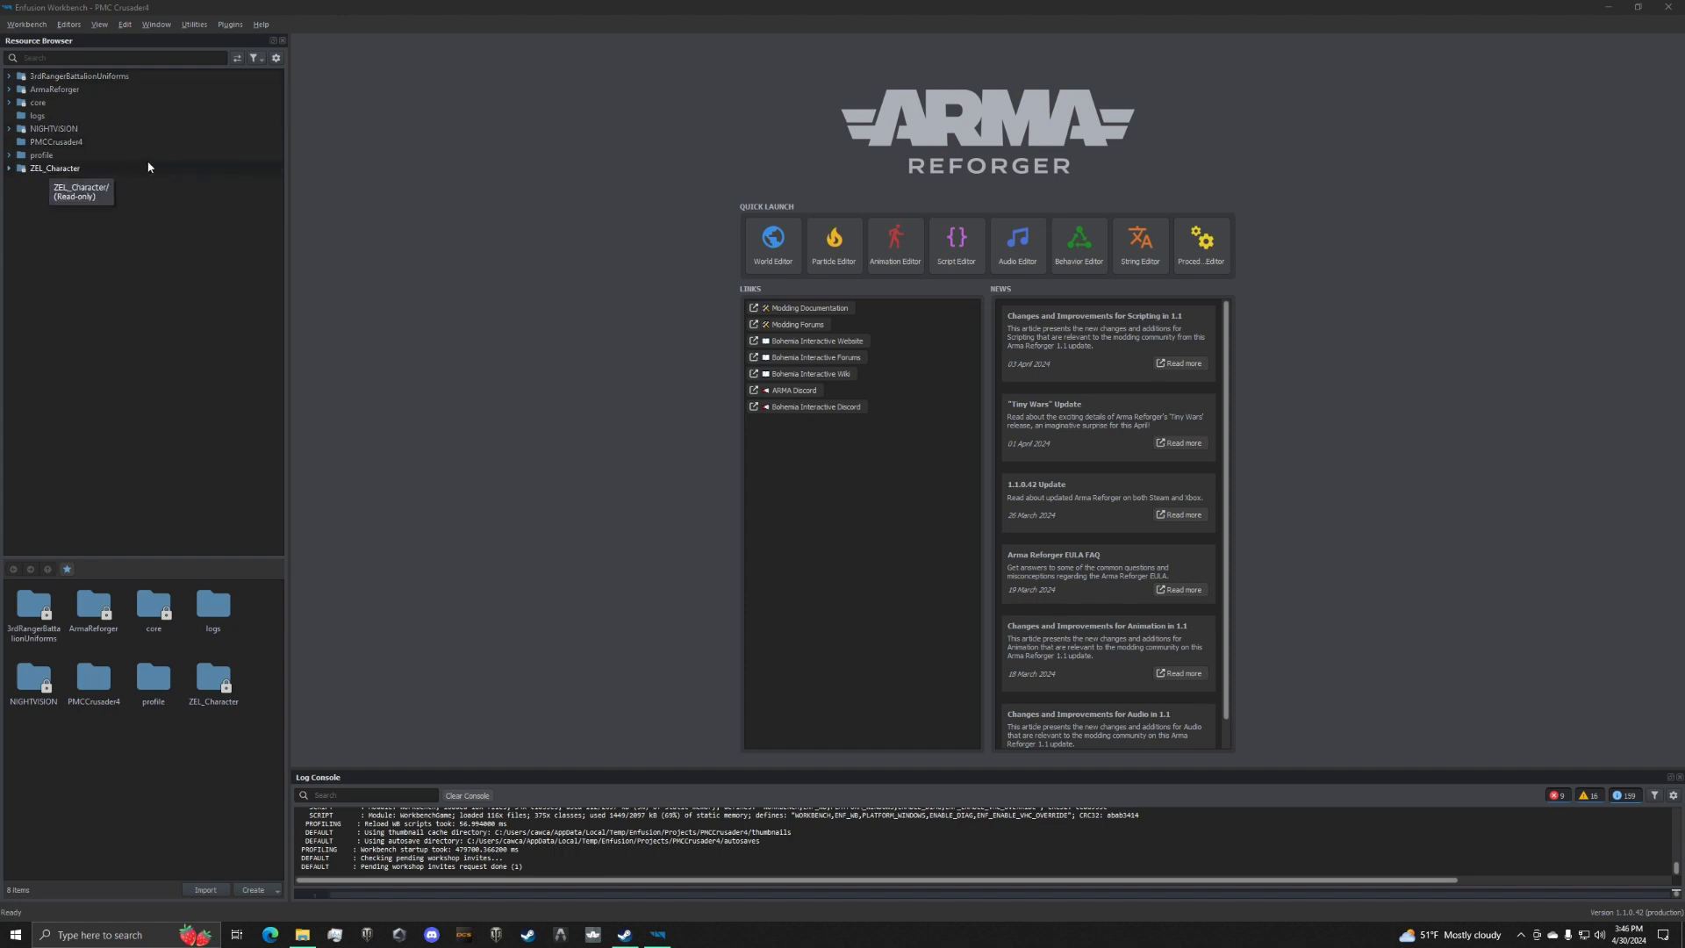
pyautogui.moveTo(198, 405)
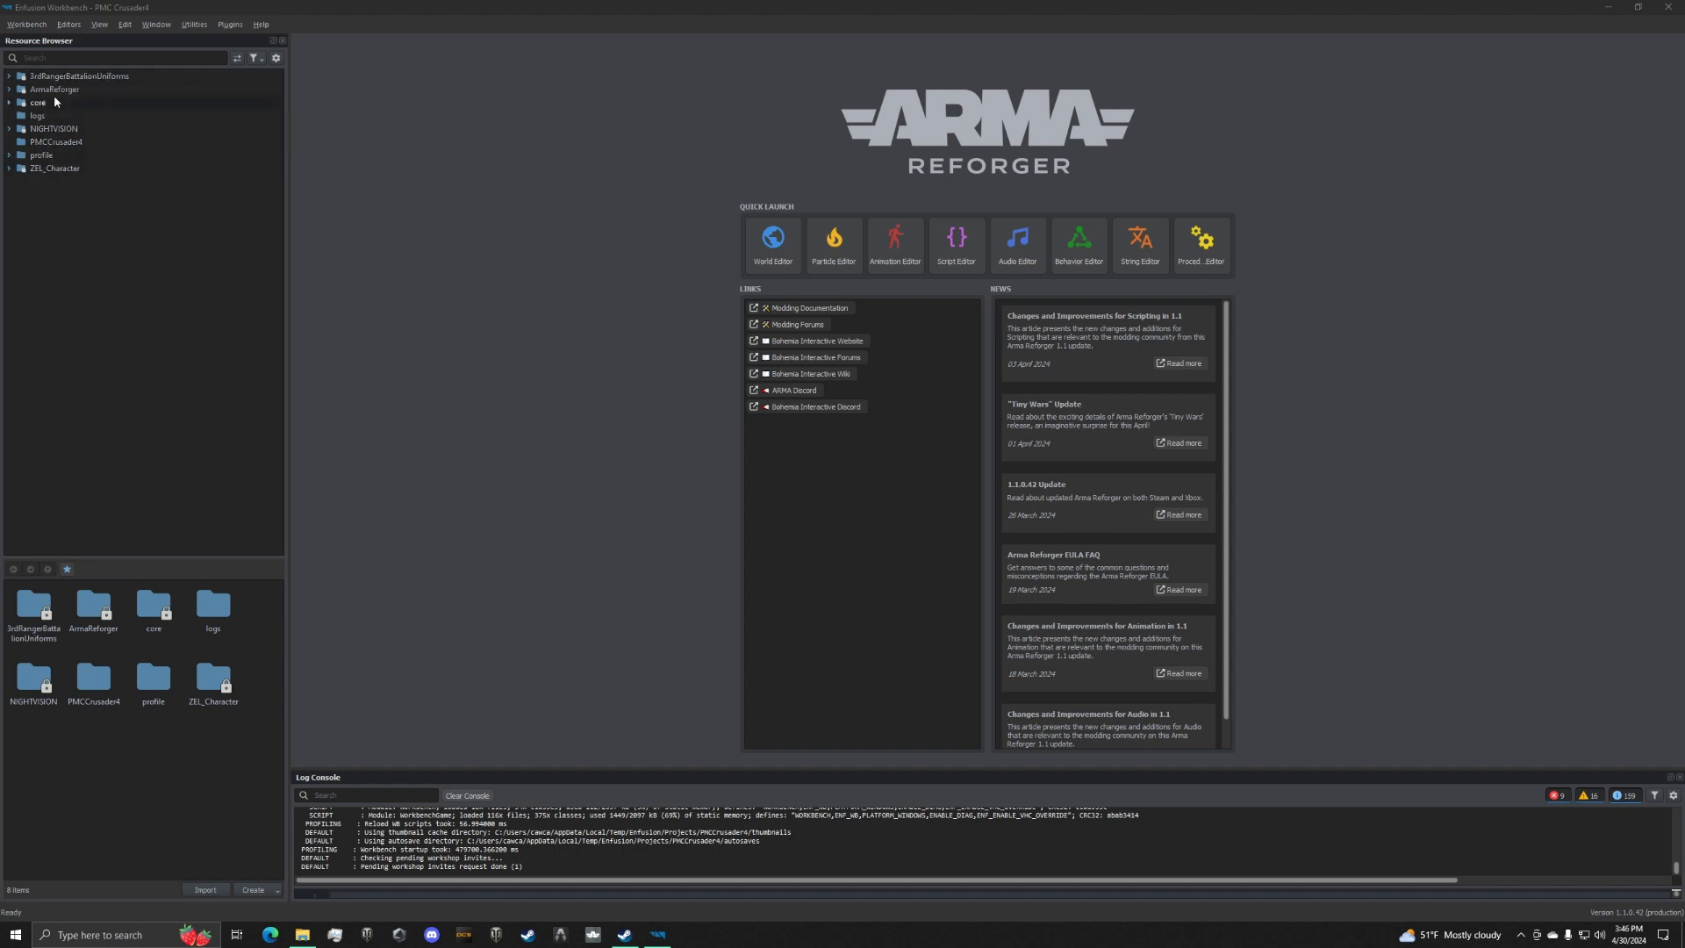
pyautogui.moveTo(55, 75)
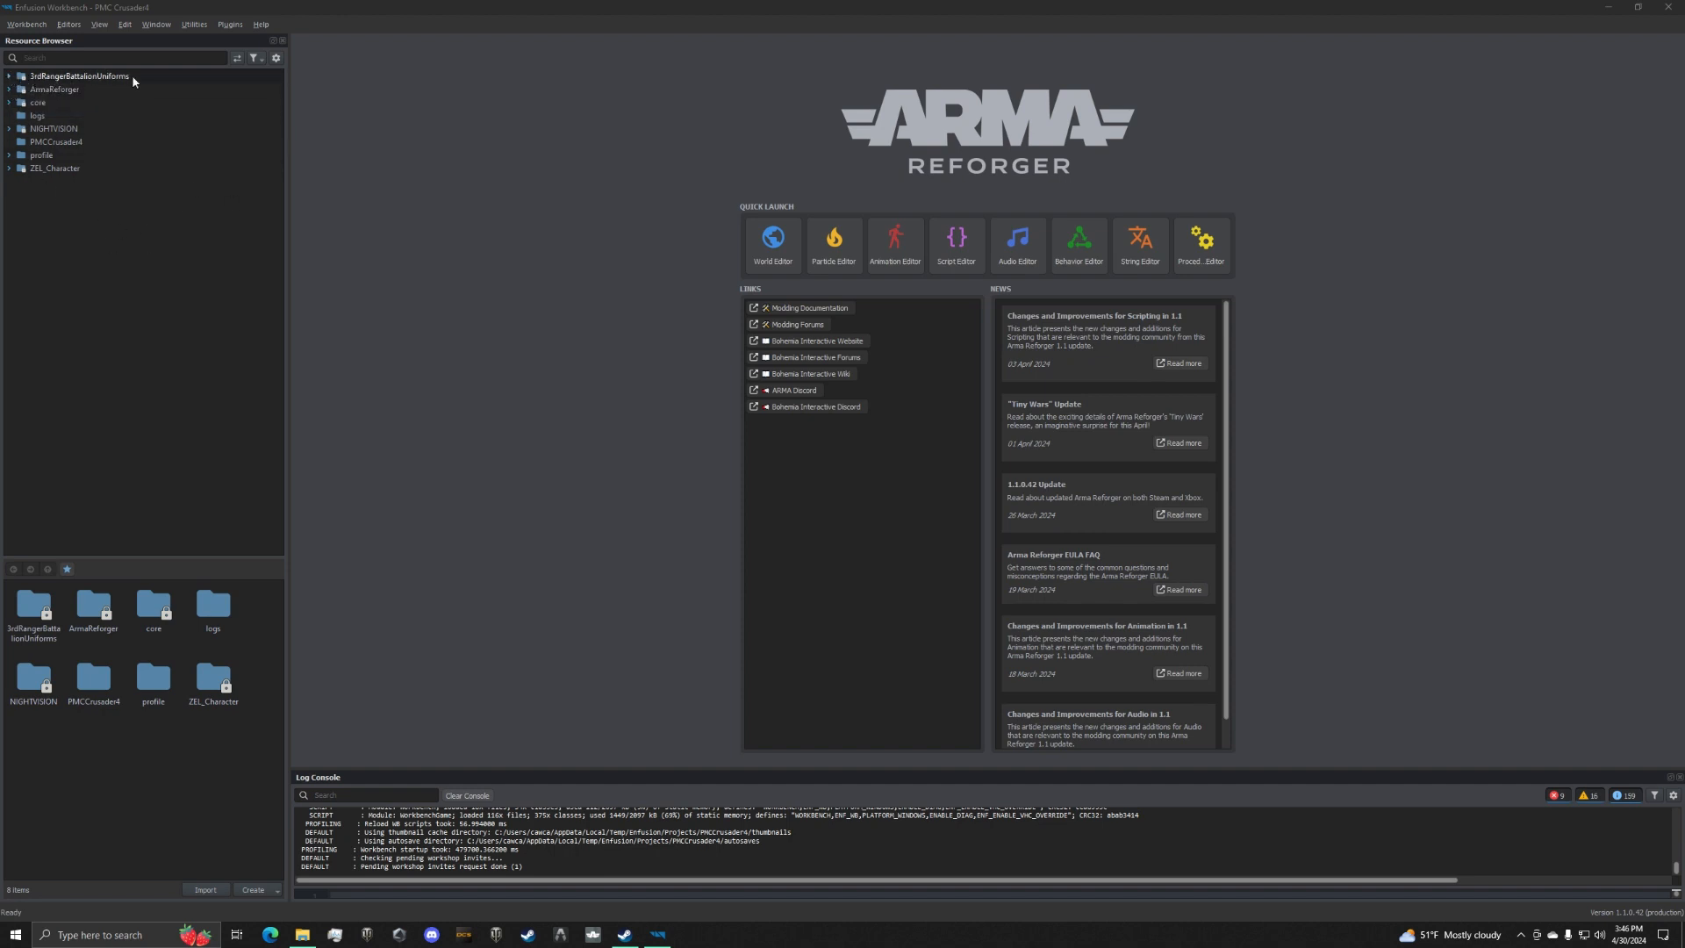
# Browse 3rdRangerBattalionUniforms to Prefabs > Characters > Belts, then Assets > Characters > AUS_3RBN_Belts to list the belt models.
pyautogui.click(9, 75)
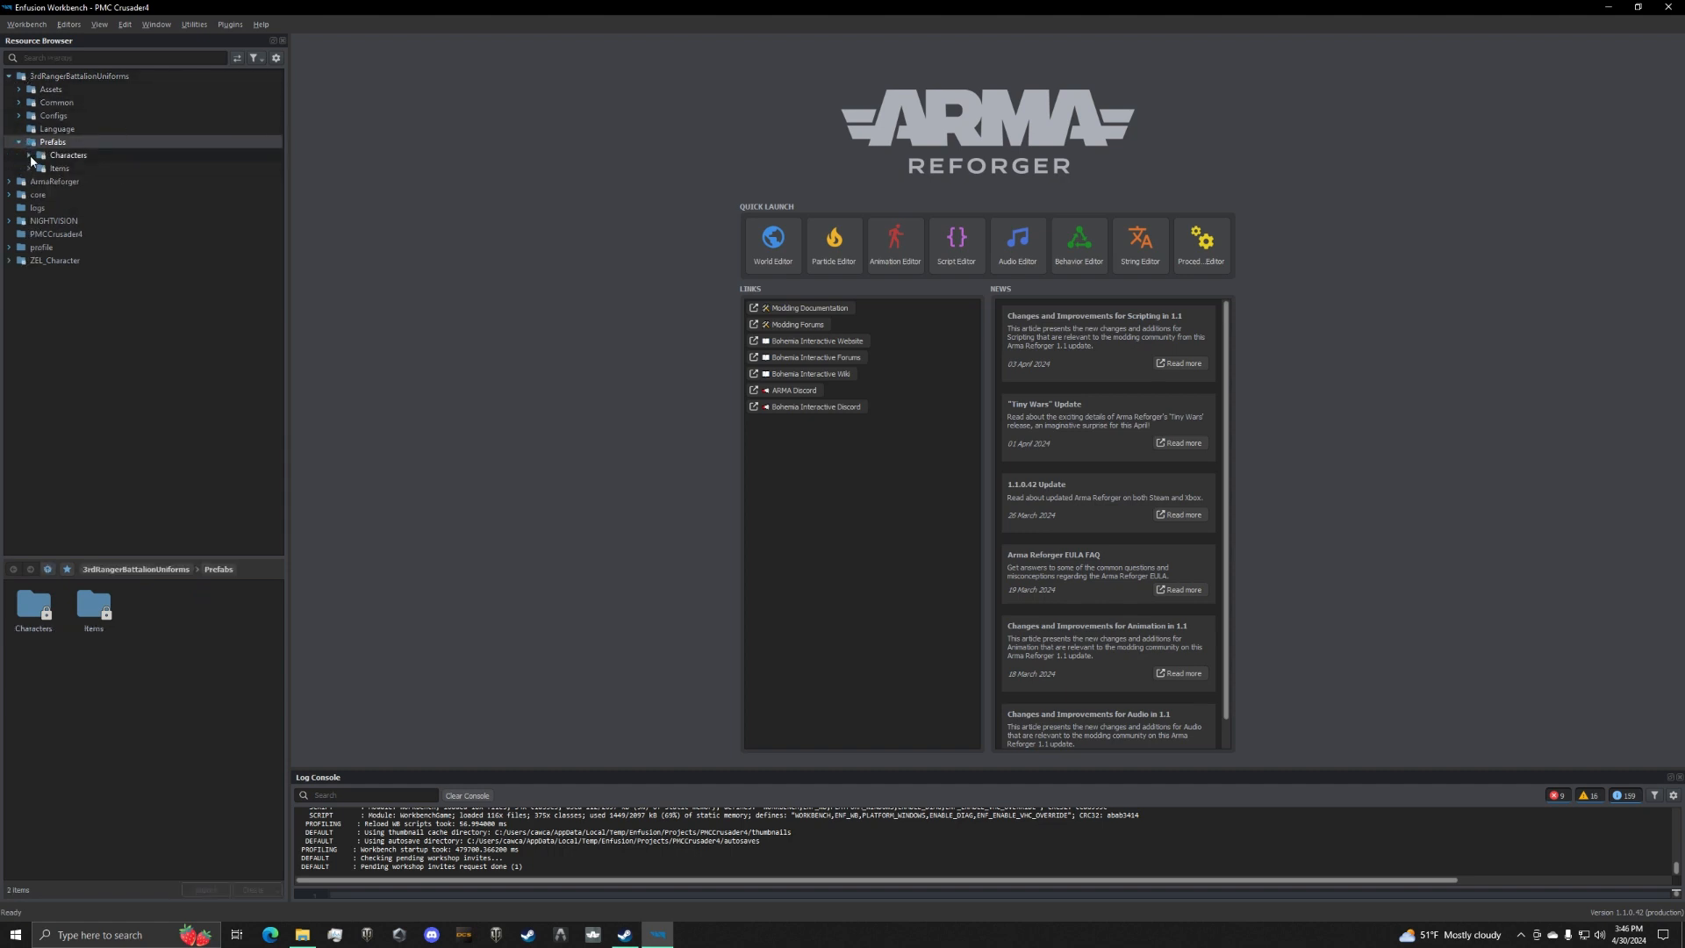
pyautogui.click(67, 155)
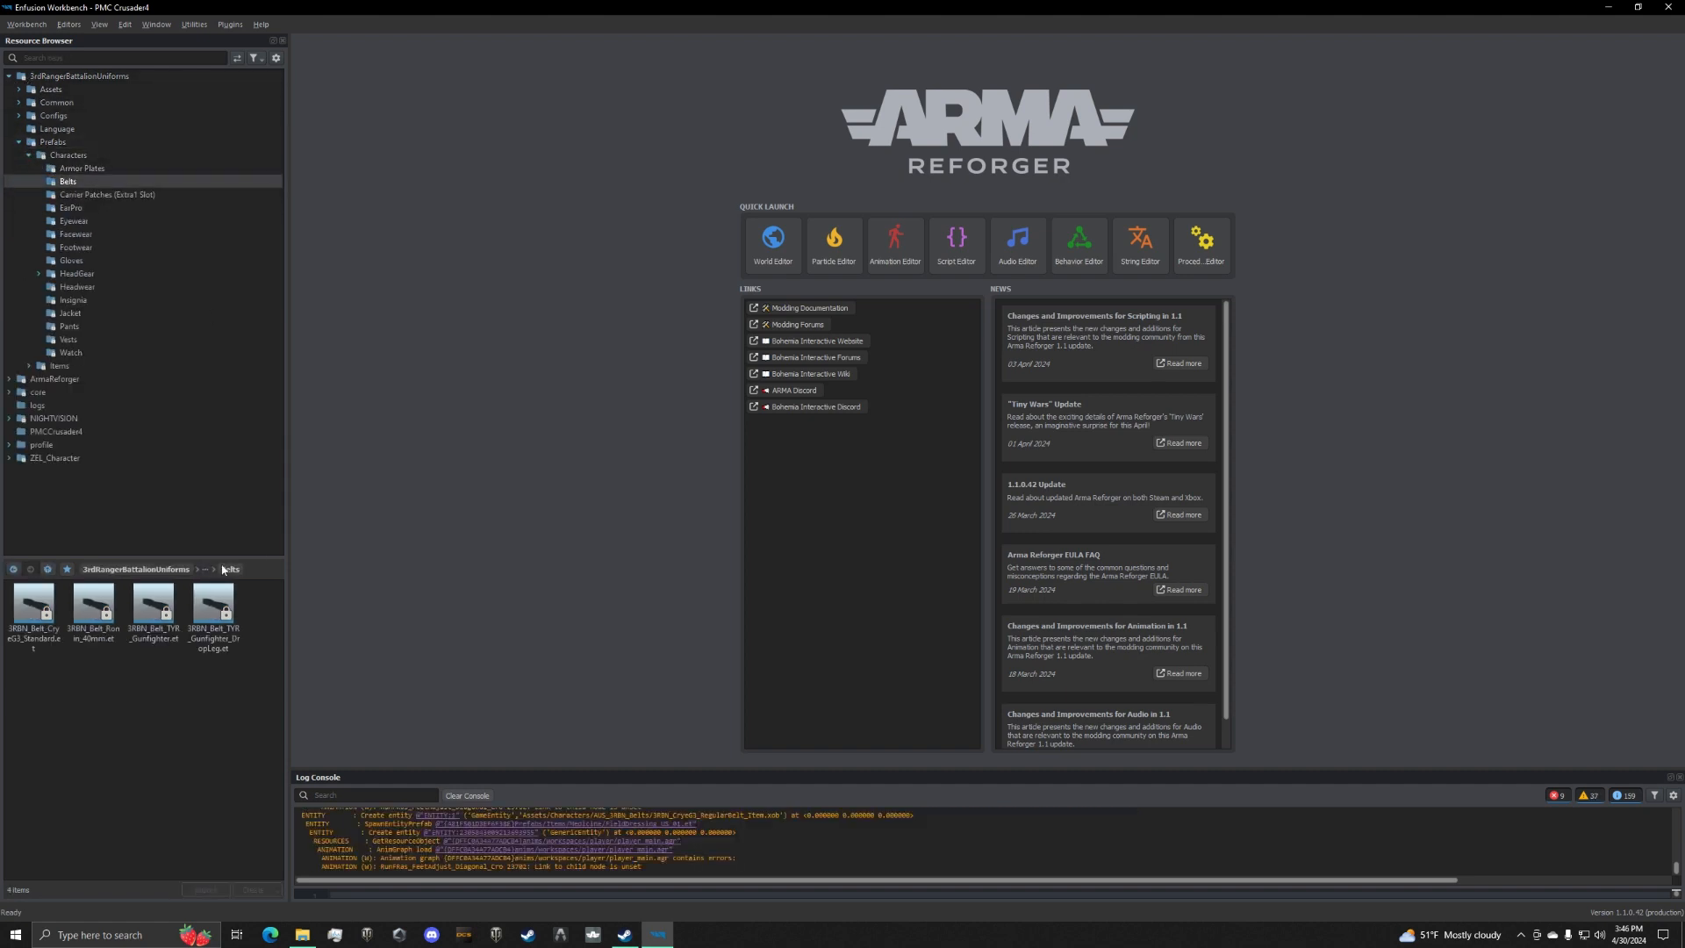
pyautogui.click(93, 609)
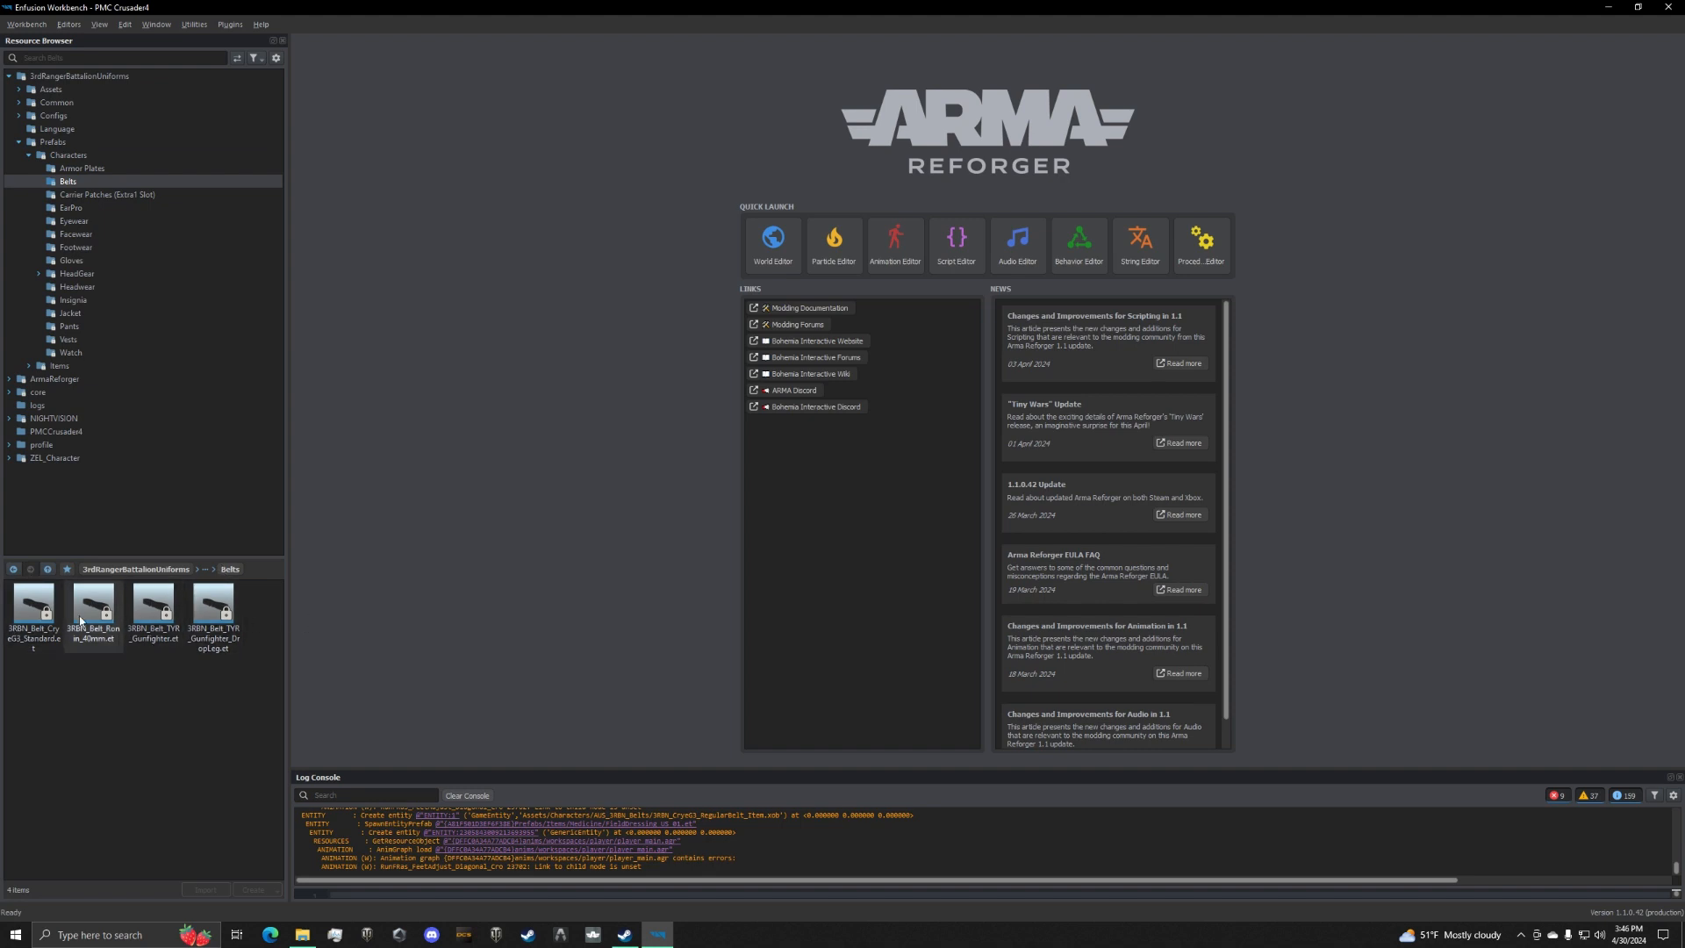
pyautogui.click(31, 608)
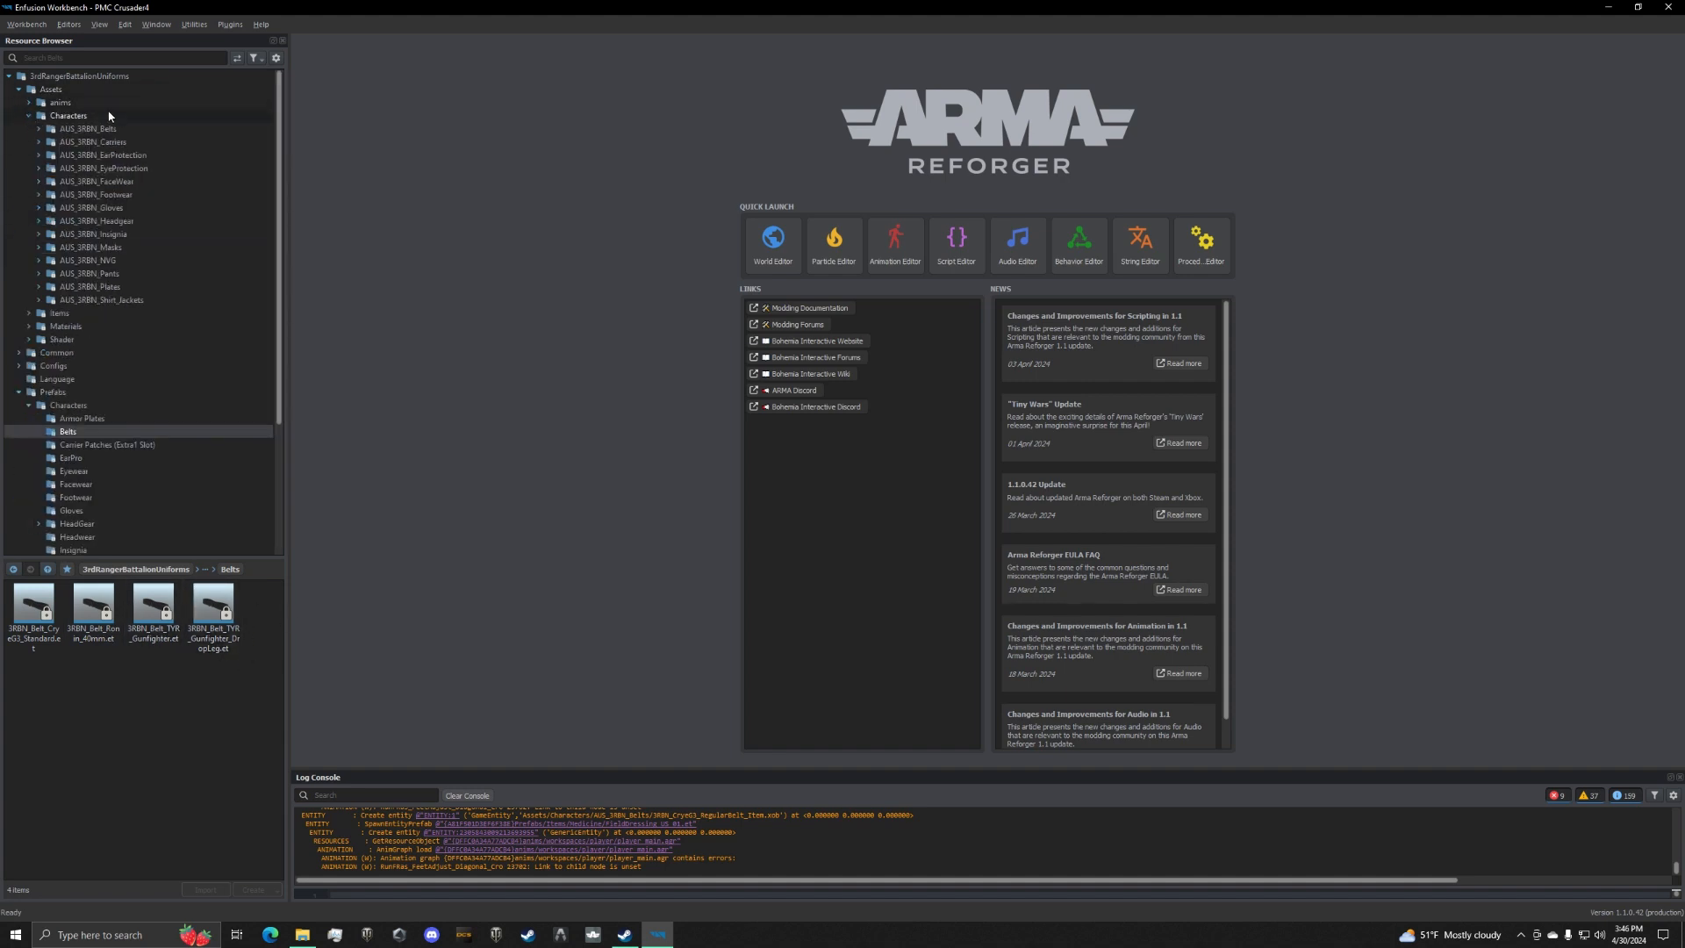
pyautogui.click(39, 128)
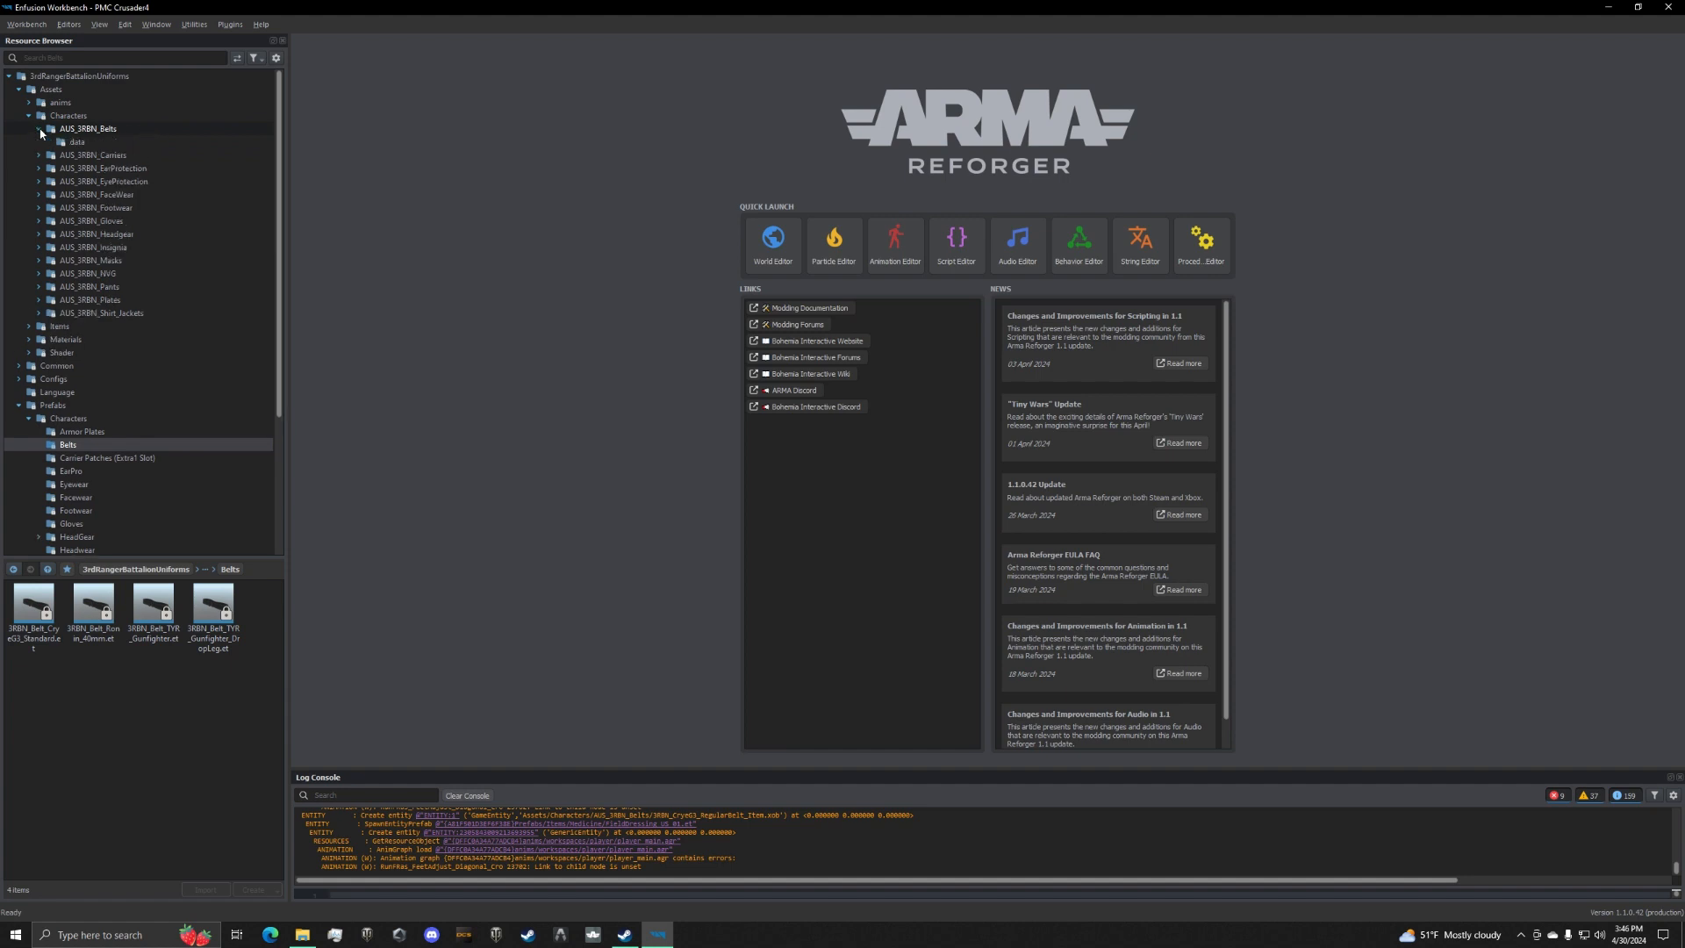
pyautogui.click(88, 128)
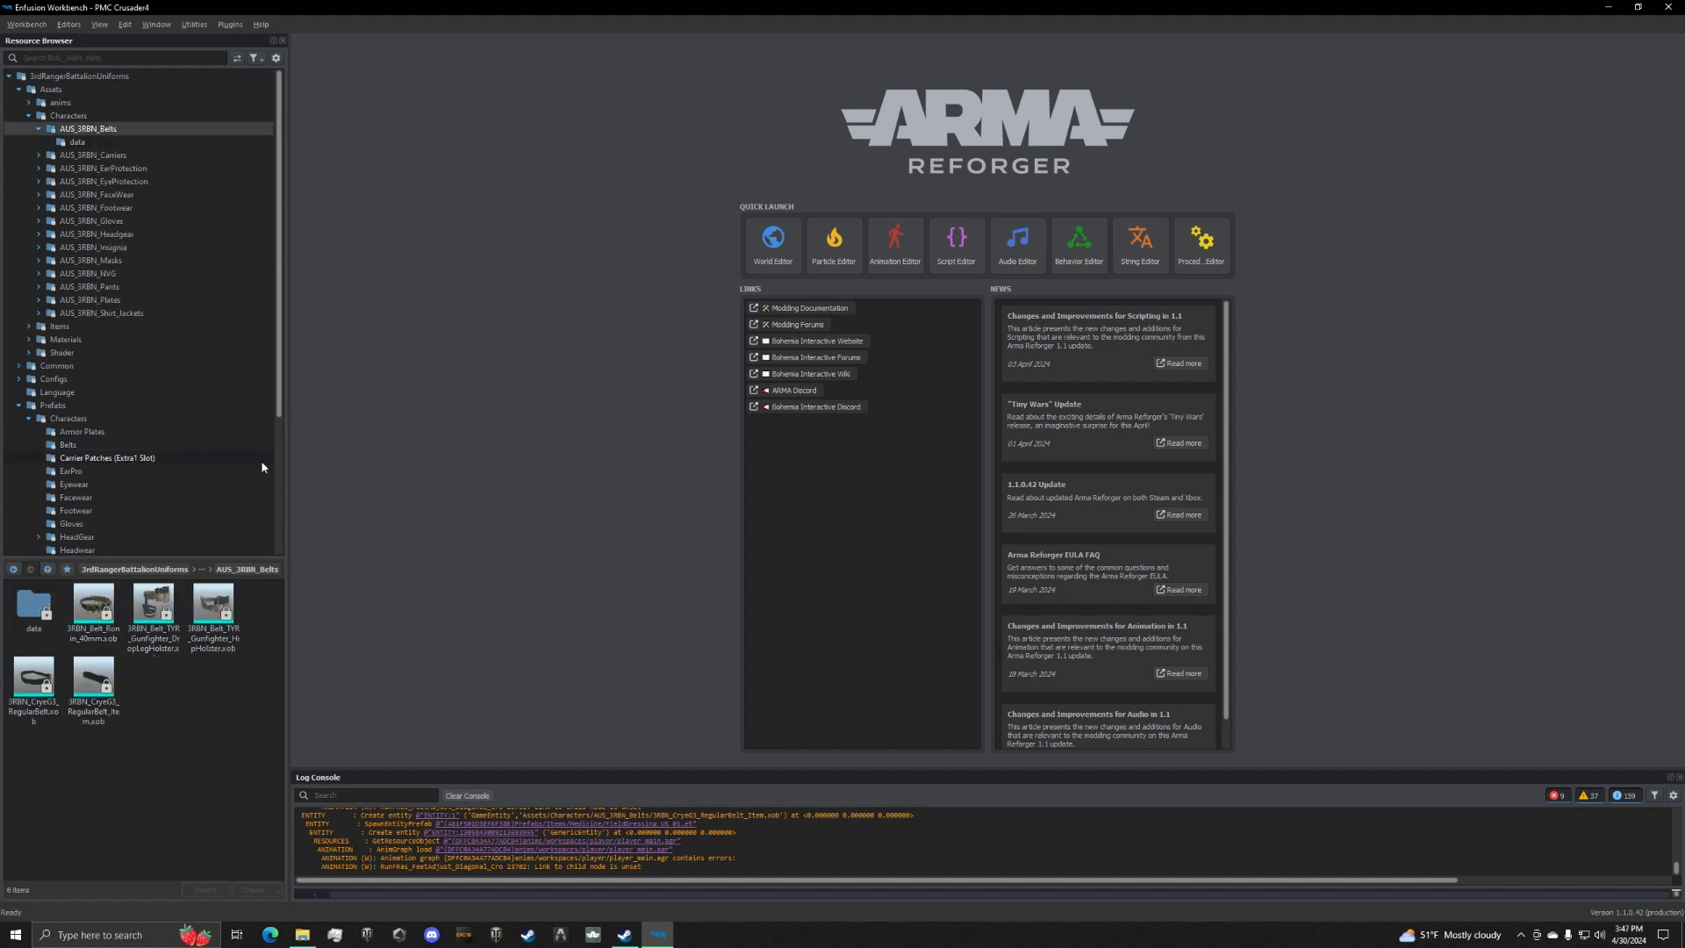
# Preview 3RBN_Belt_Russ_40mm.xob, discard the drop-leg holster model, and open the grenade belt's material for editing.
pyautogui.doubleClick(212, 607)
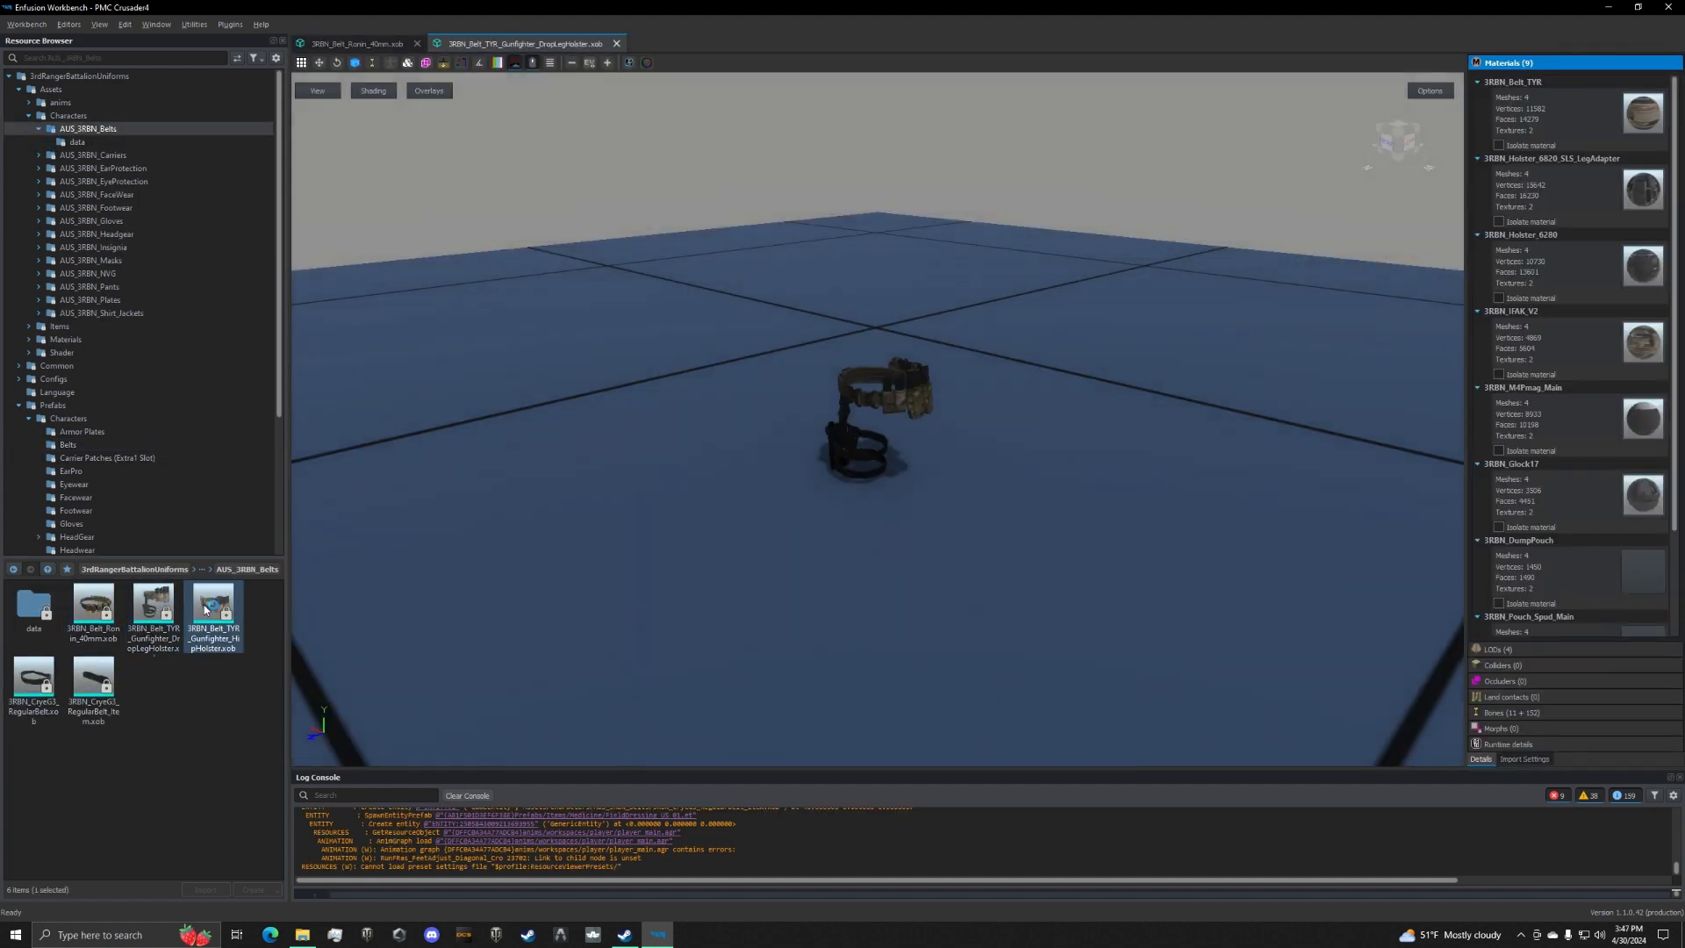
pyautogui.doubleClick(213, 602)
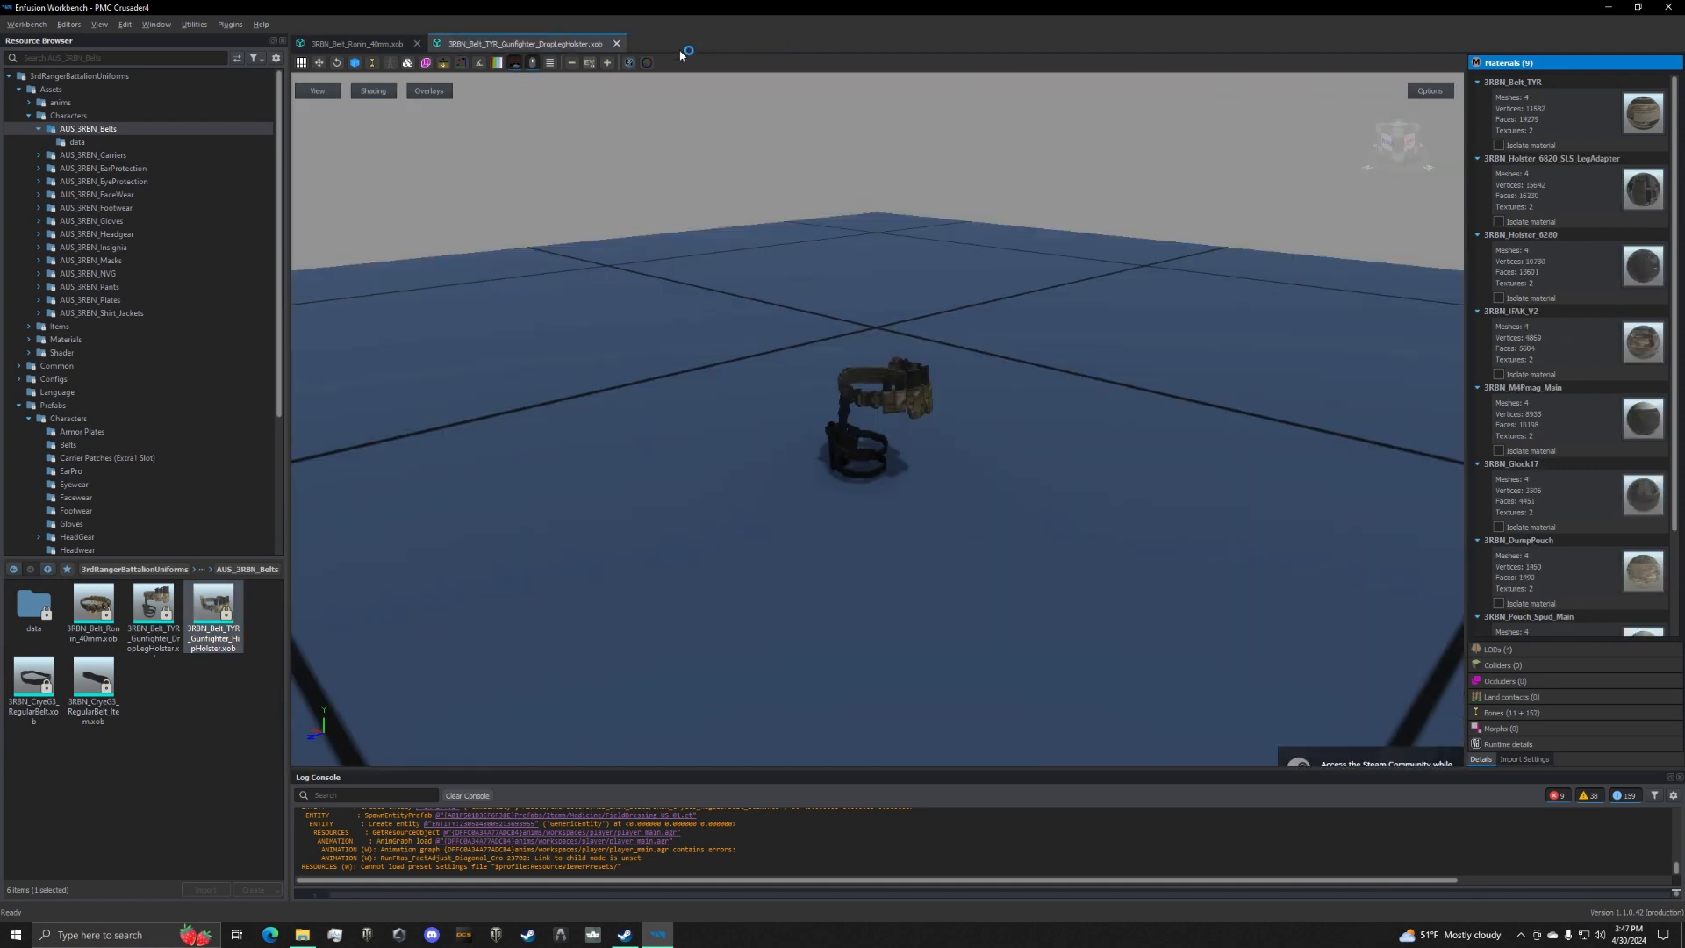
pyautogui.click(616, 42)
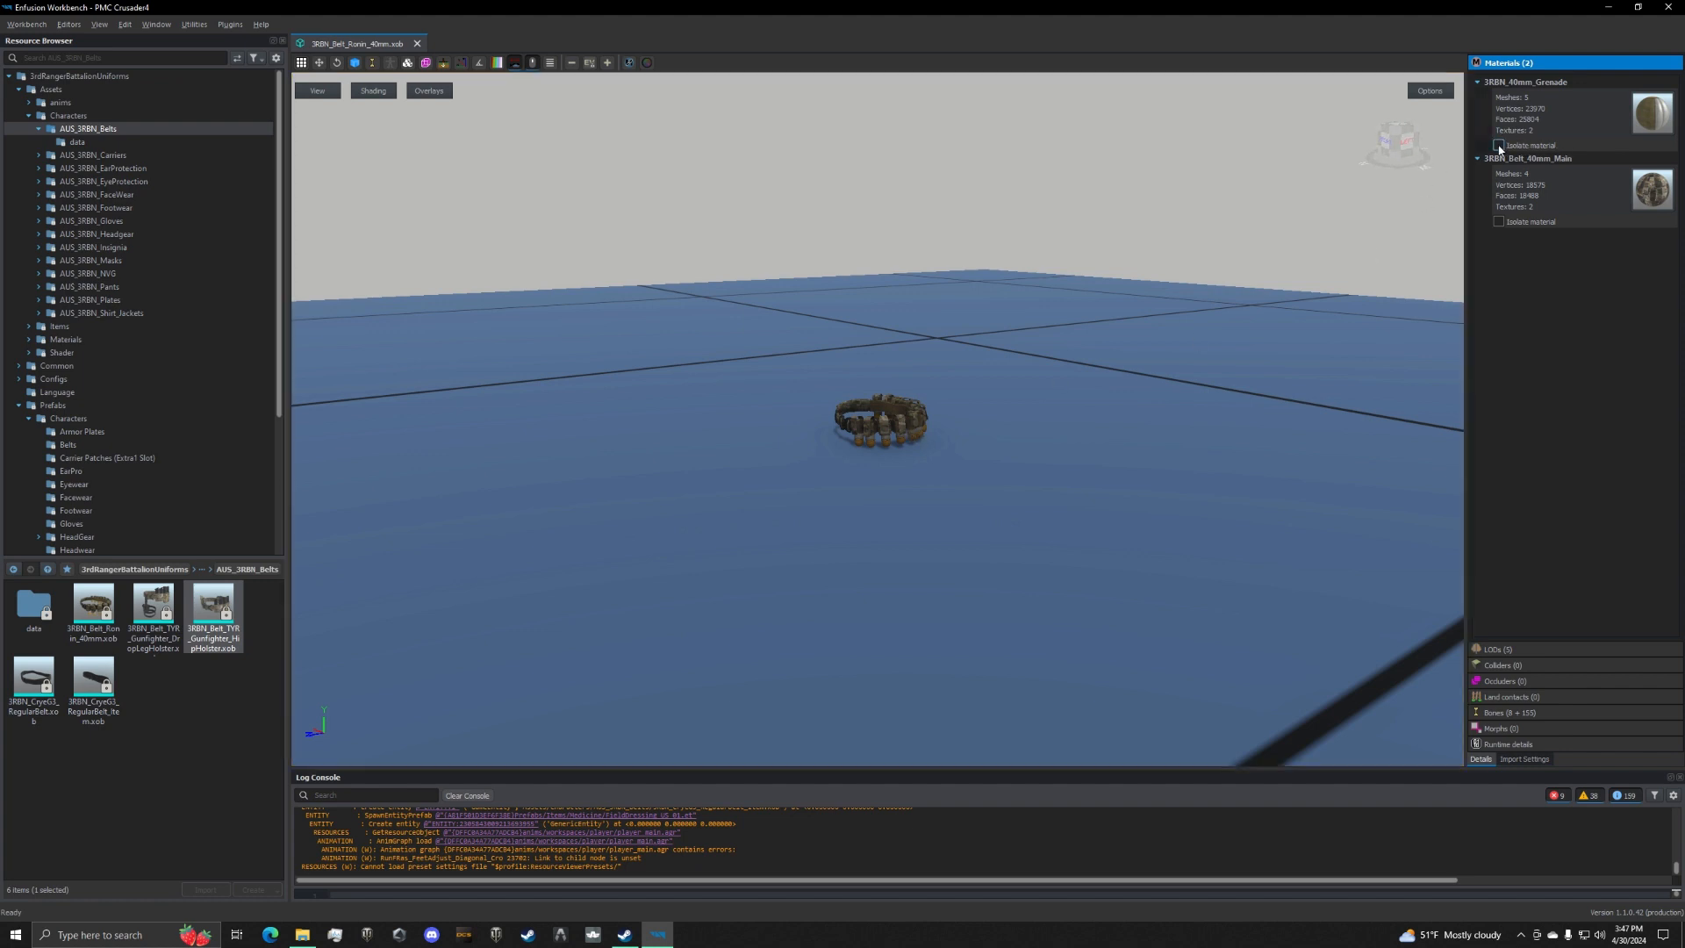
pyautogui.click(1498, 146)
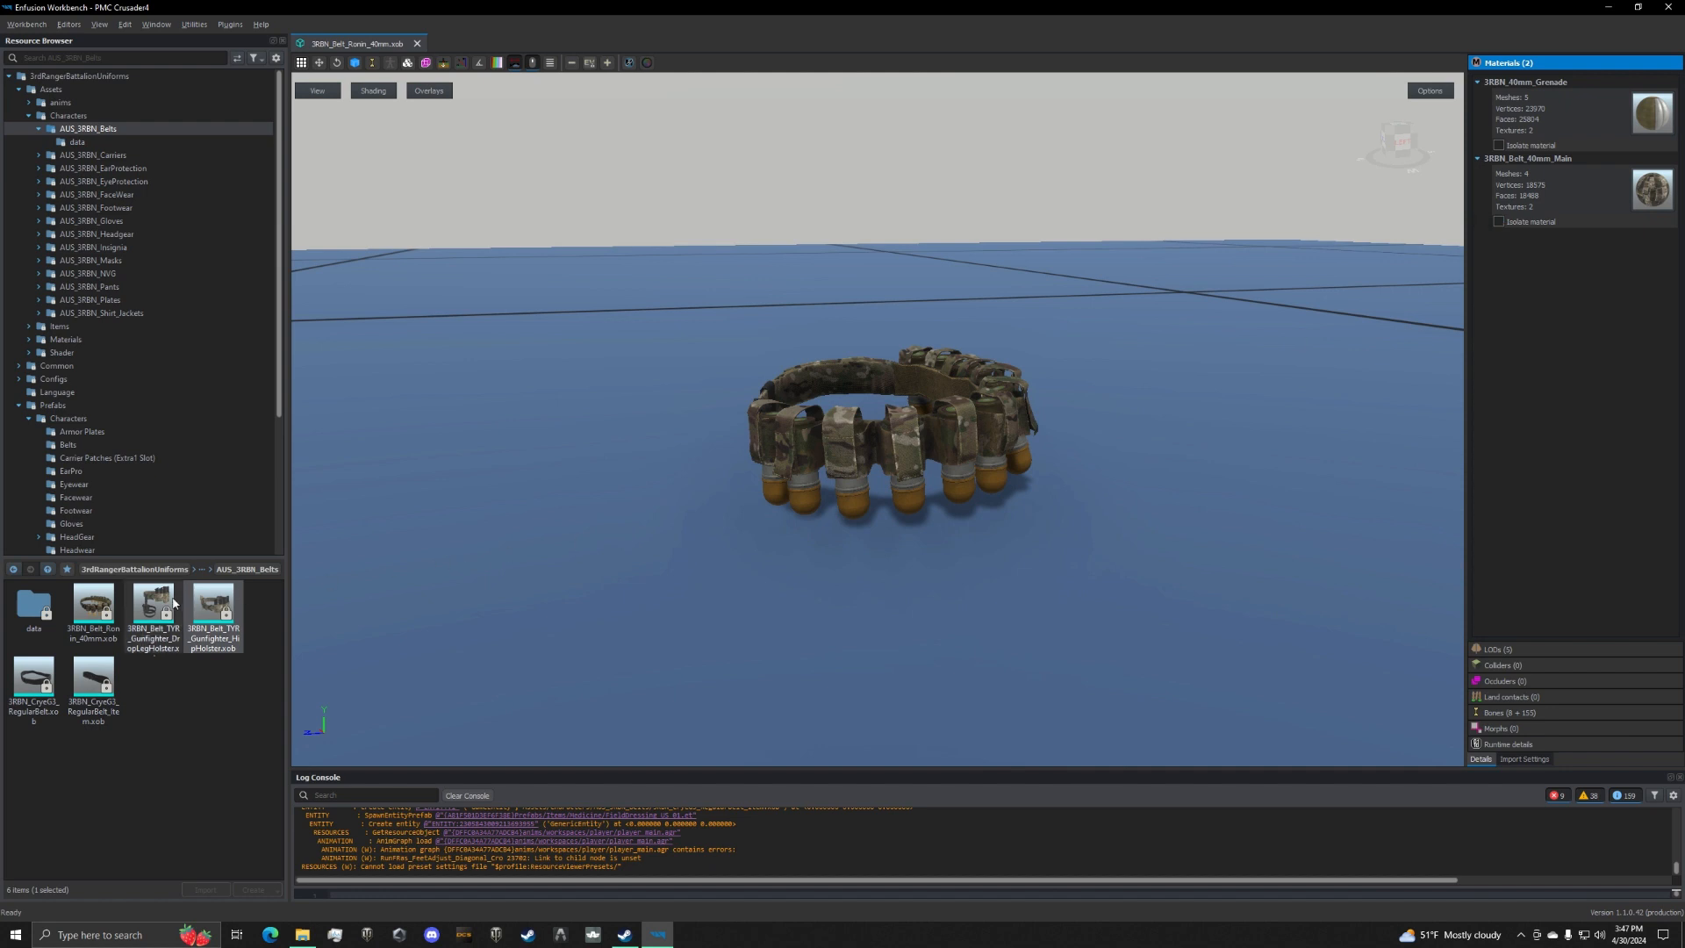
pyautogui.doubleClick(151, 604)
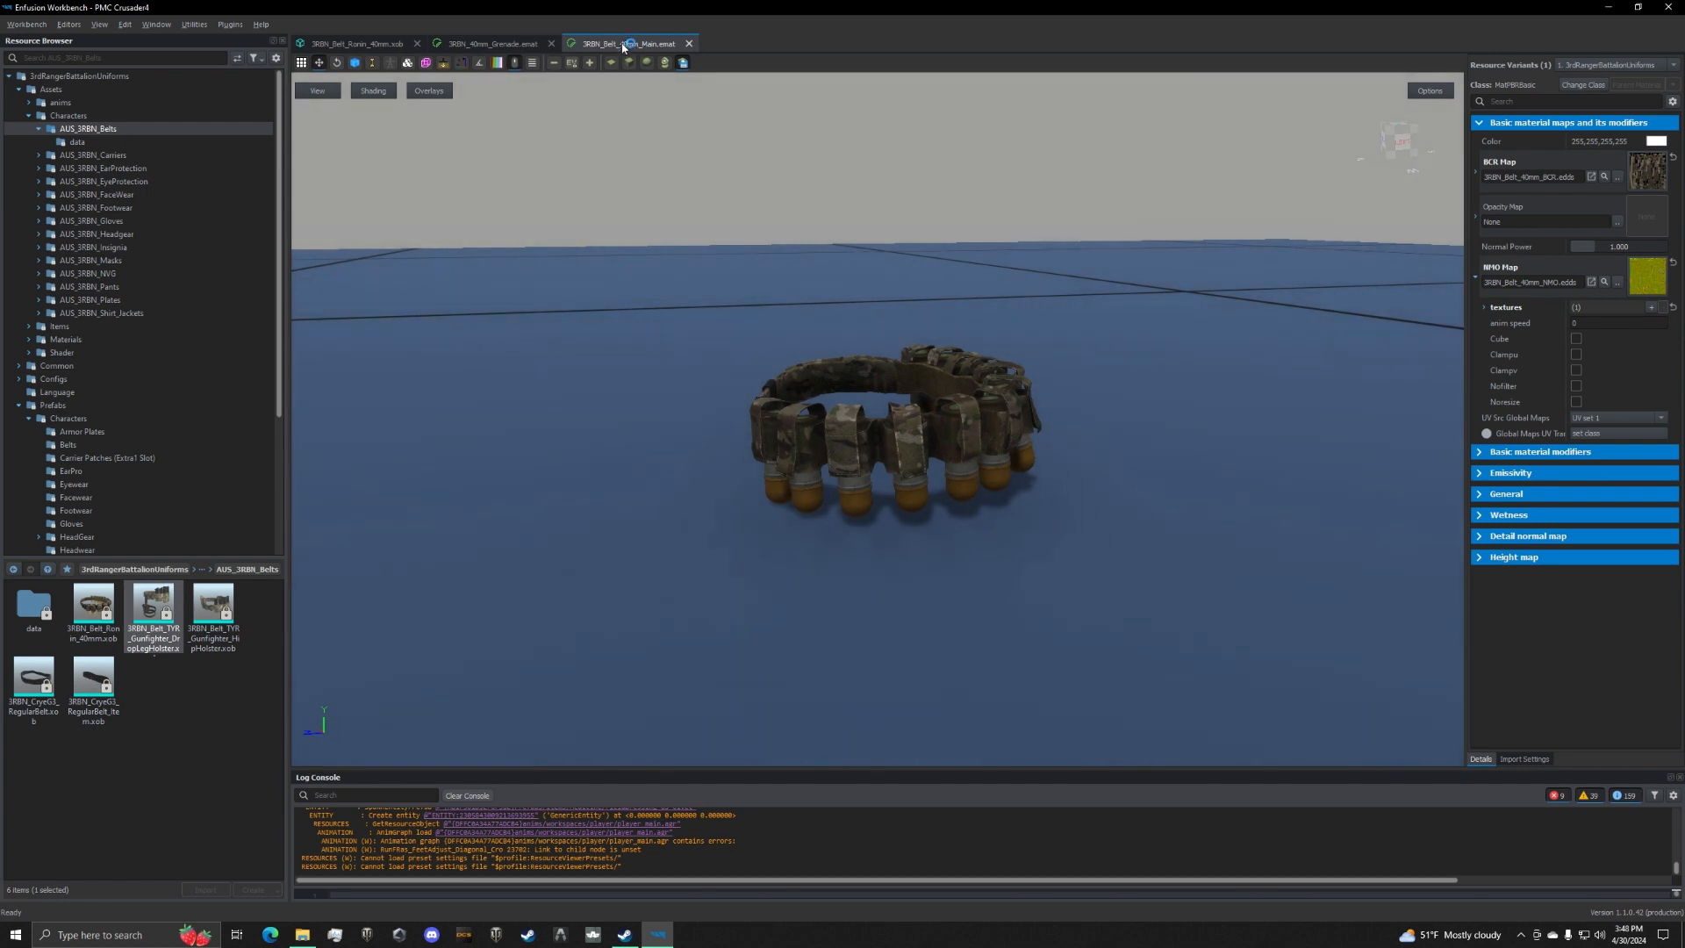
# Open the AUS_3RBN_Belts data folder listing its textures and materials, with Belt_40mm_Main selected.
pyautogui.rightClick(623, 42)
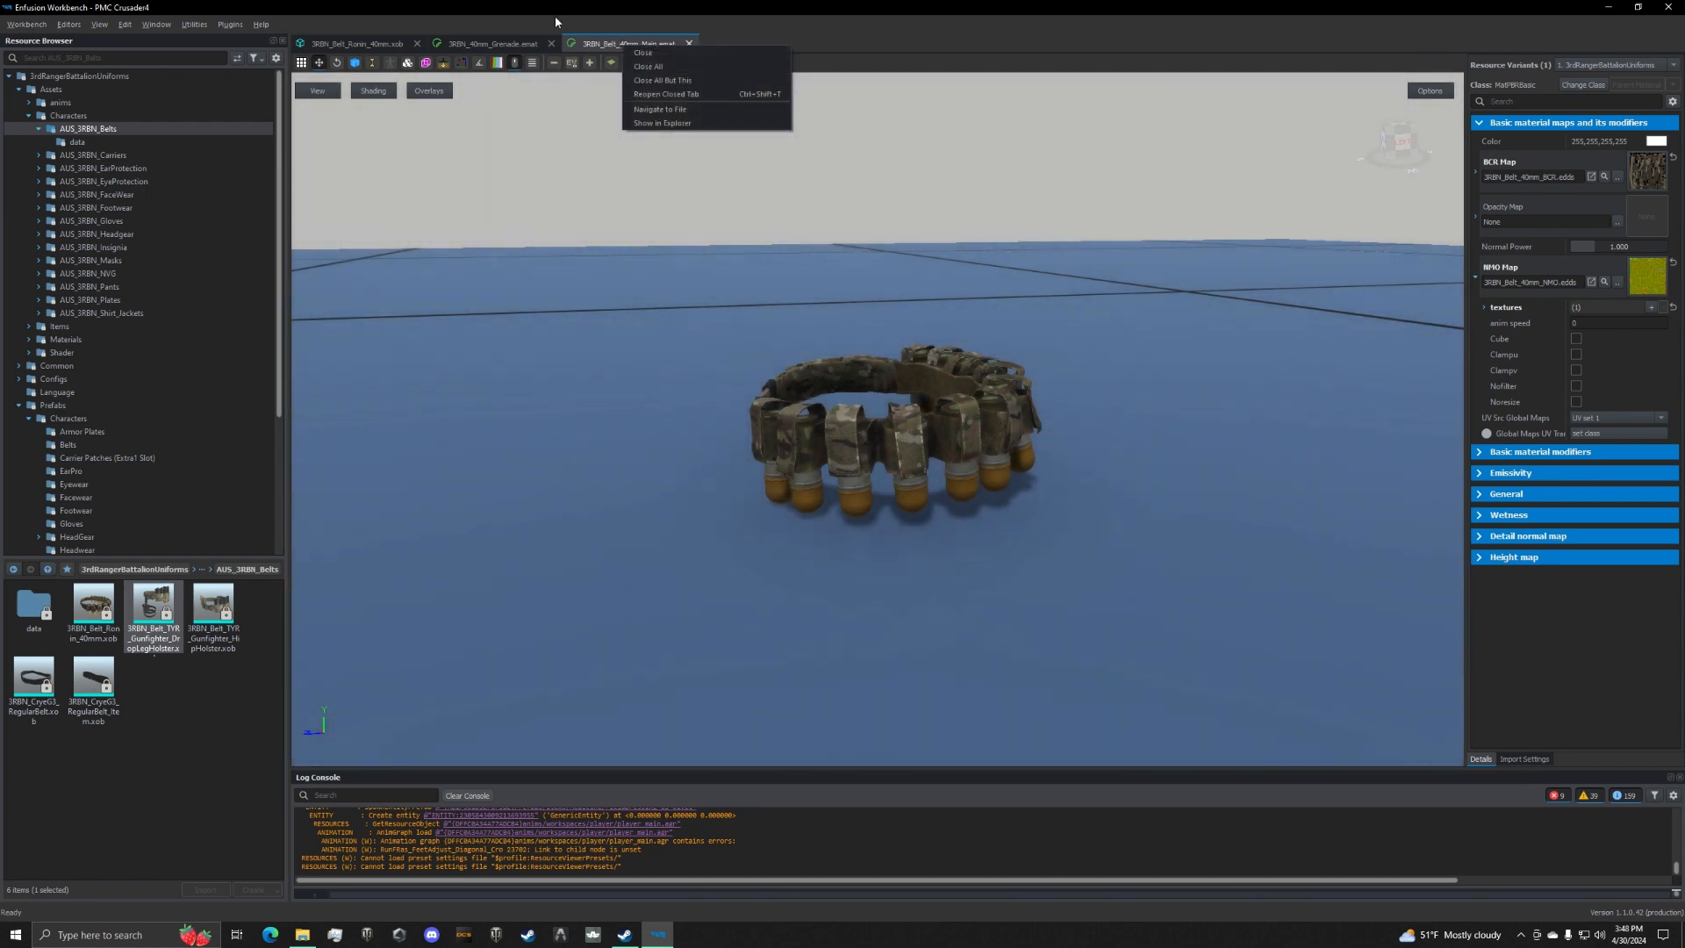
pyautogui.click(33, 609)
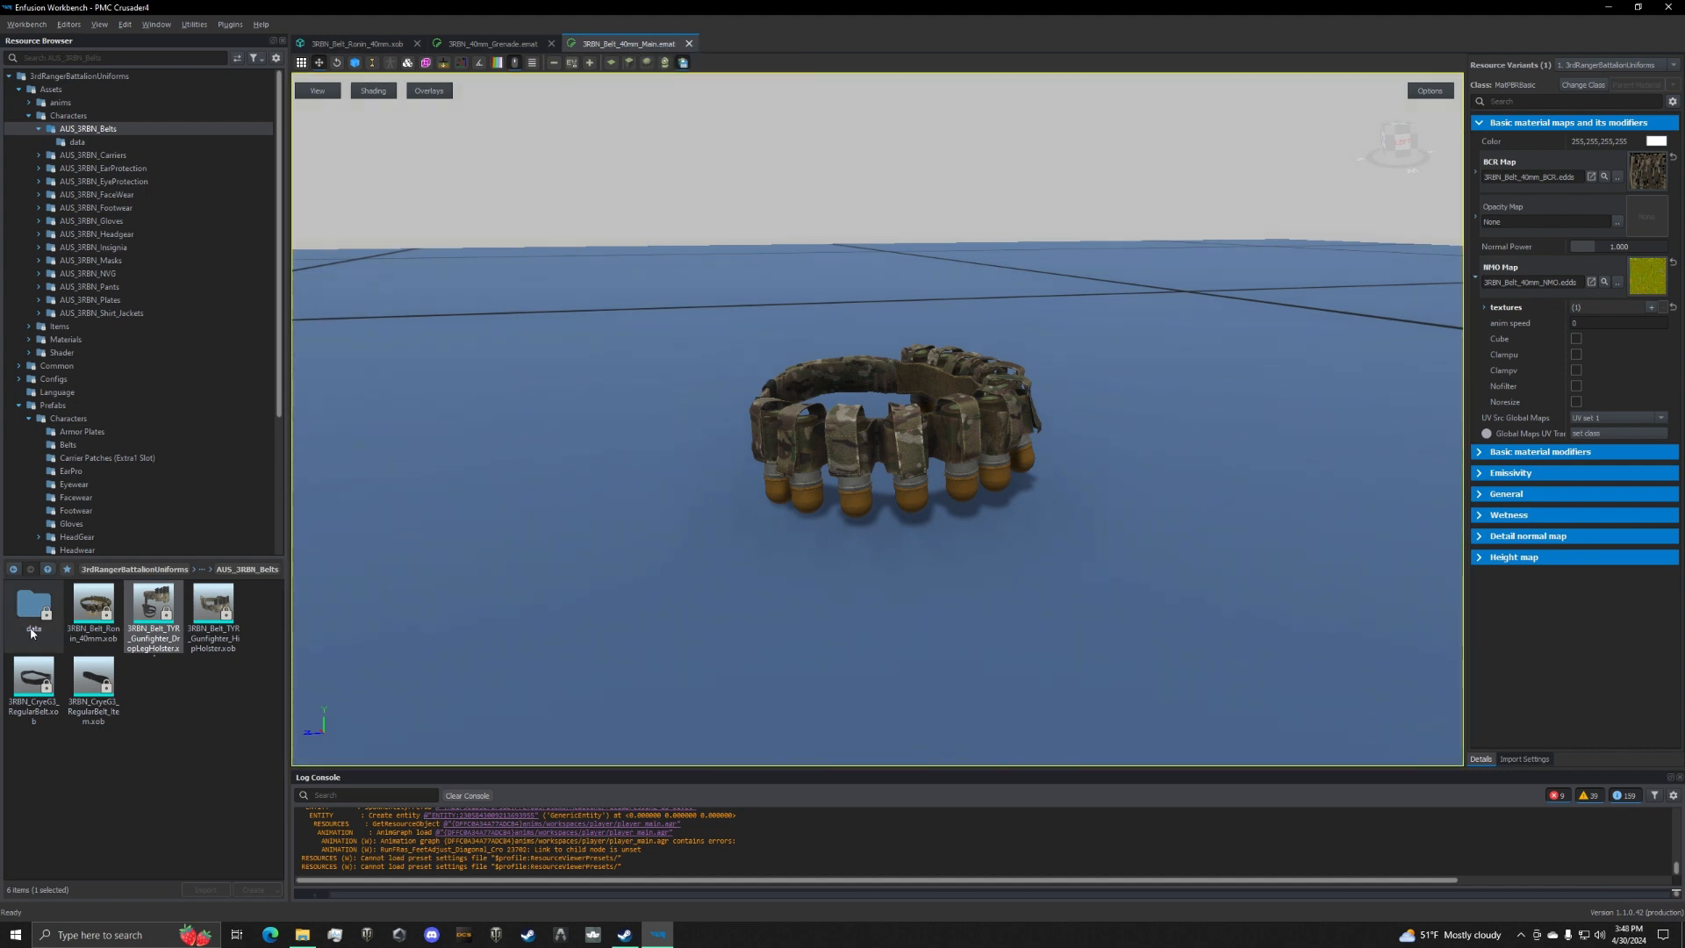
pyautogui.click(34, 608)
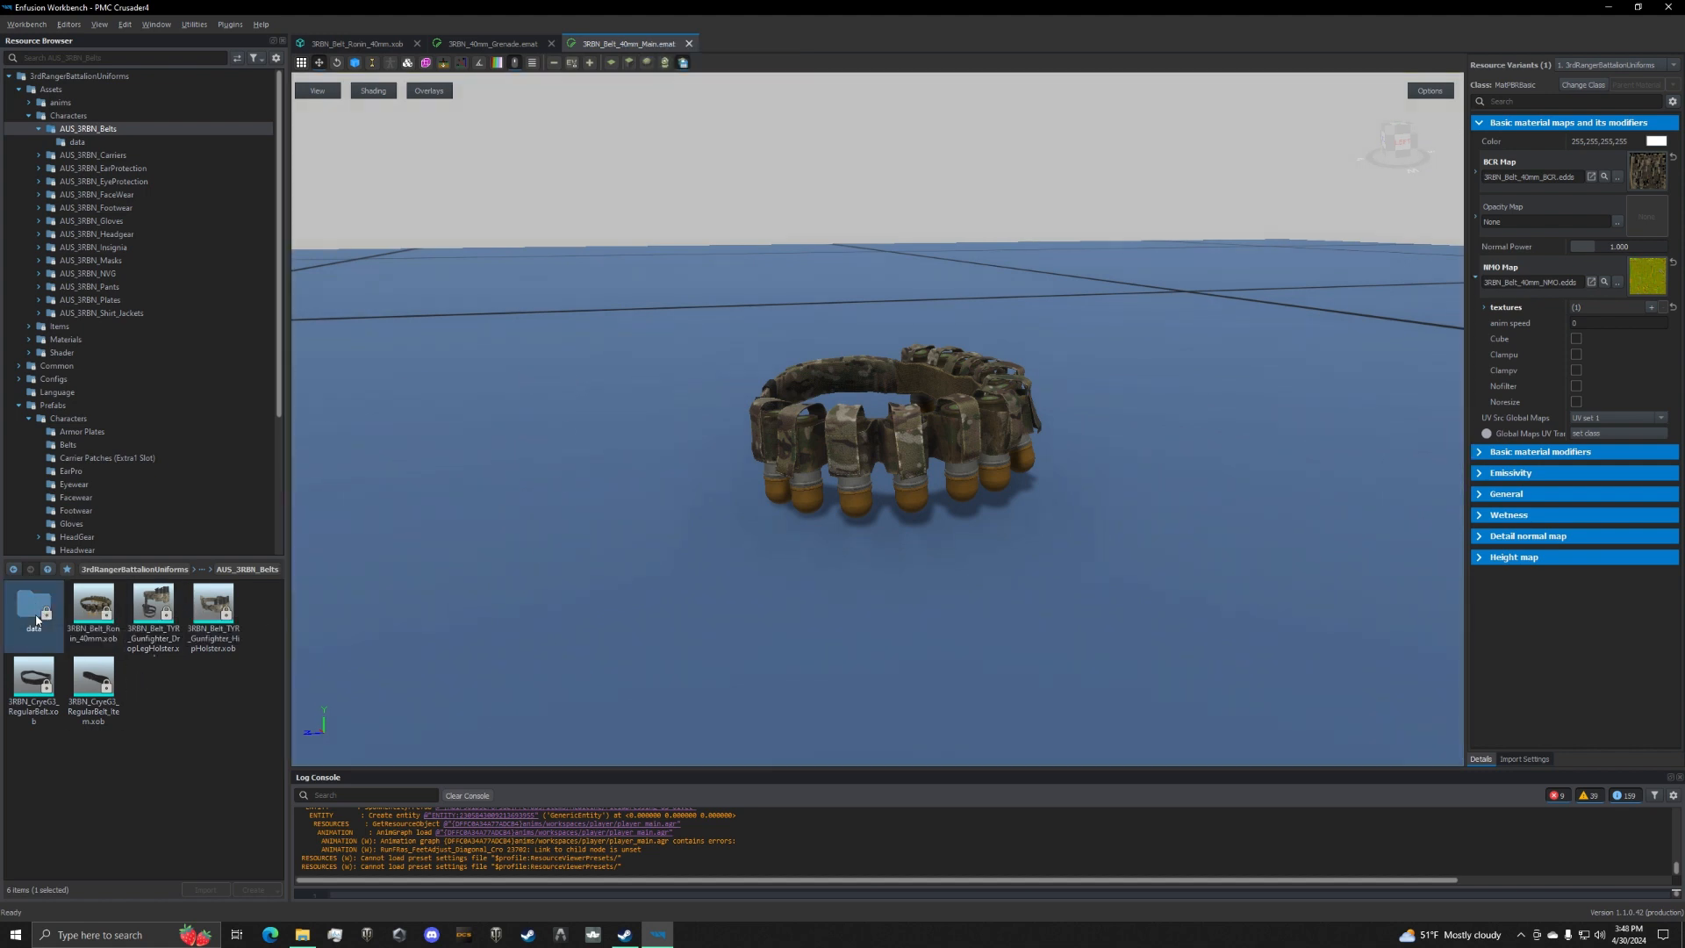
pyautogui.doubleClick(76, 141)
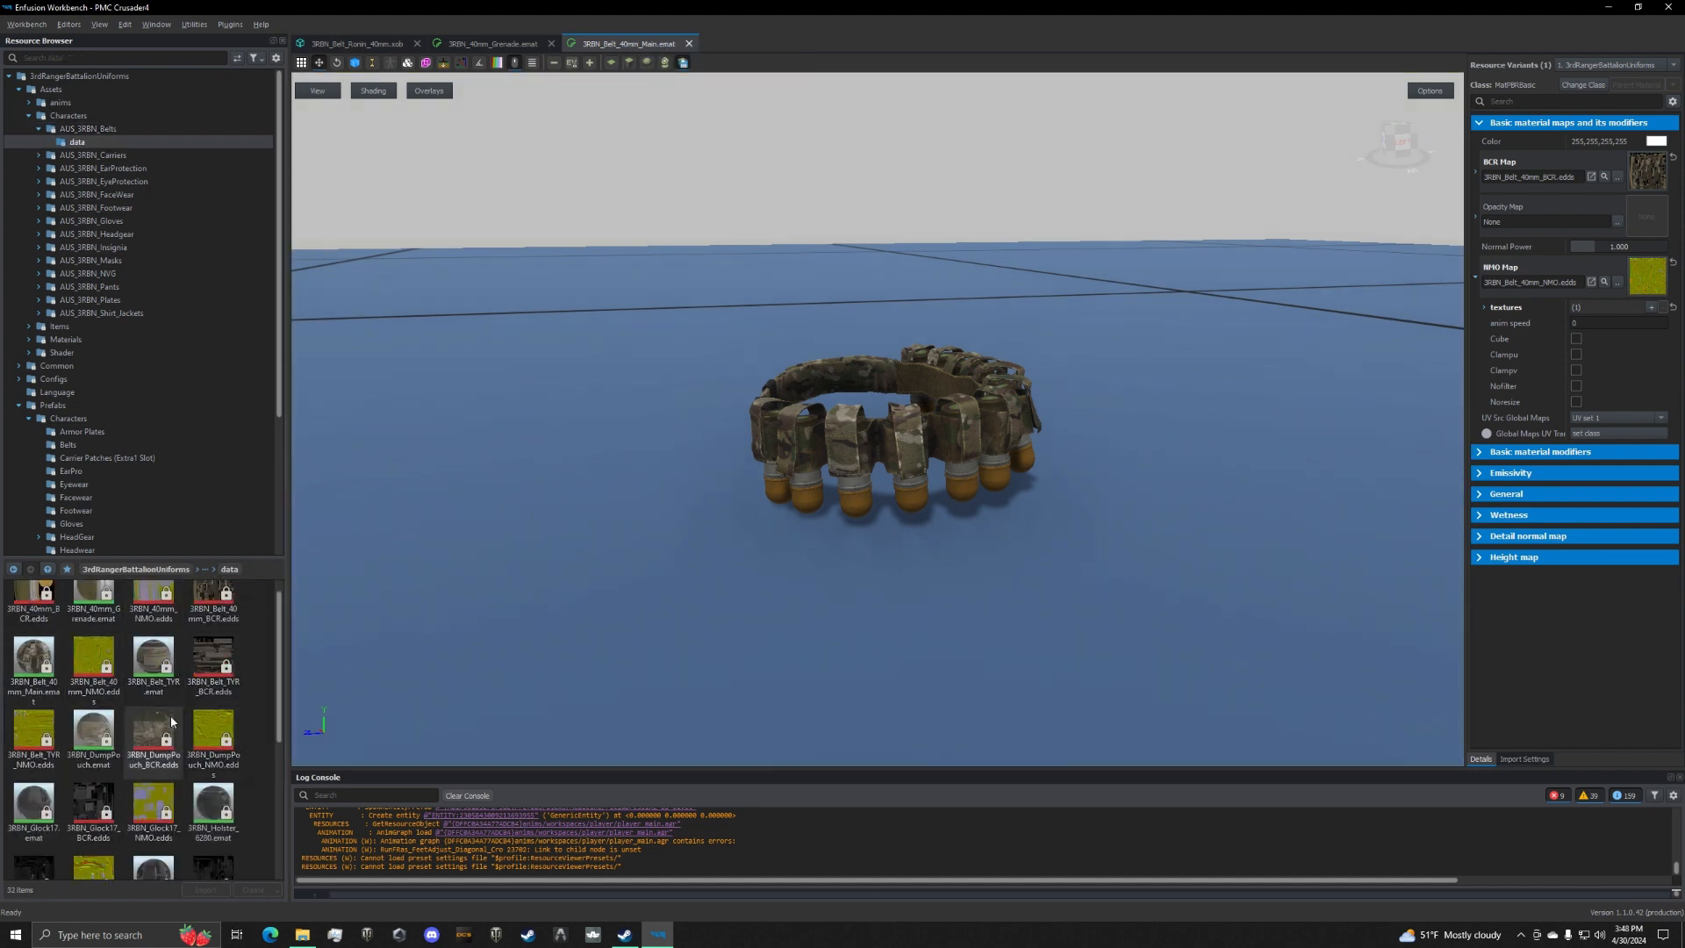
pyautogui.scroll(-3)
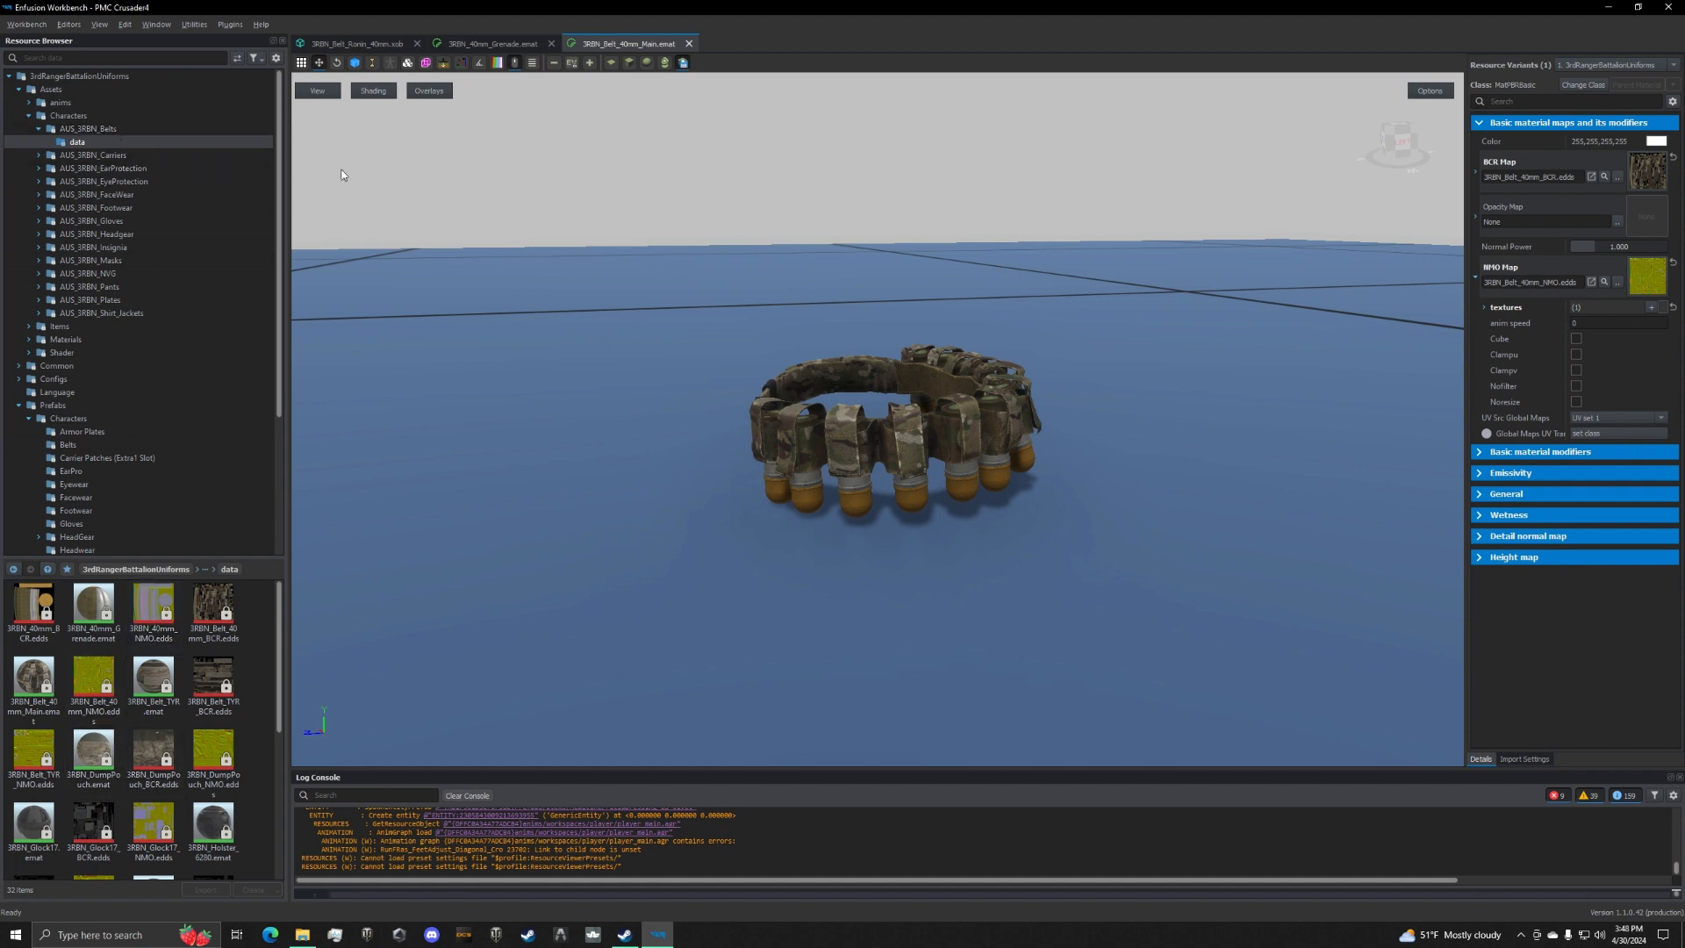
pyautogui.moveTo(336, 319)
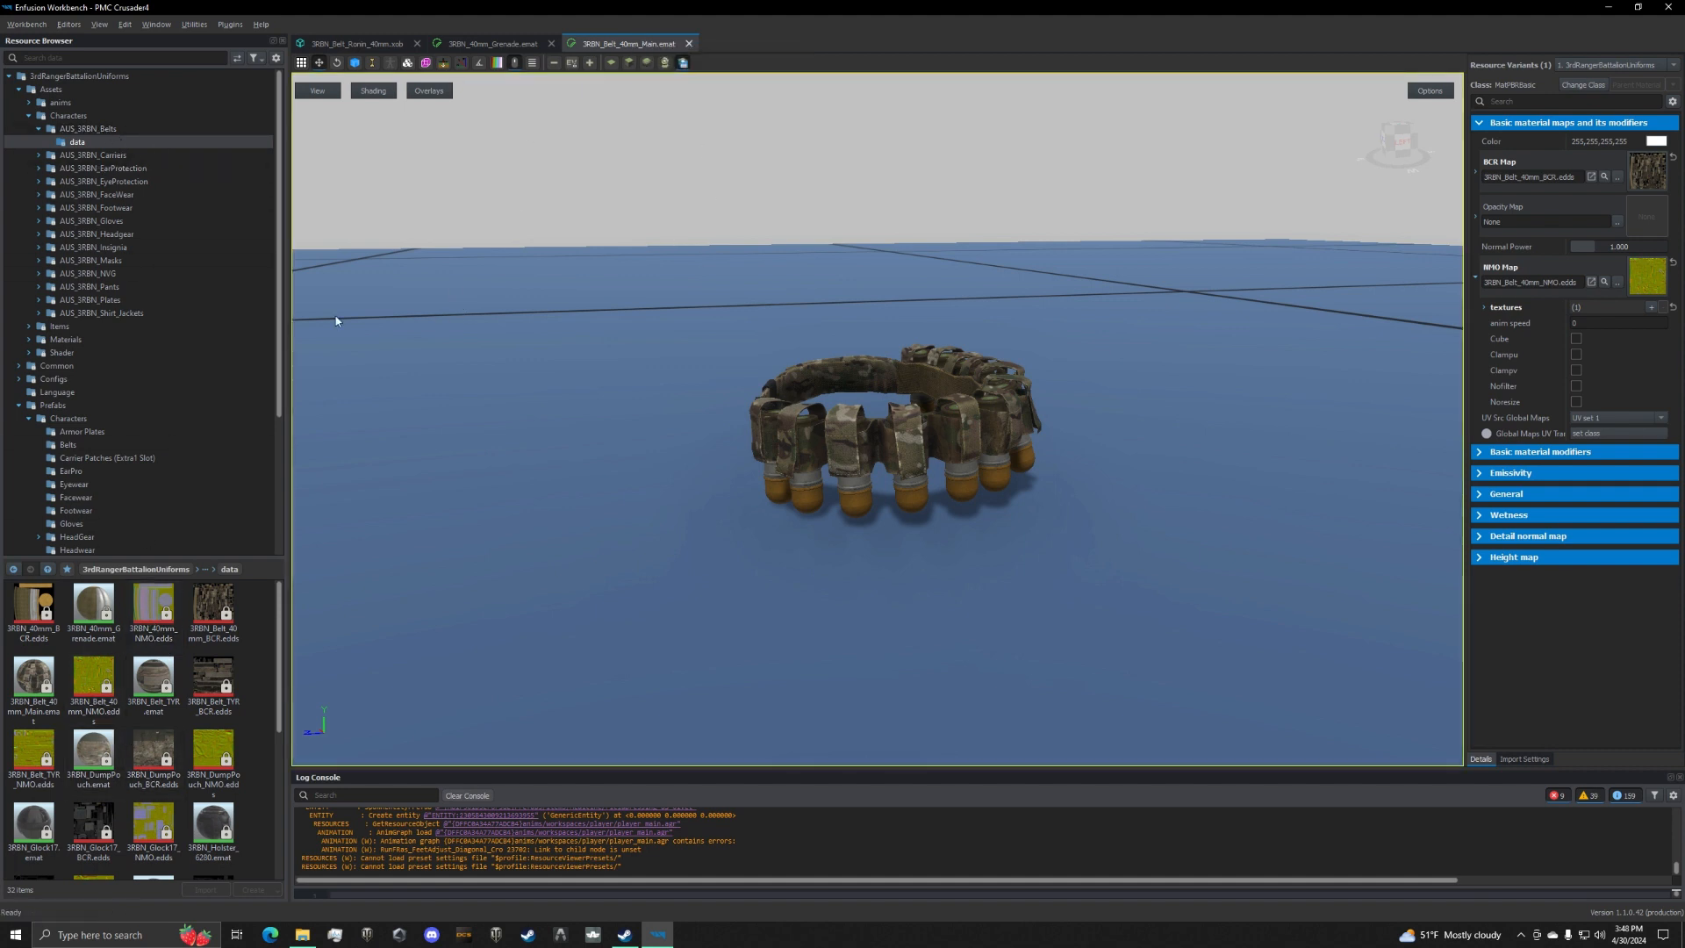
pyautogui.rightClick(623, 42)
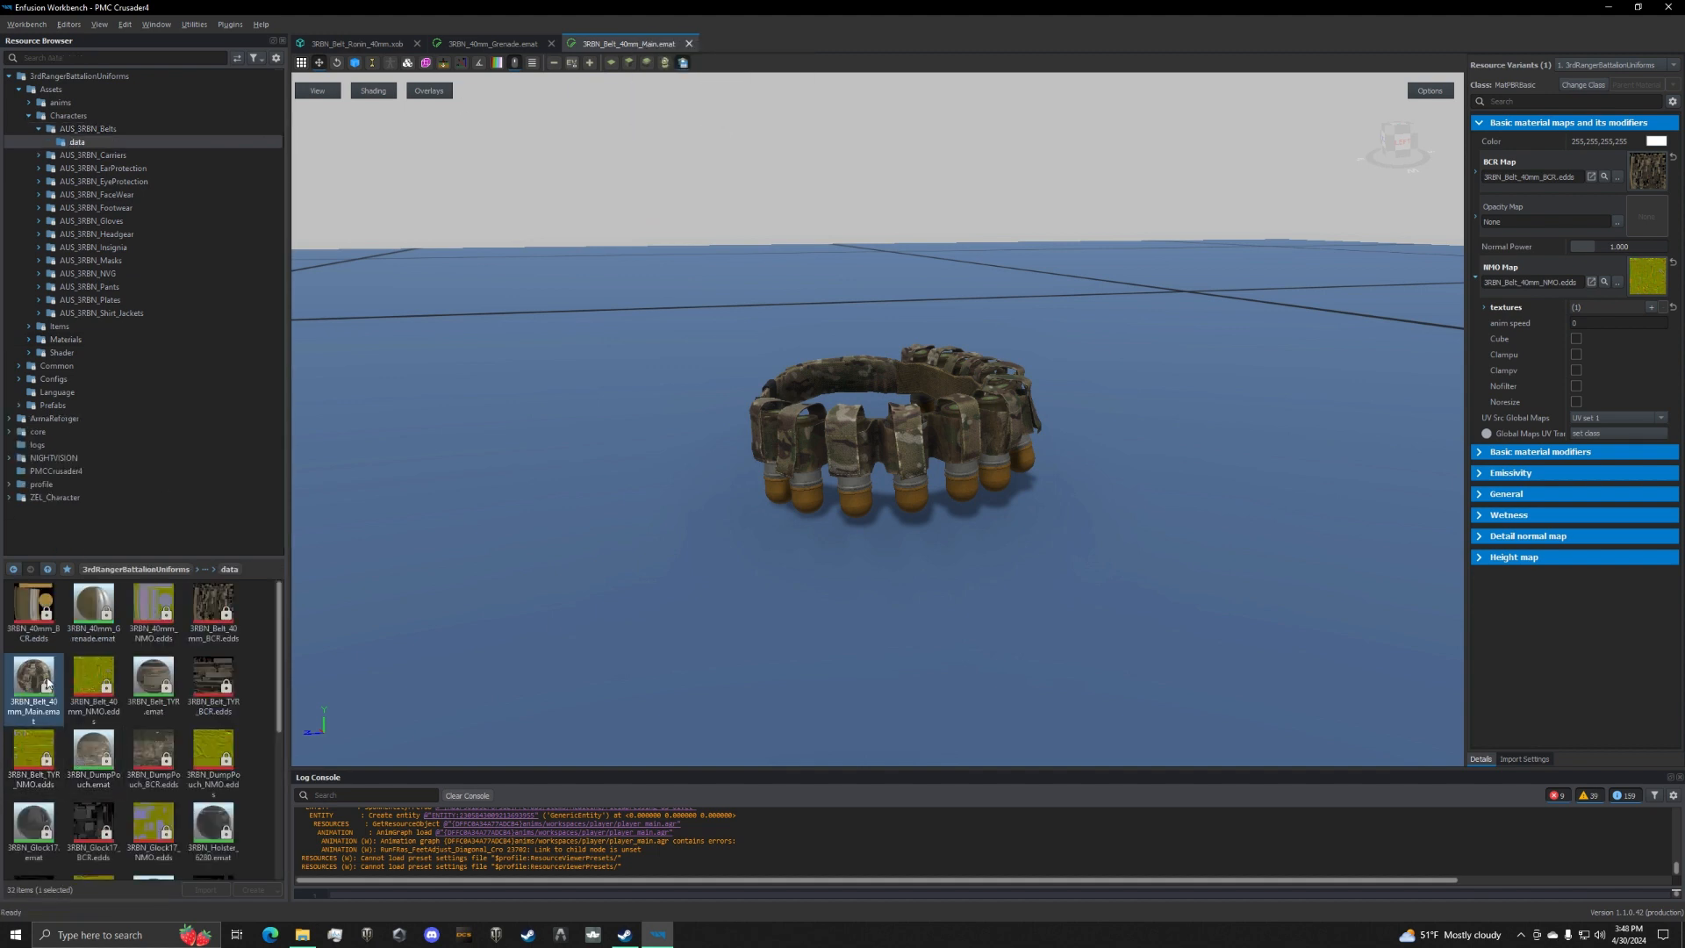
# Bring up the file actions for 3RBN_Belt_40mm_Main.emat, ready to duplicate it into PMCCrusaderII.
pyautogui.rightClick(31, 683)
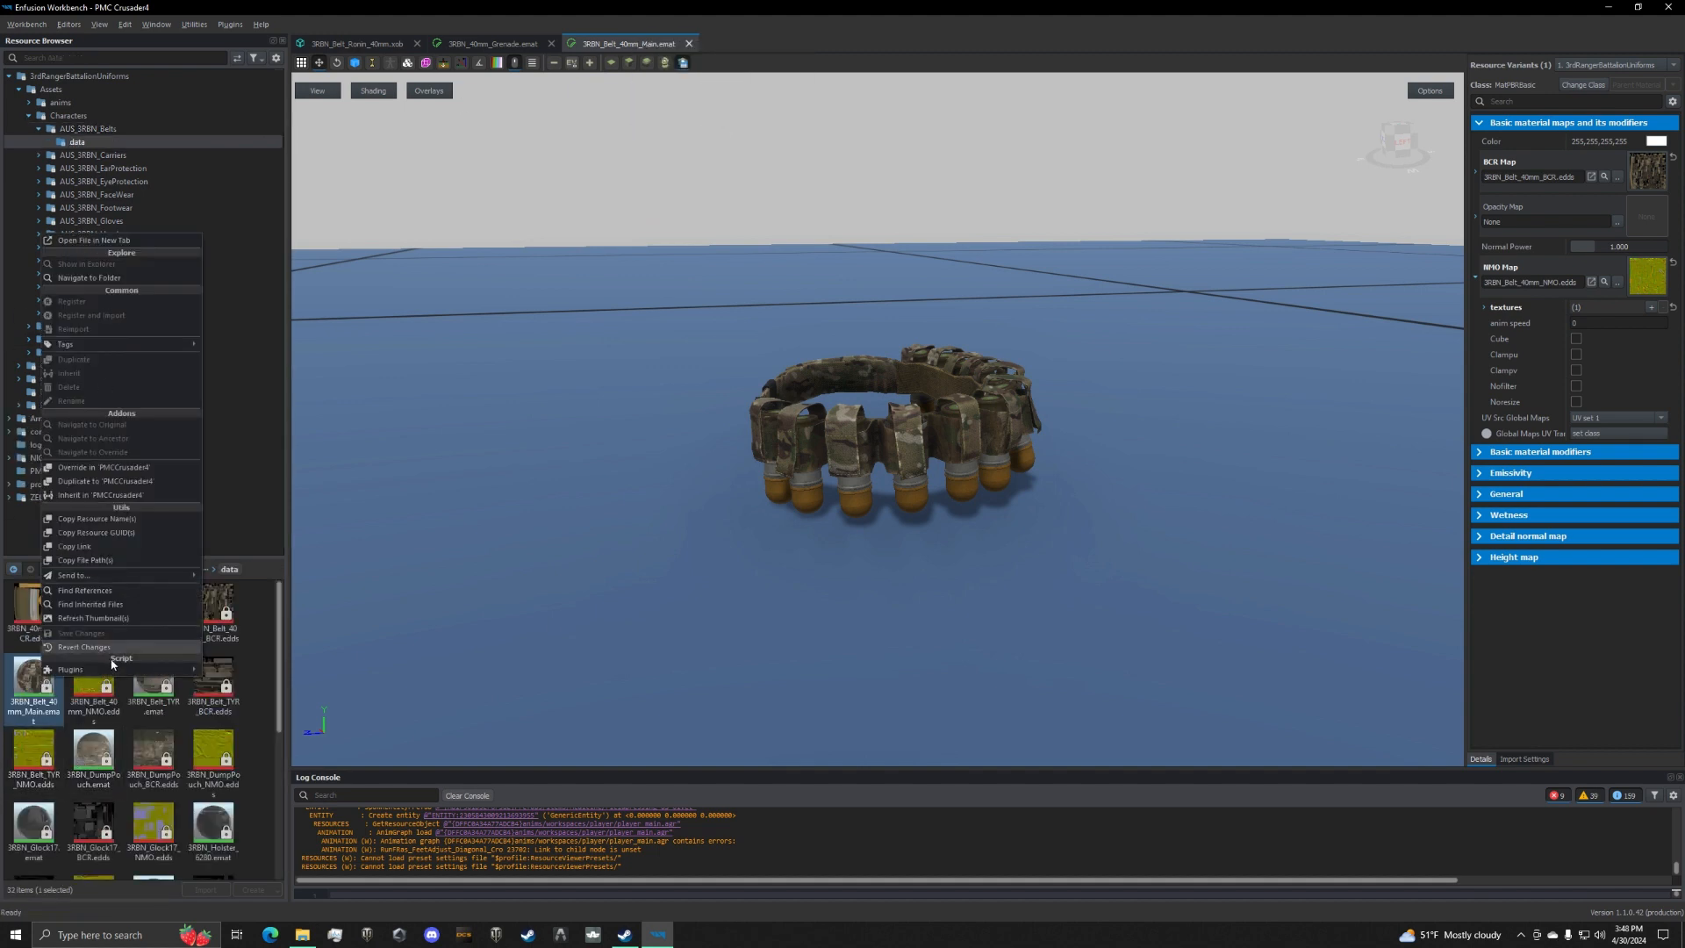
pyautogui.moveTo(118, 481)
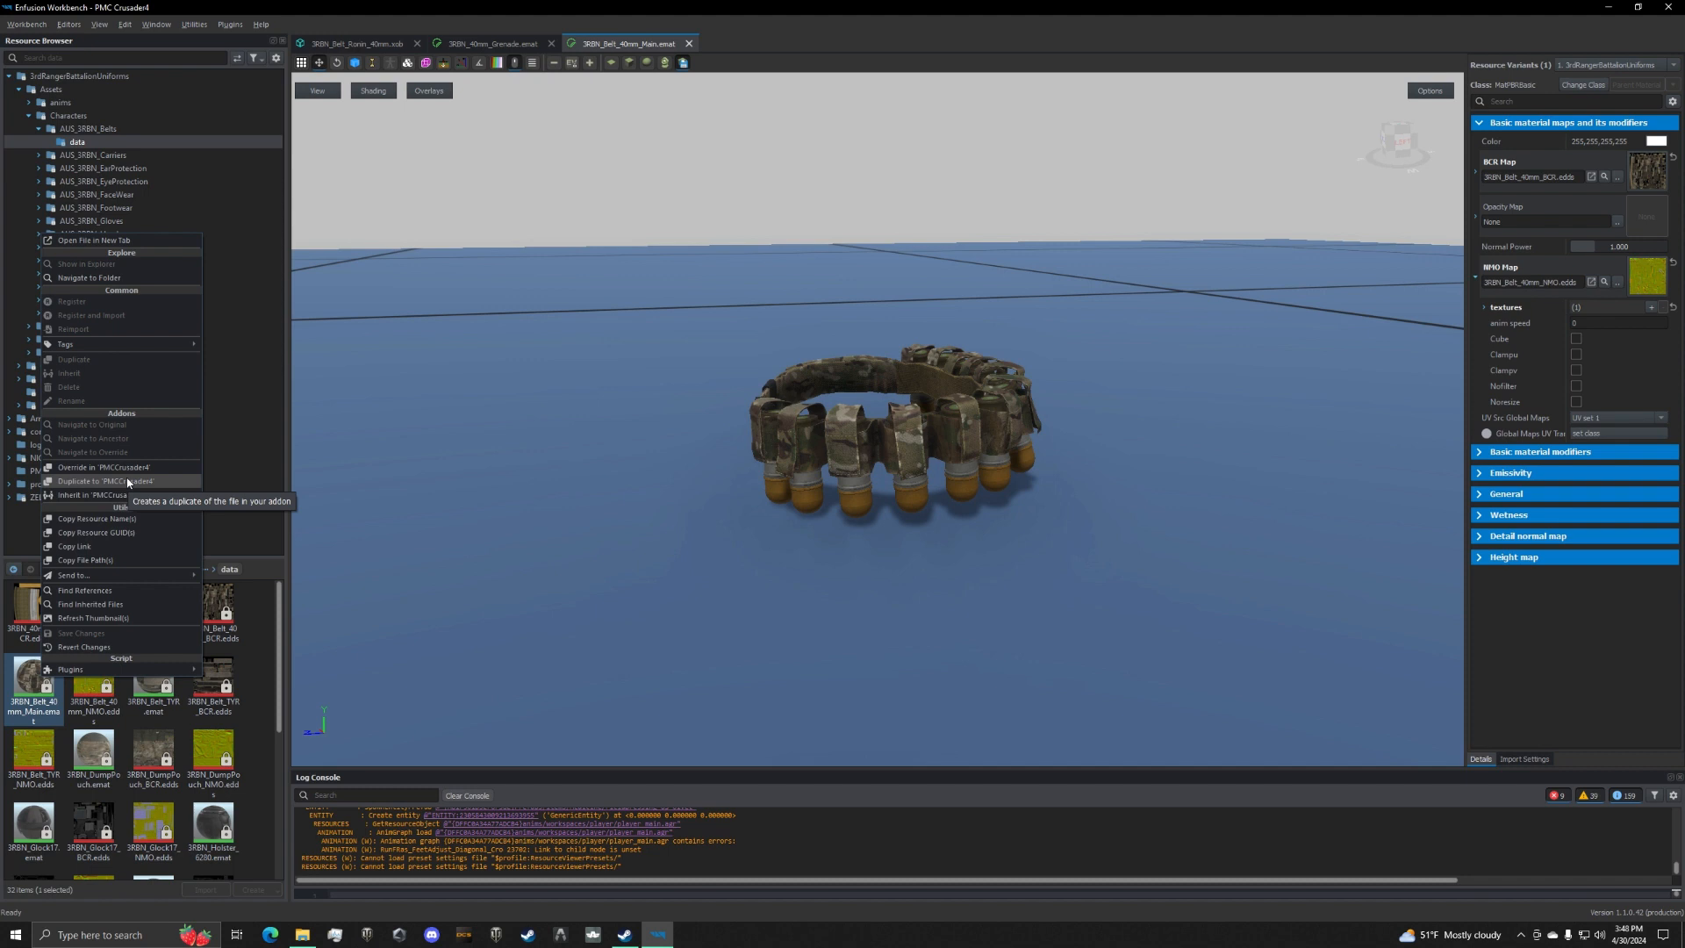
pyautogui.moveTo(104, 481)
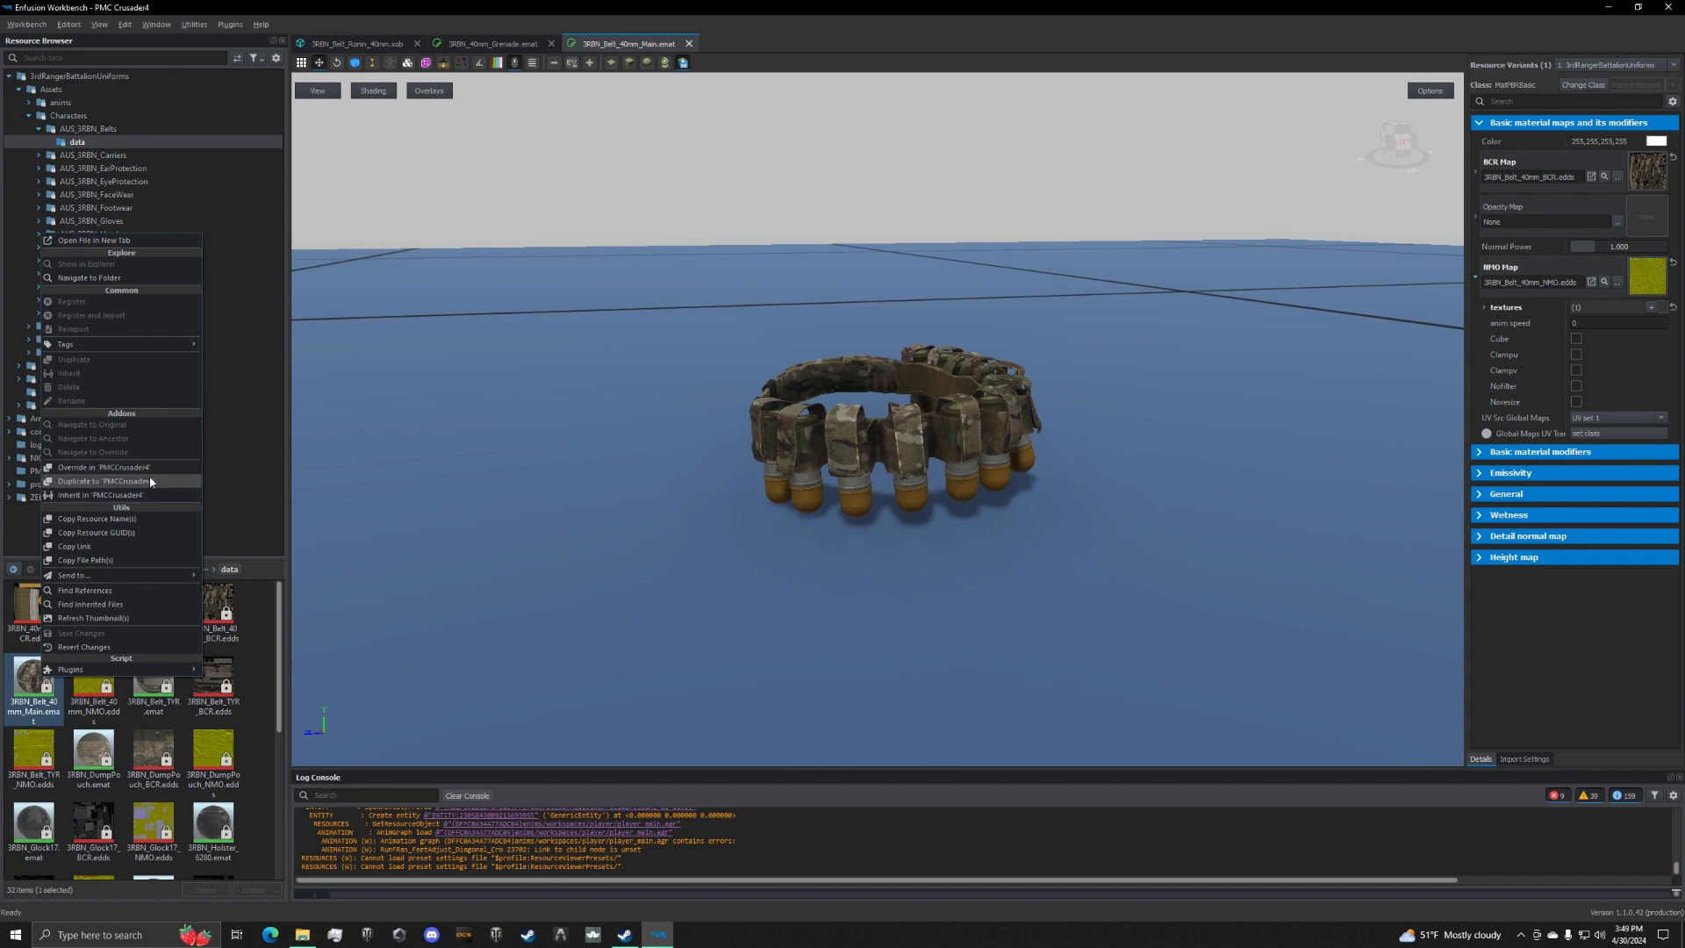
pyautogui.moveTo(140, 486)
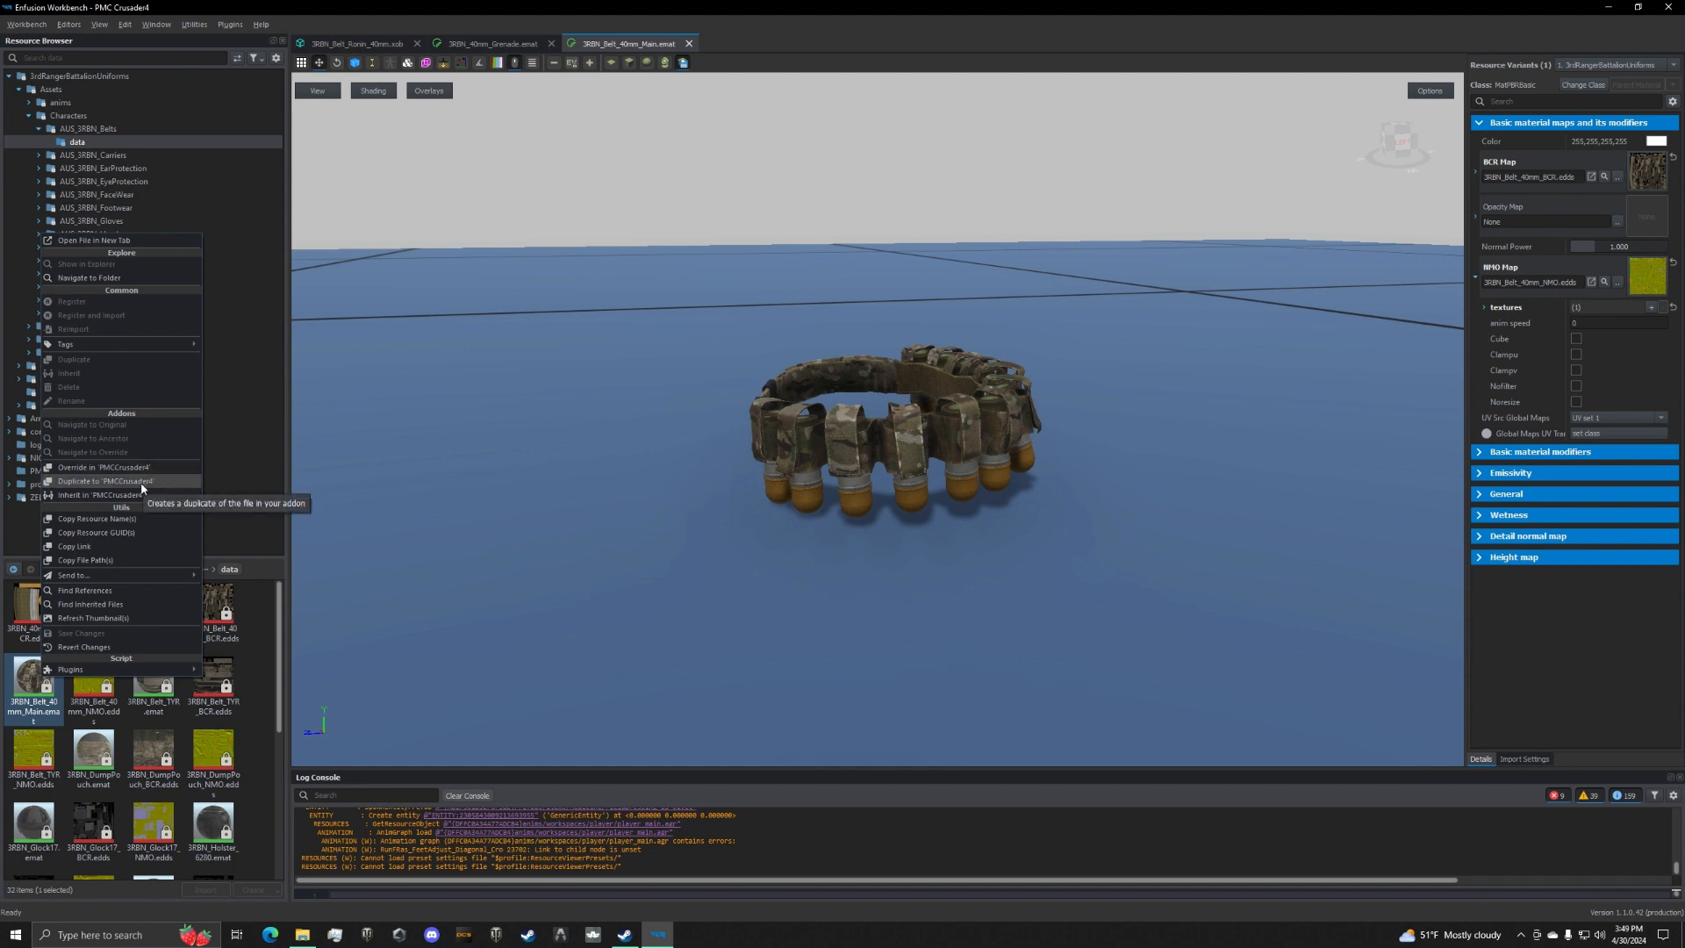
# Duplicate the main belt material into PMCCrusaderII as 3RBN_Belt_40mm_black.emat and close the original, leaving the grenade material open.
pyautogui.click(106, 481)
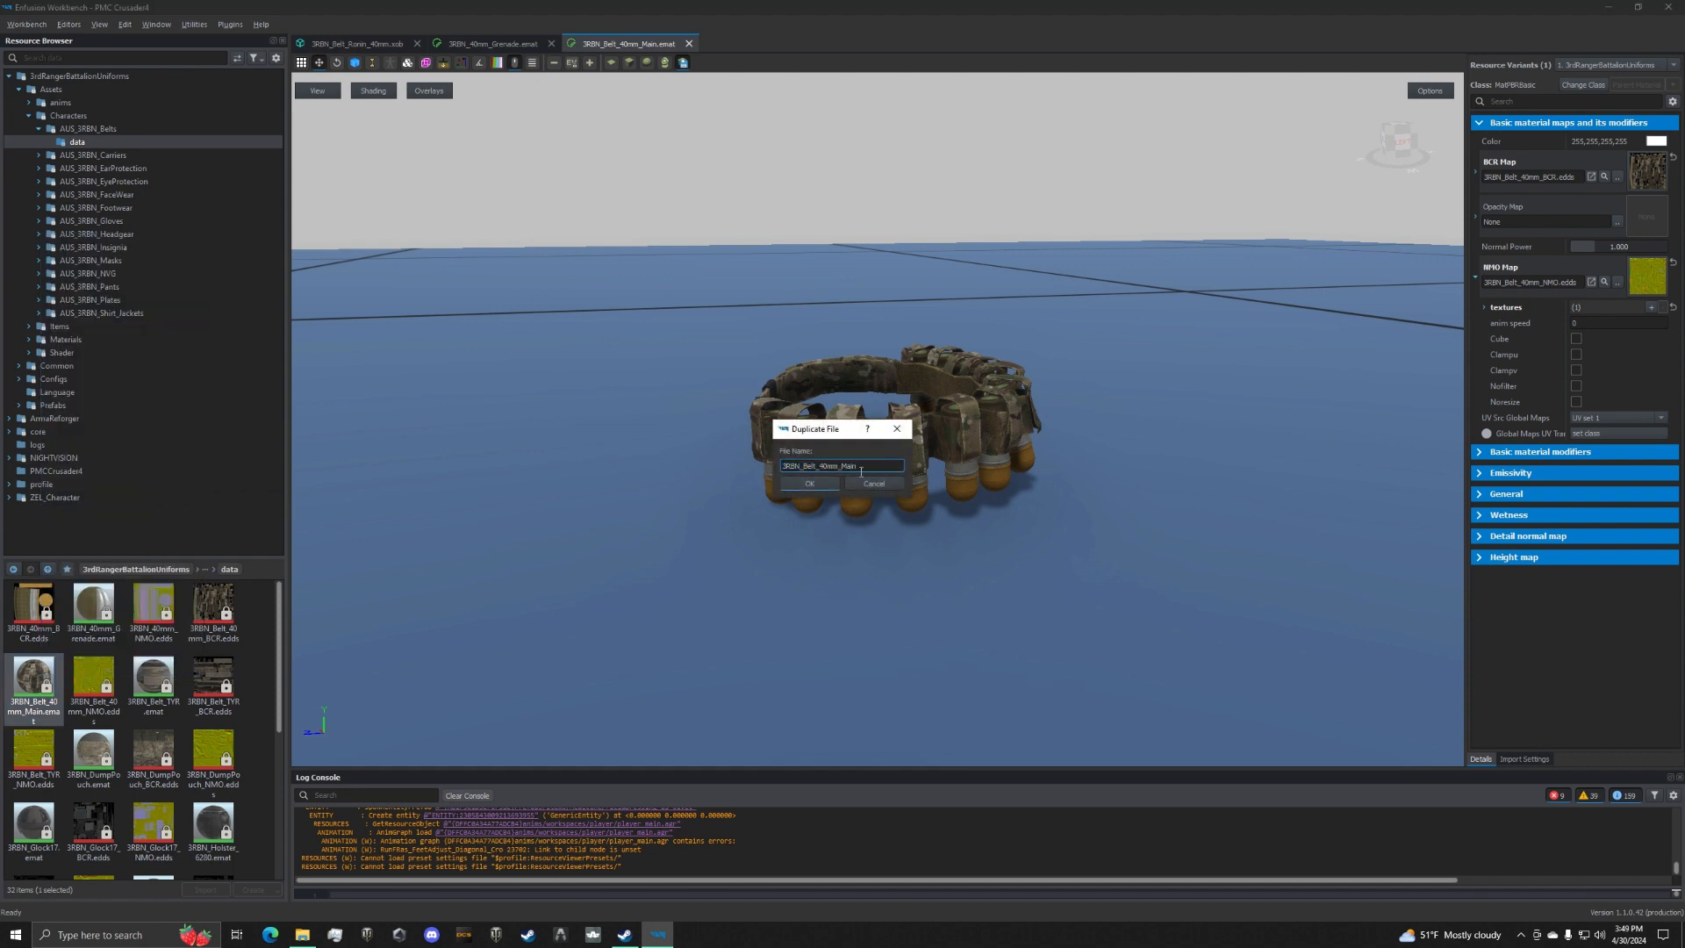
pyautogui.doubleClick(850, 465)
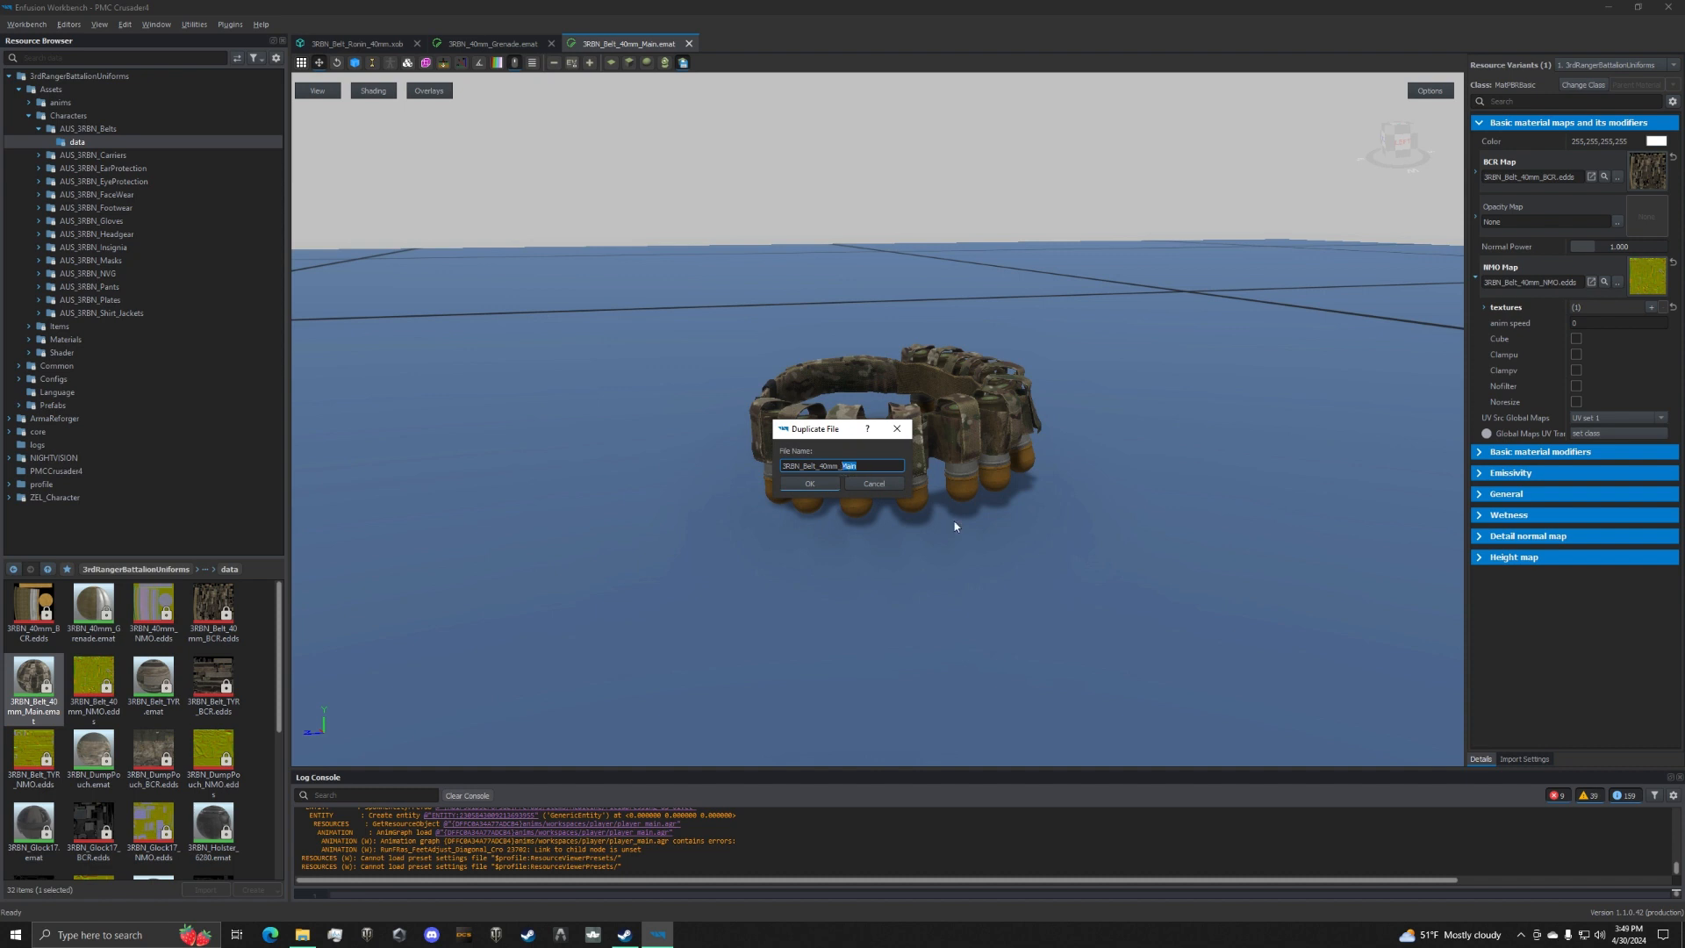
pyautogui.write('black')
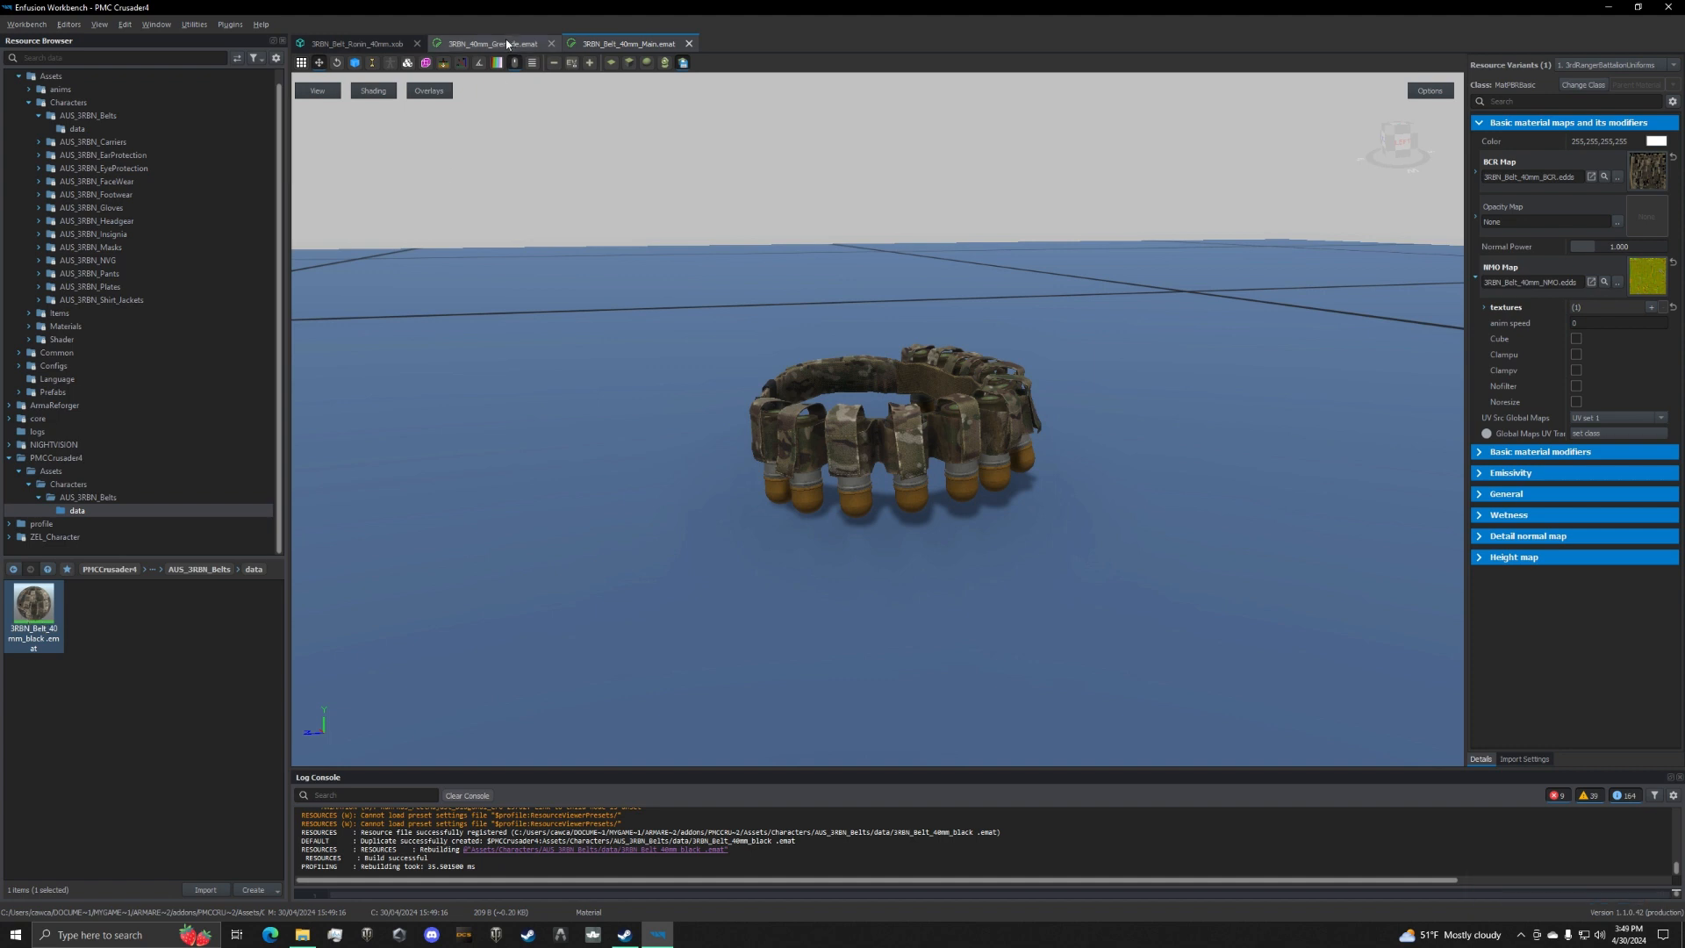
pyautogui.click(489, 42)
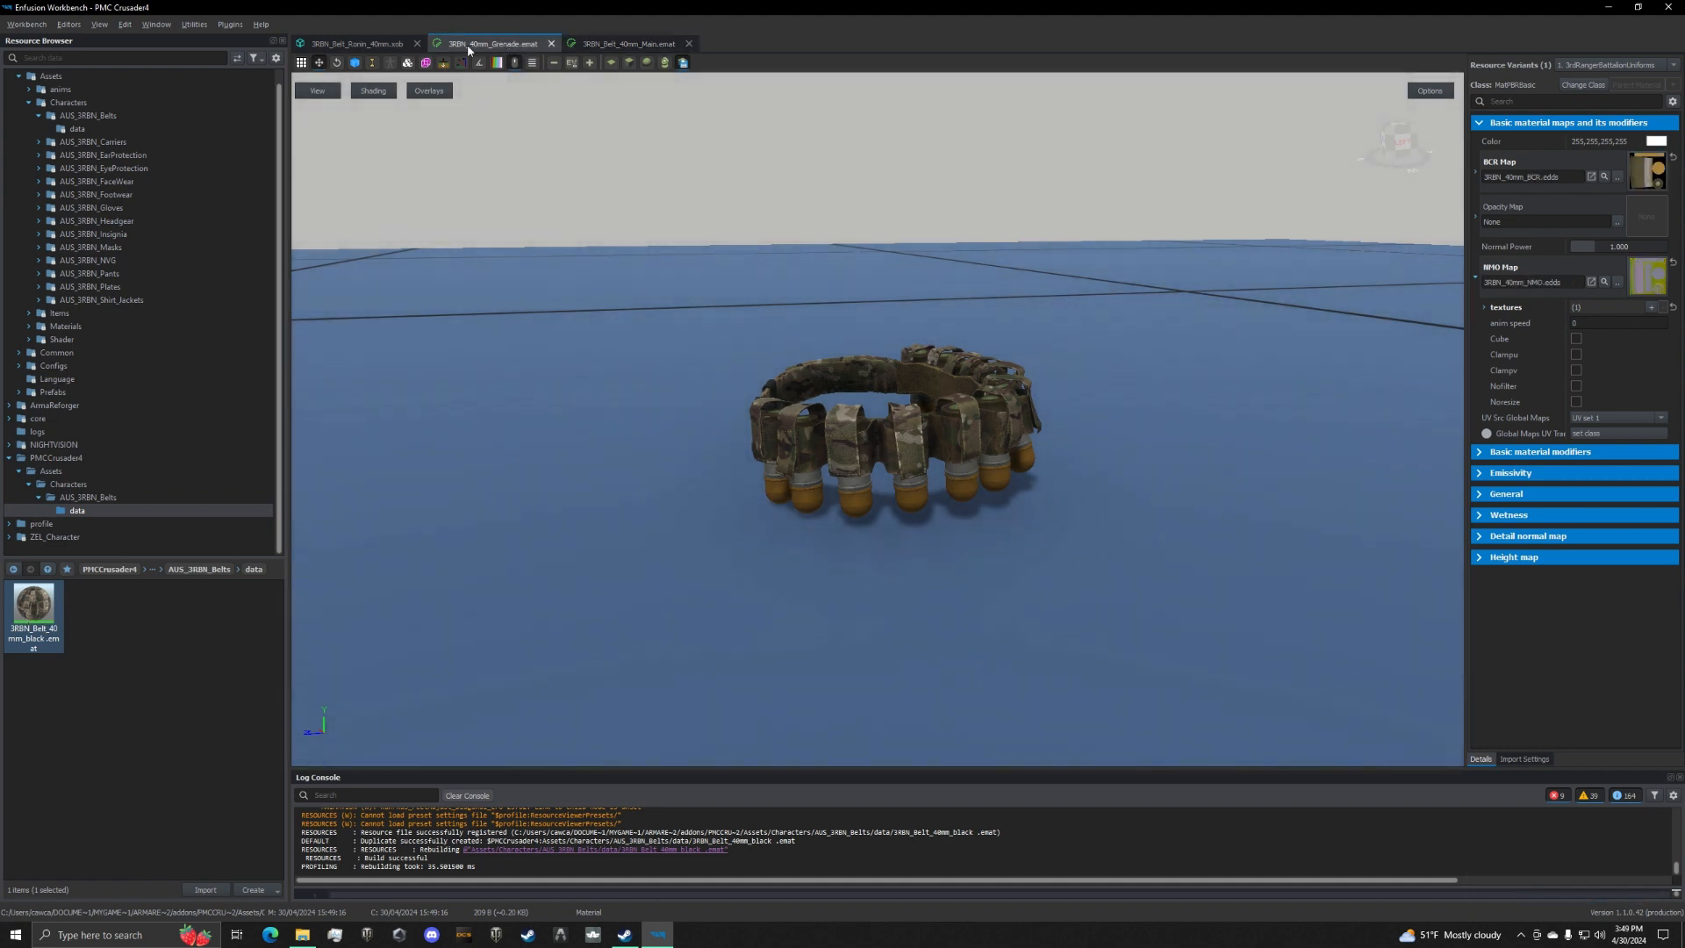
pyautogui.click(688, 42)
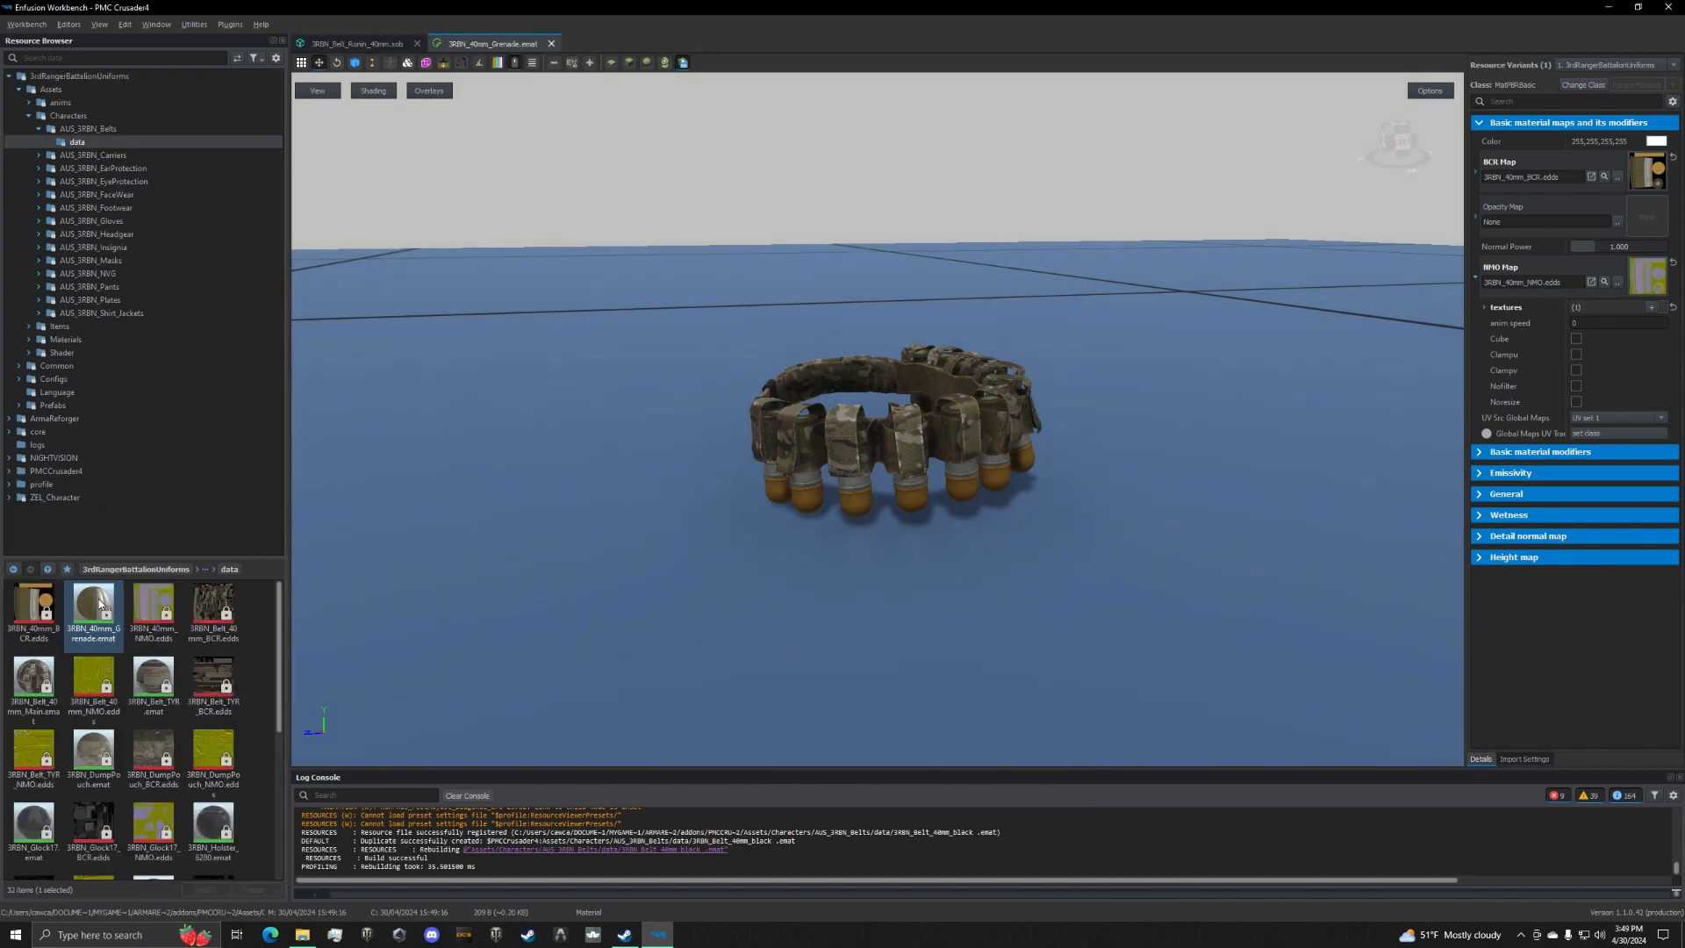
# Duplicate 3RBN_40mm_Grenade.emat into the PMCCrusaderII belts data folder.
pyautogui.click(93, 608)
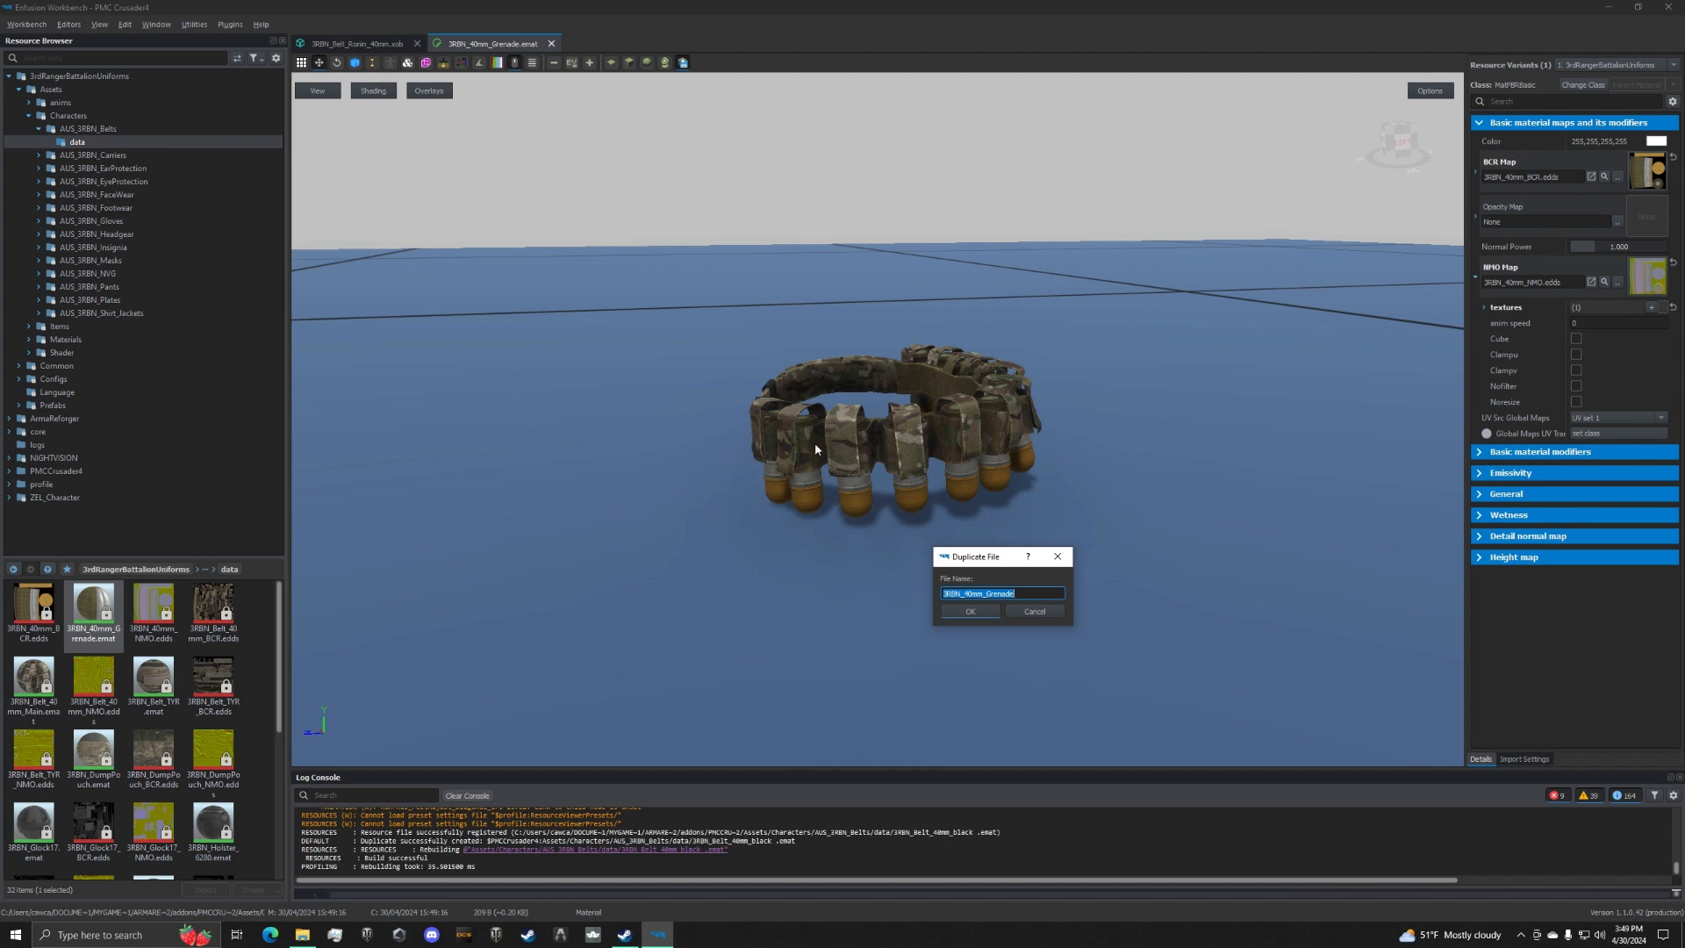
pyautogui.moveTo(973, 497)
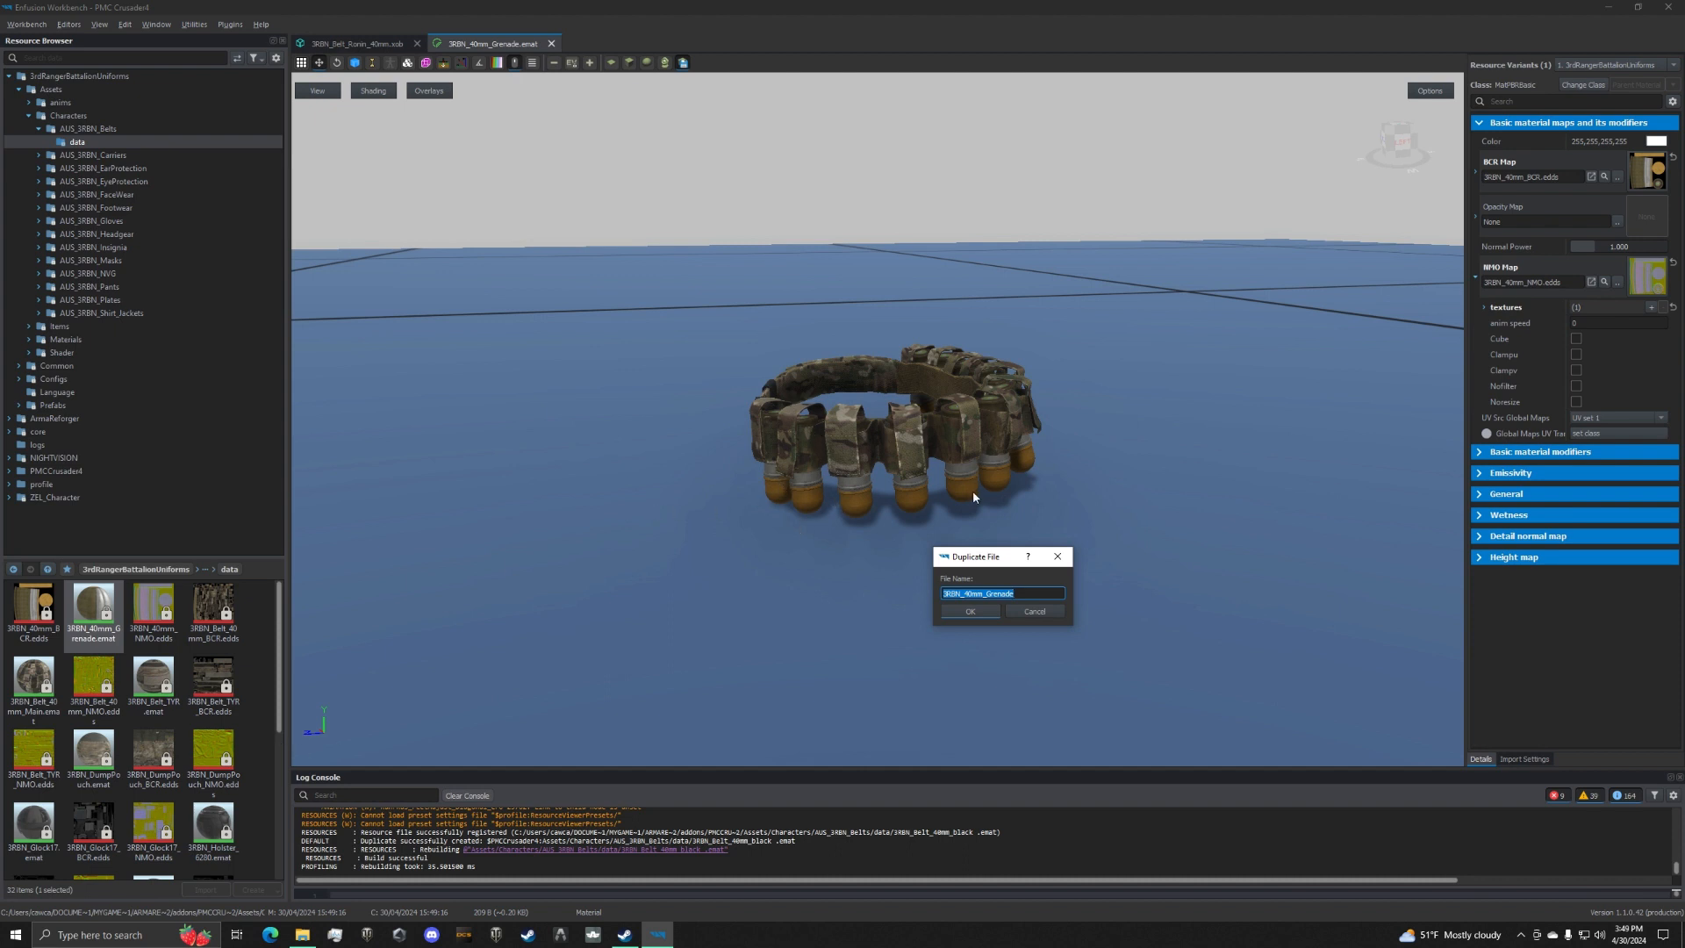
pyautogui.moveTo(976, 491)
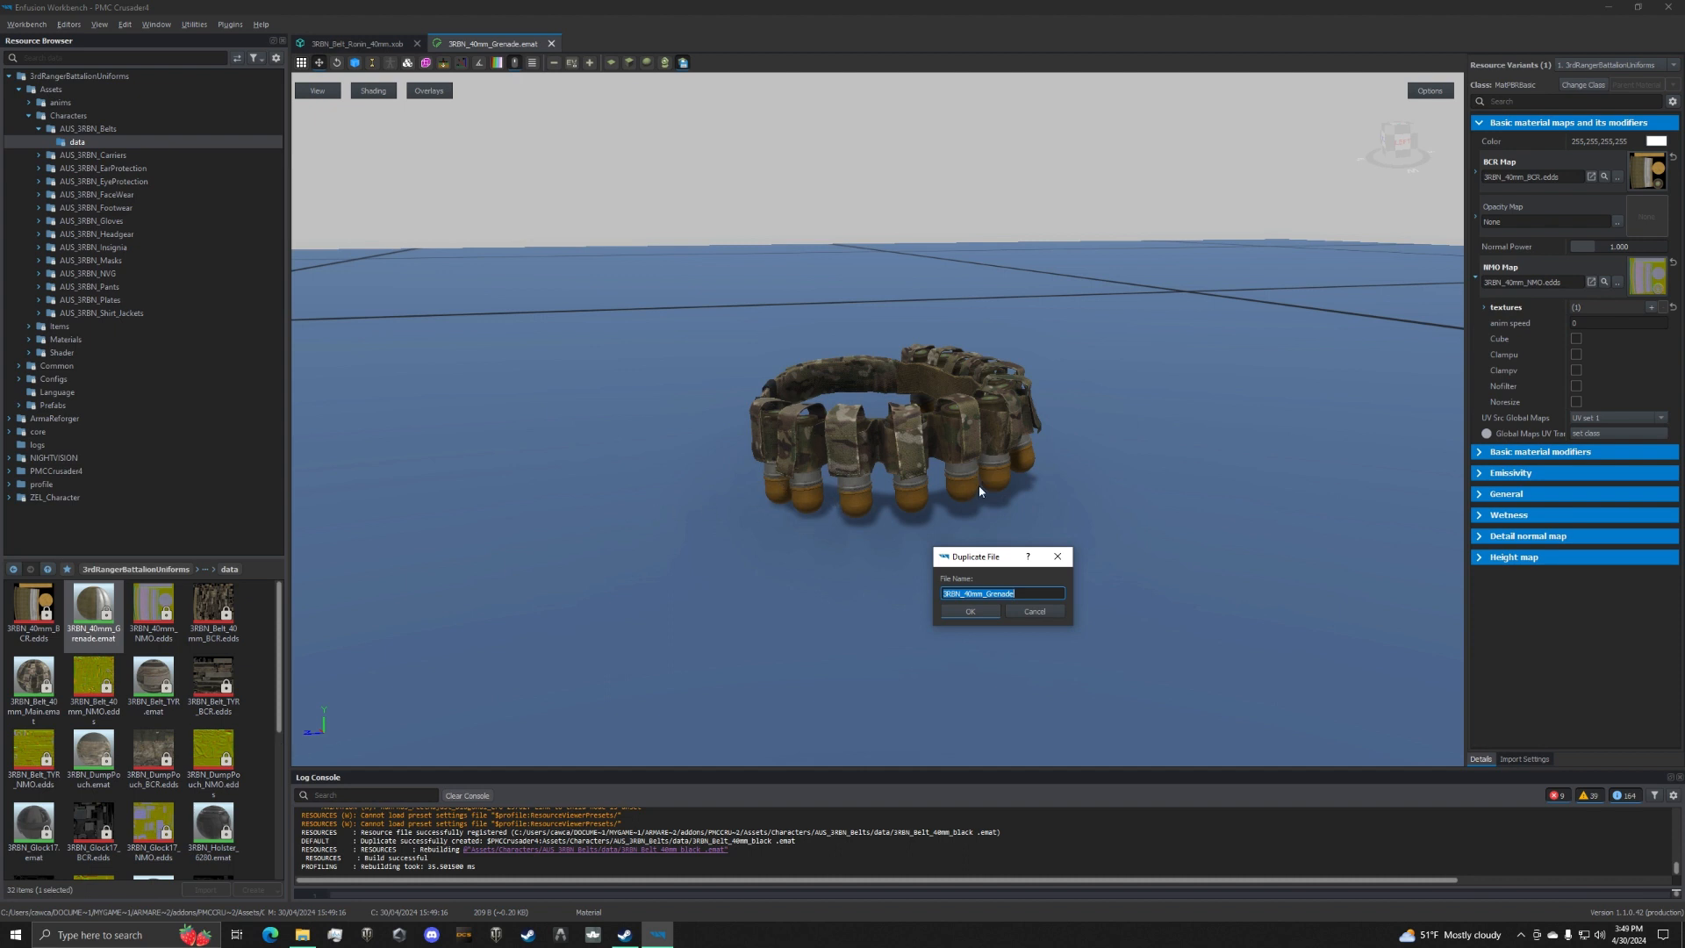
pyautogui.moveTo(853, 711)
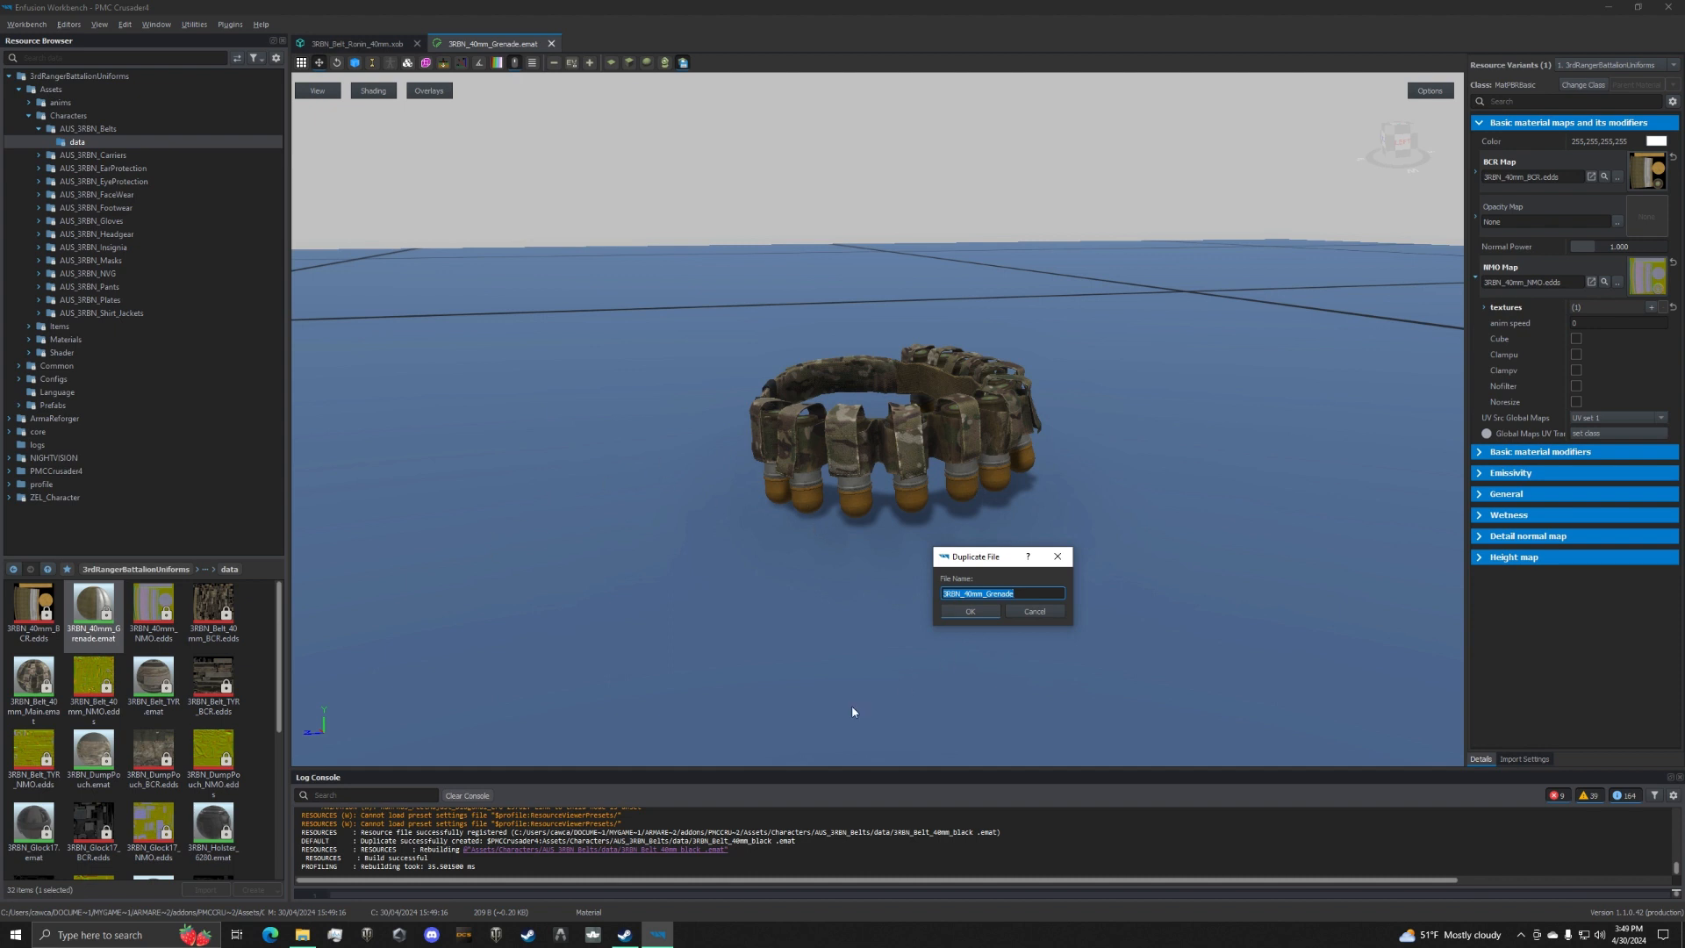
pyautogui.click(969, 611)
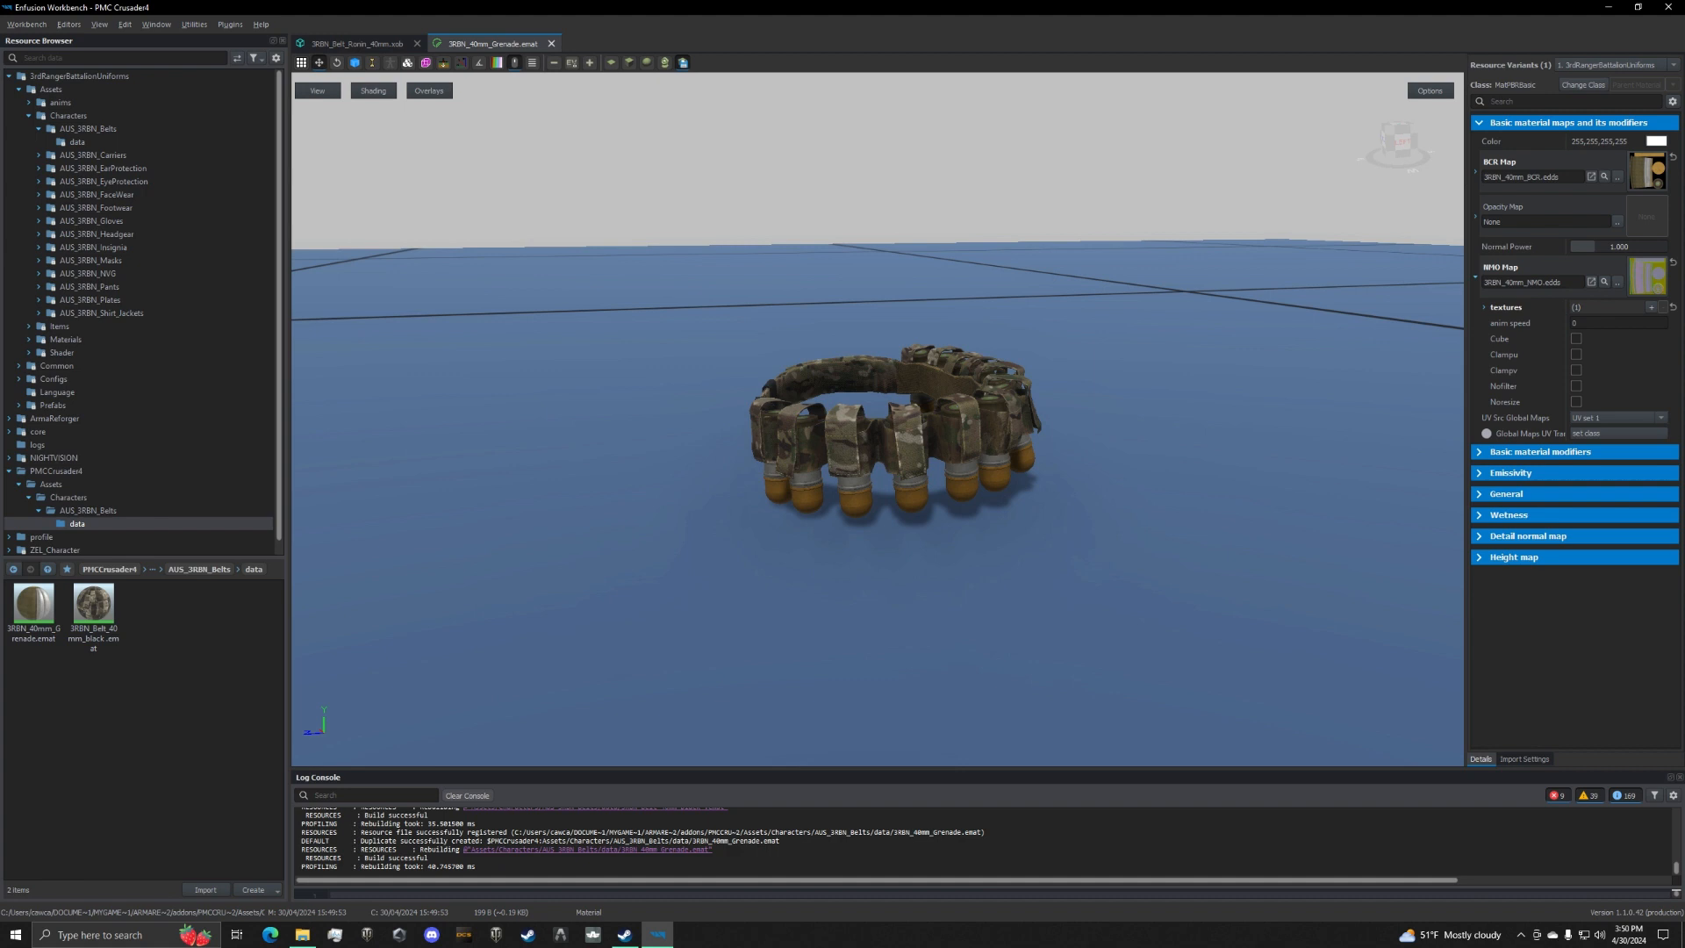
pyautogui.moveTo(683, 609)
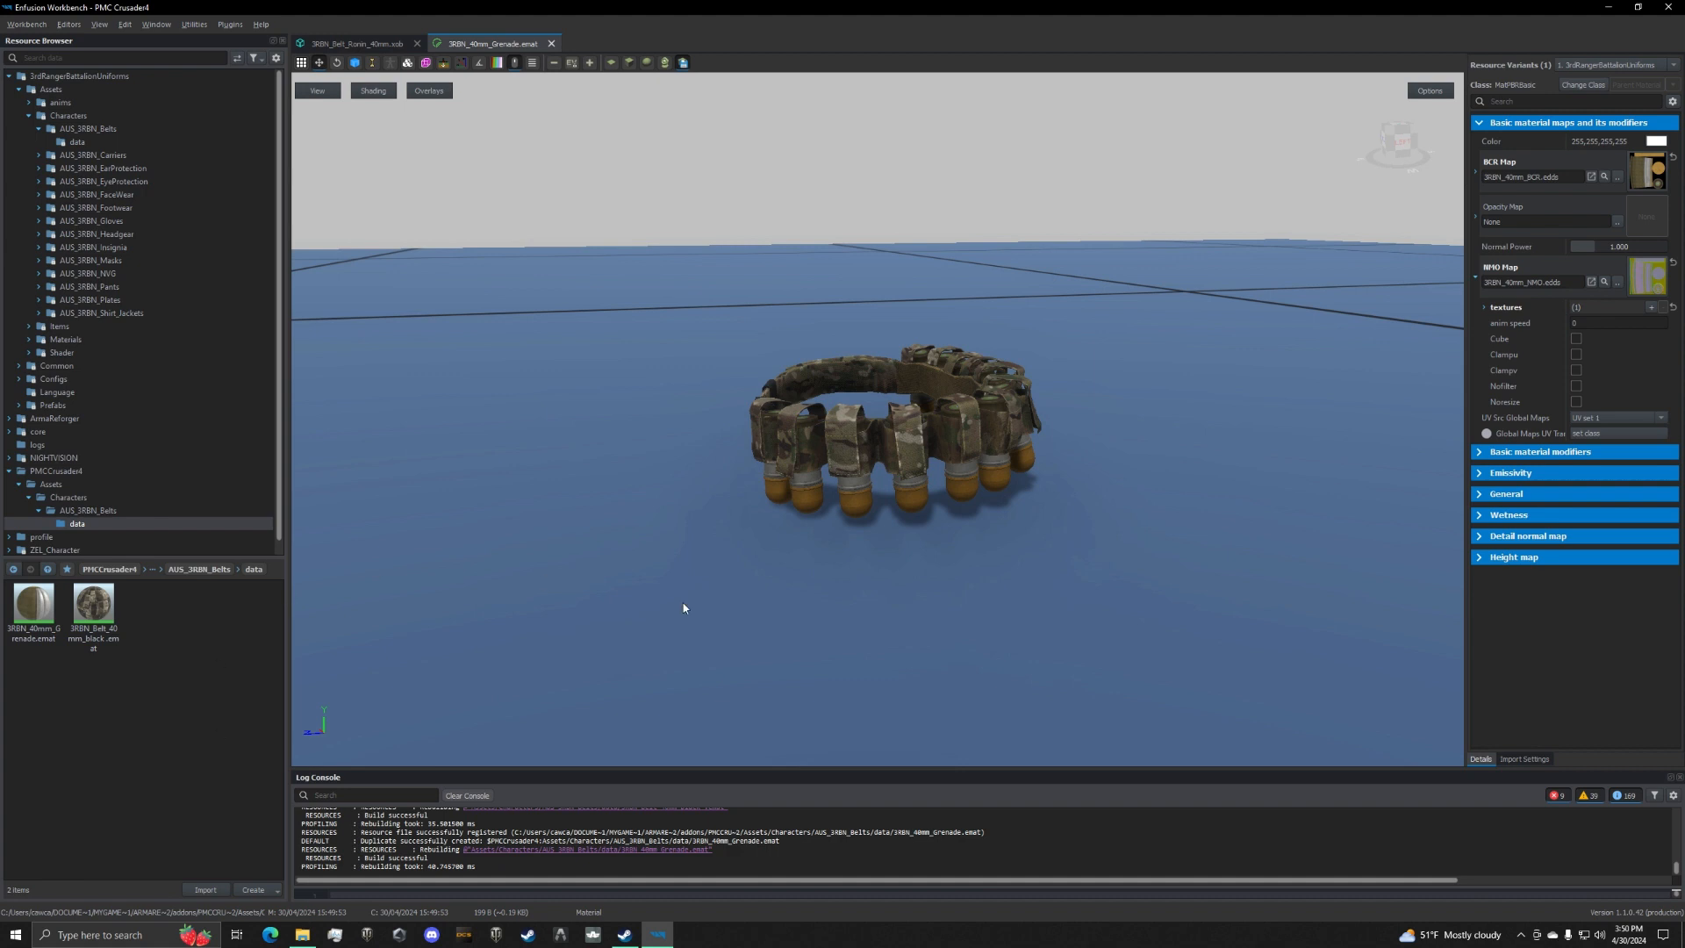
pyautogui.moveTo(567, 622)
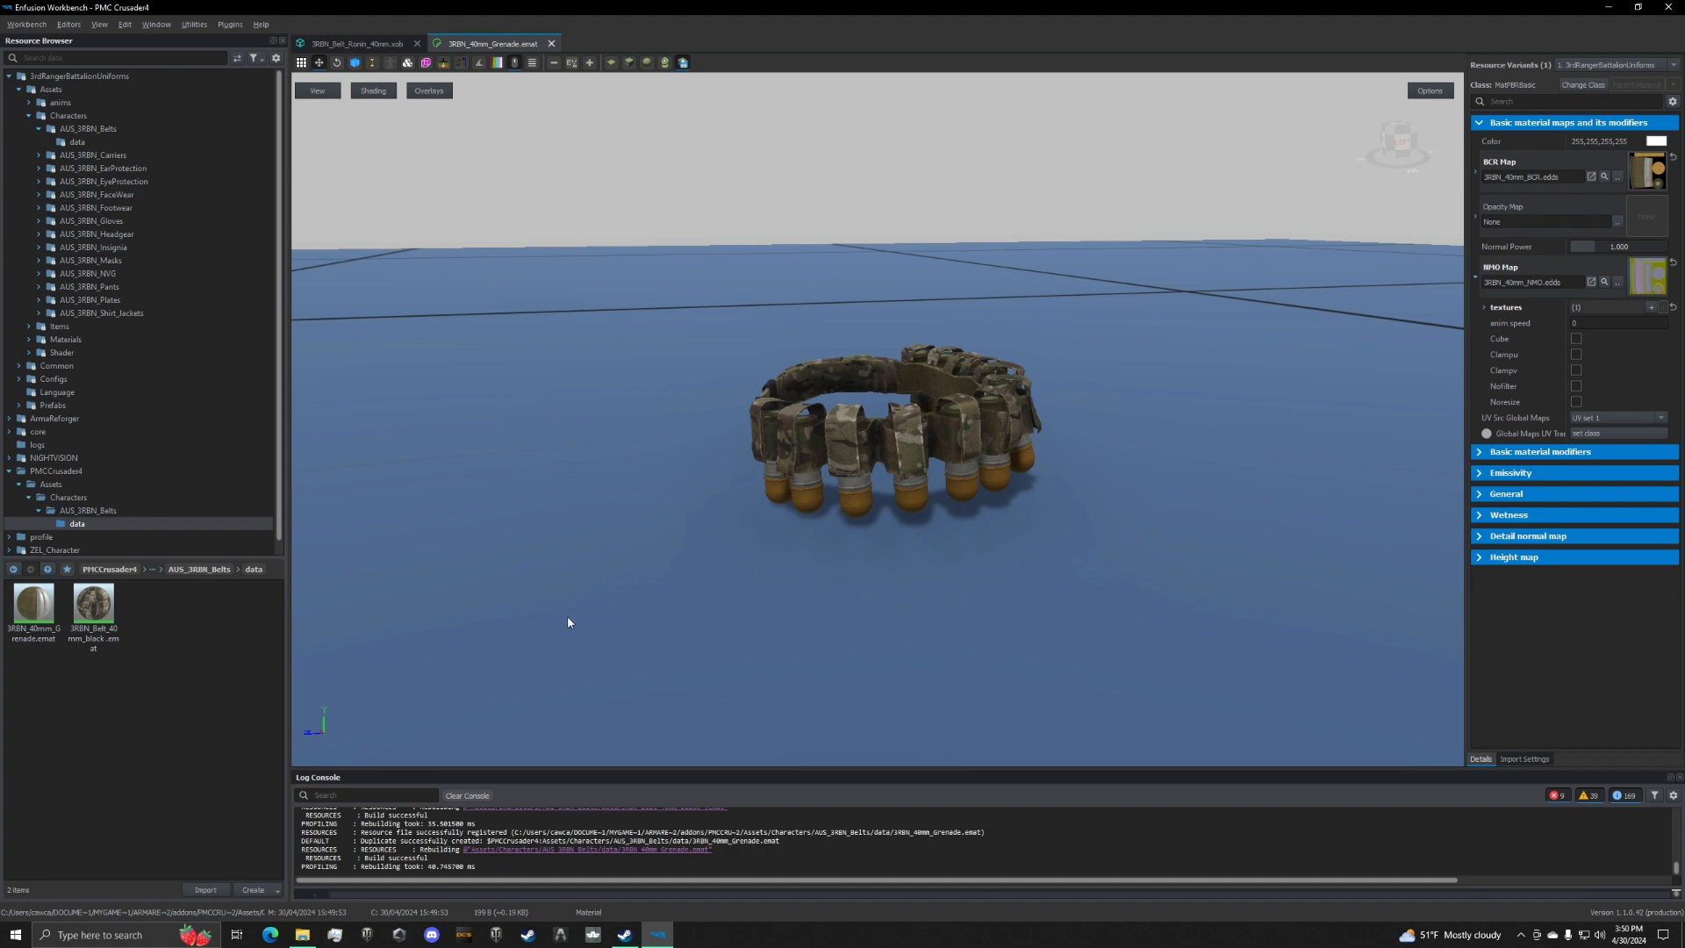
pyautogui.moveTo(492, 562)
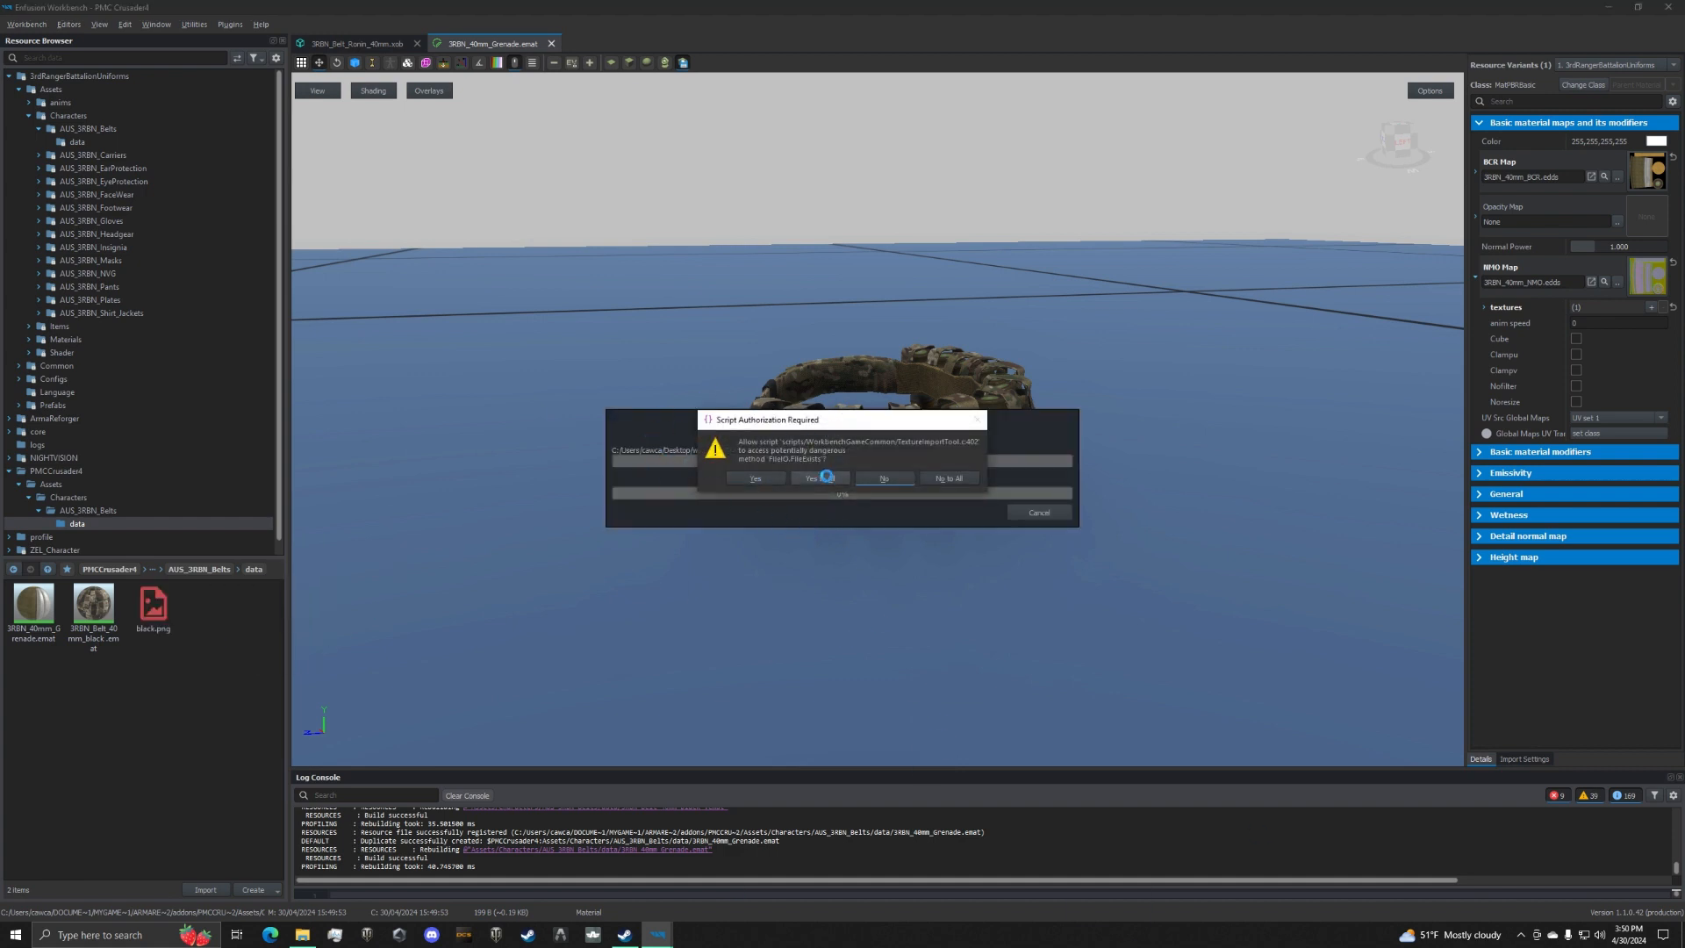
# Authorize the import script so black.png and woodland v2.png land in the addon's belt data folder.
pyautogui.click(820, 478)
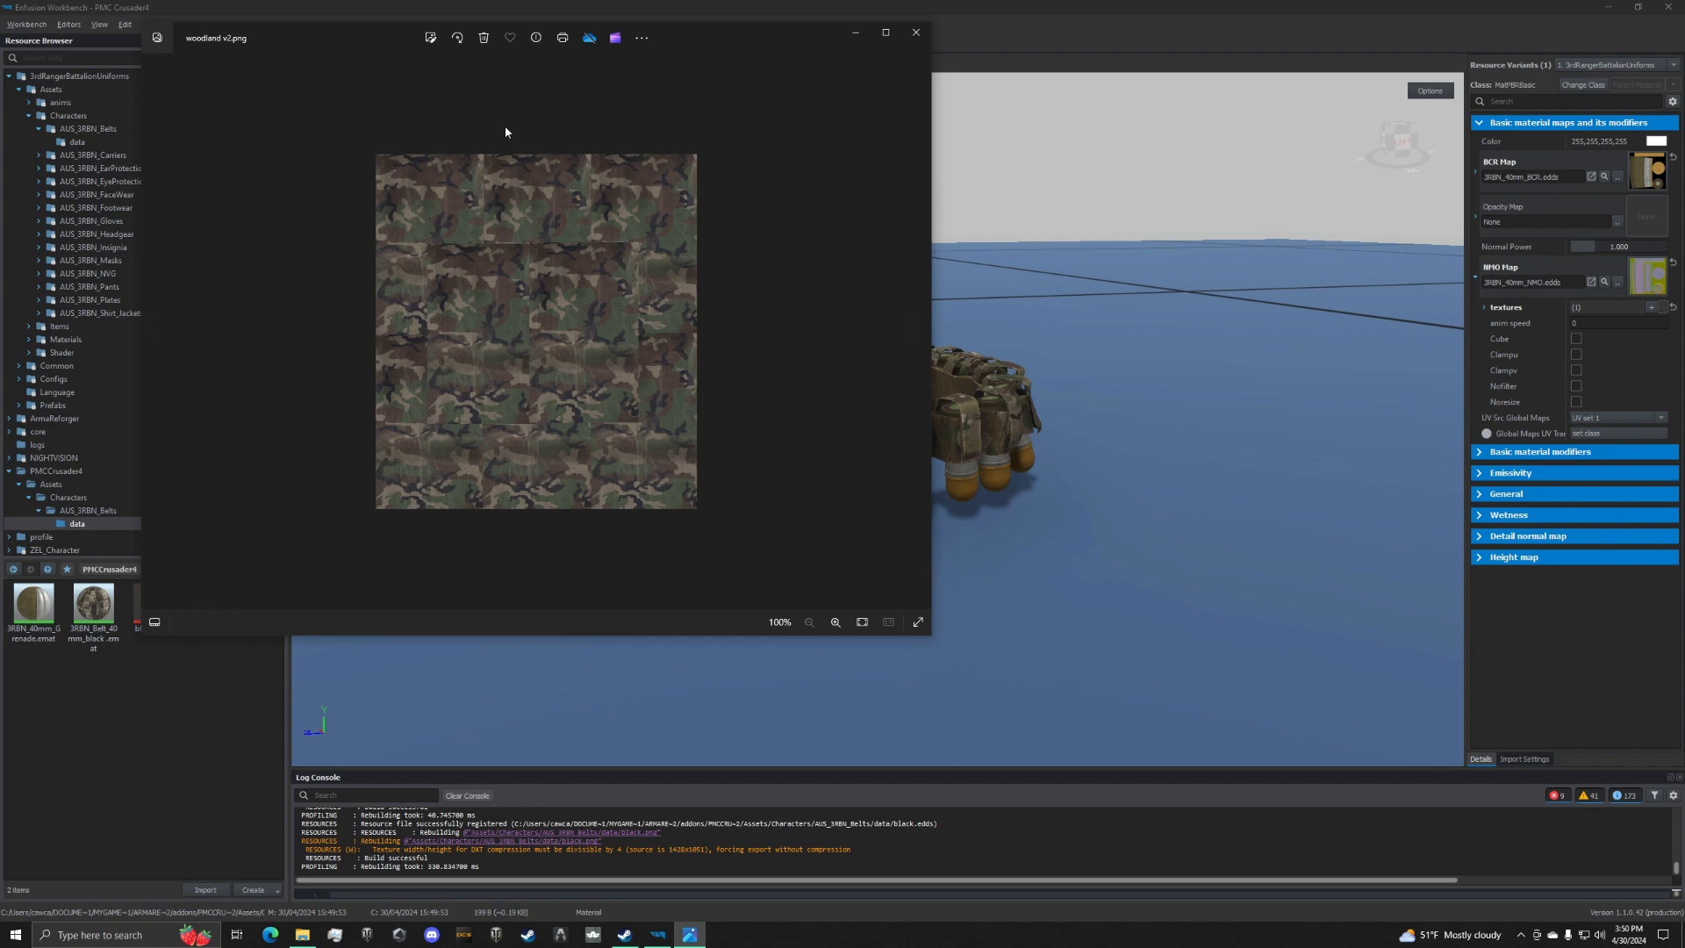
pyautogui.moveTo(516, 214)
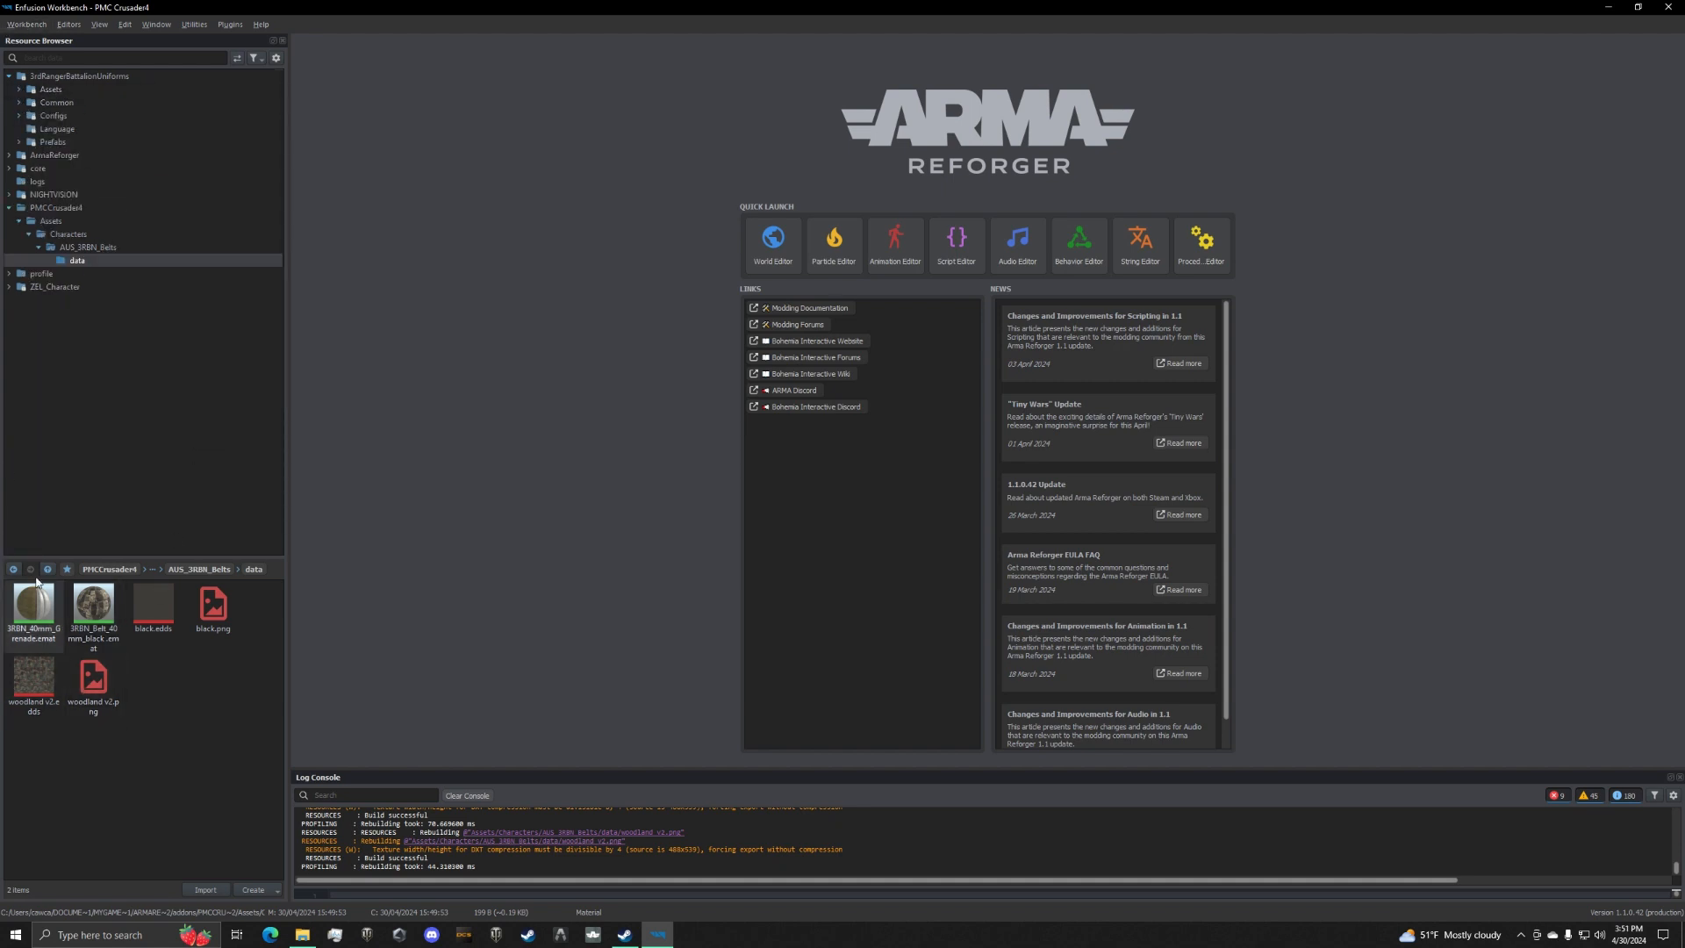
# Duplicate 3RBN_Belt_Ronin_40mm.et into PMCCrusader4/Prefabs/Characters/Belts as '3RBN_Belt_Ronin_40mm black'.
pyautogui.click(53, 141)
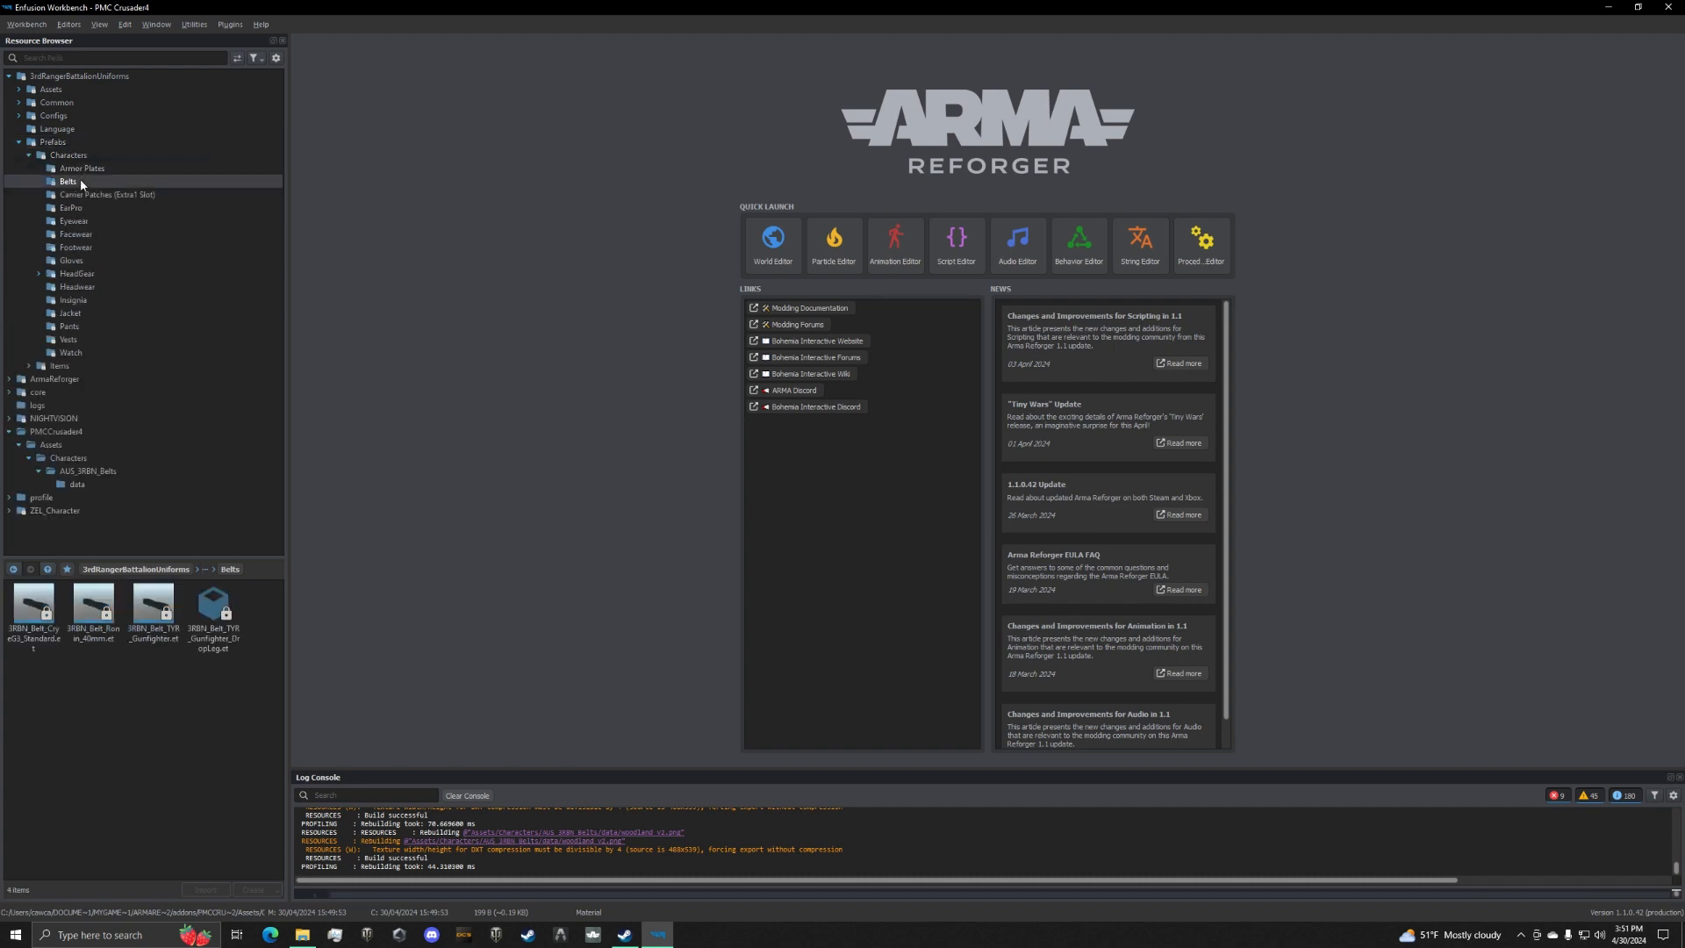
pyautogui.click(33, 604)
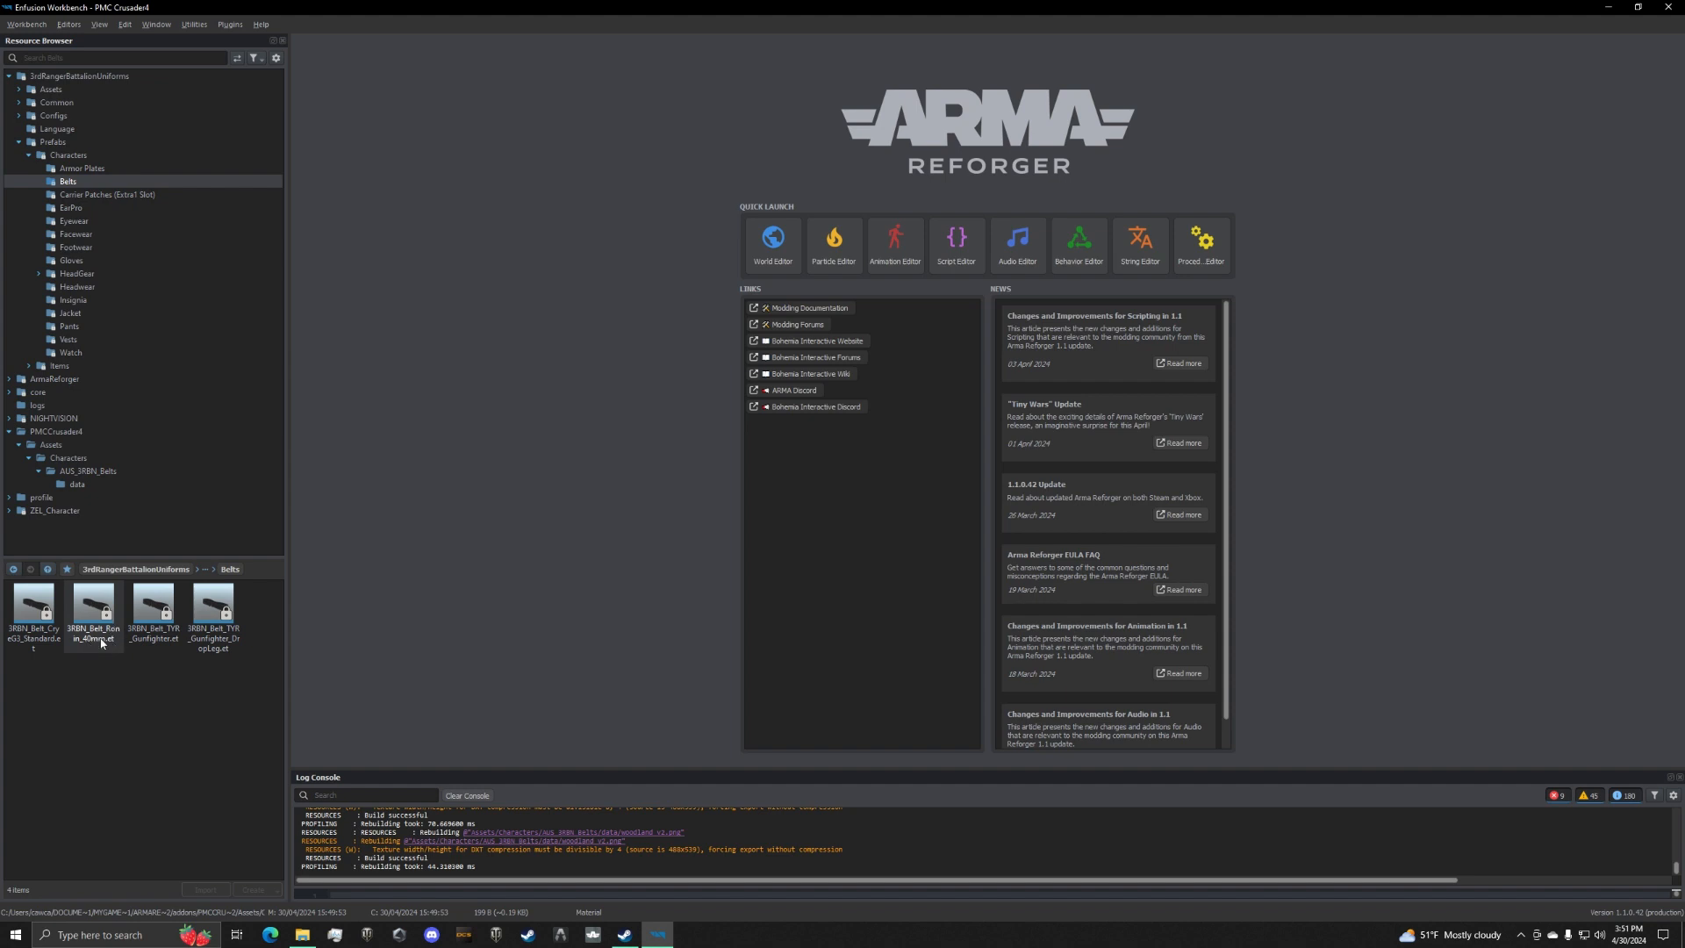
pyautogui.doubleClick(93, 611)
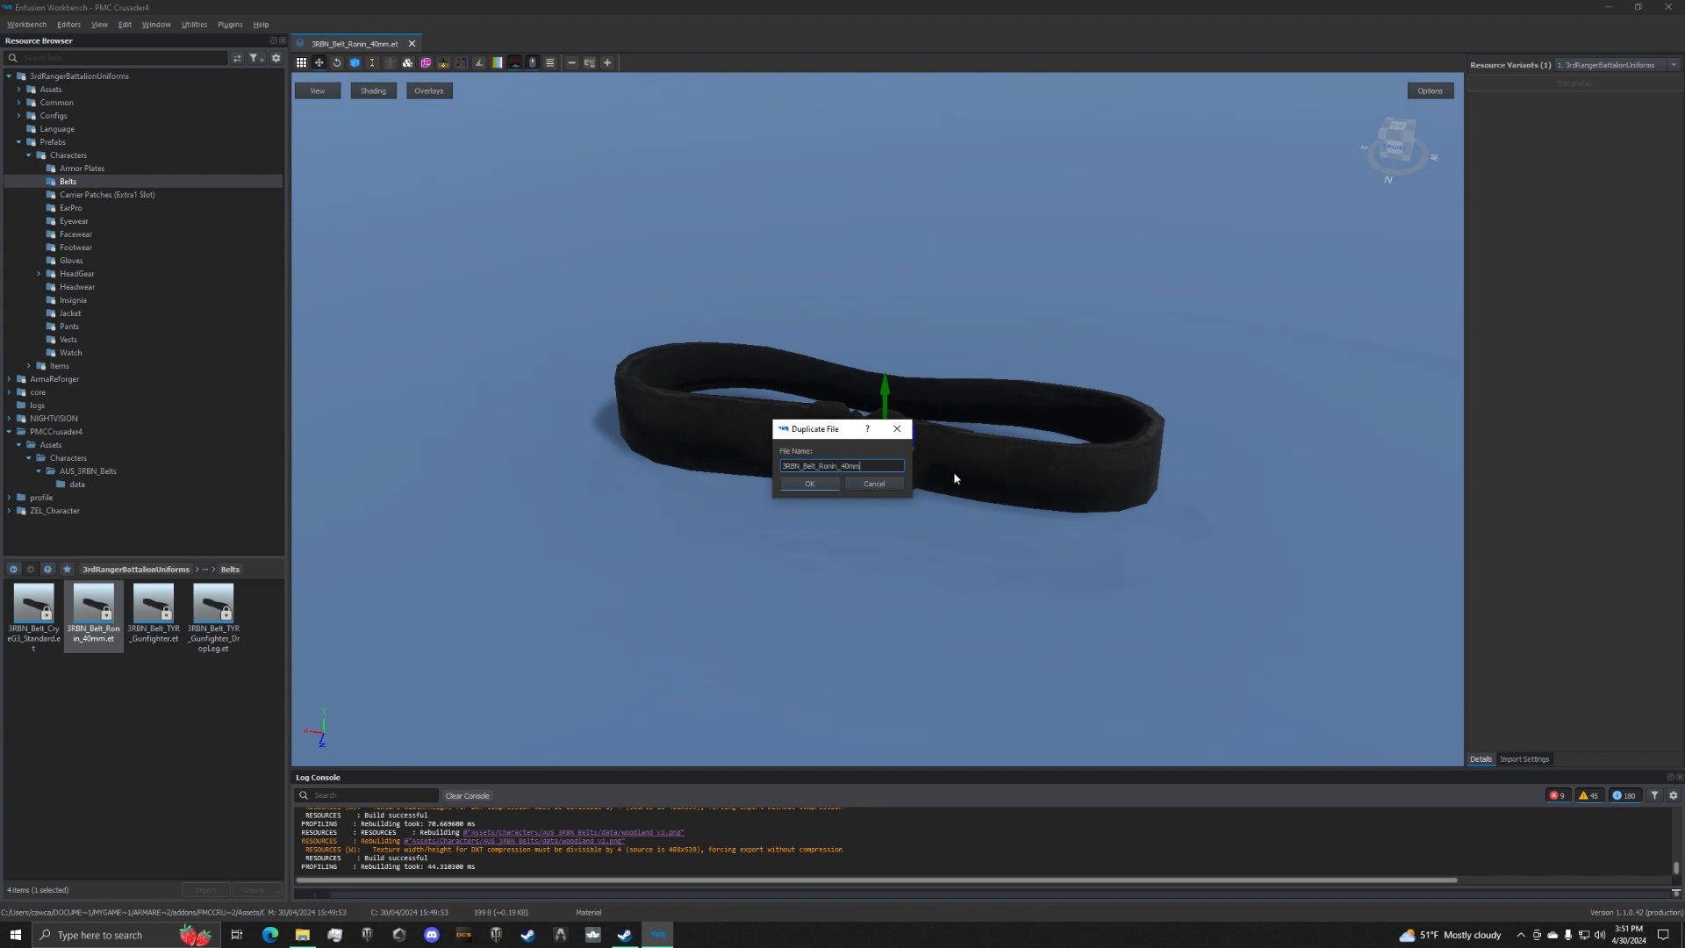
pyautogui.write('black')
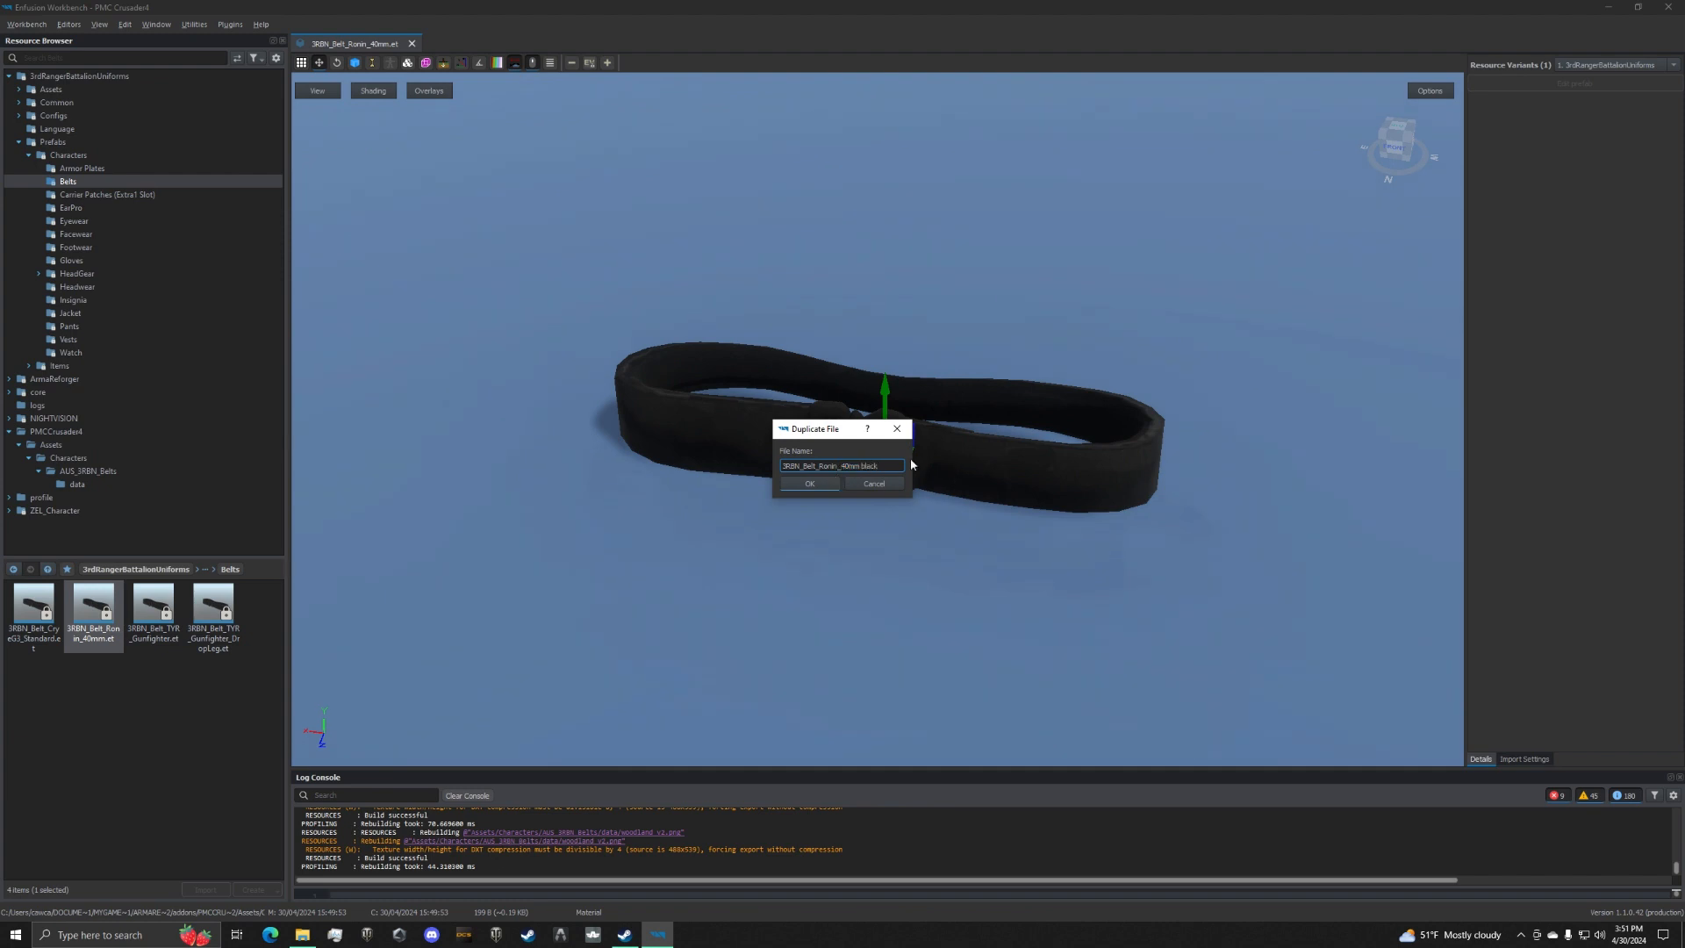
pyautogui.click(810, 483)
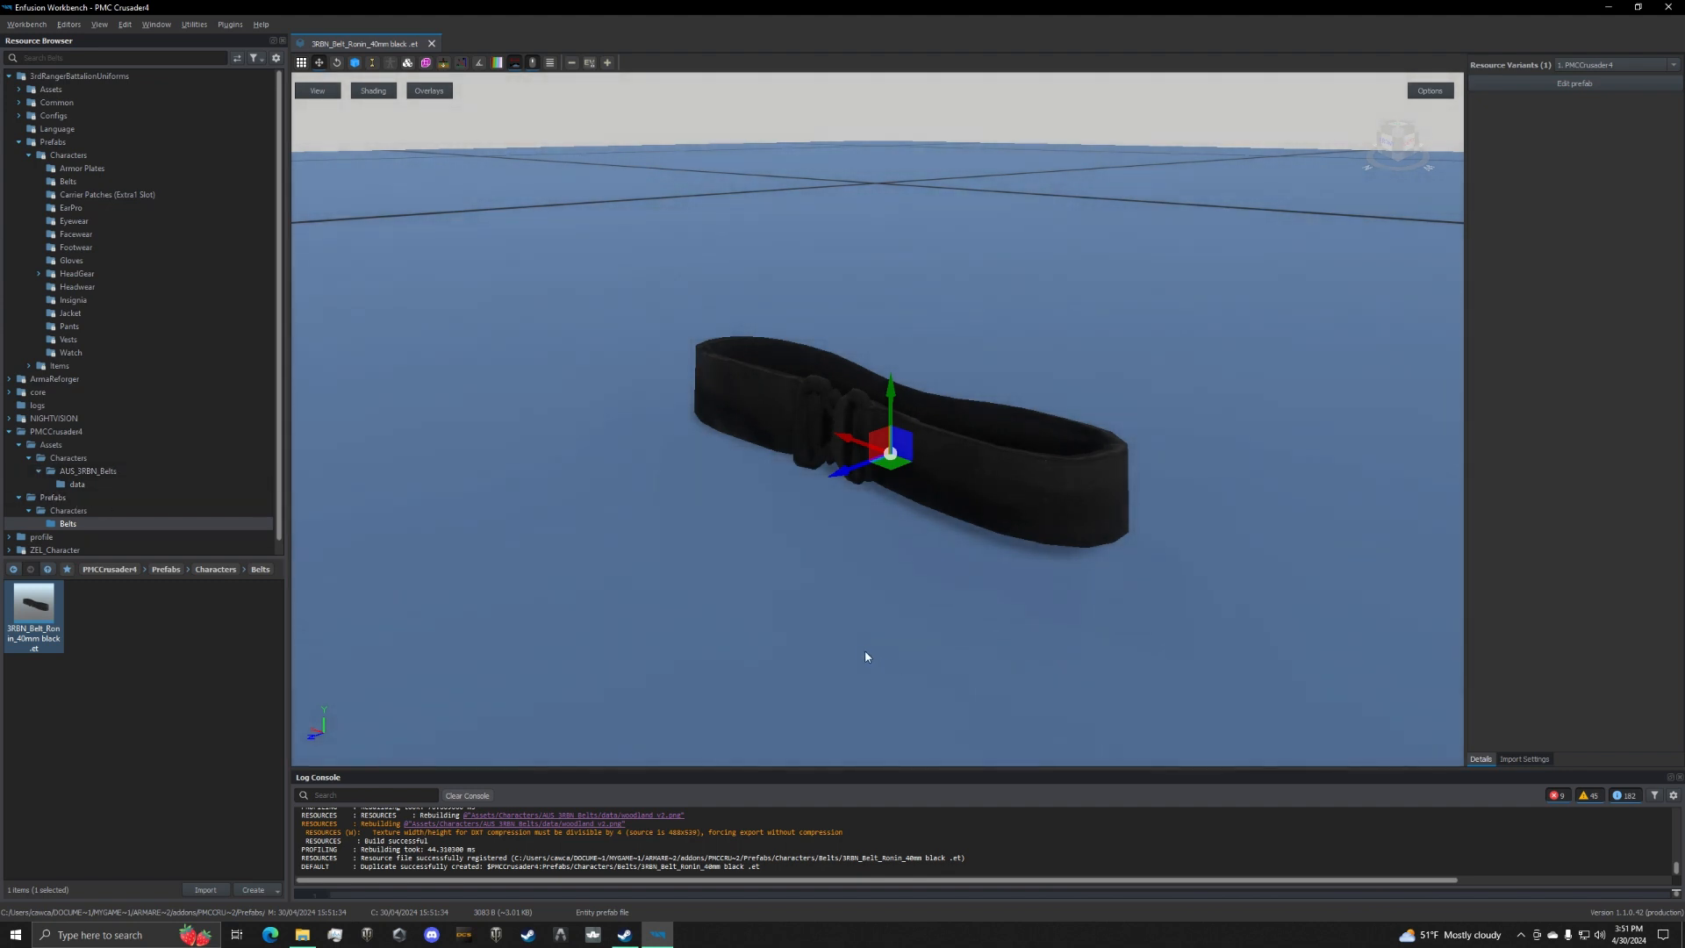
pyautogui.moveTo(870, 643)
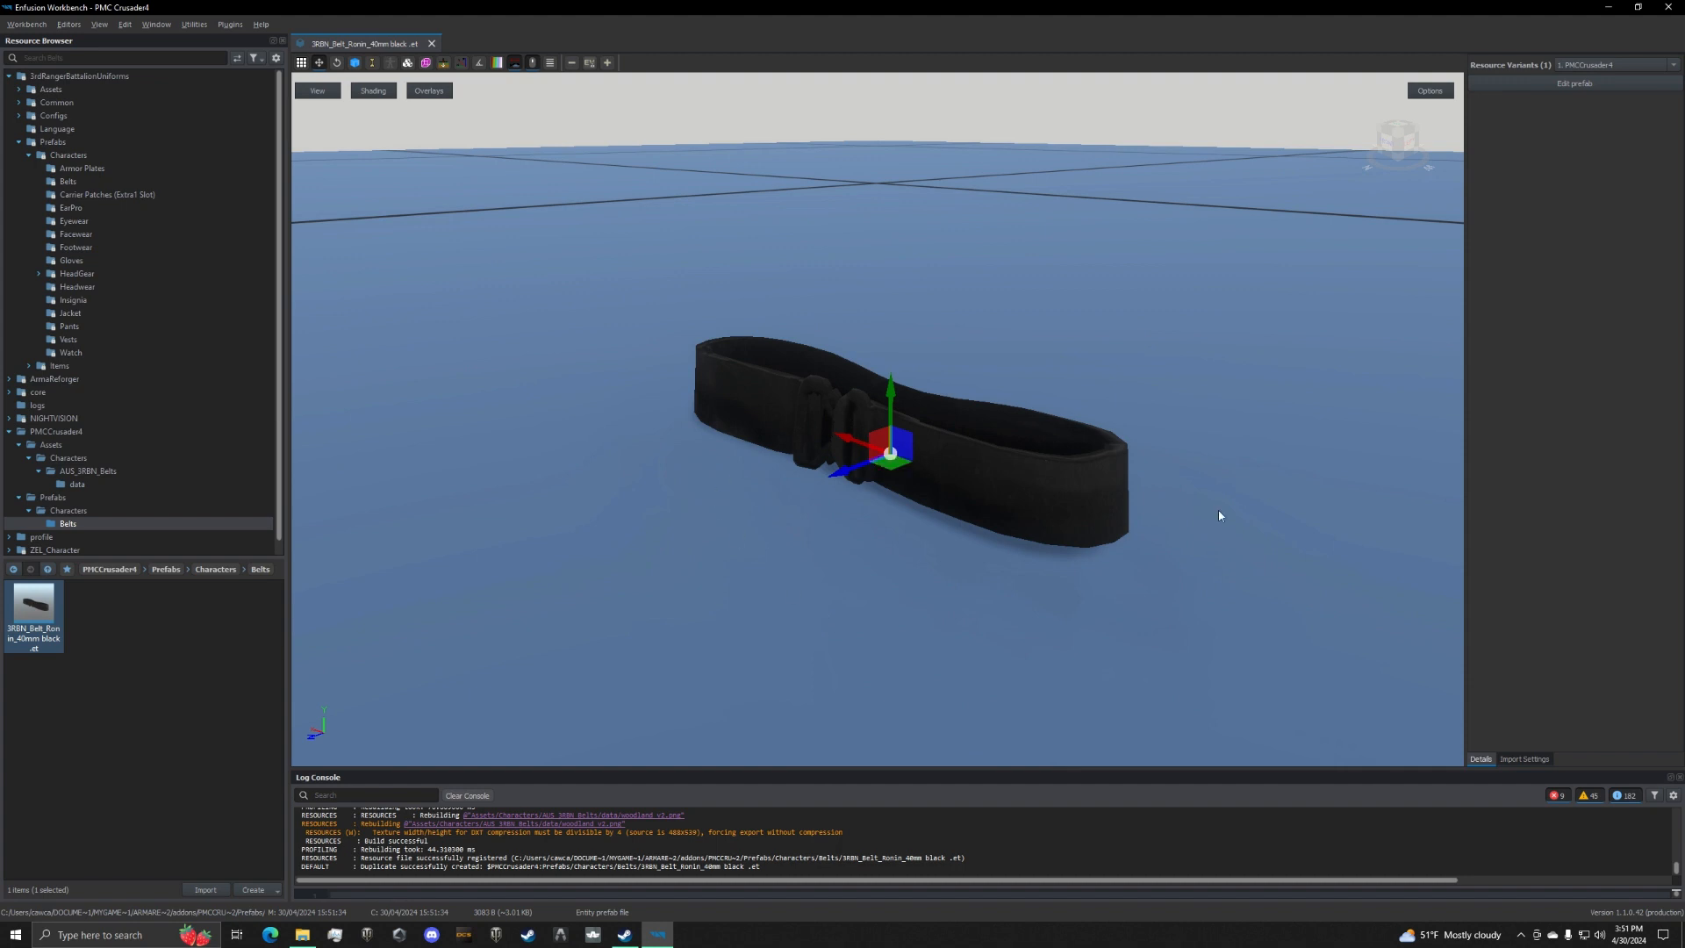
pyautogui.moveTo(770, 406)
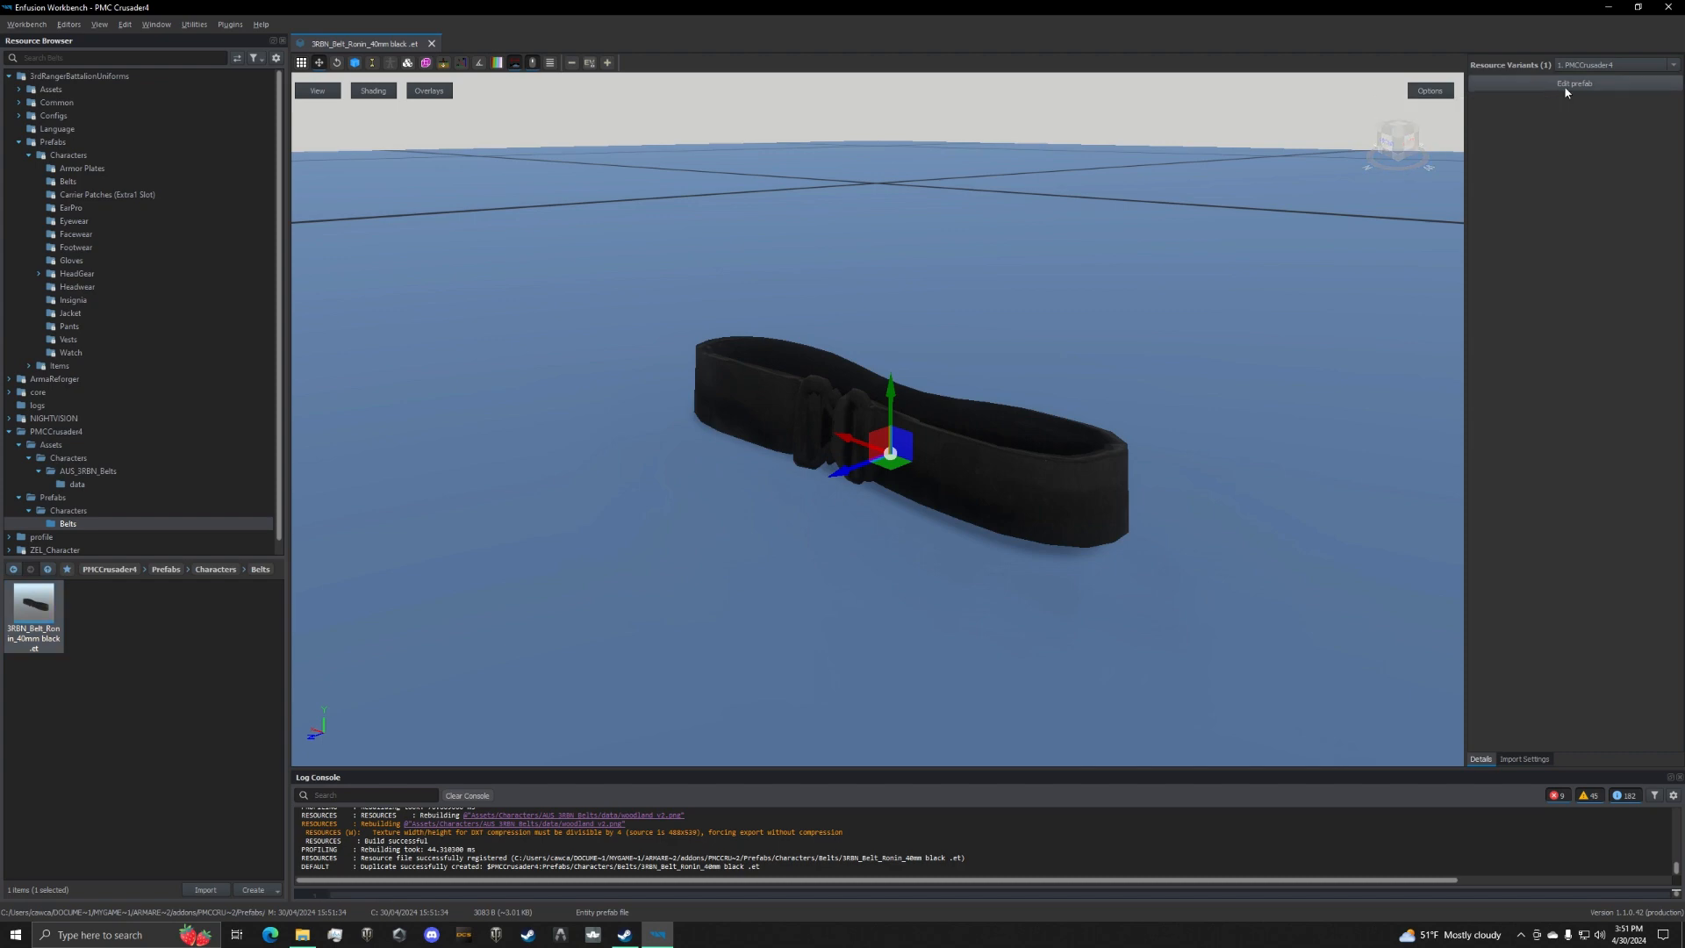
# Edit the black belt prefab, setting its inventory Item Display Name to 'black 40 mm belt' and inspecting its mesh and clothing components.
pyautogui.click(1576, 83)
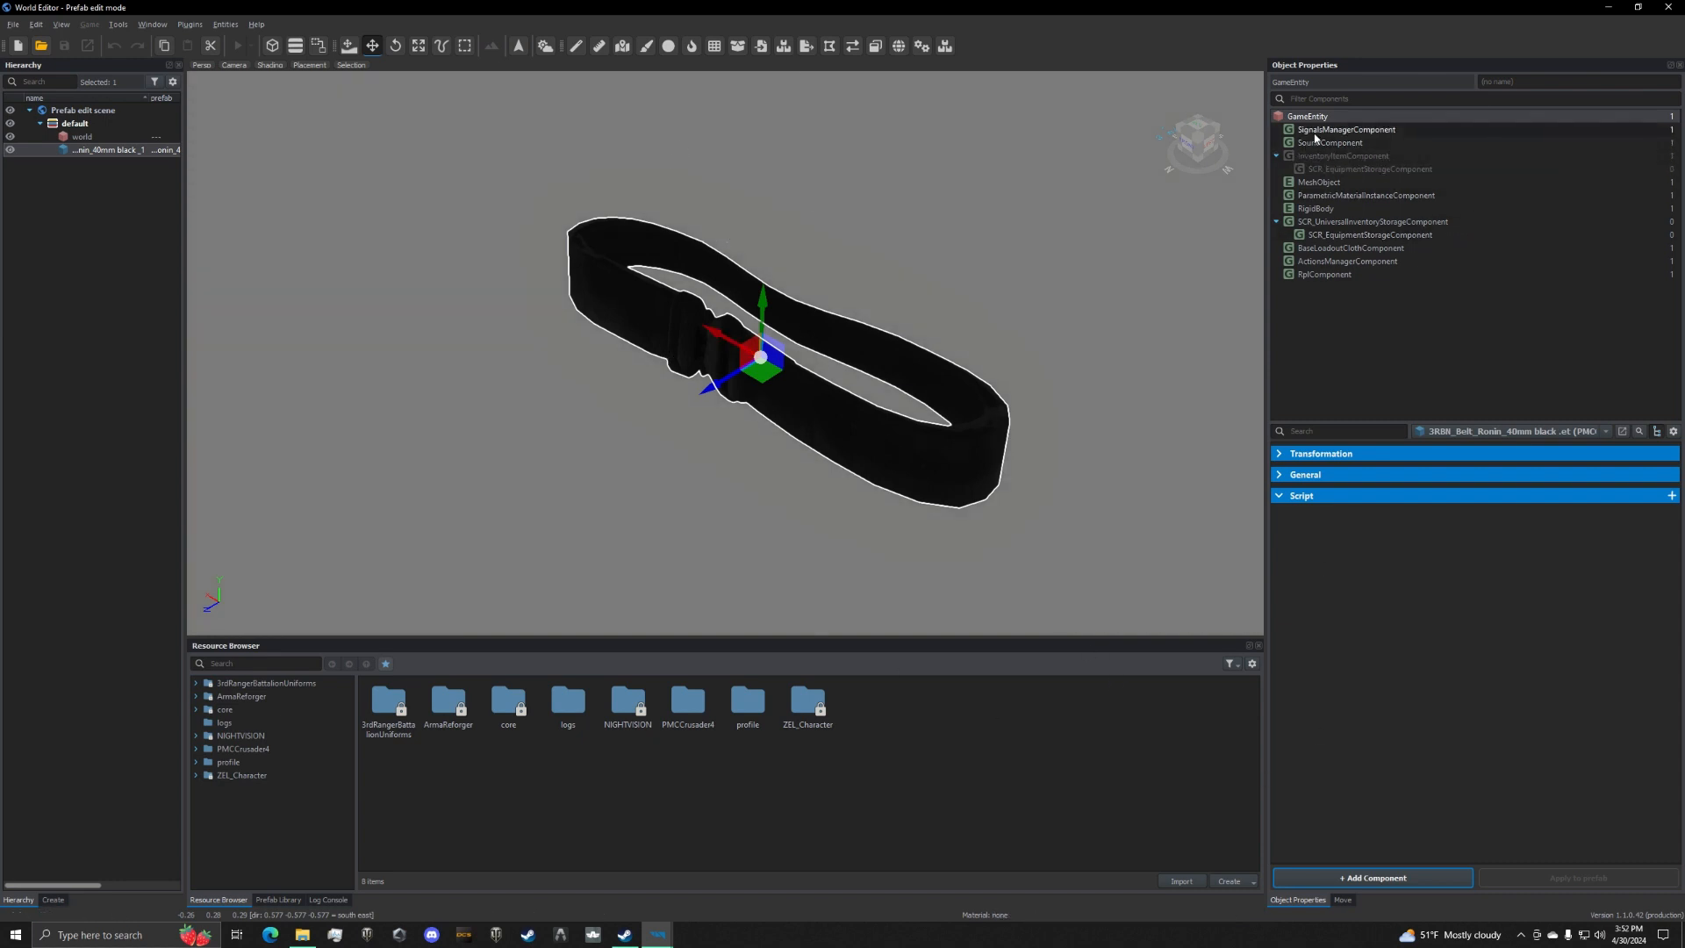
pyautogui.click(1329, 142)
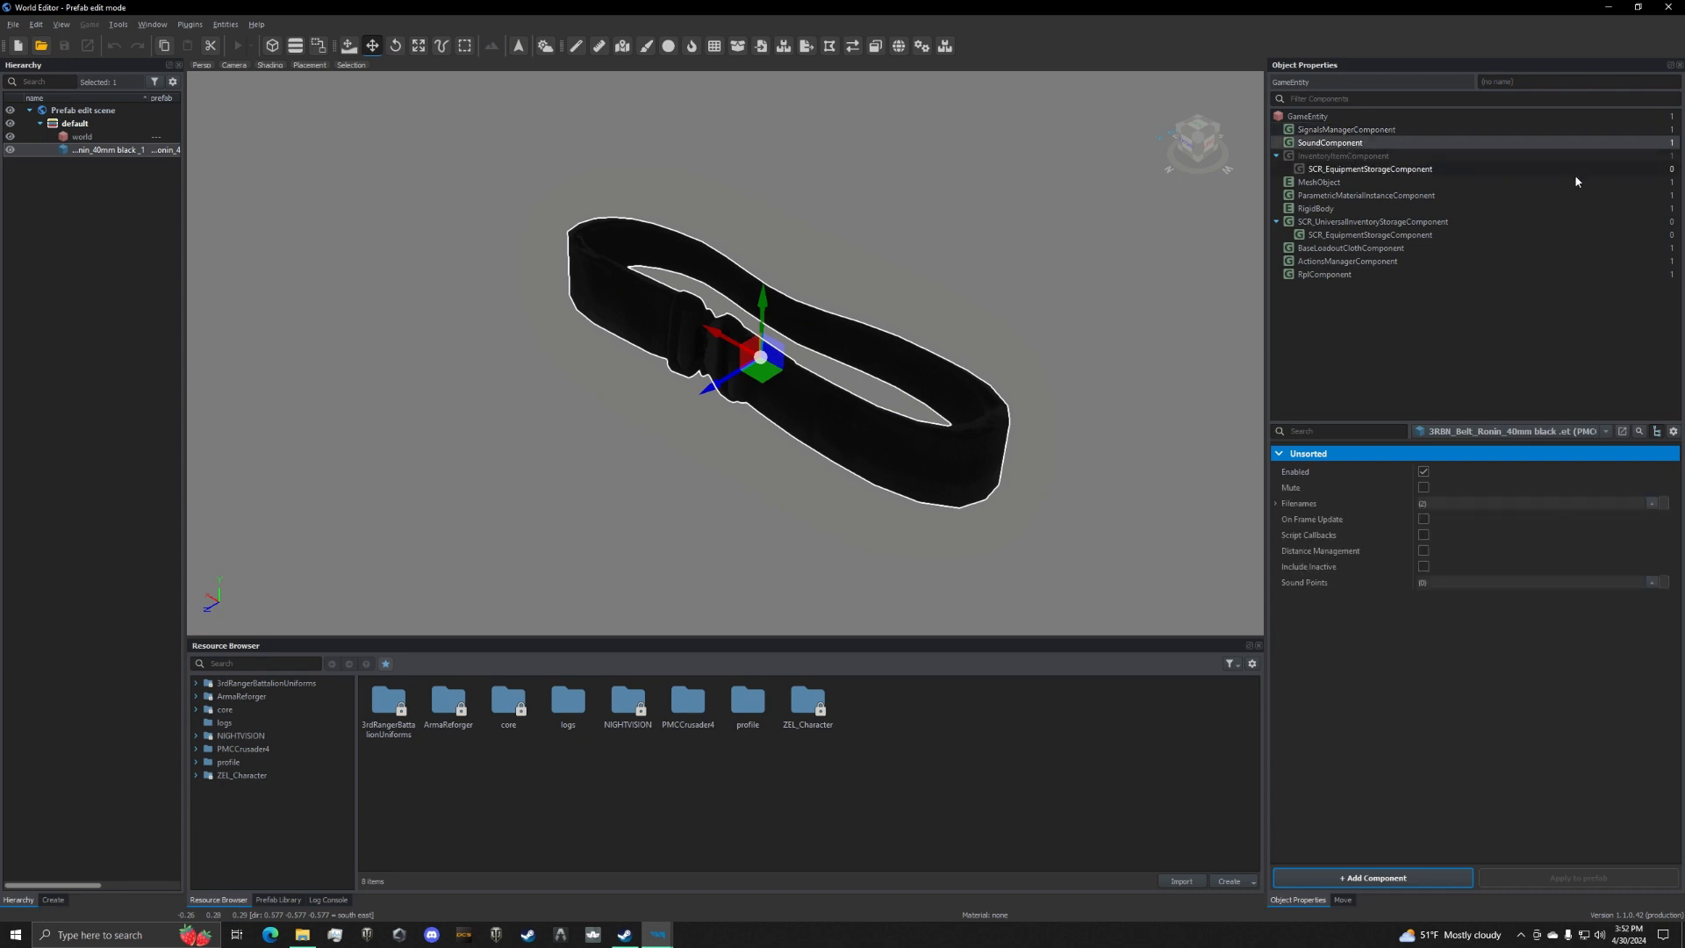
pyautogui.click(1320, 181)
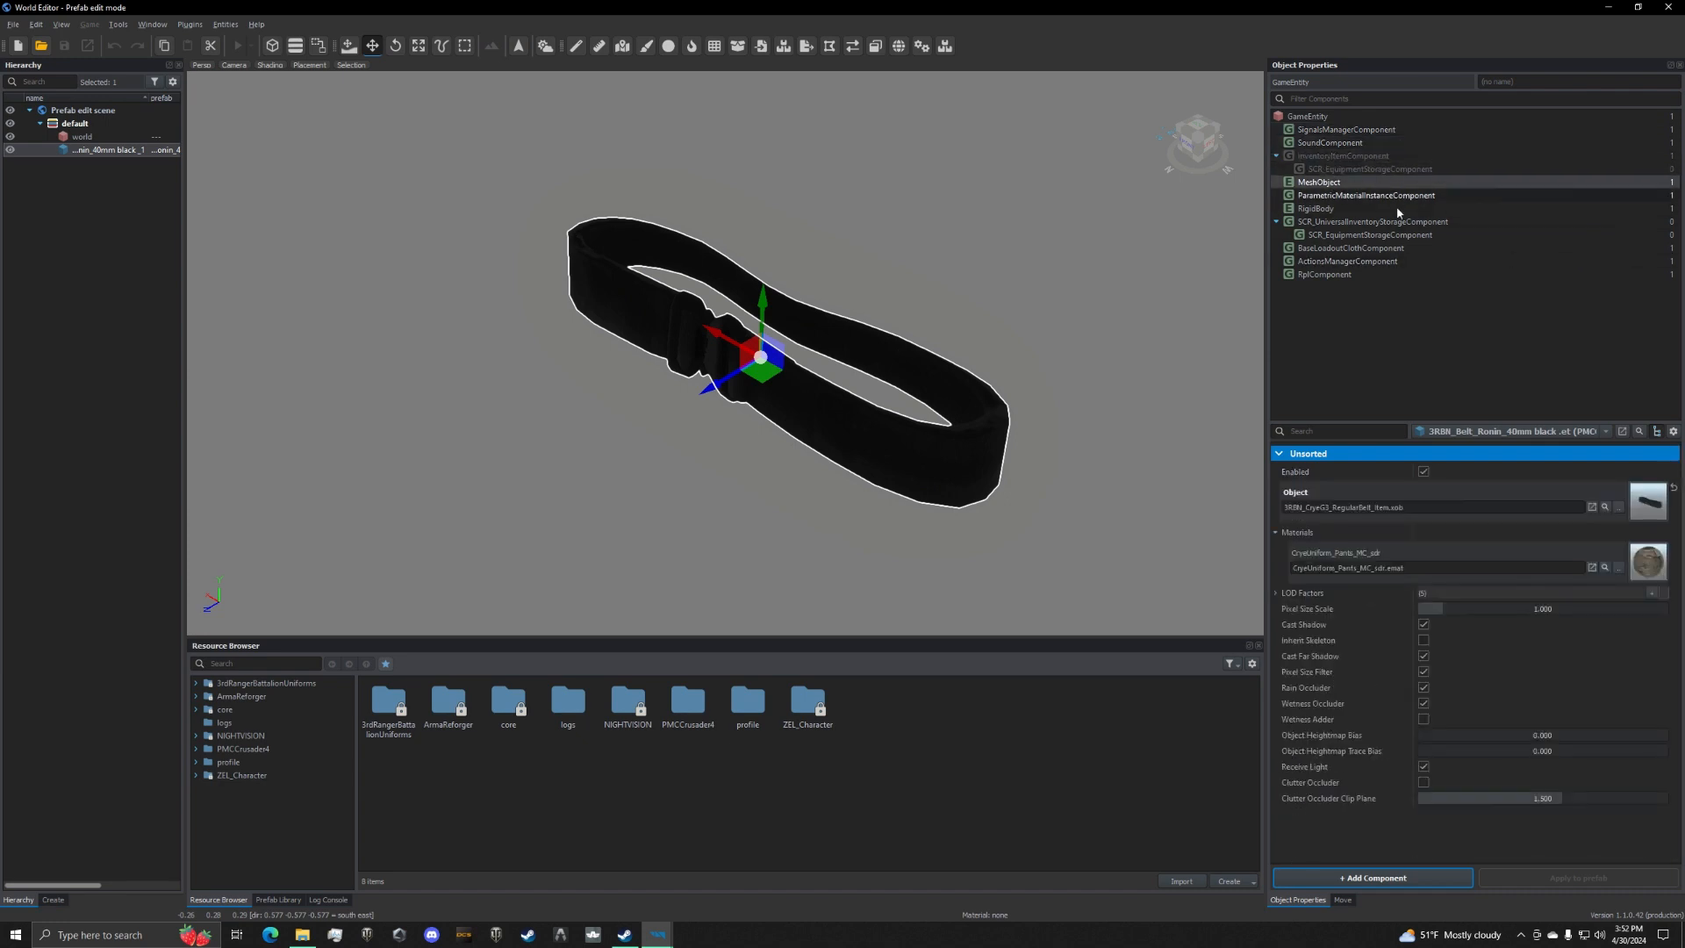
pyautogui.click(1368, 195)
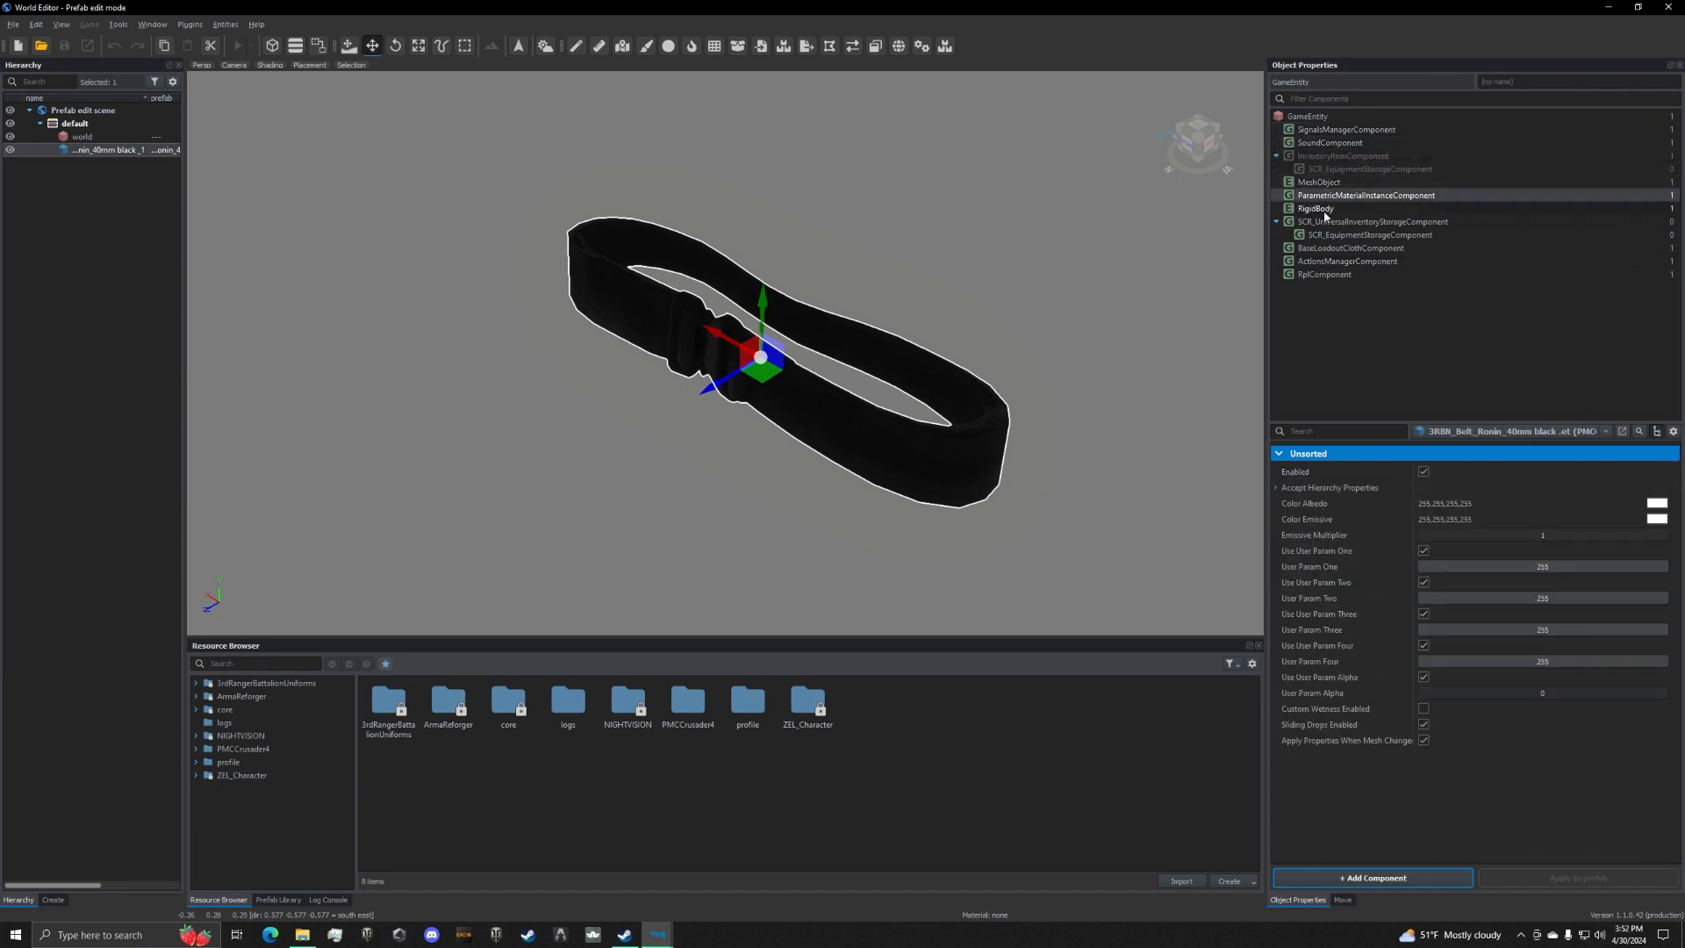
pyautogui.click(1372, 222)
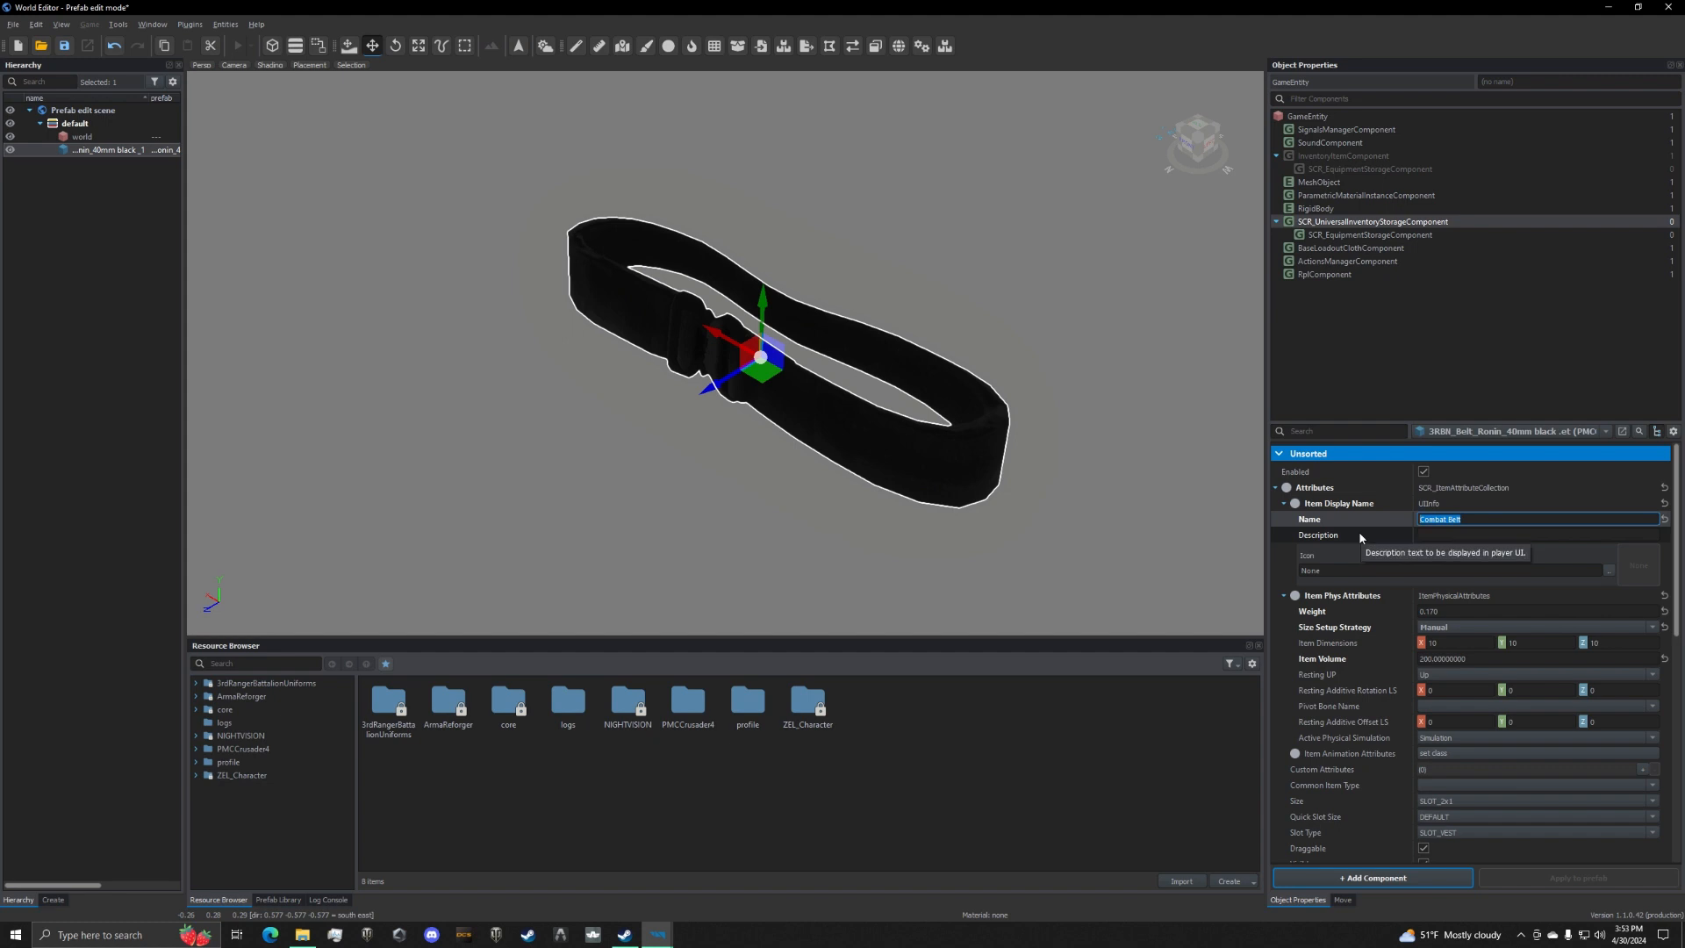
pyautogui.write('black 40 mm bel')
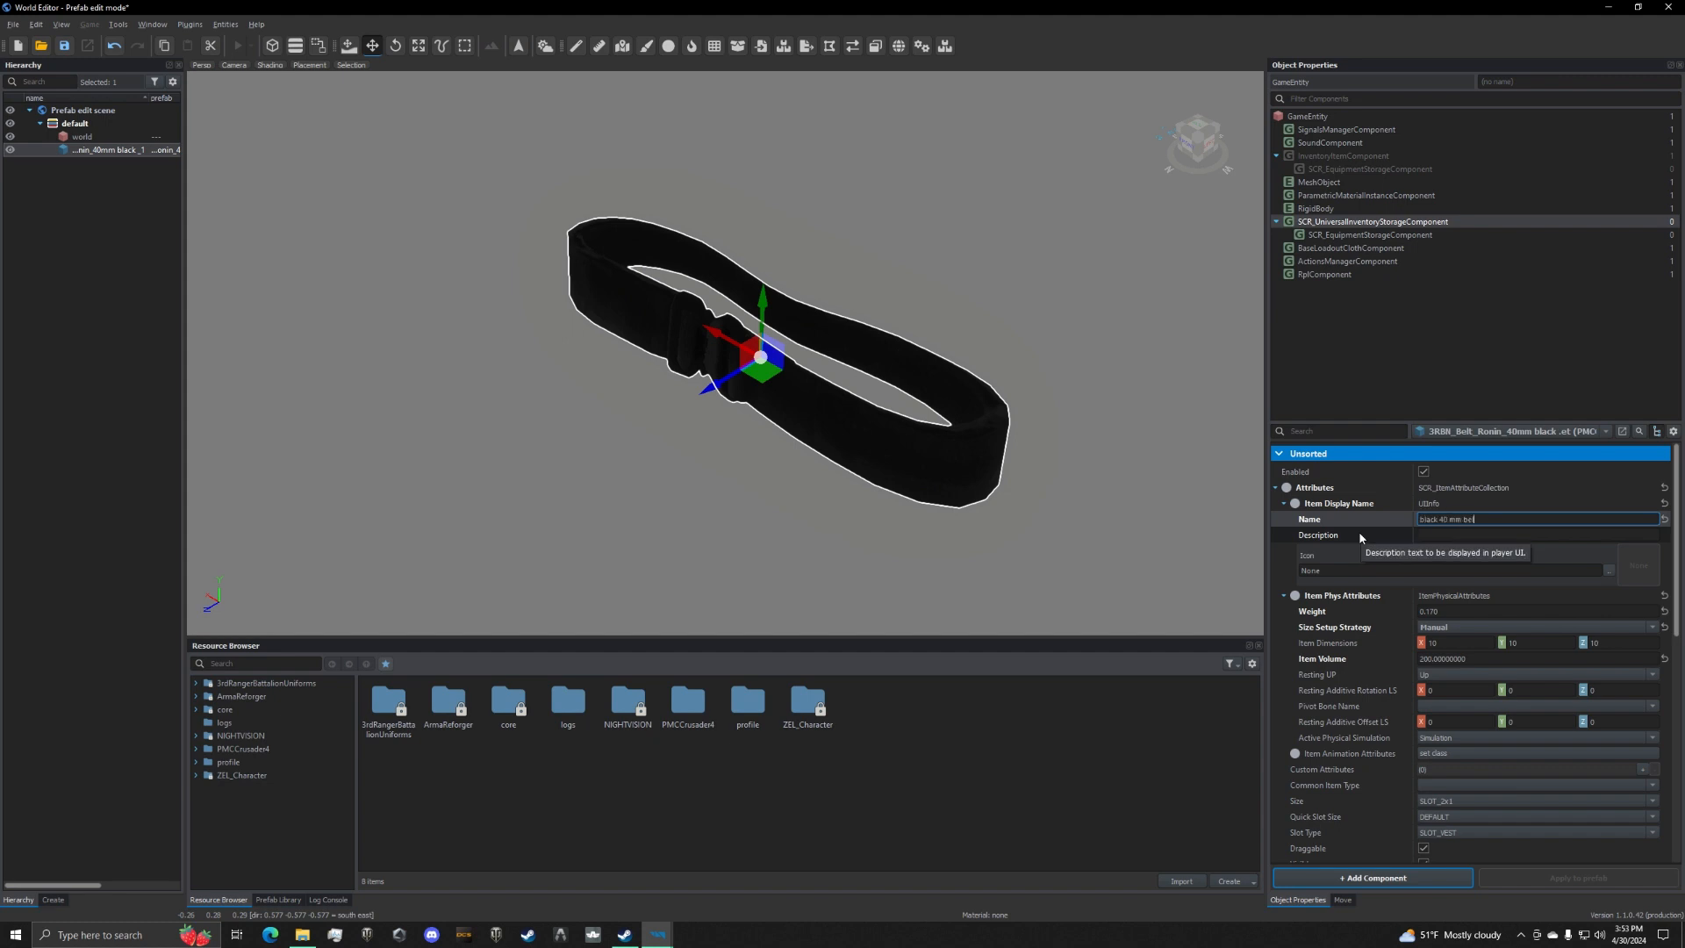
pyautogui.click(1349, 247)
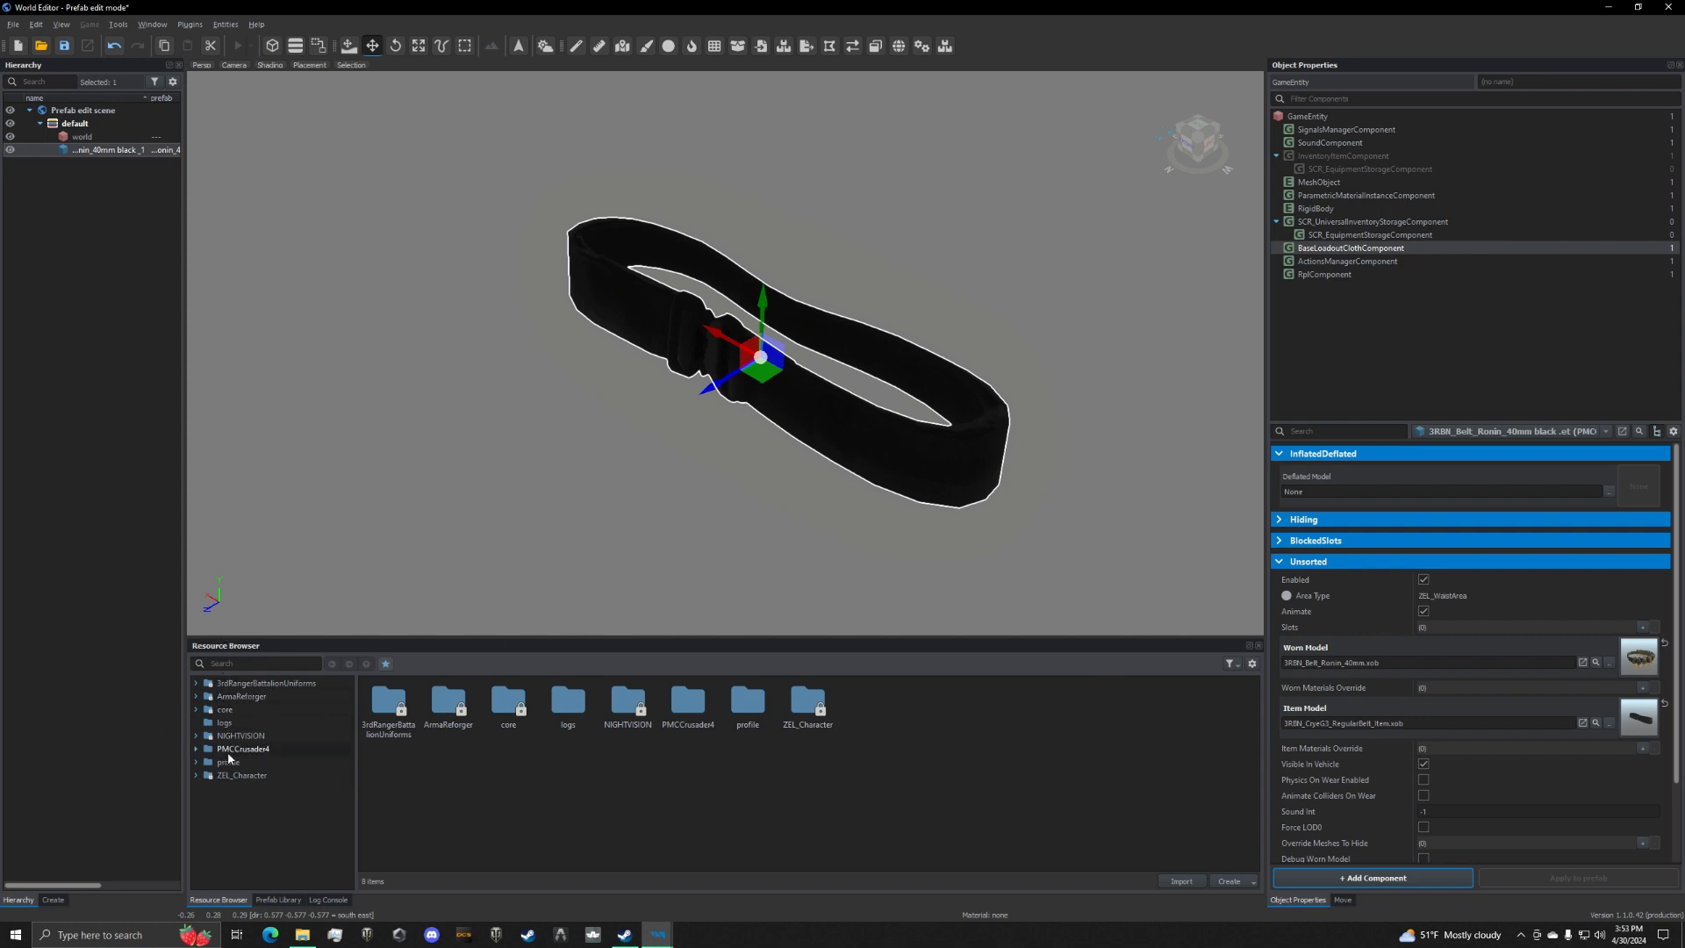
# Browse PMCCrusader4 > Assets > Characters > AUS_3RBN_Belts and show the data folder's black material and texture.
pyautogui.click(196, 750)
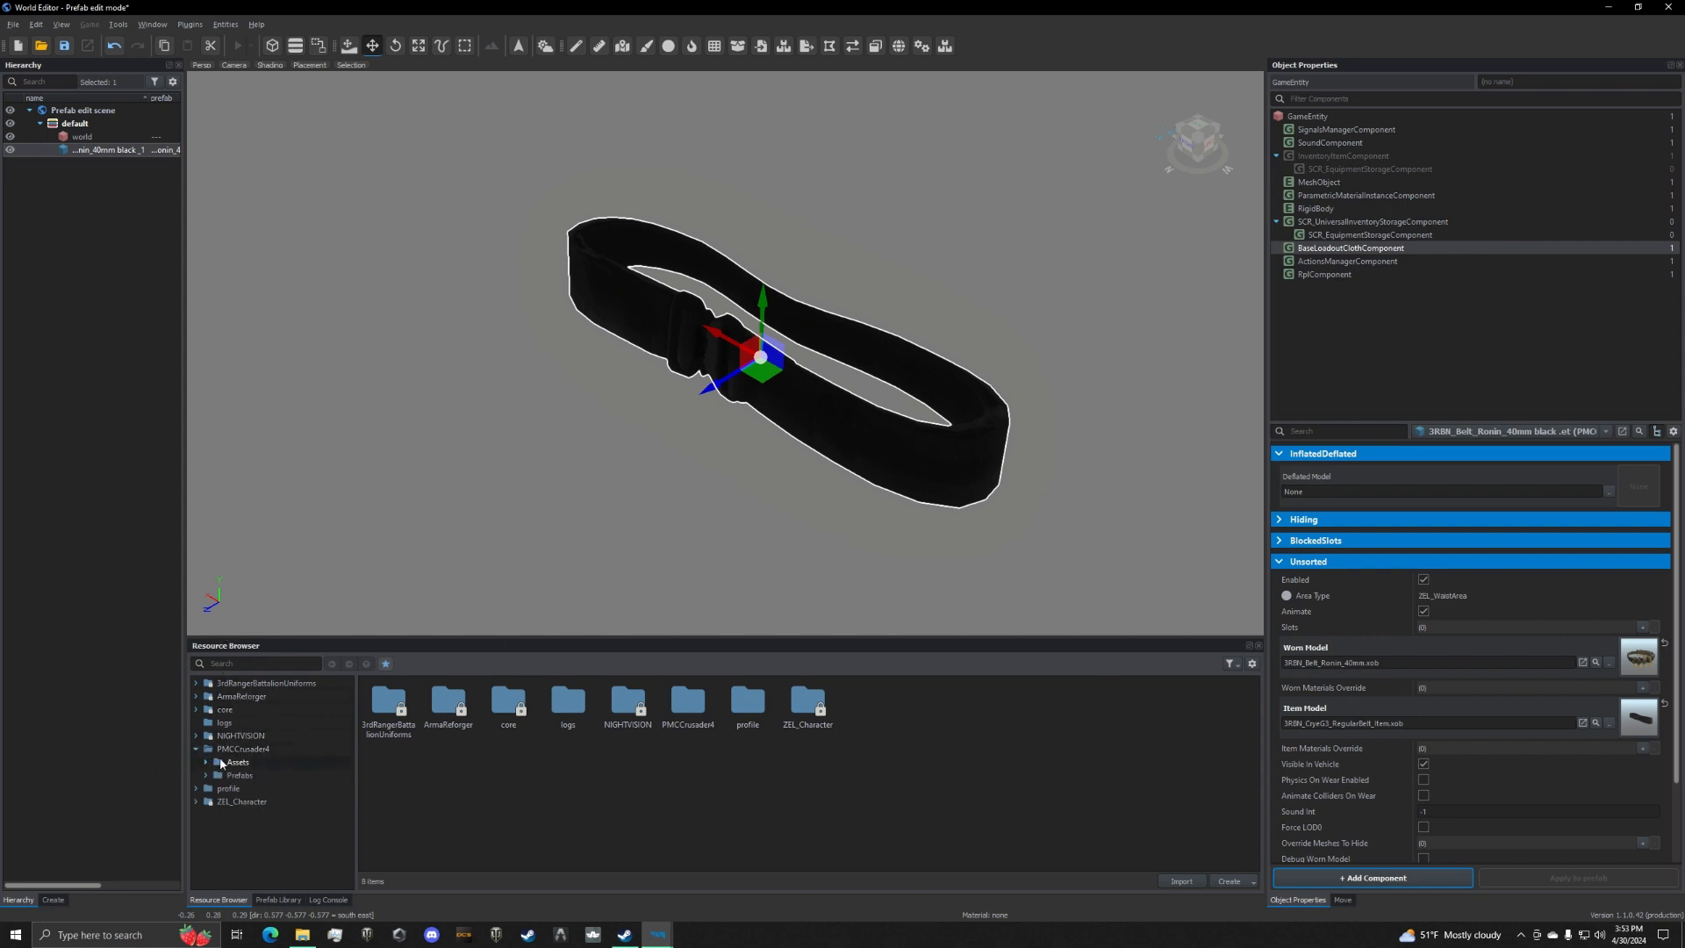
pyautogui.moveTo(223, 764)
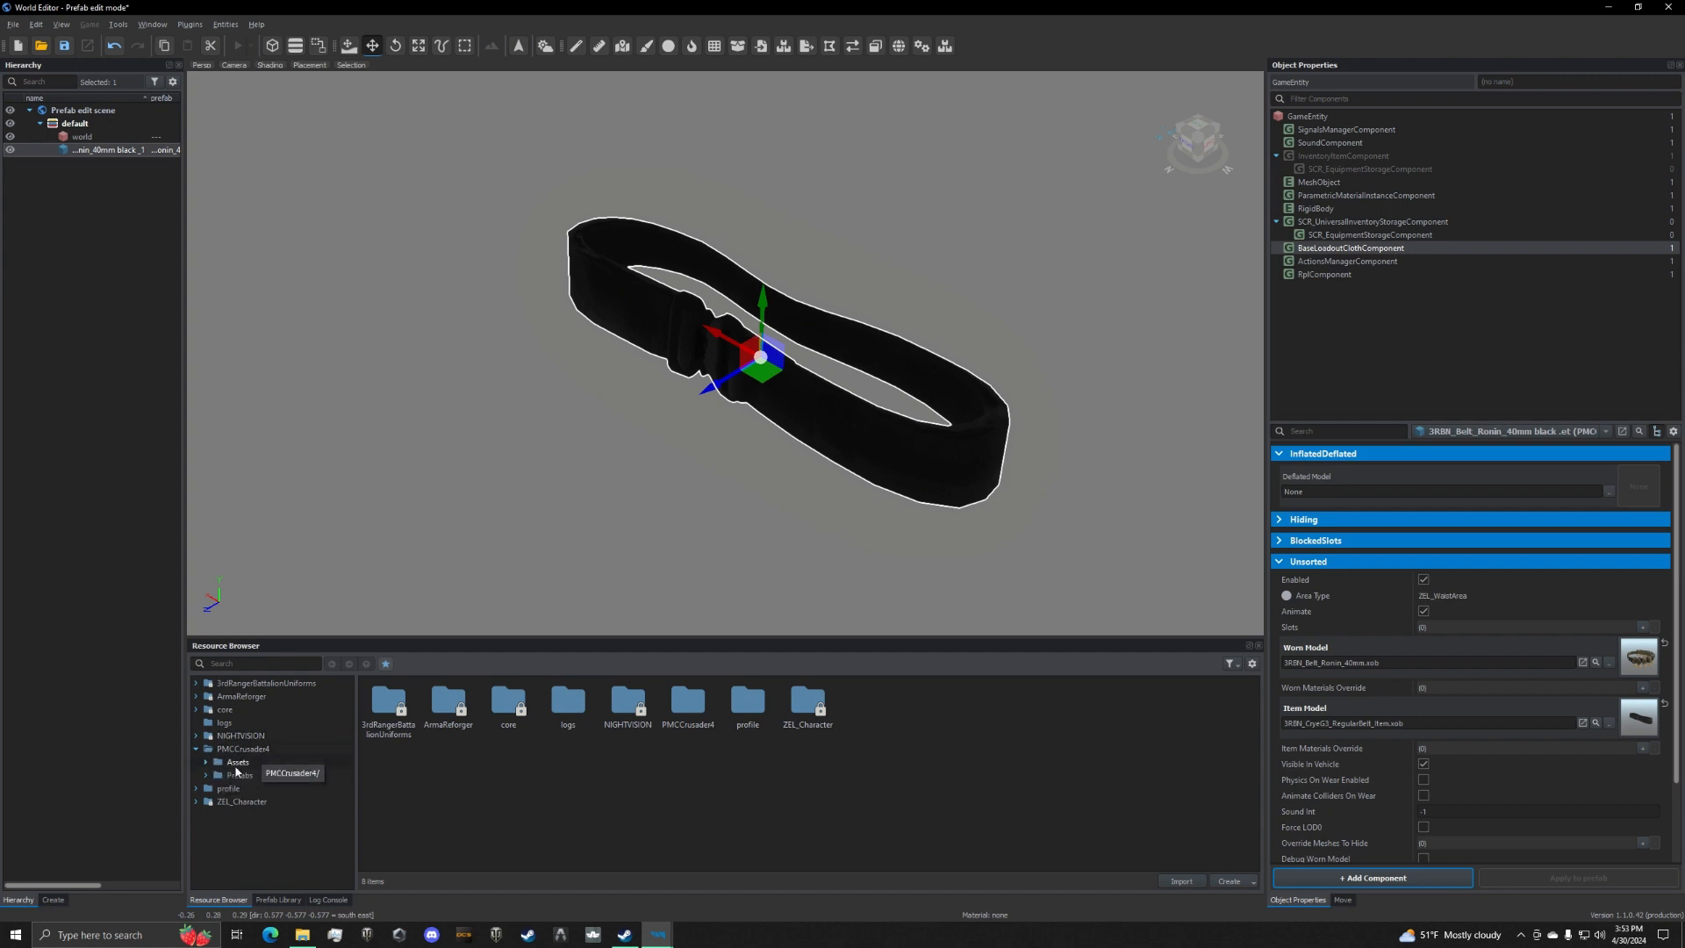
pyautogui.click(204, 762)
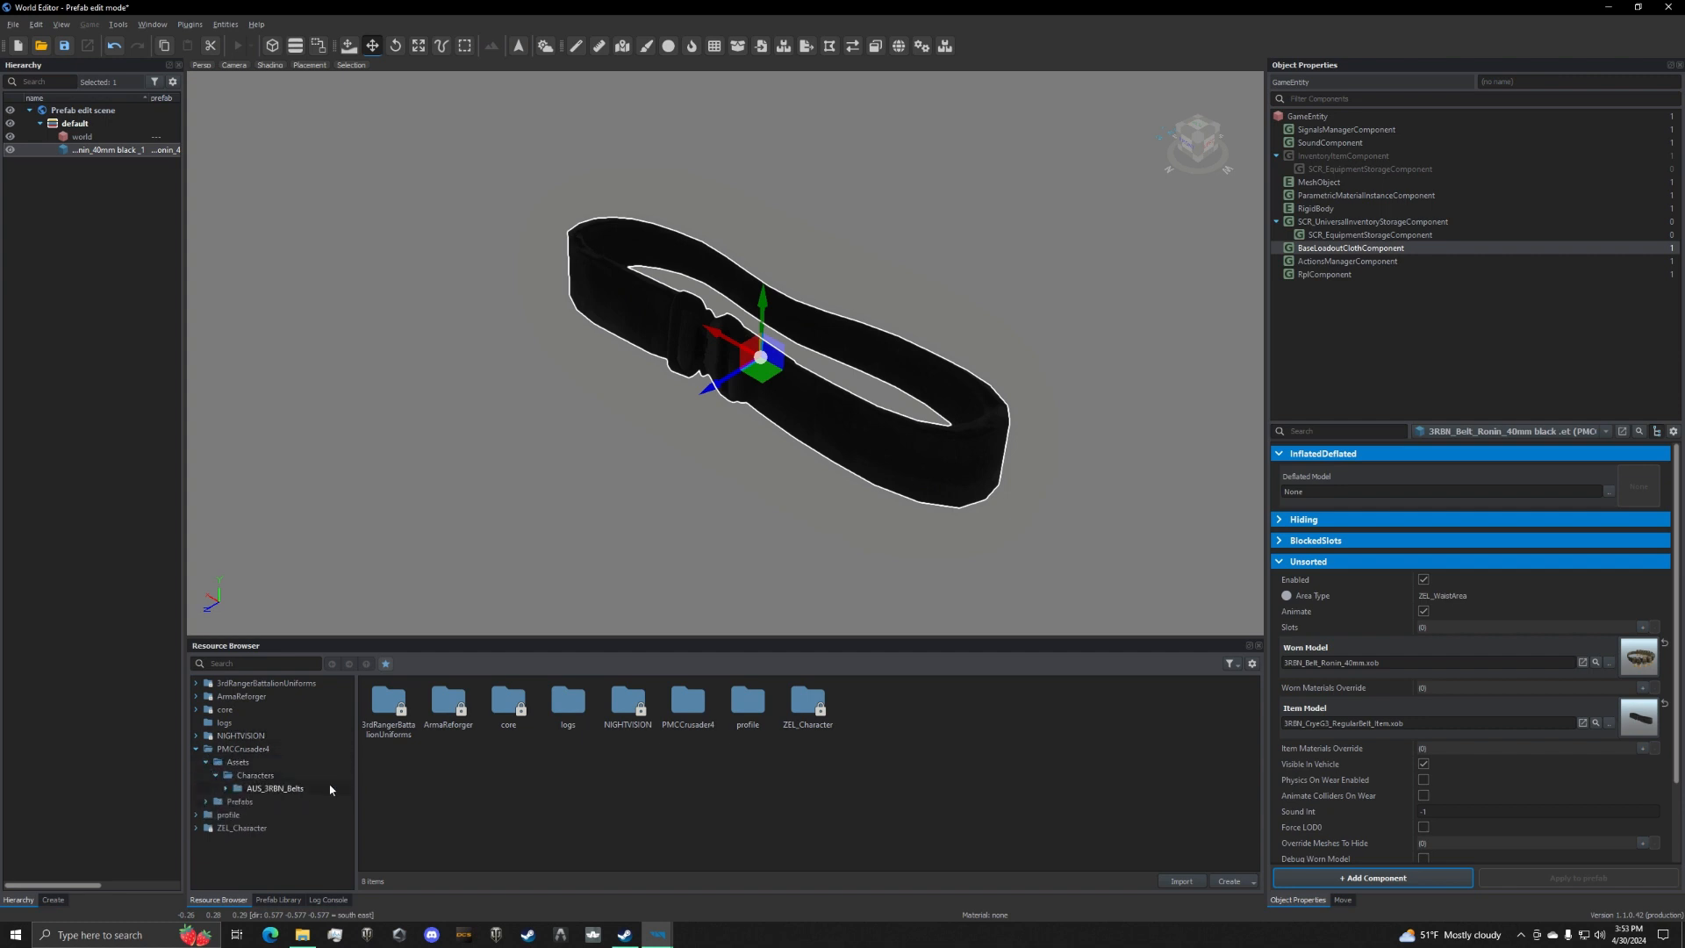
pyautogui.doubleClick(276, 788)
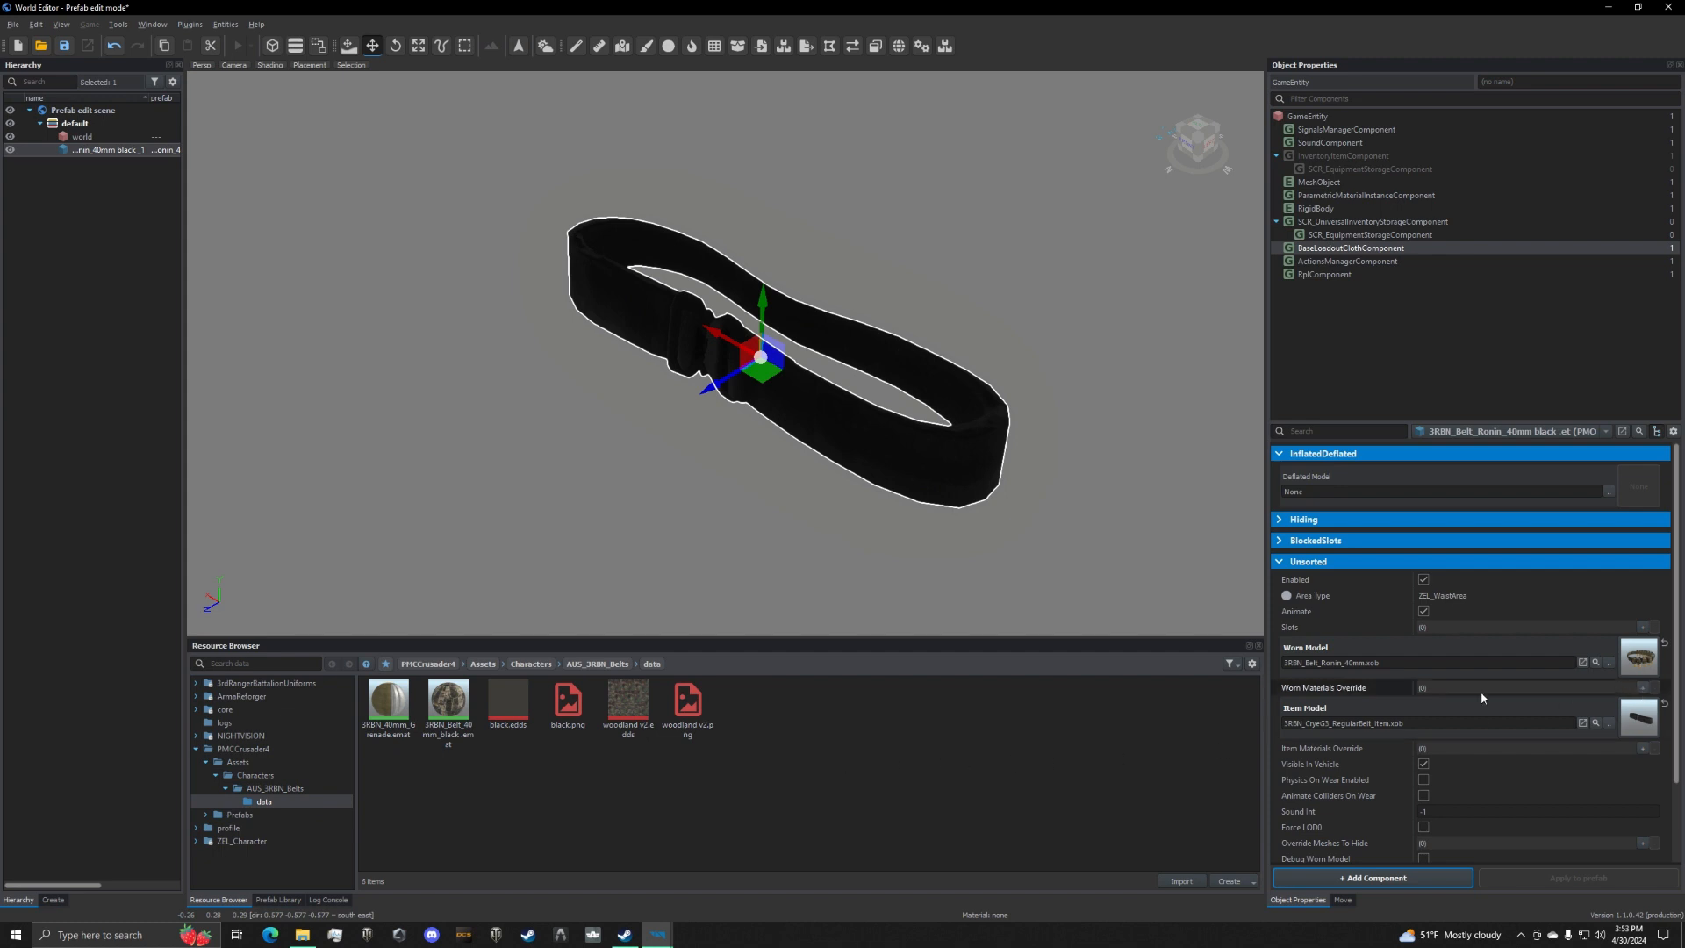
pyautogui.moveTo(1318, 701)
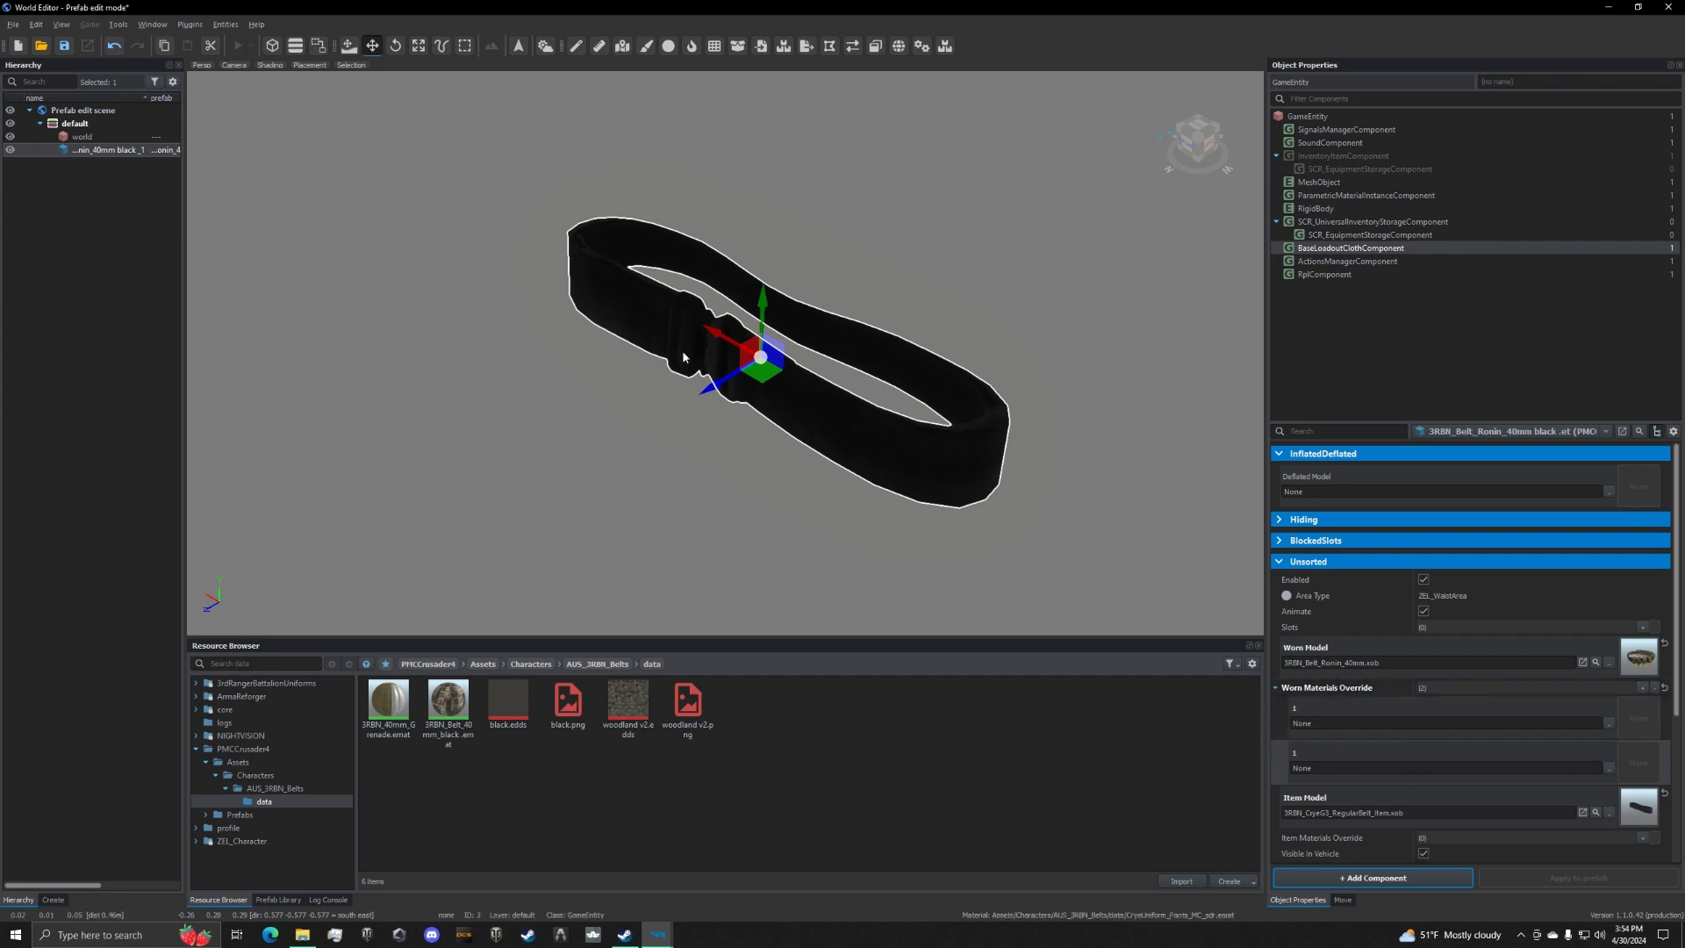
pyautogui.moveTo(1051, 574)
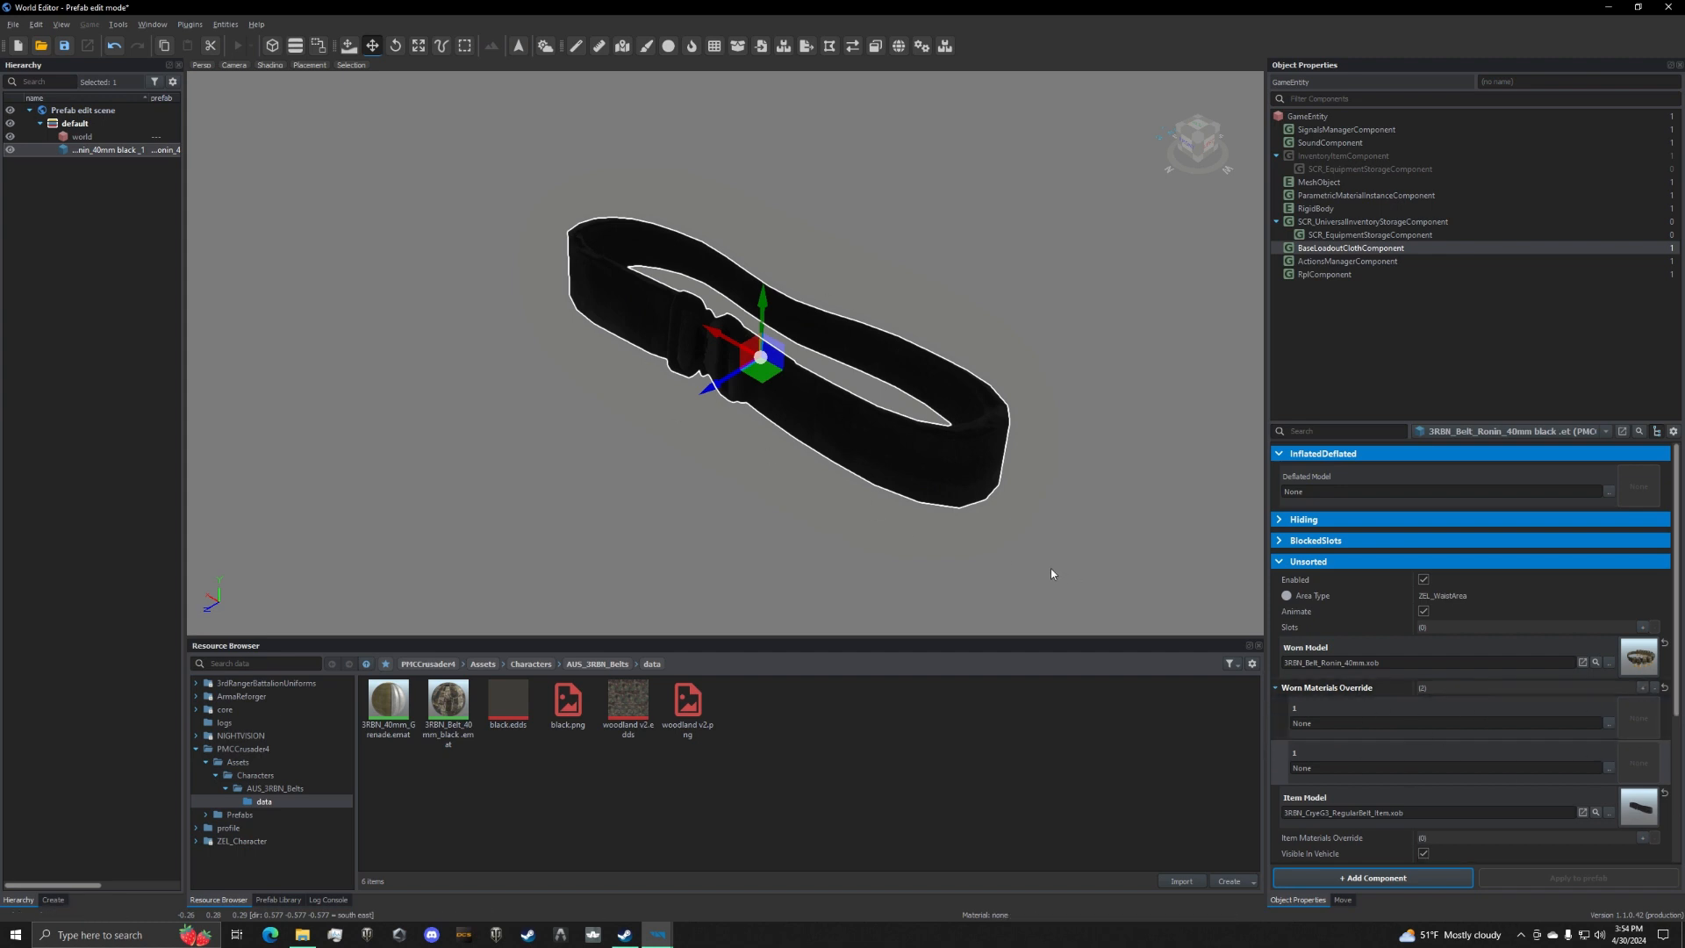
pyautogui.moveTo(1222, 516)
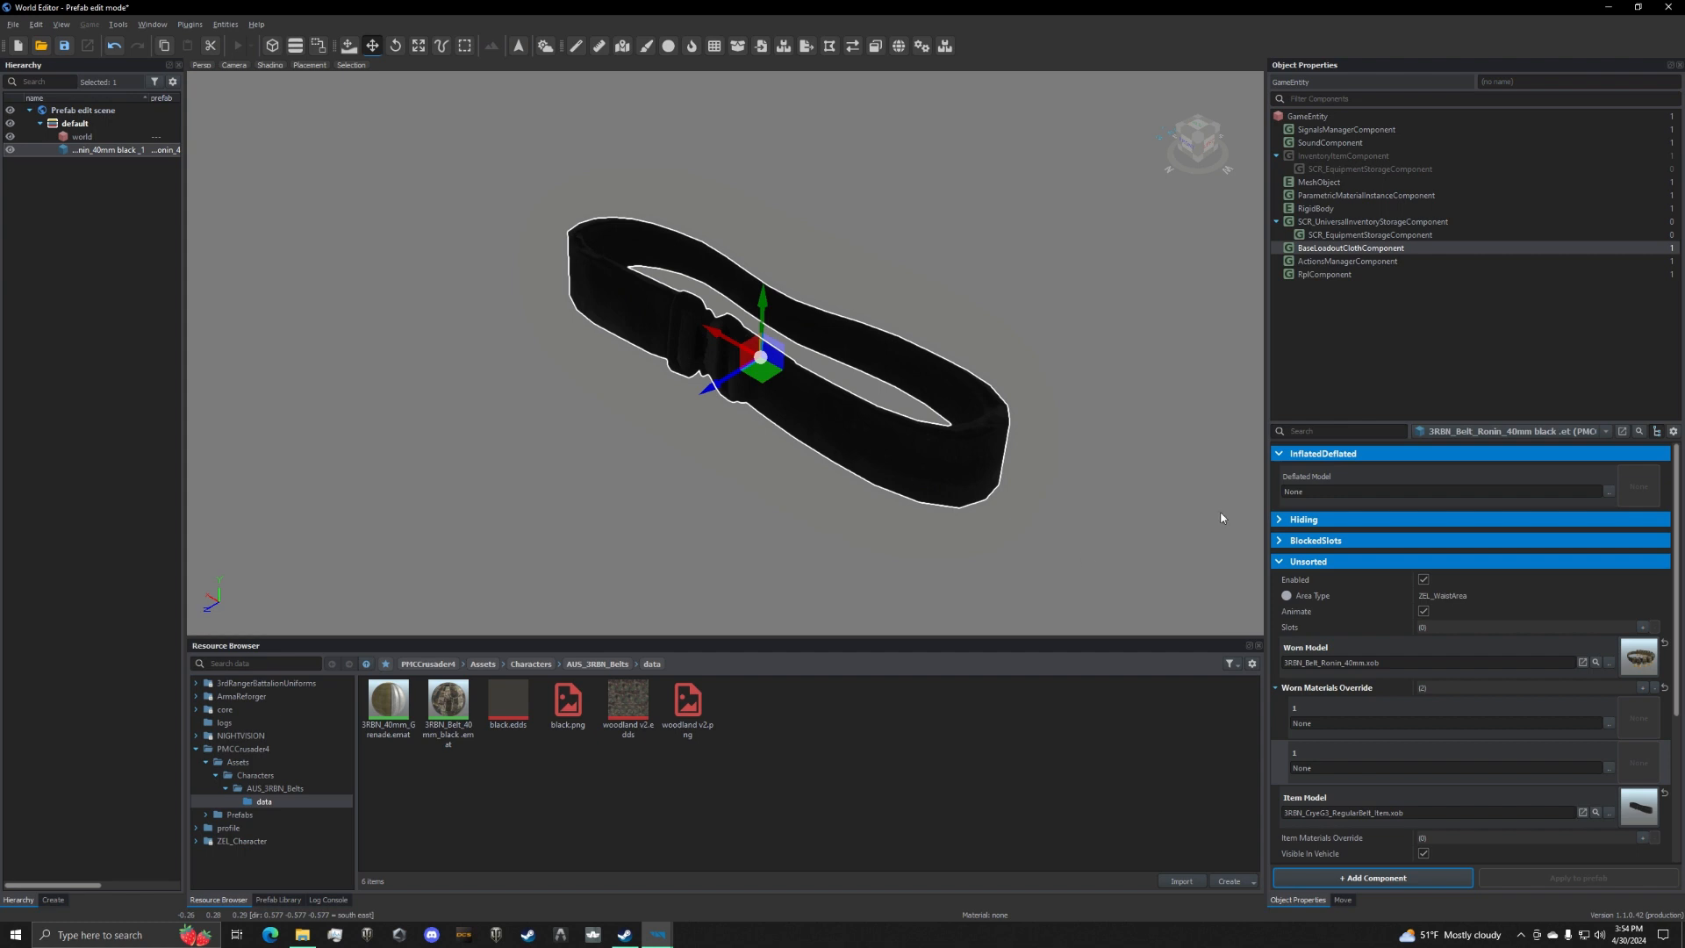
pyautogui.moveTo(801, 739)
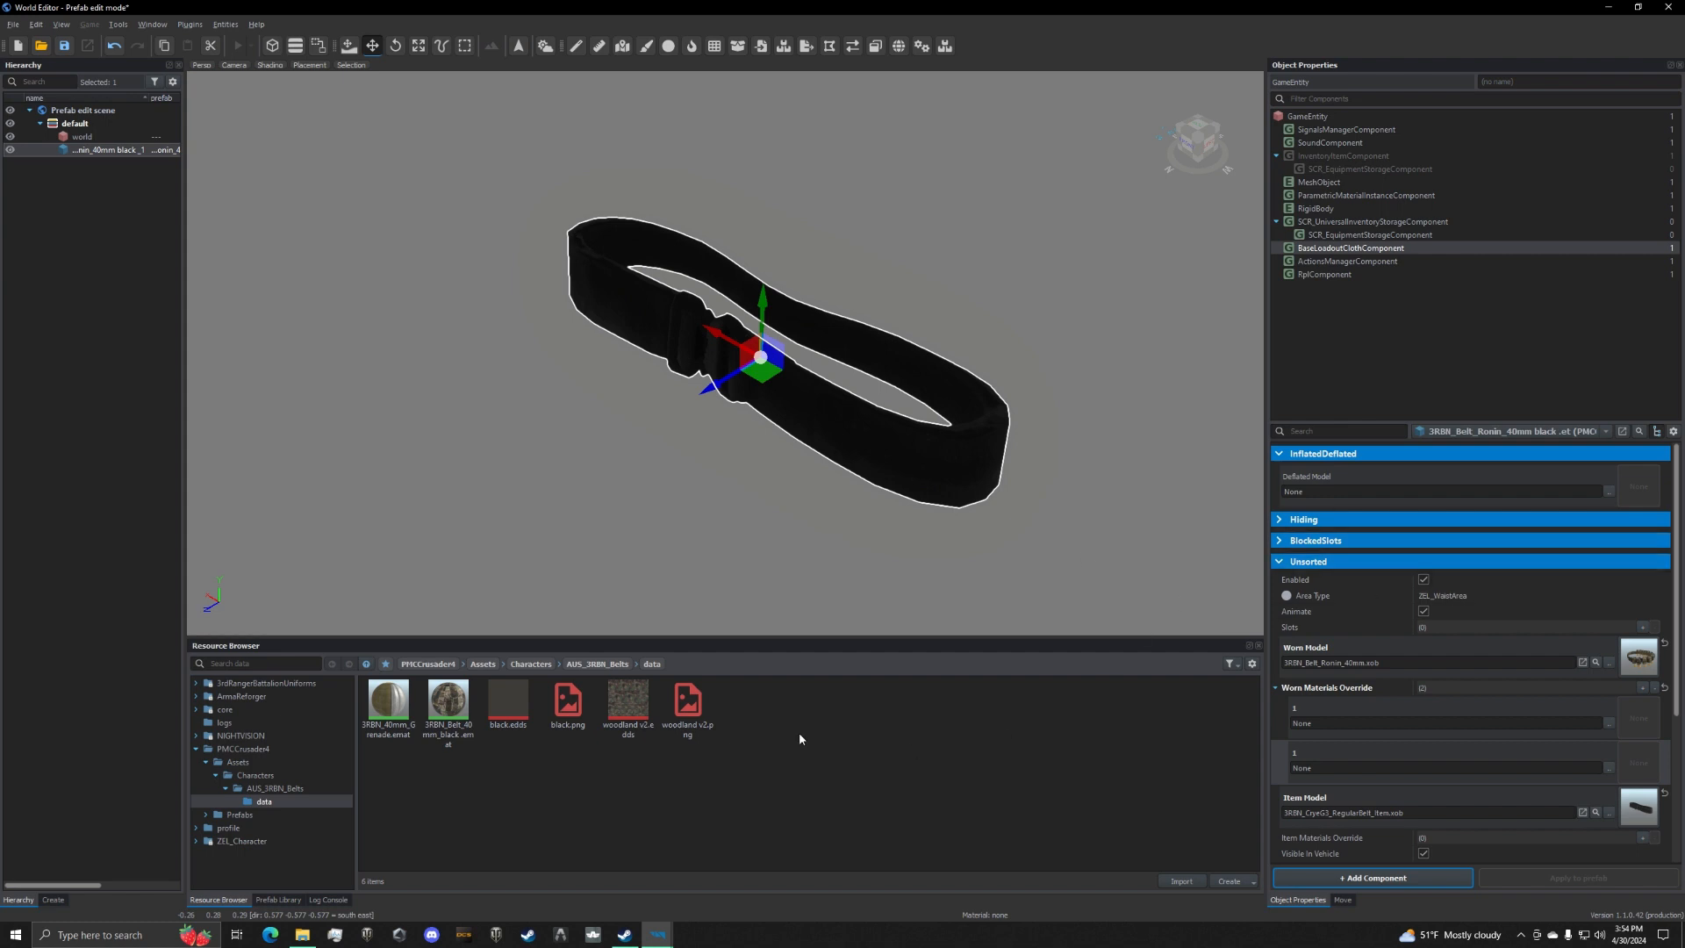
pyautogui.moveTo(1301, 718)
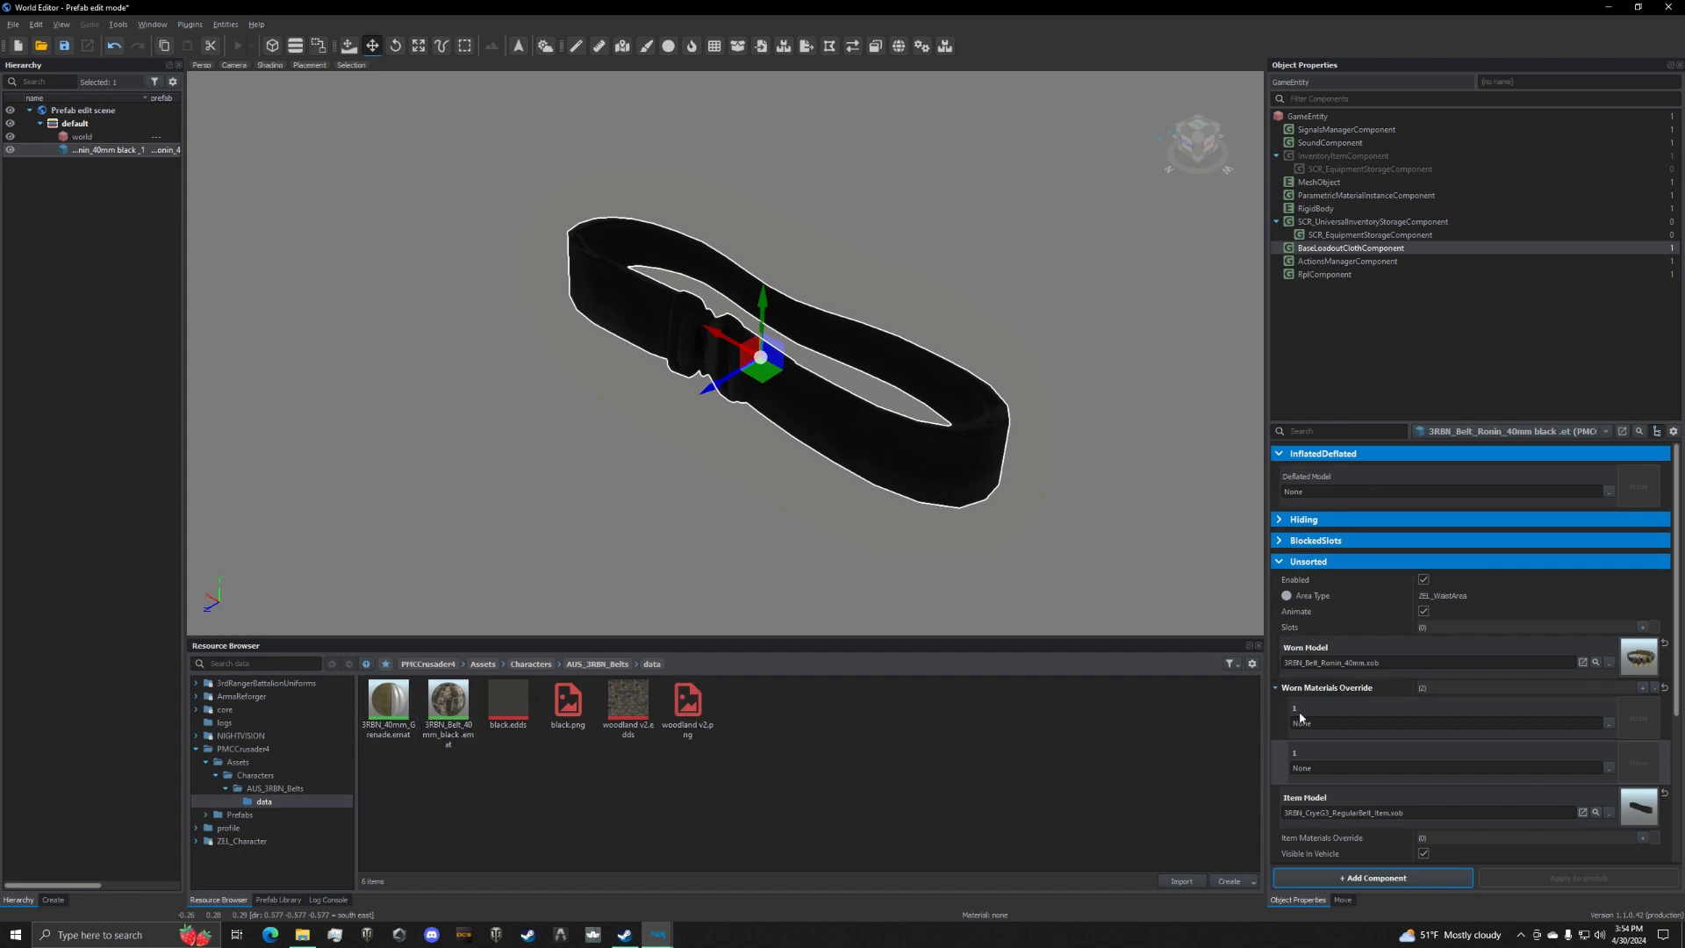
pyautogui.moveTo(627, 704)
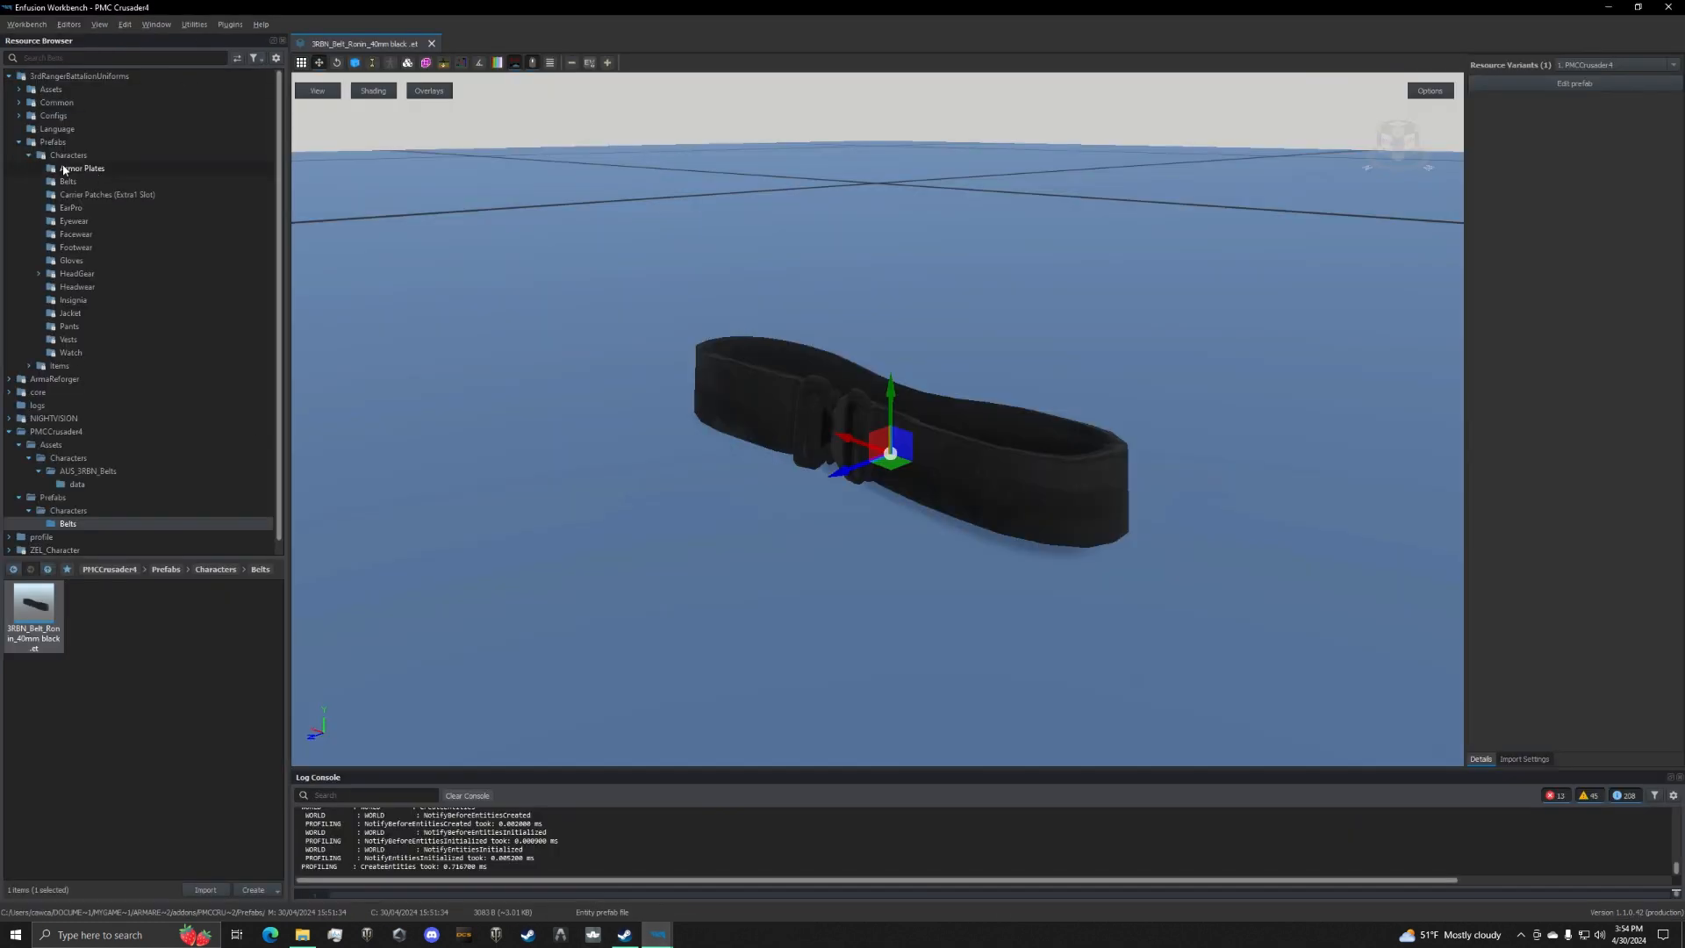
# Assign 3RBN_40mm_Grenade.emat to worn override slot 0 and 3RBN_Belt_40mm_black.emat to slot 1.
pyautogui.click(77, 142)
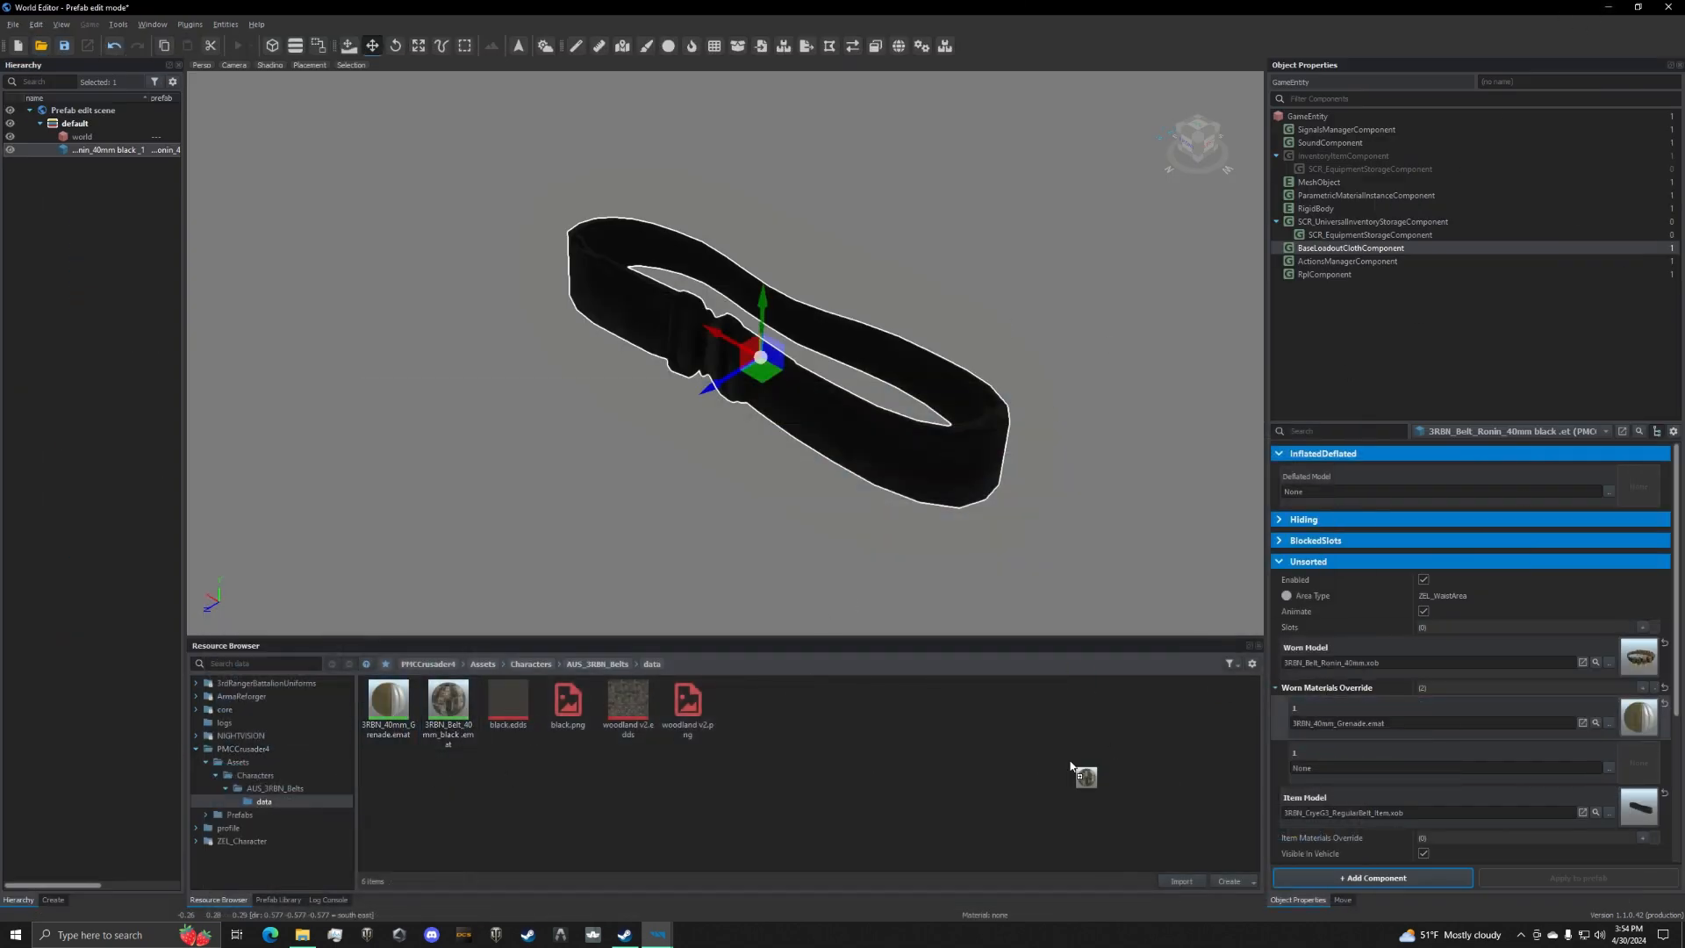
pyautogui.click(448, 699)
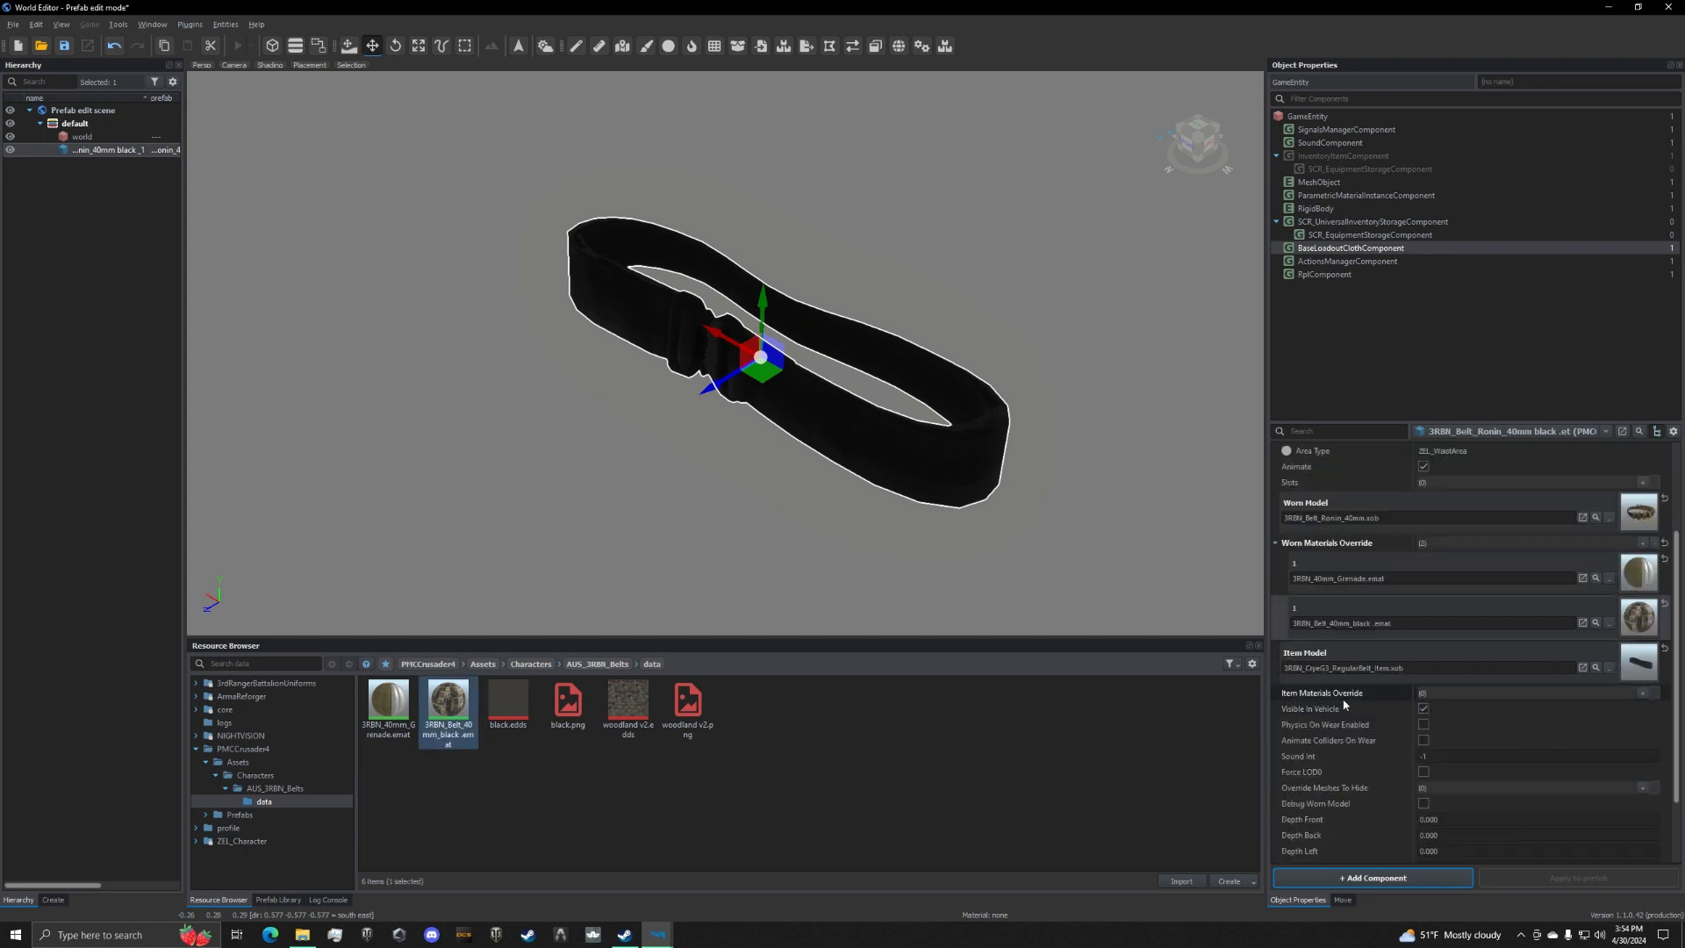
pyautogui.click(1641, 692)
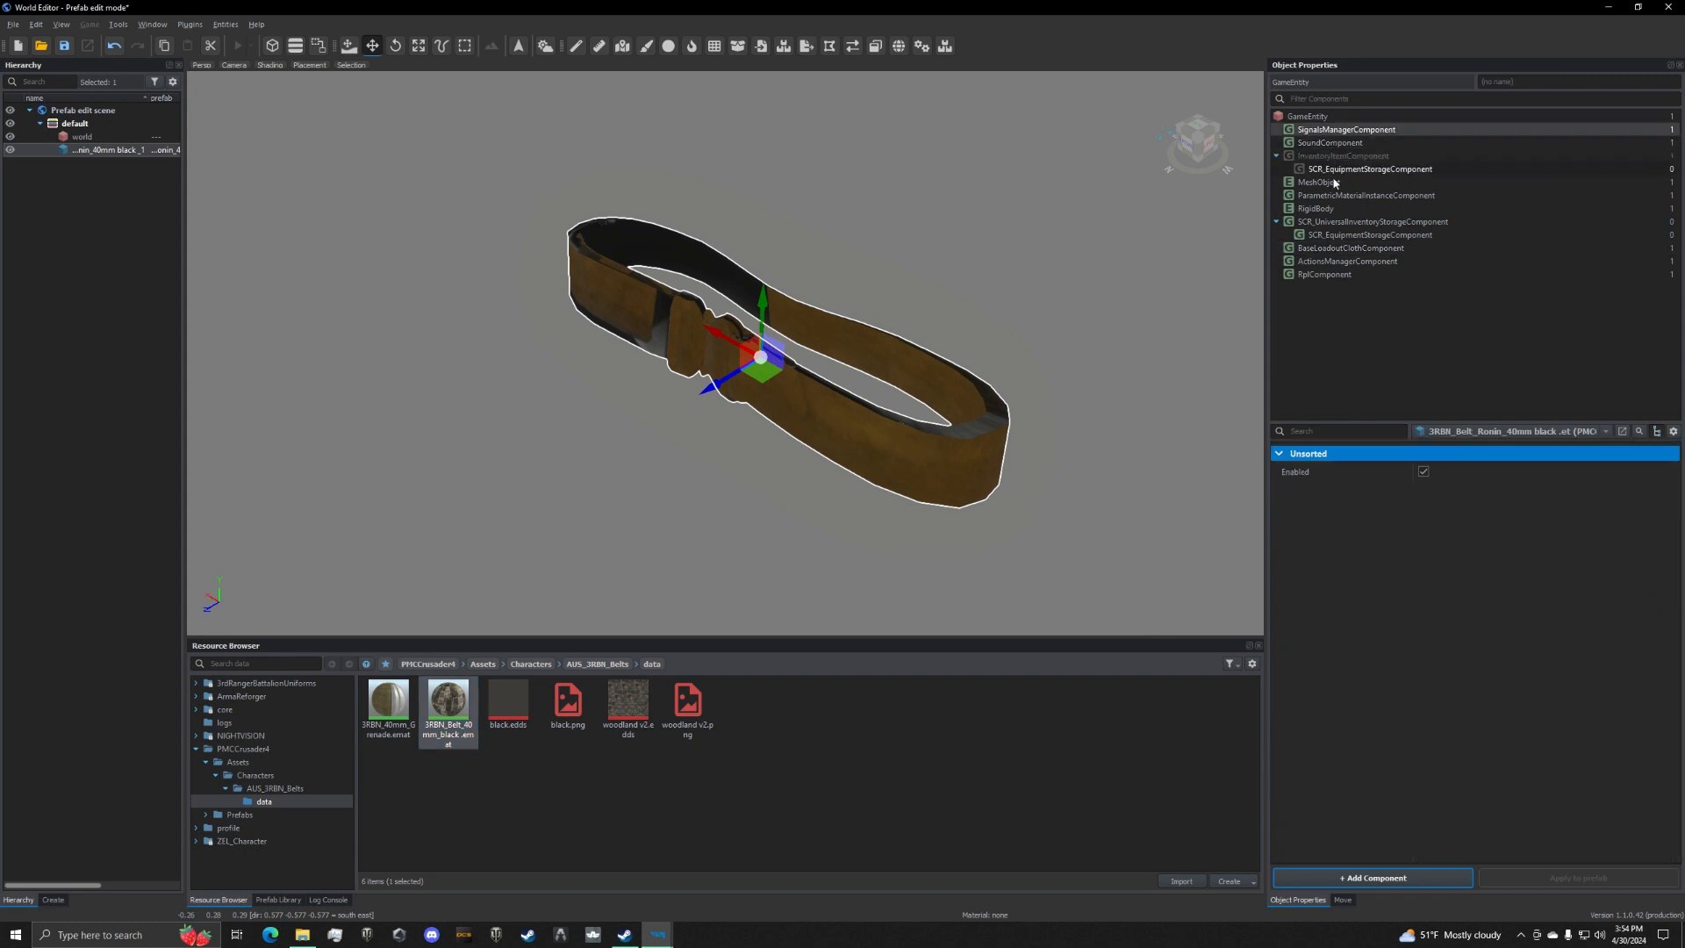
# Give the MeshObject the 3RBN_Belt_40mm_black.emat material and save the belt prefab.
pyautogui.click(1319, 181)
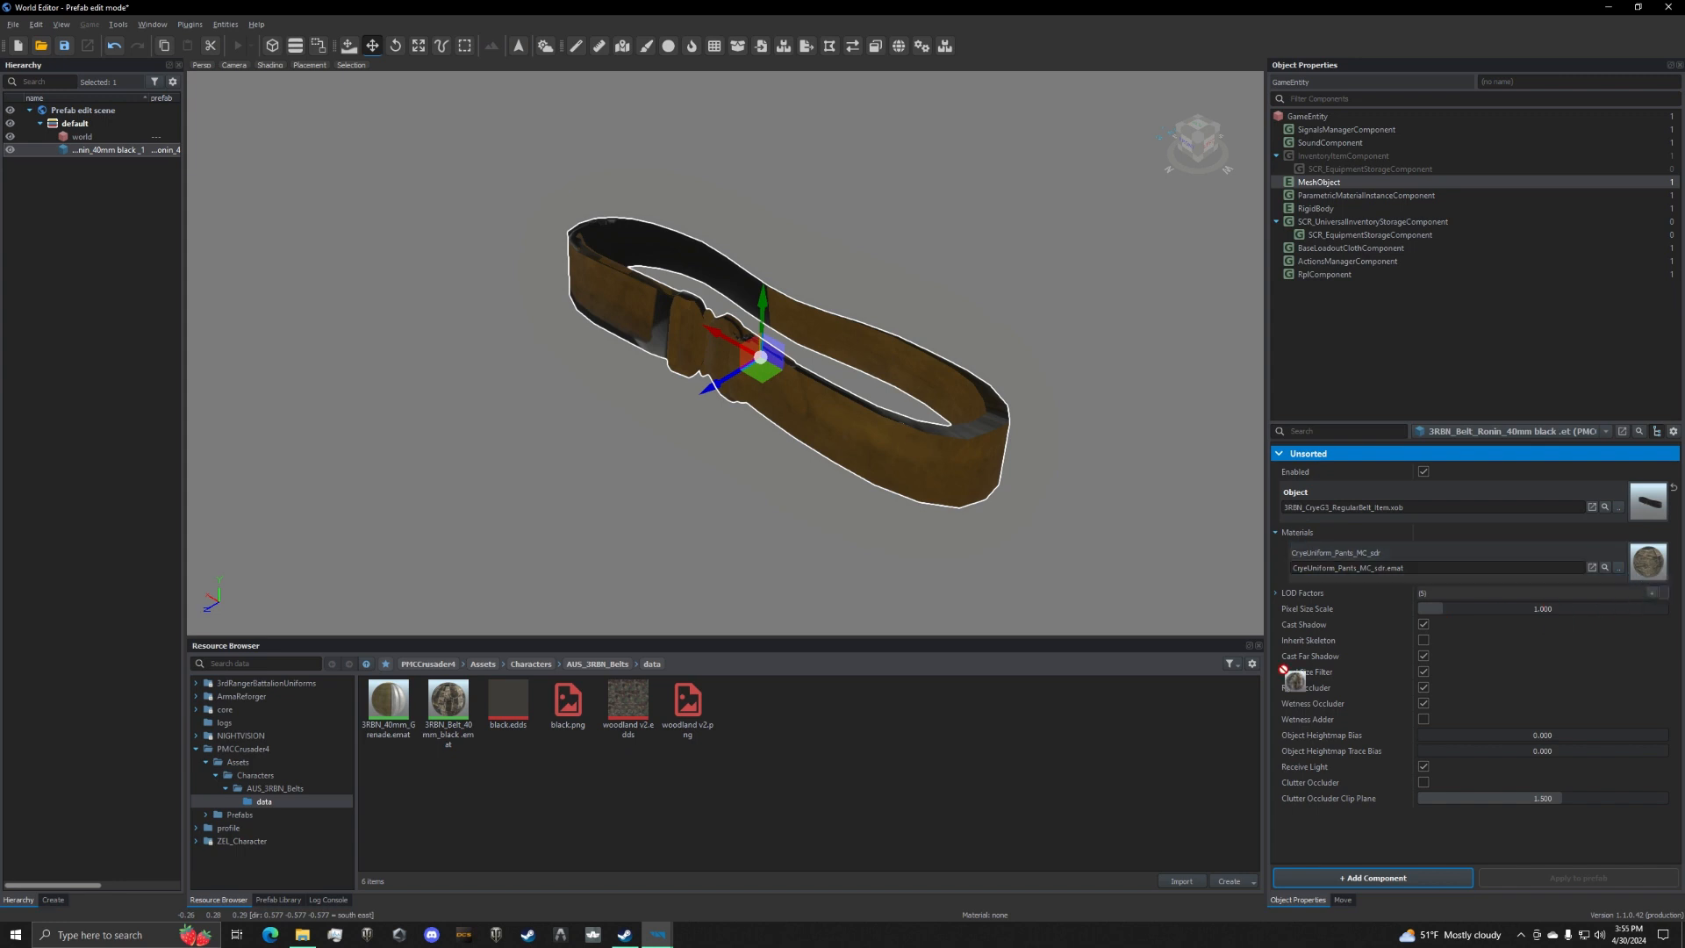
pyautogui.click(446, 699)
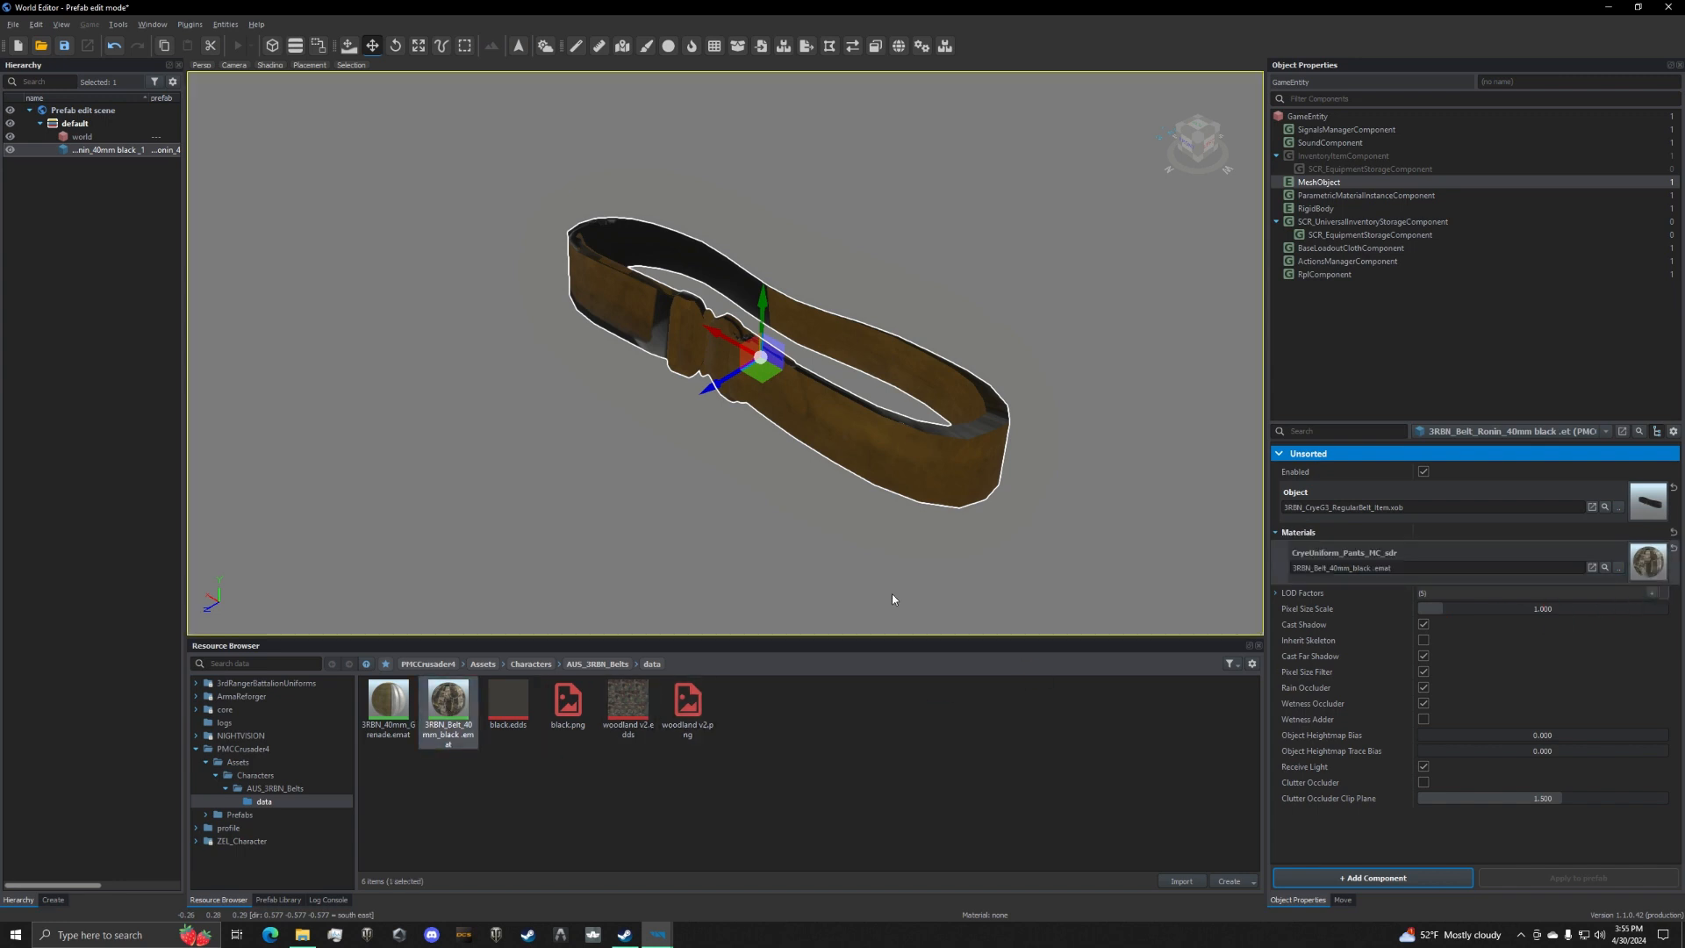
pyautogui.click(63, 46)
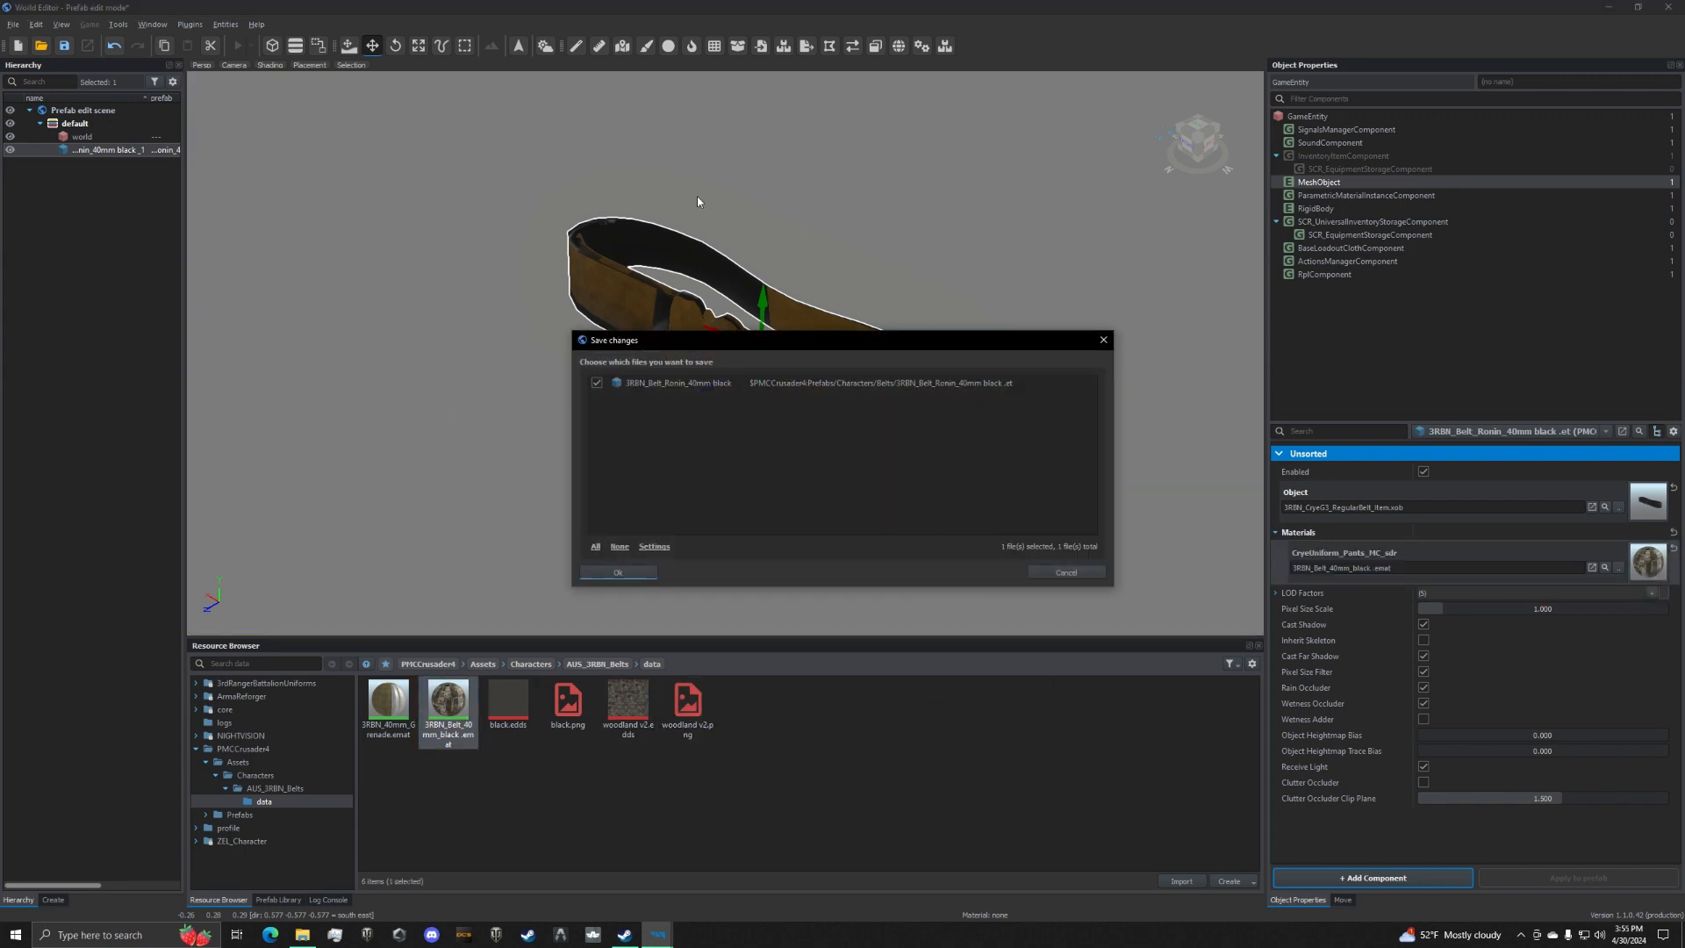
pyautogui.click(618, 572)
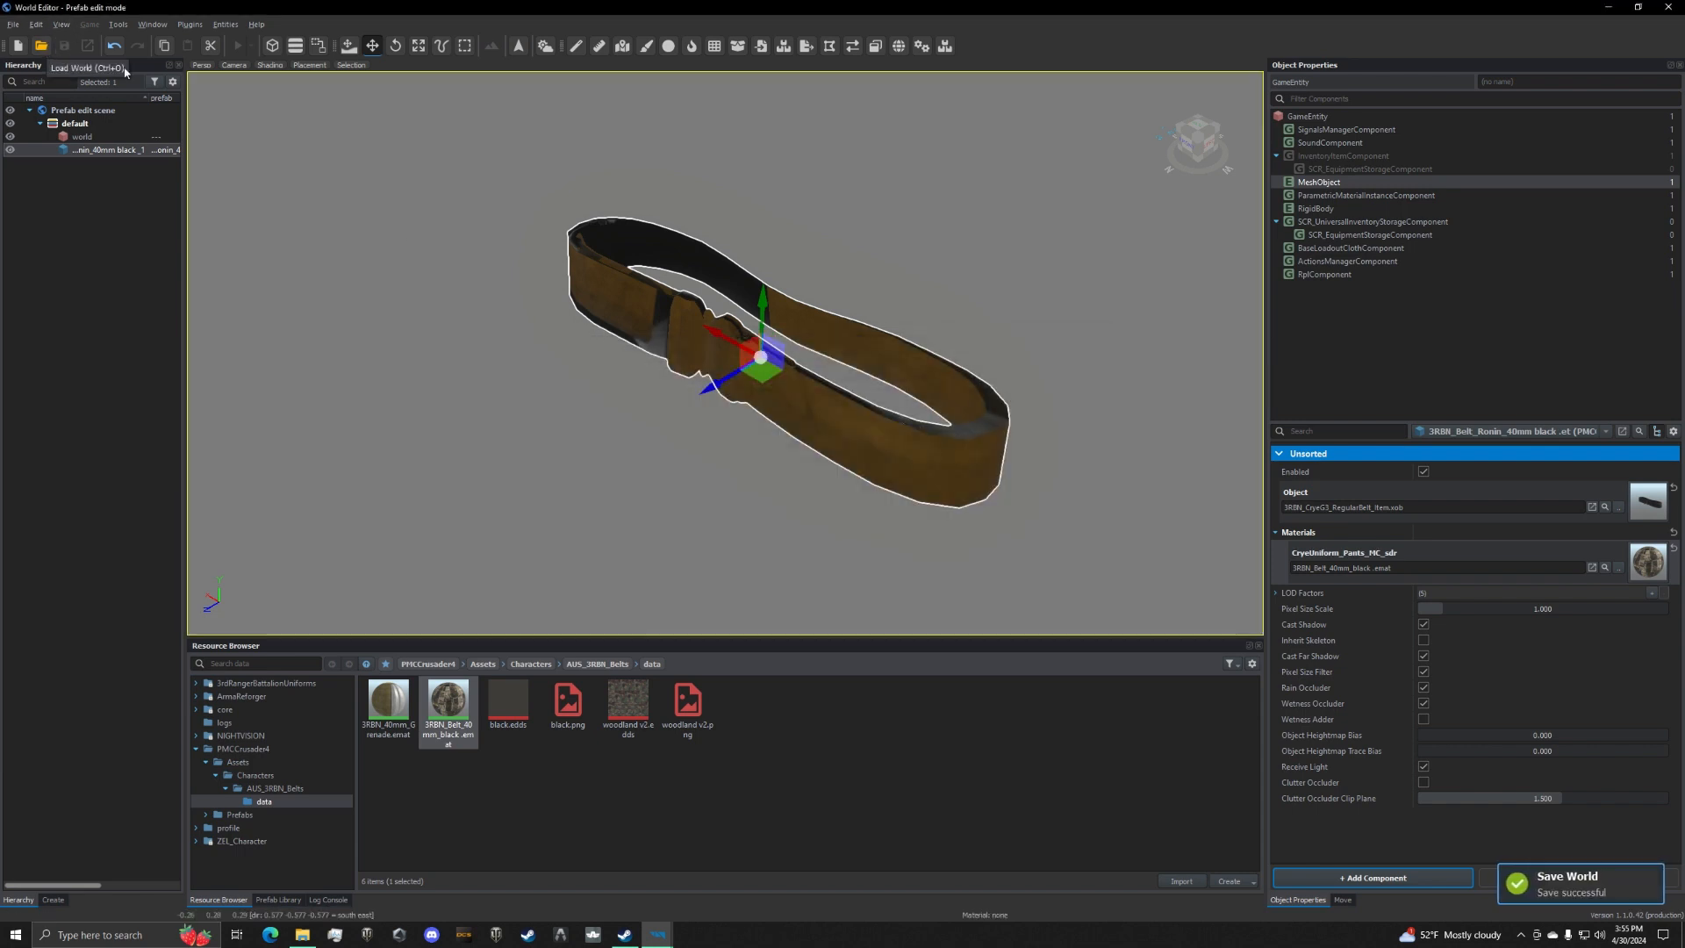
pyautogui.click(40, 45)
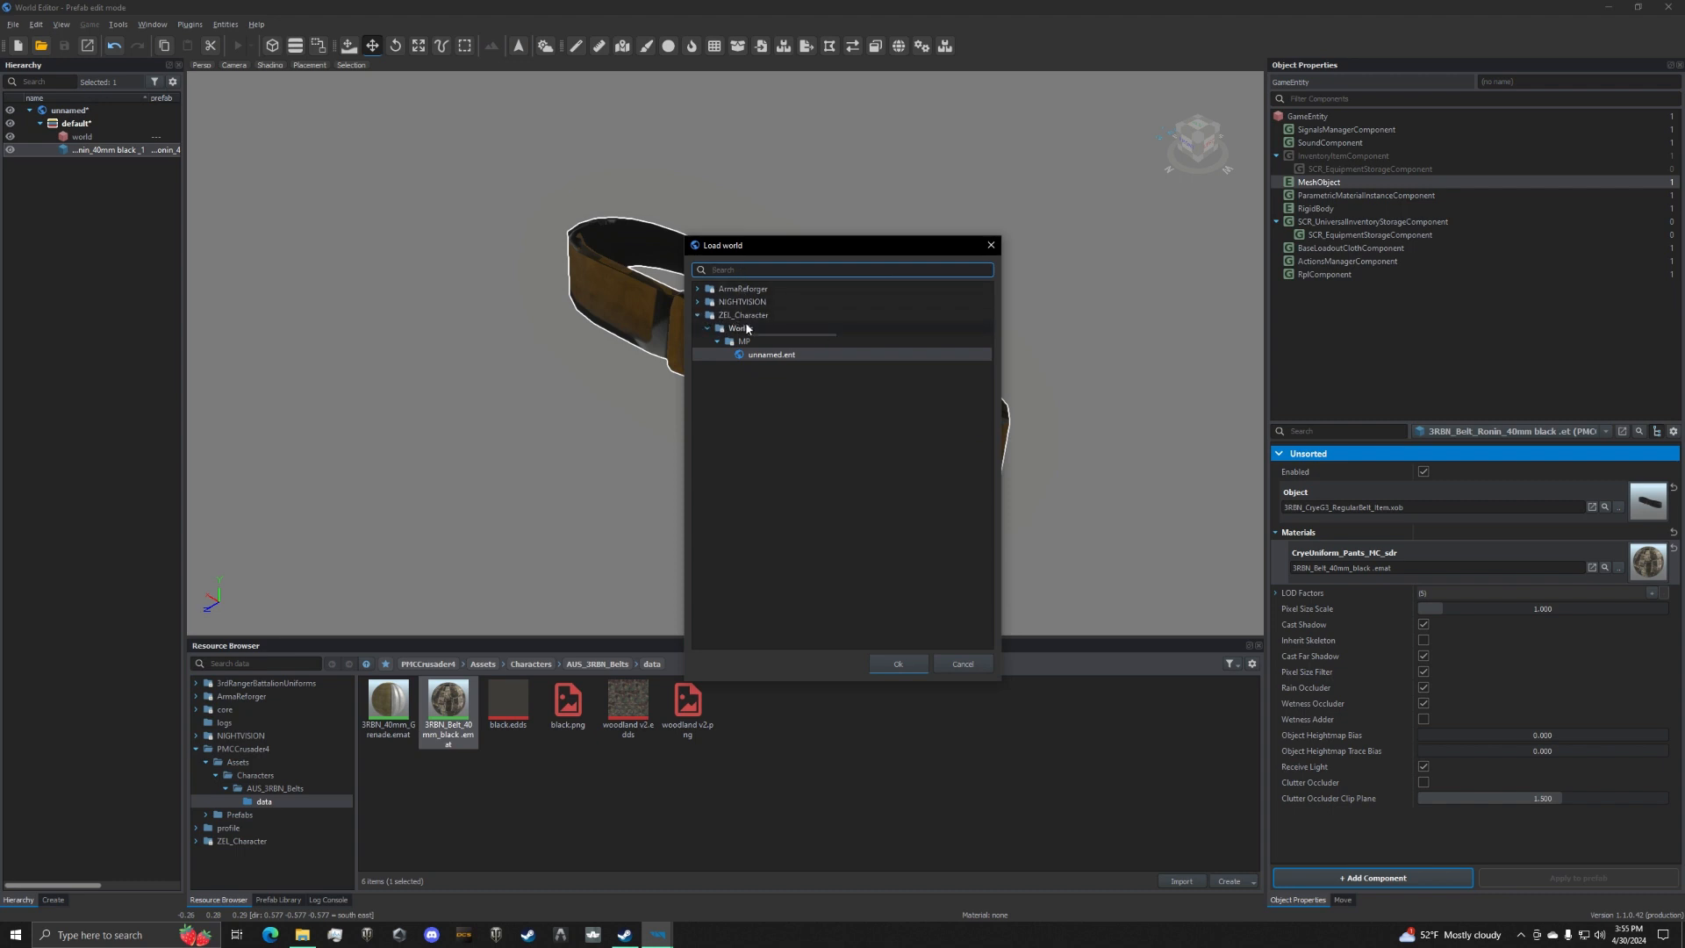
# Load unnamed.ent, place the 40mm belt prefab into the world and start Play.
pyautogui.click(897, 664)
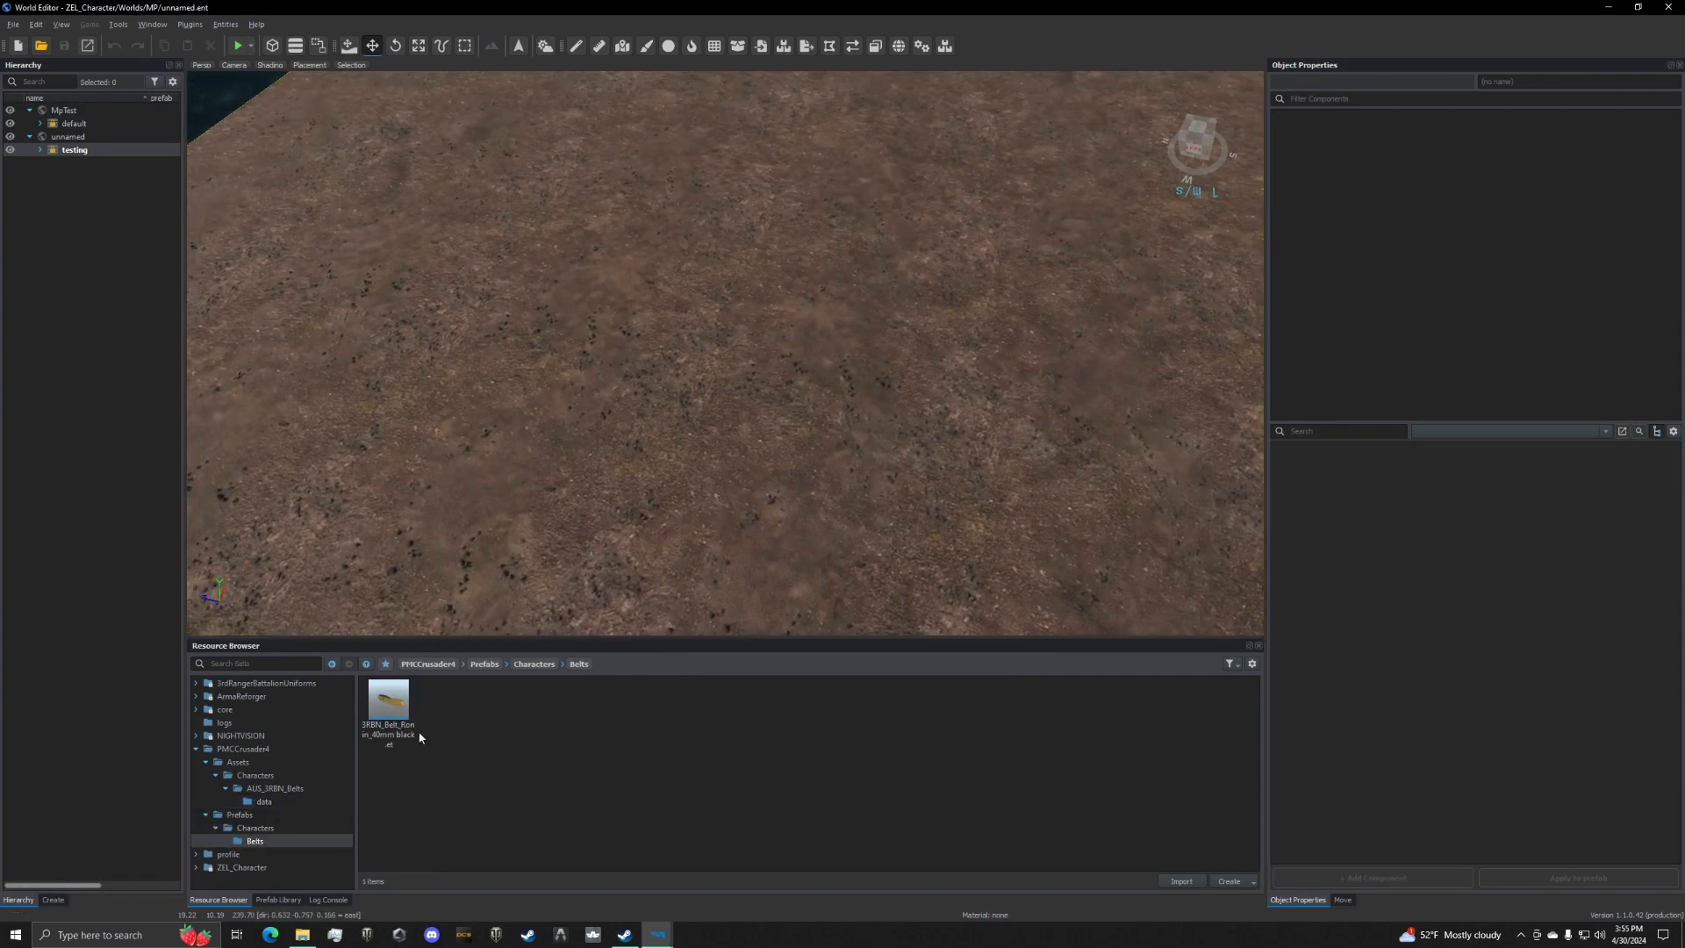
pyautogui.click(388, 709)
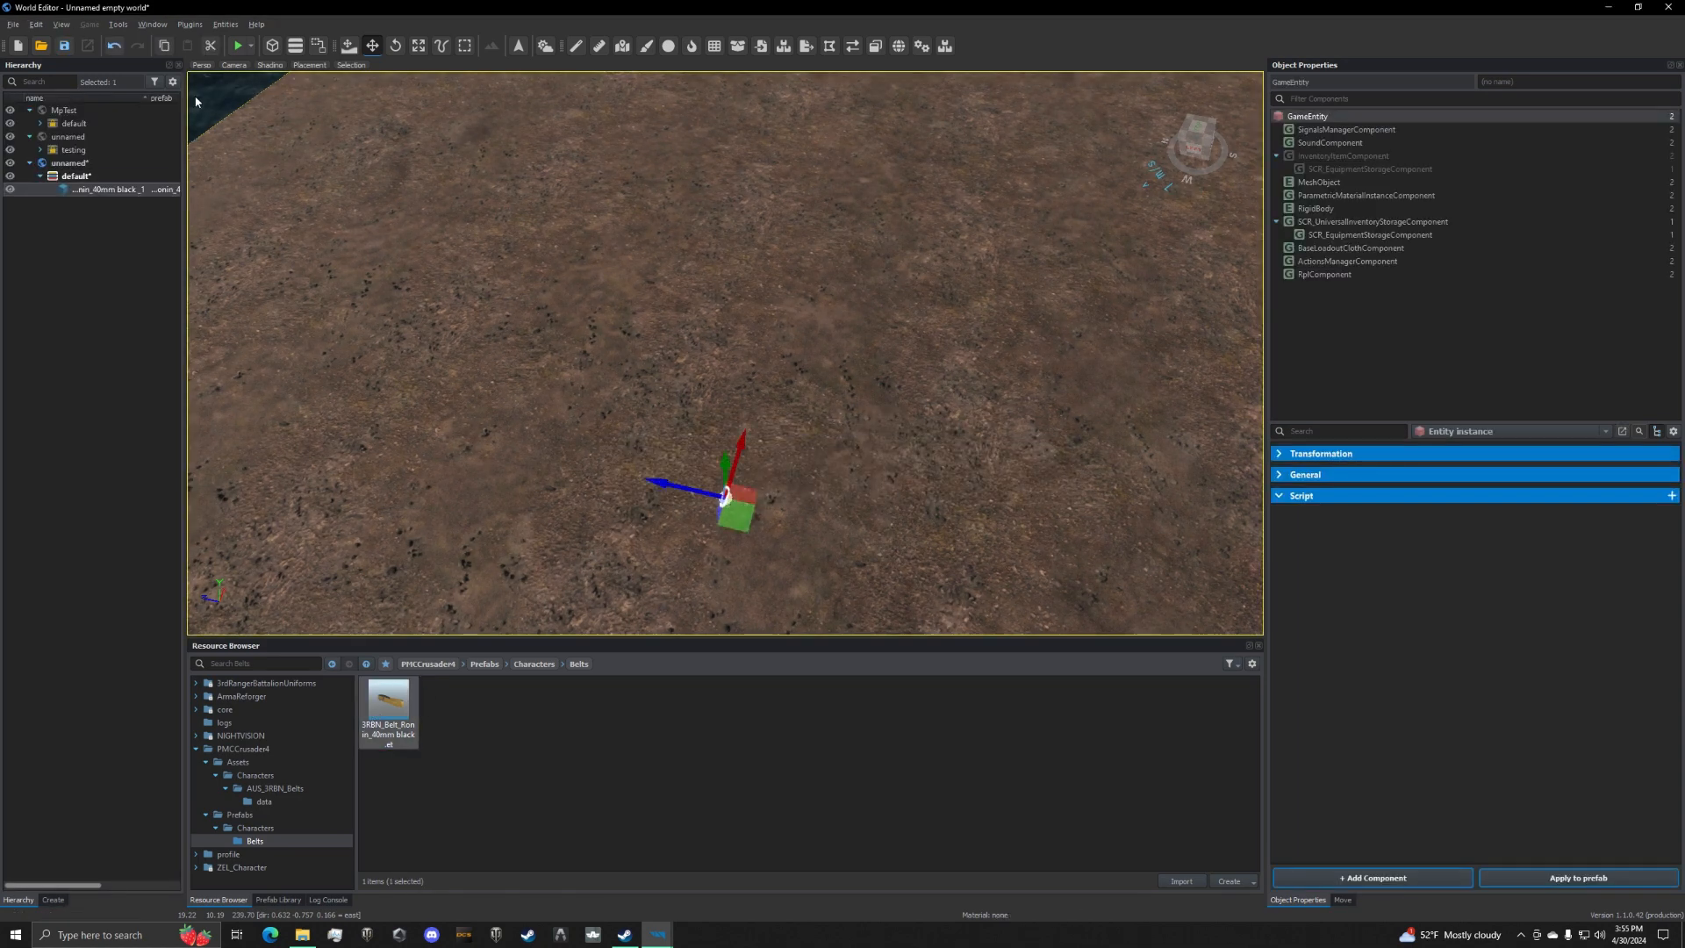
pyautogui.click(237, 46)
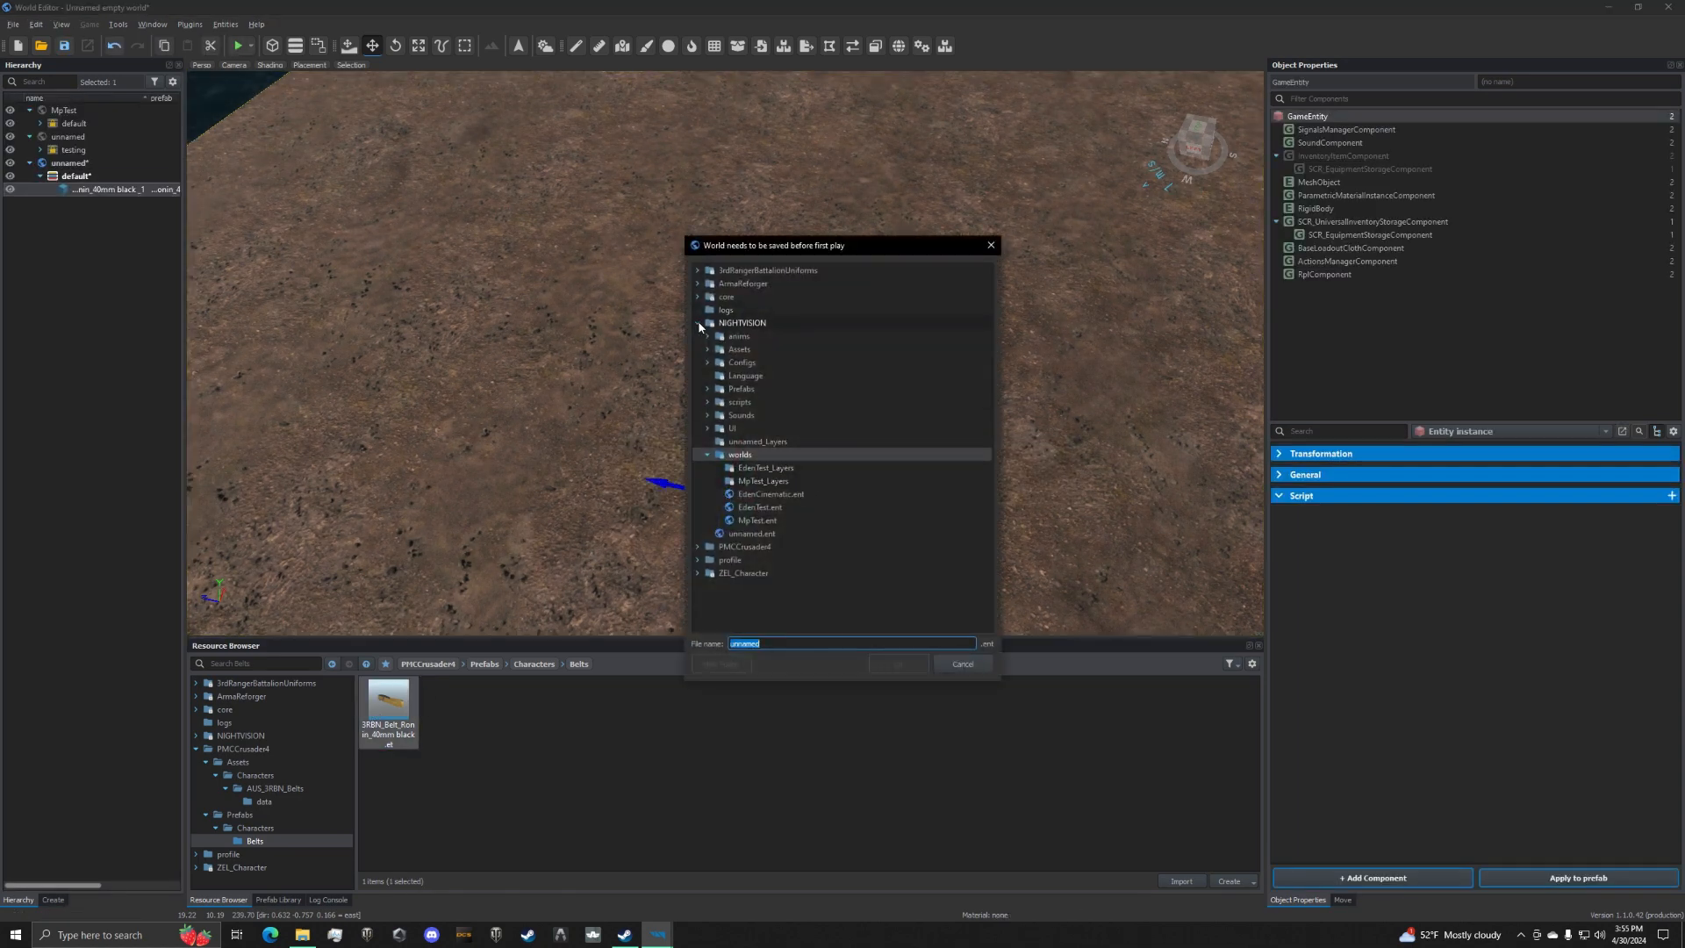
# Save the world as 'test world' inside the PMCCrusader4 addon.
pyautogui.click(696, 323)
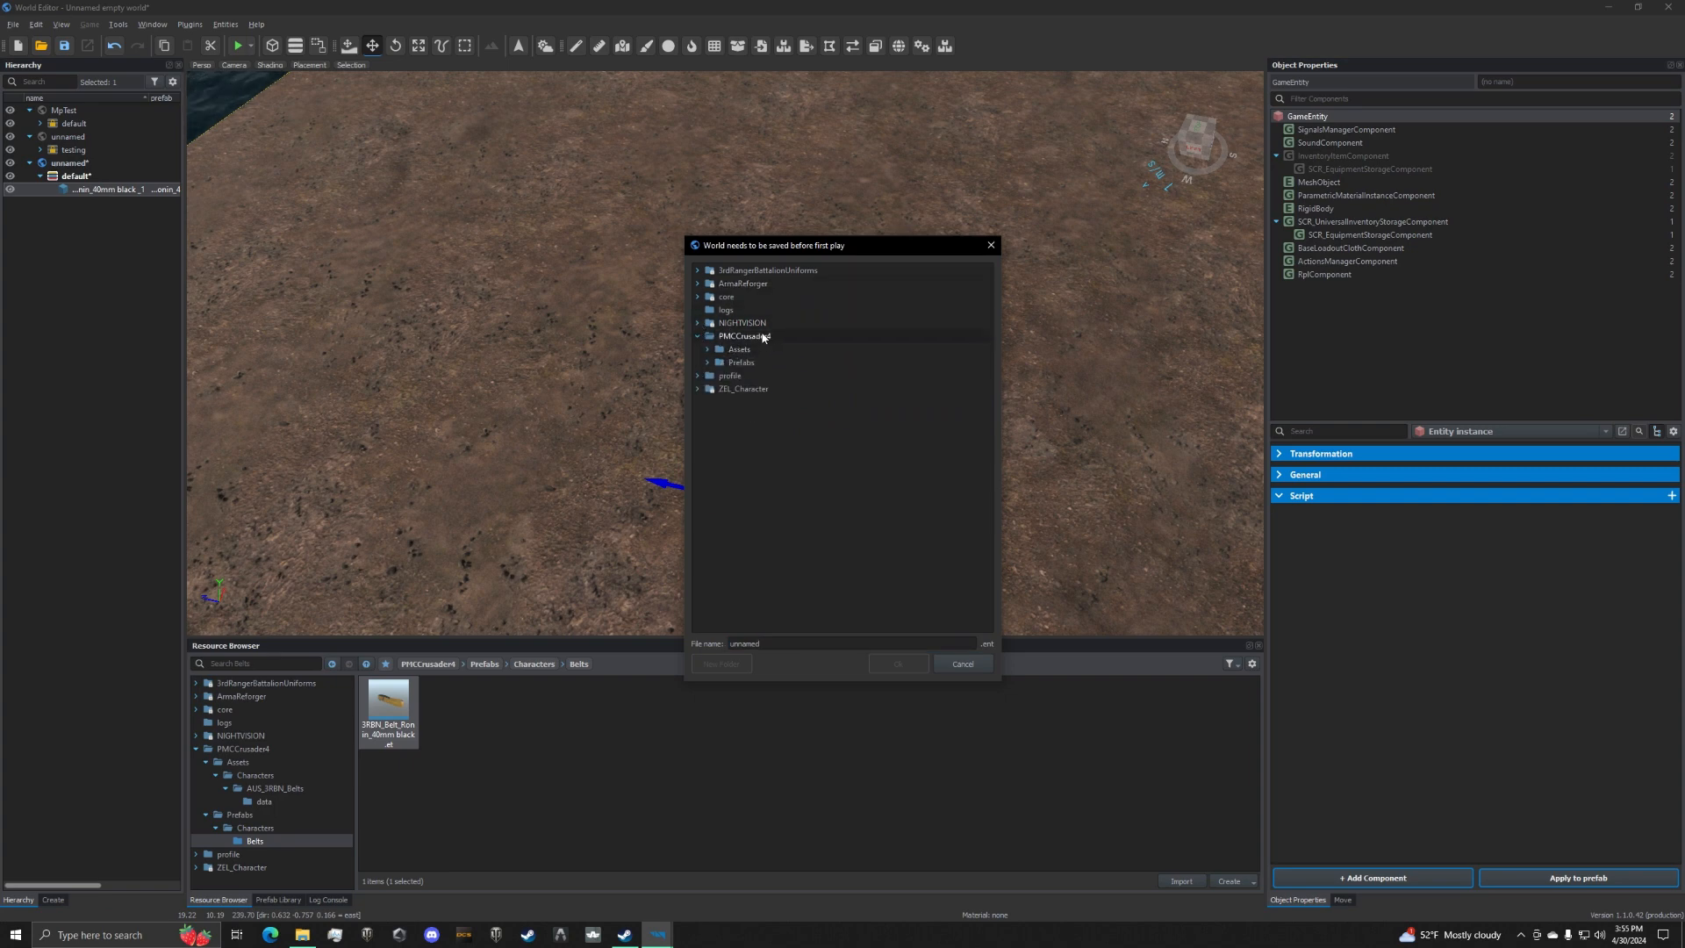
pyautogui.click(850, 644)
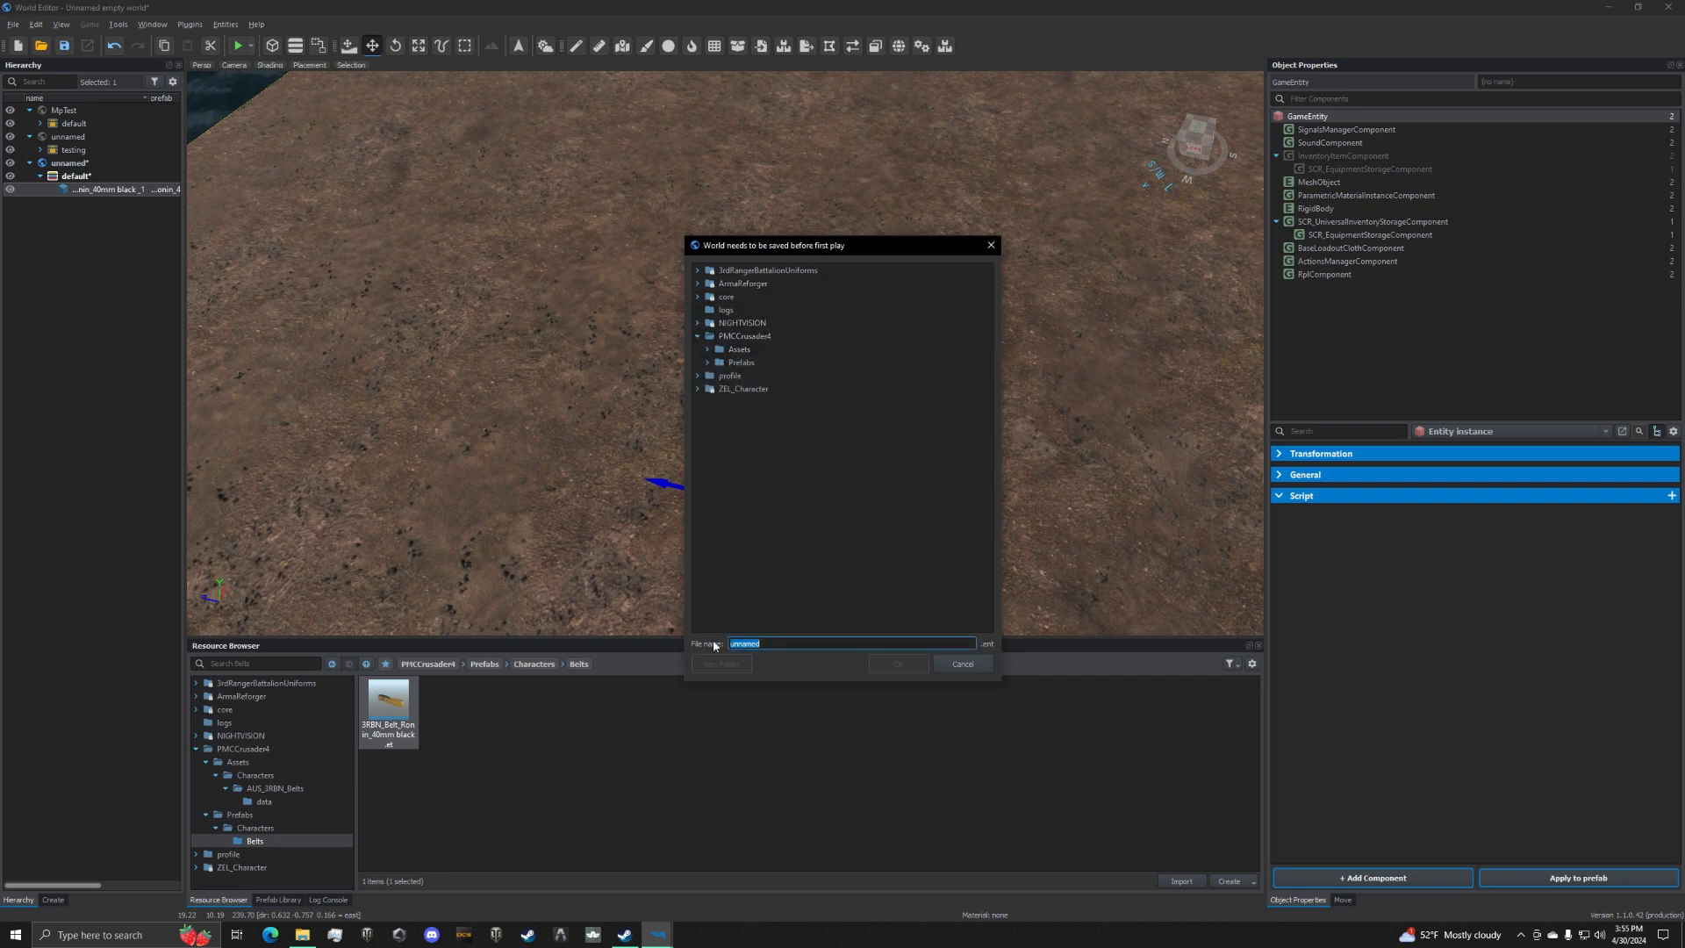
pyautogui.write('test world')
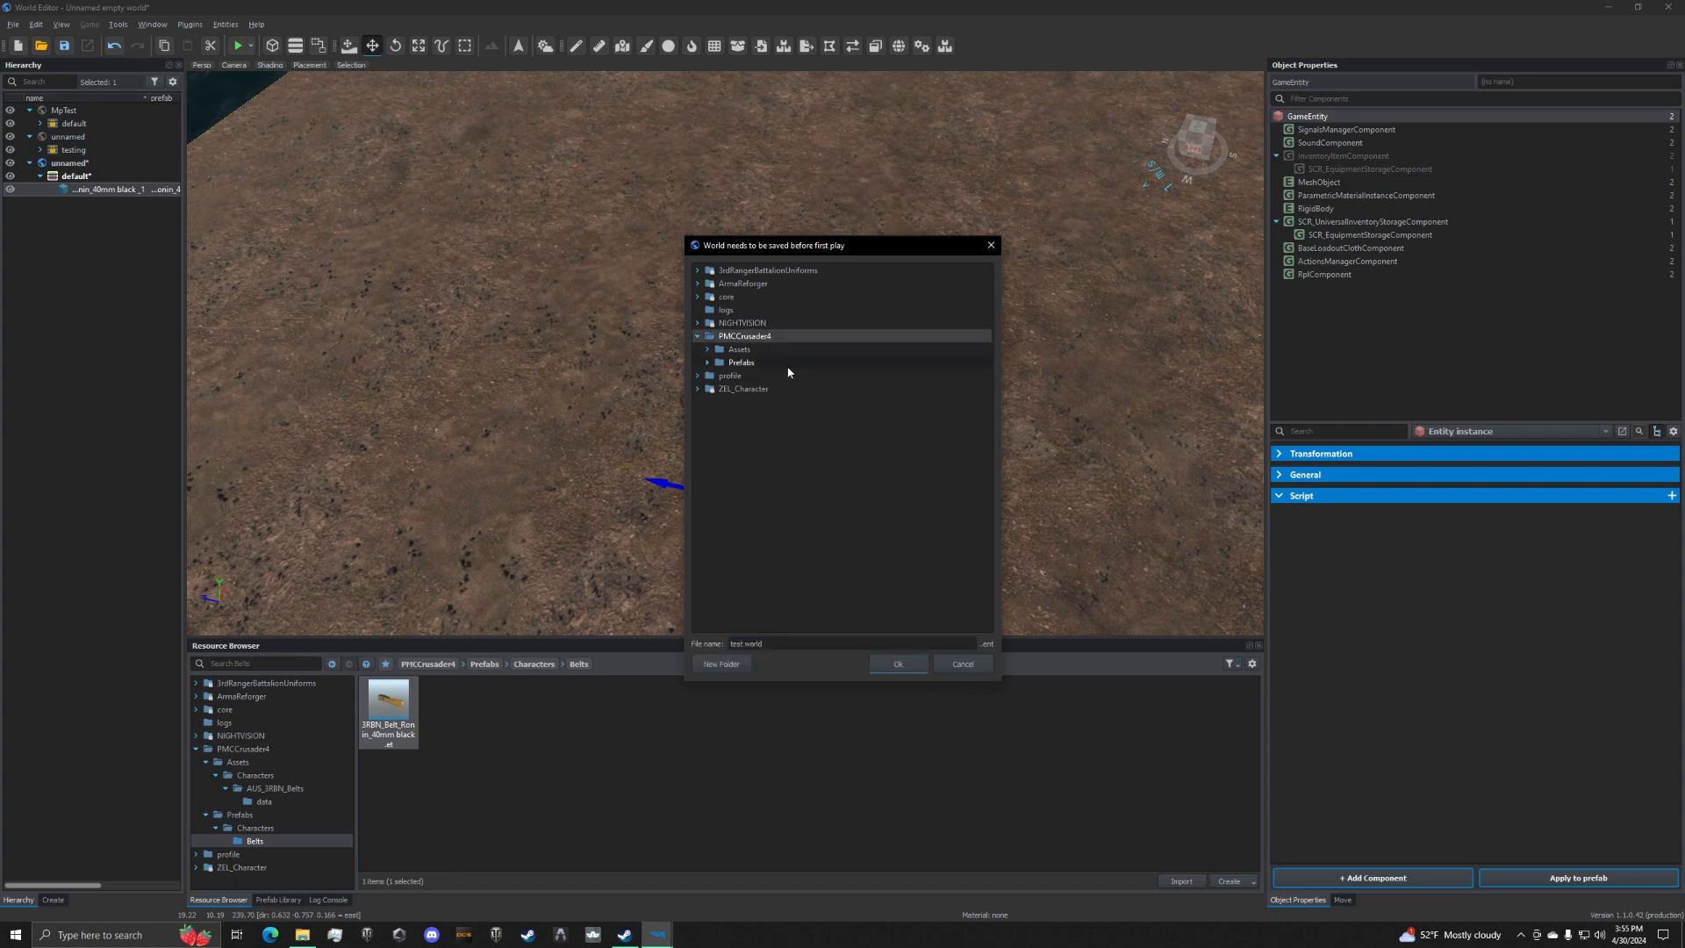
pyautogui.click(897, 664)
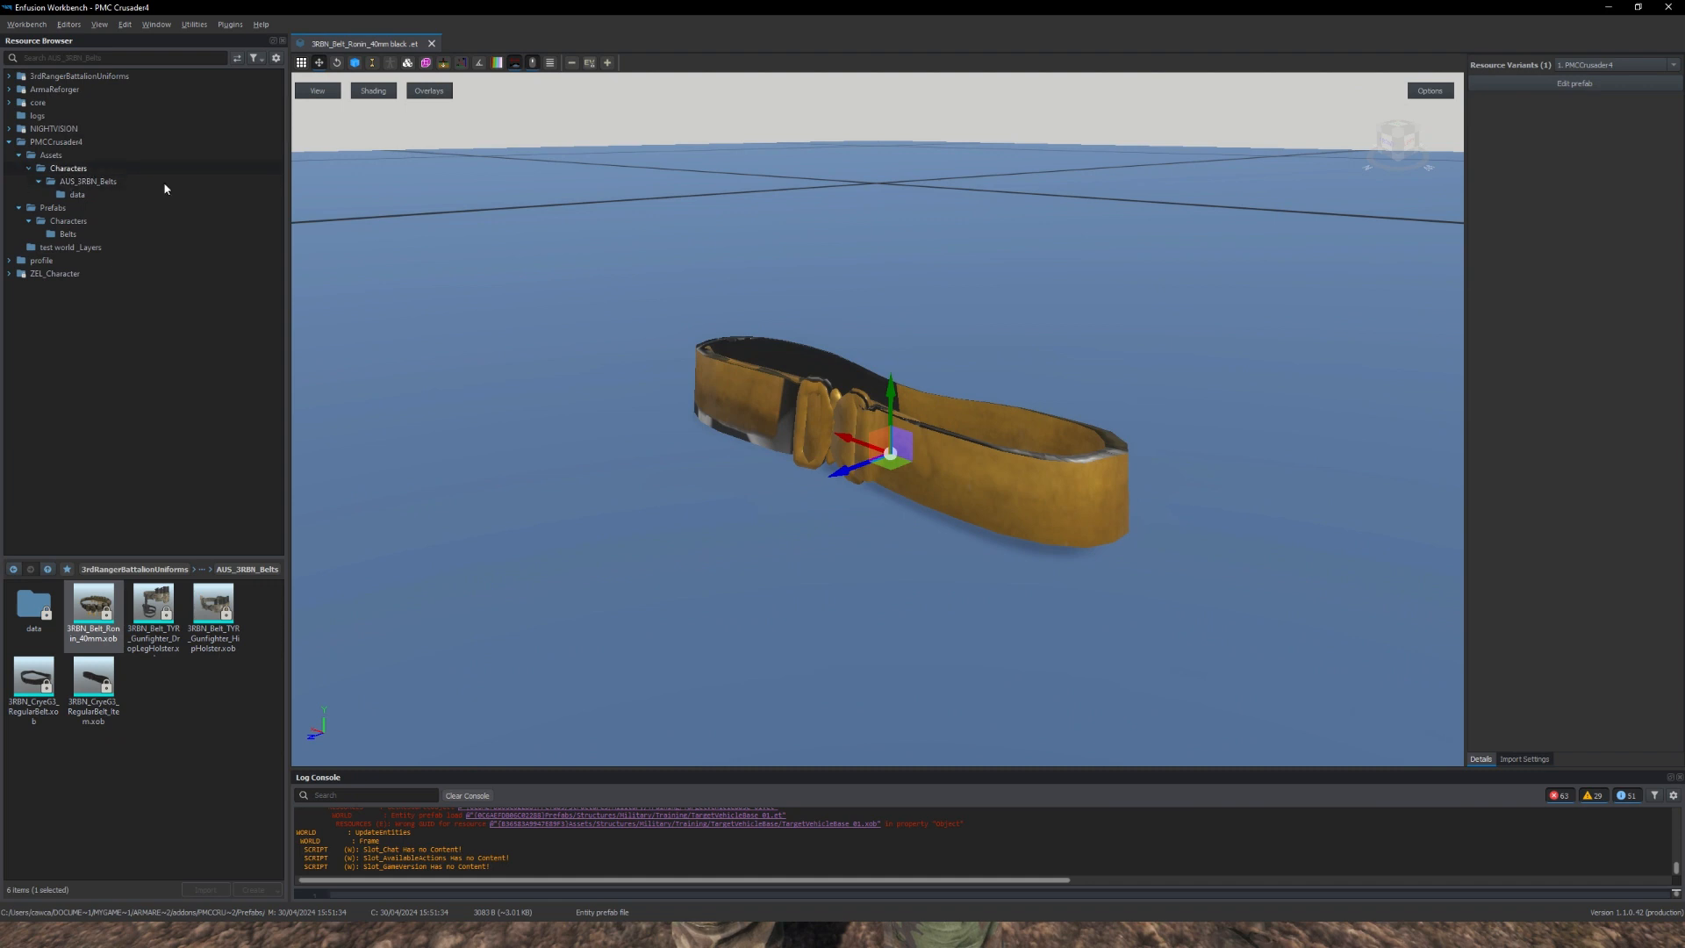
# Apply the woodland v2.edds texture as the BCR Map of the 40mm black belt material.
pyautogui.doubleClick(93, 607)
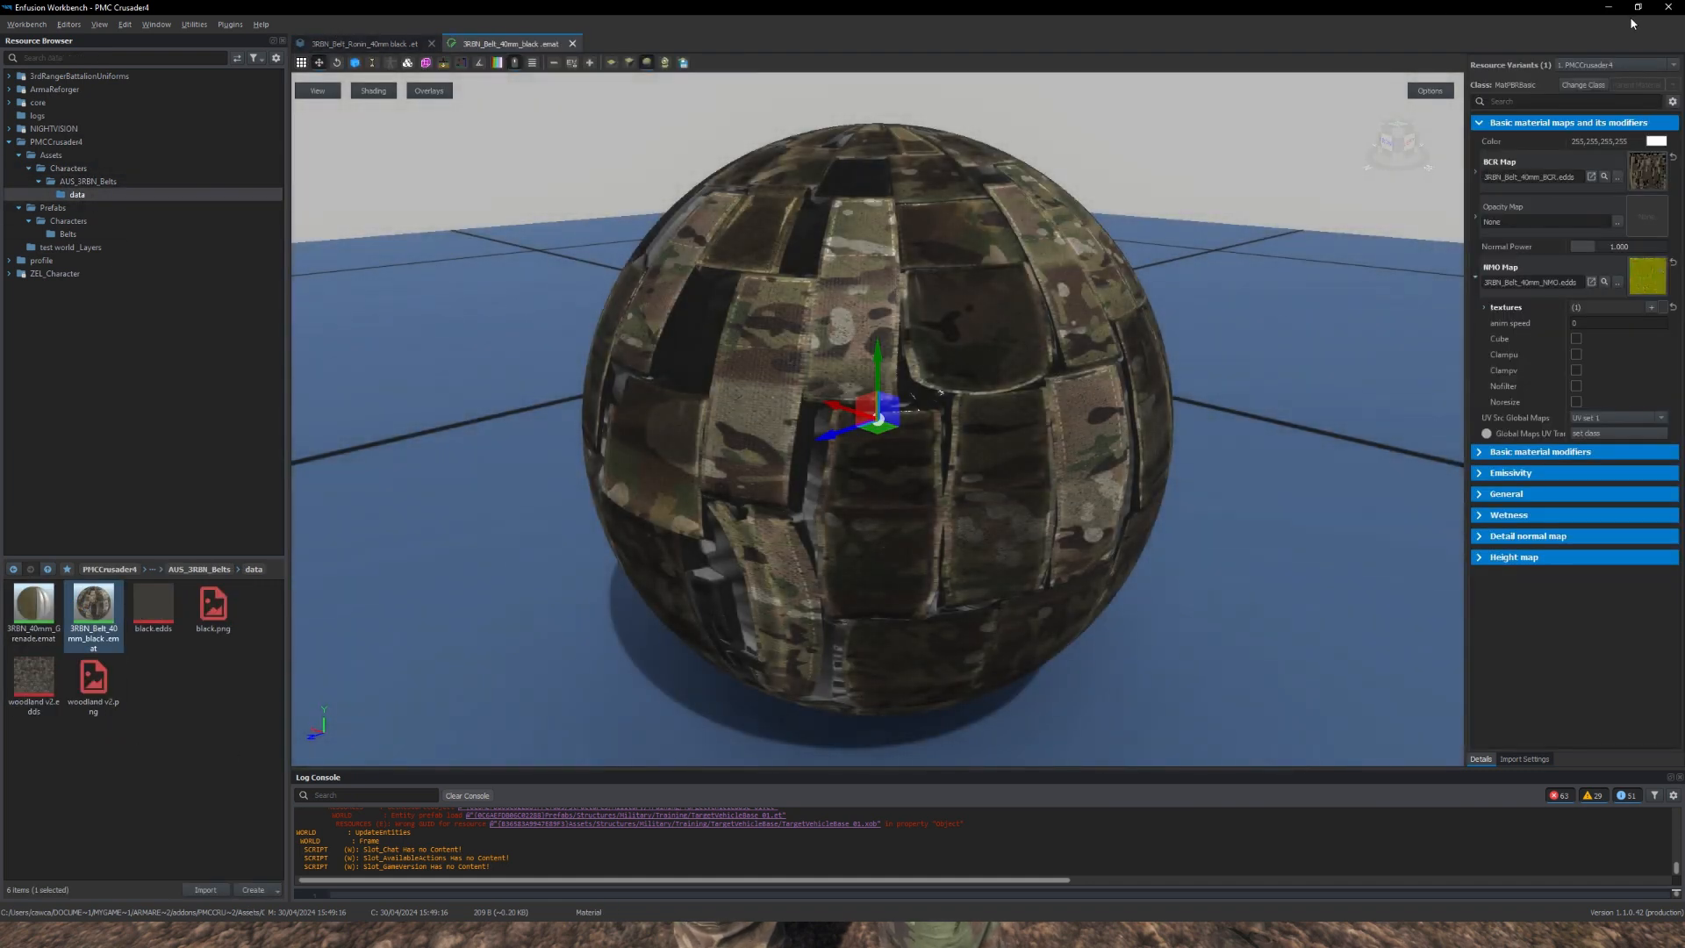
pyautogui.click(1638, 7)
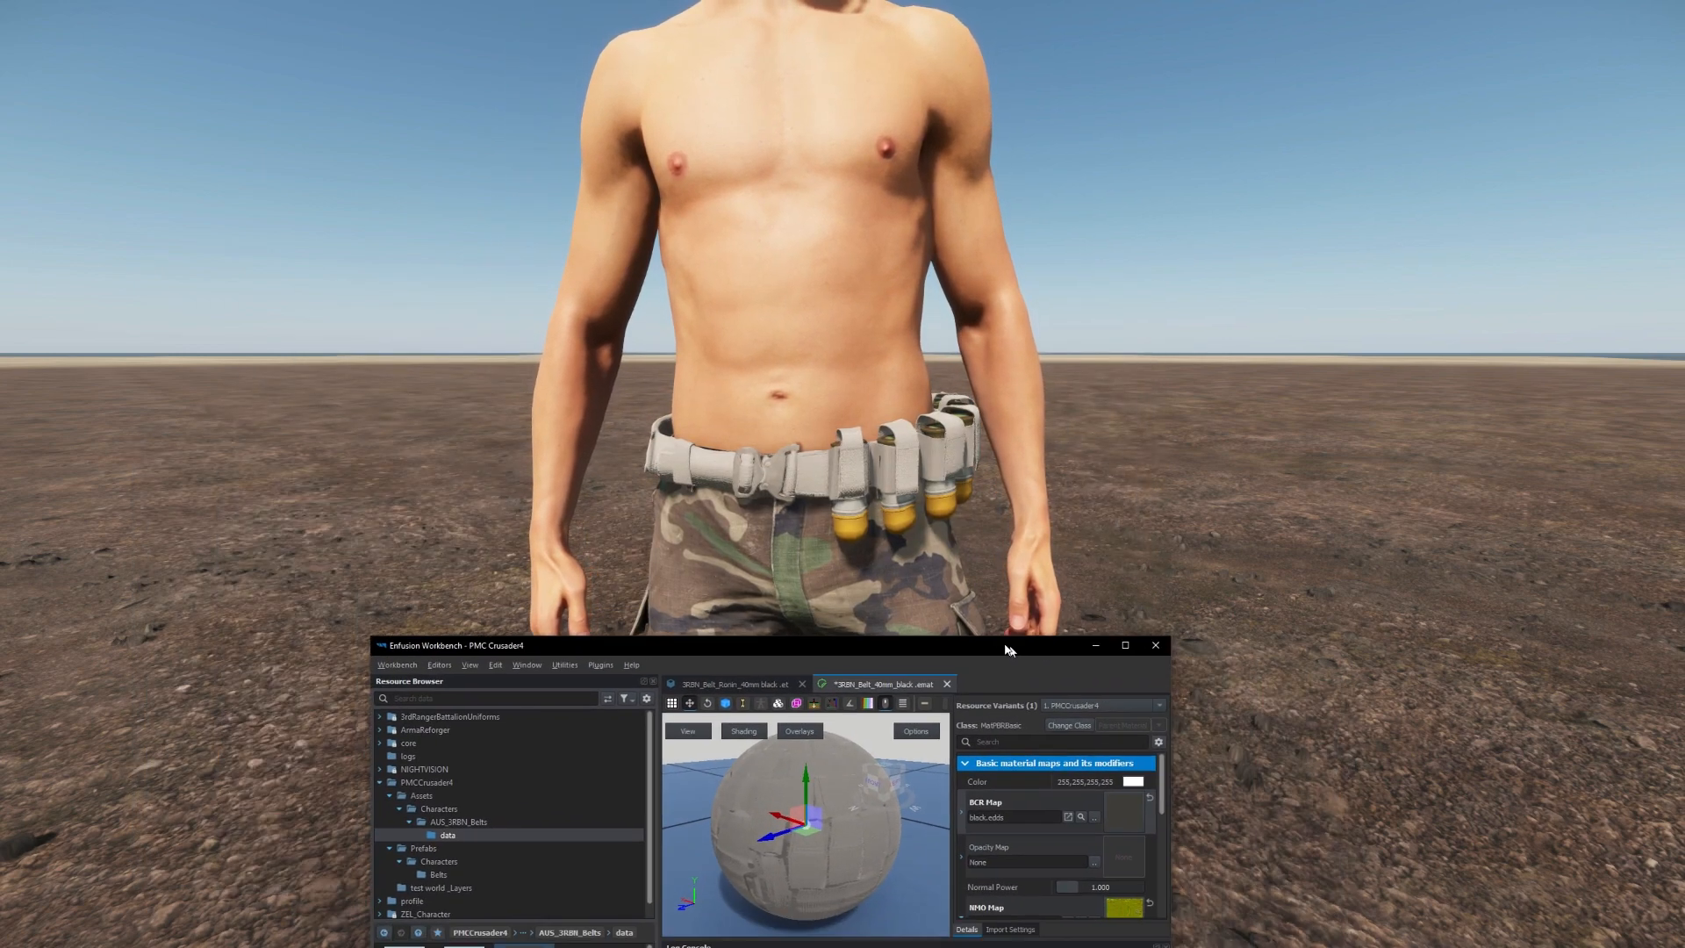
pyautogui.click(1132, 781)
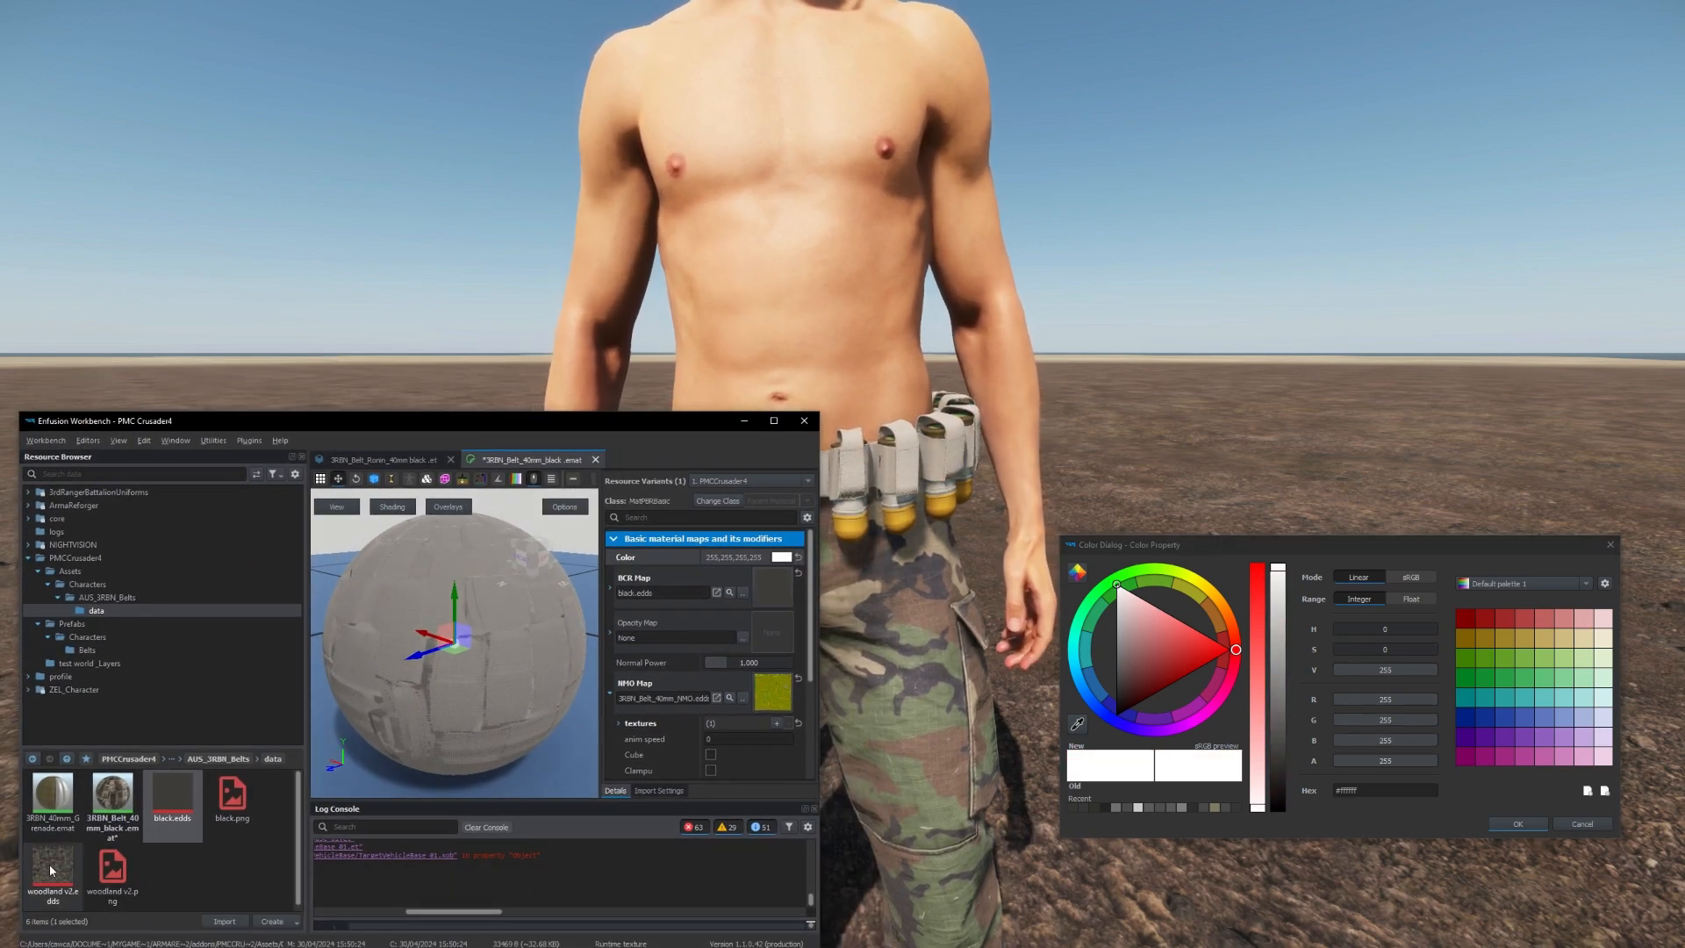
pyautogui.click(51, 868)
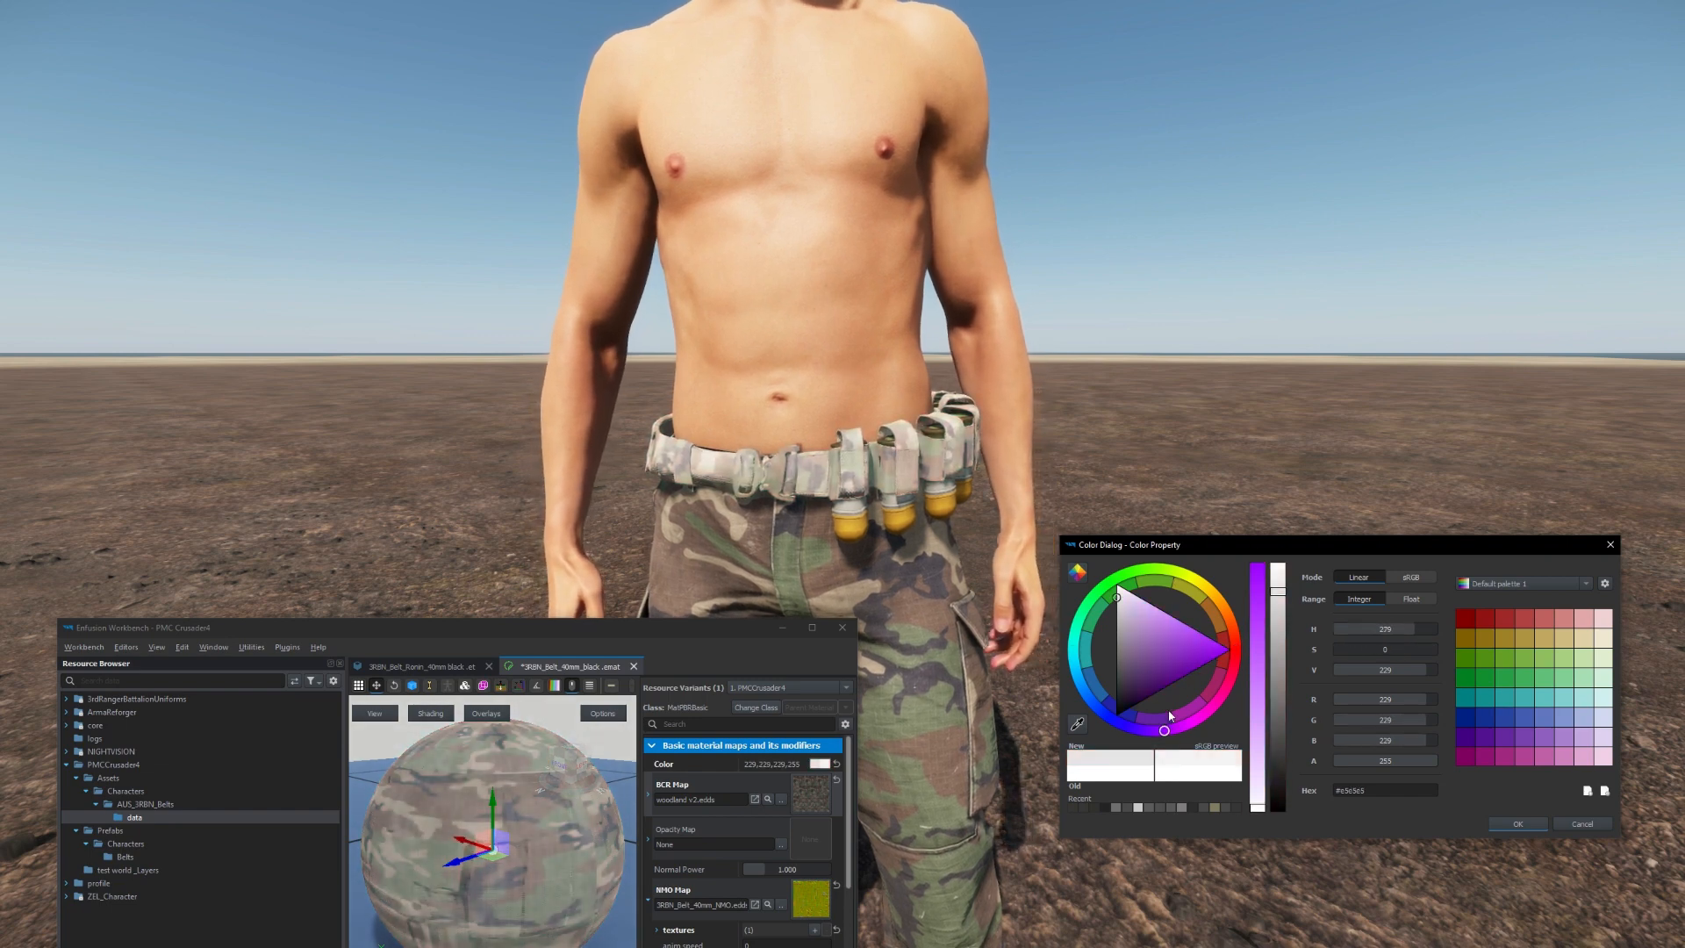
# Adjust the material tint in the colour picker down to a mid-grey Value around 77.
pyautogui.moveTo(1257, 710); pyautogui.dragTo(1257, 568)
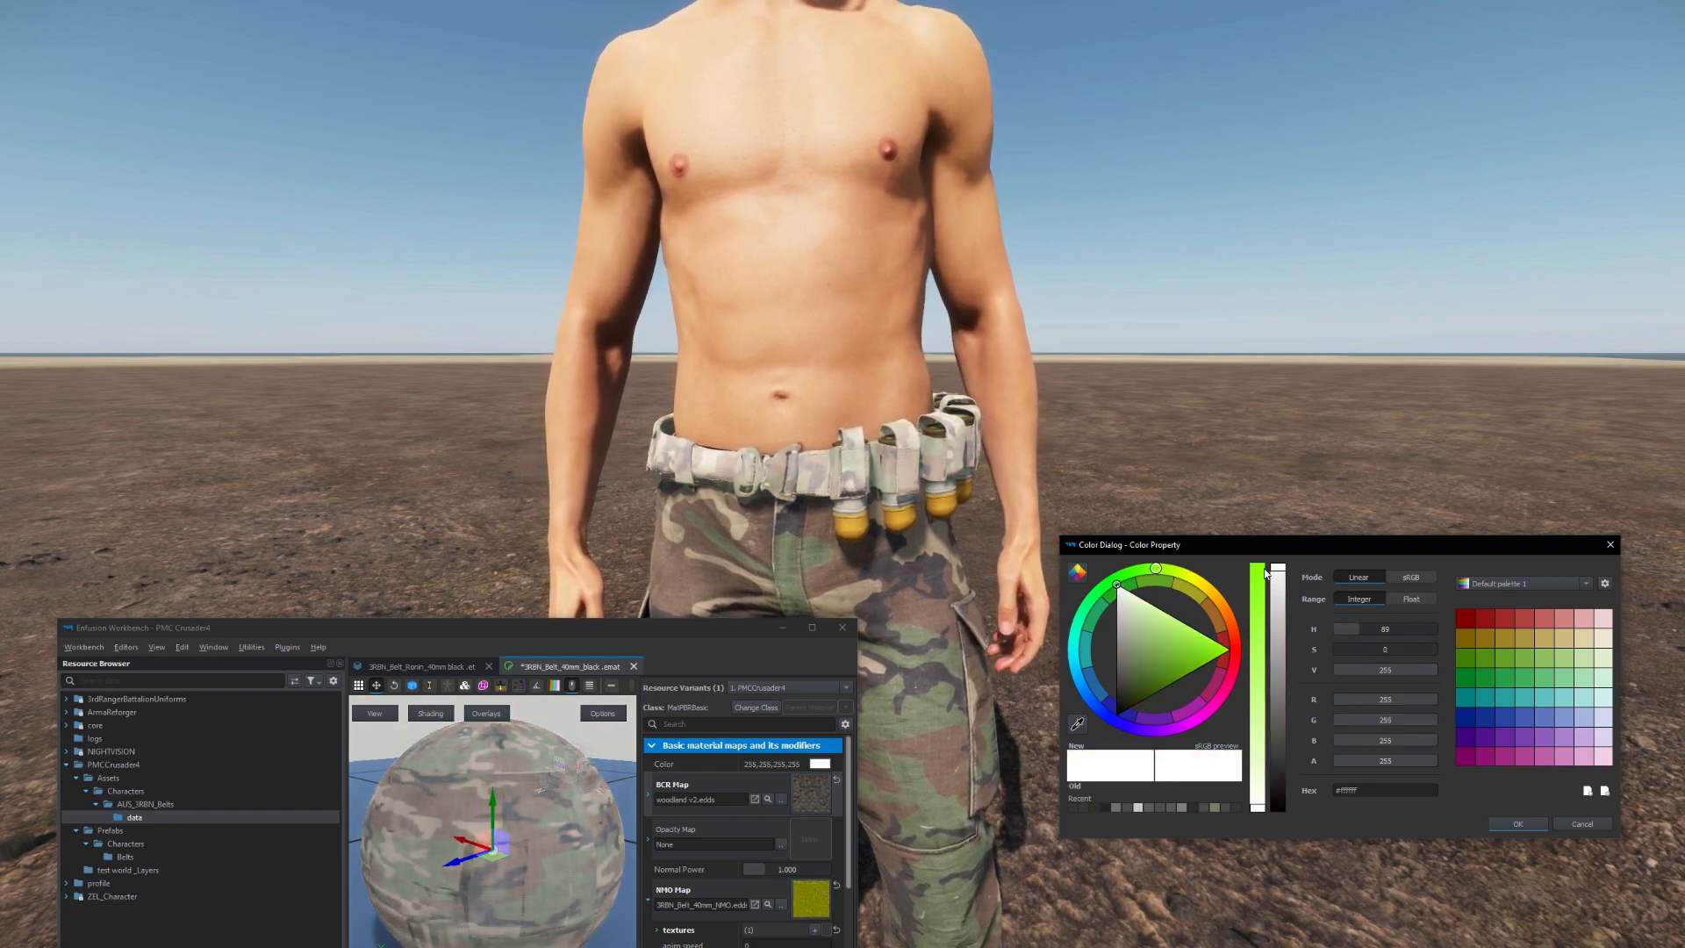
pyautogui.moveTo(1260, 581); pyautogui.dragTo(1260, 709)
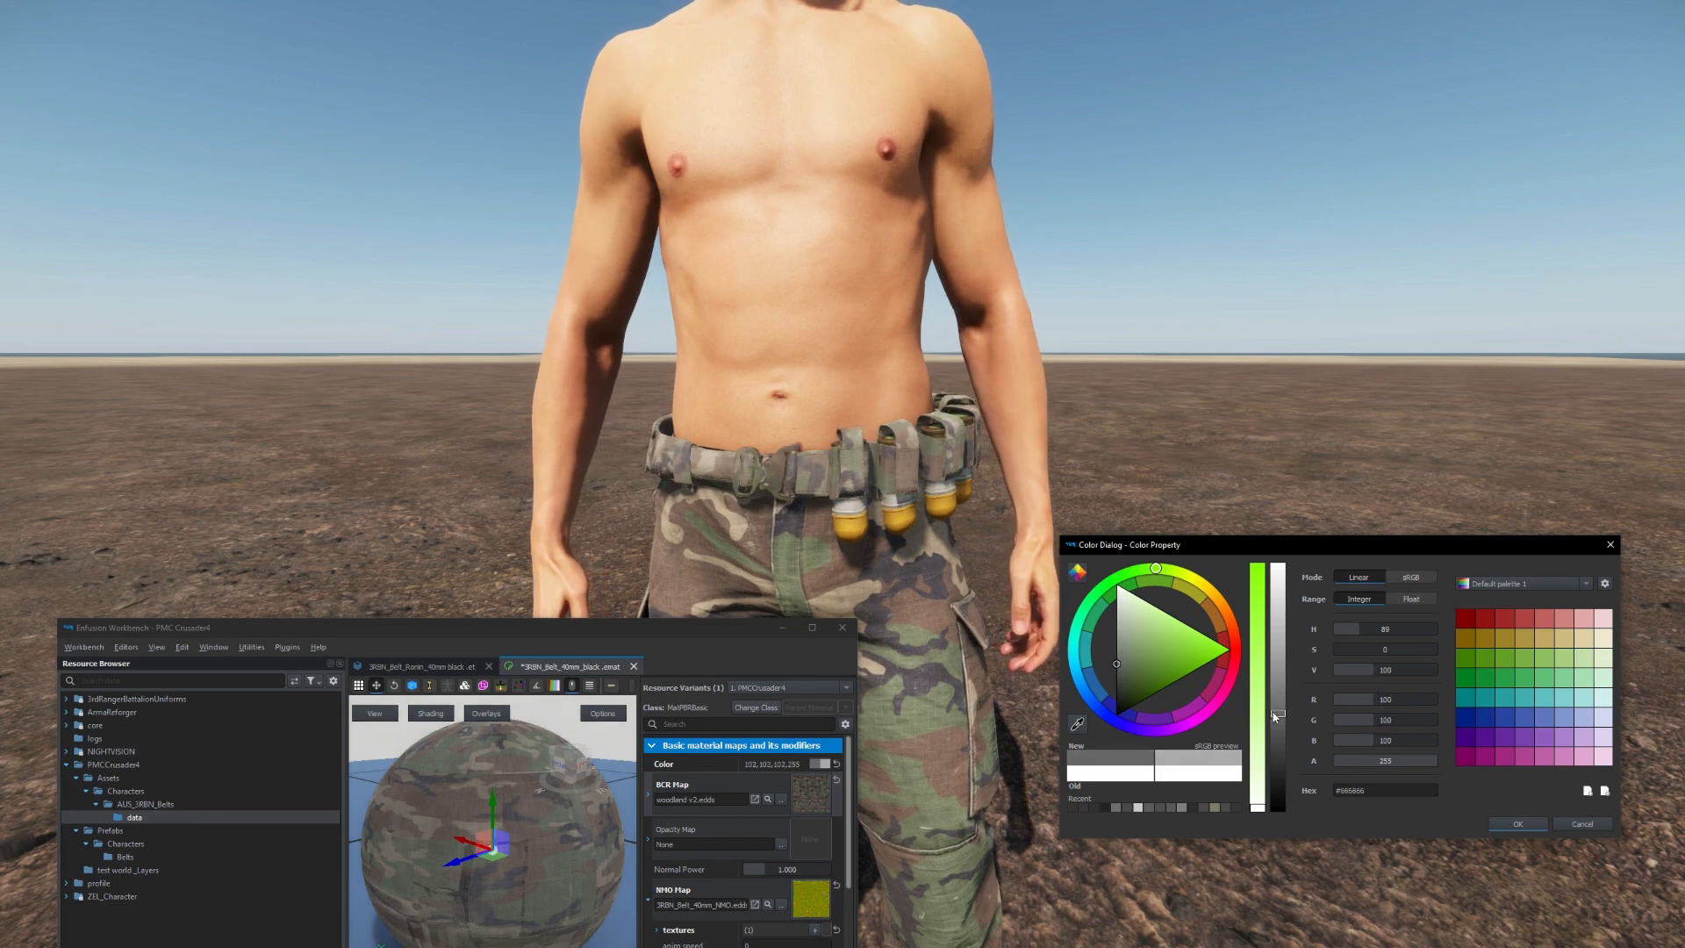
pyautogui.moveTo(1275, 715); pyautogui.dragTo(1278, 755)
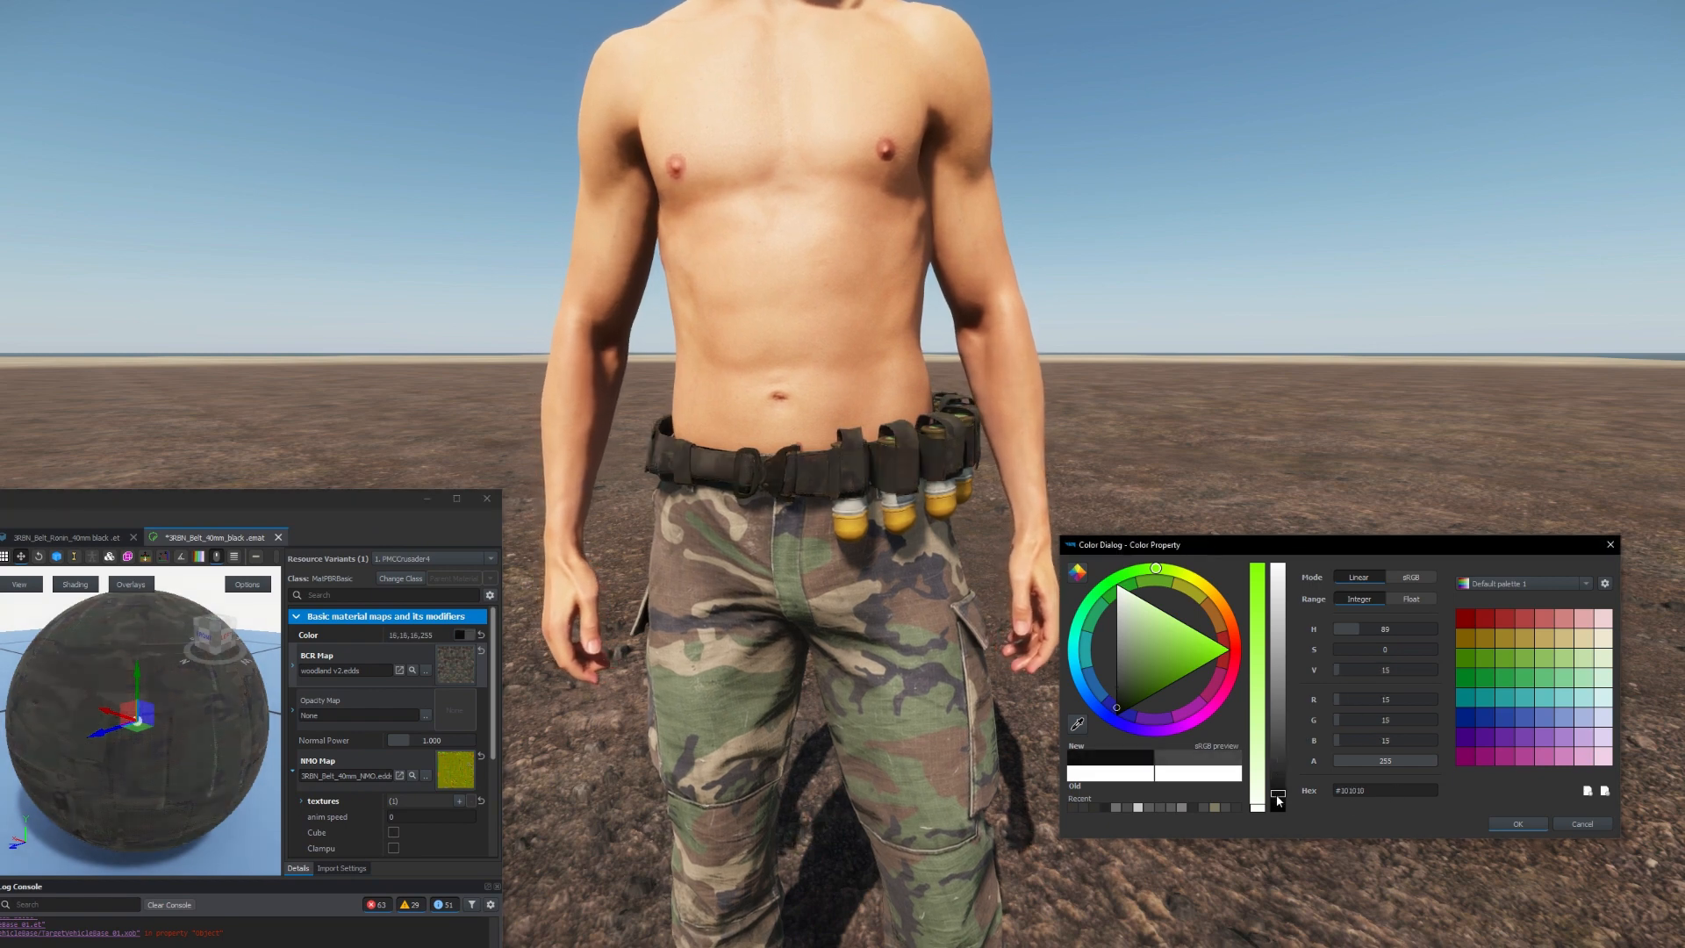
pyautogui.moveTo(1257, 801); pyautogui.dragTo(1272, 694)
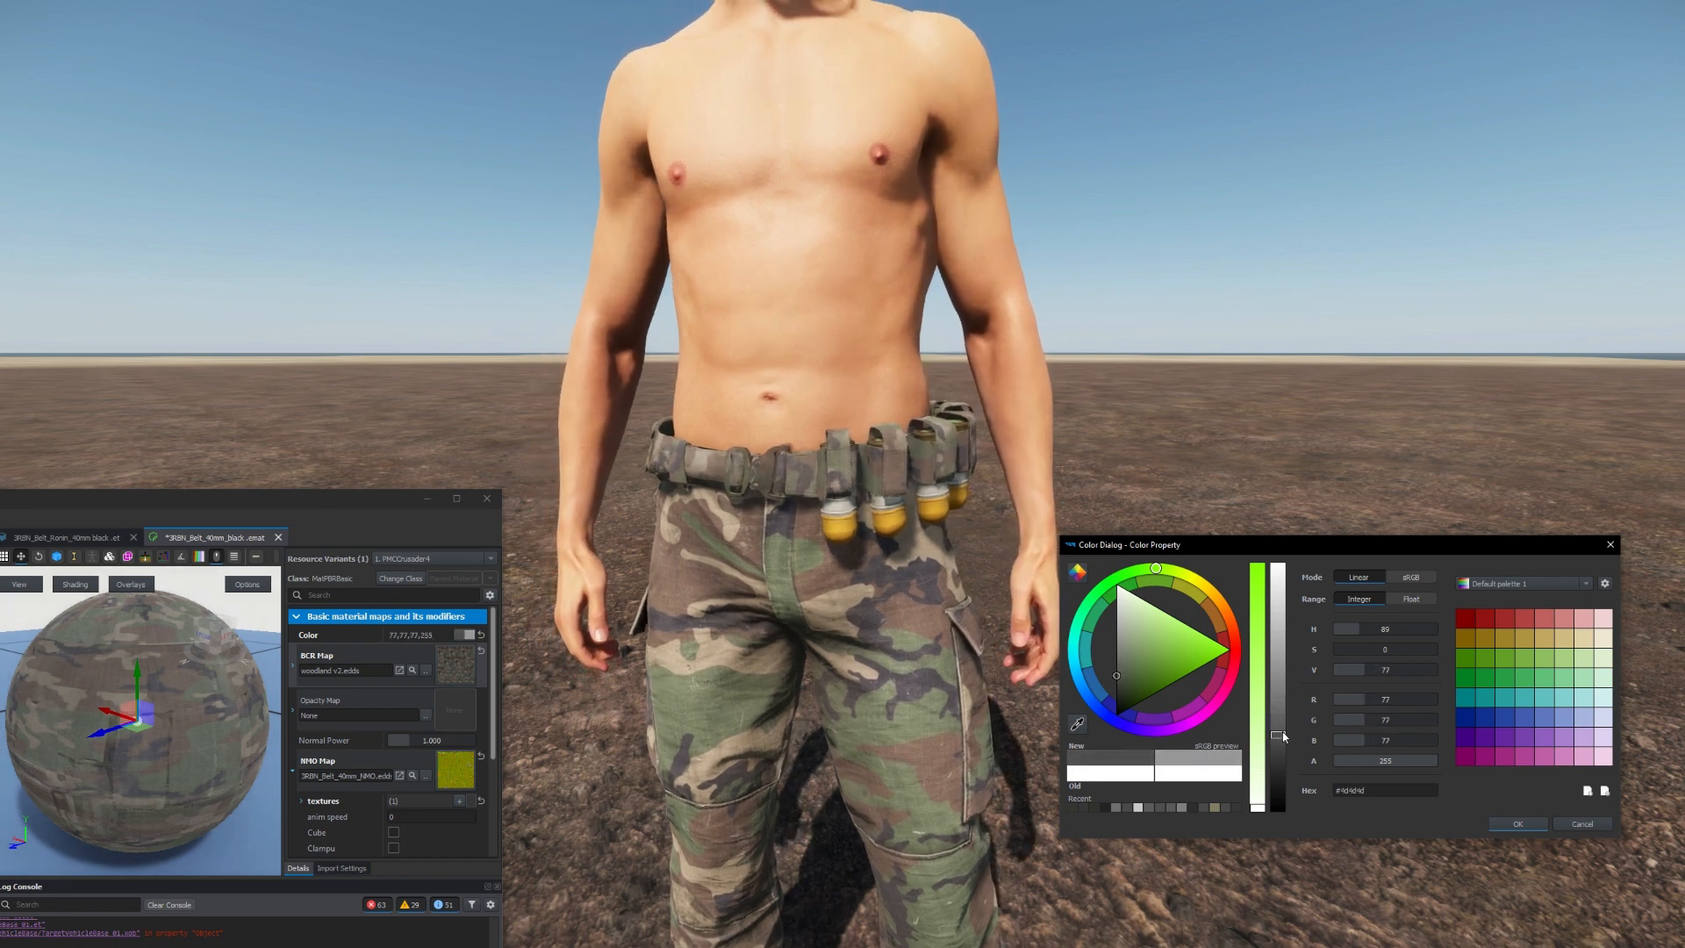
pyautogui.moveTo(1276, 736); pyautogui.dragTo(1257, 774)
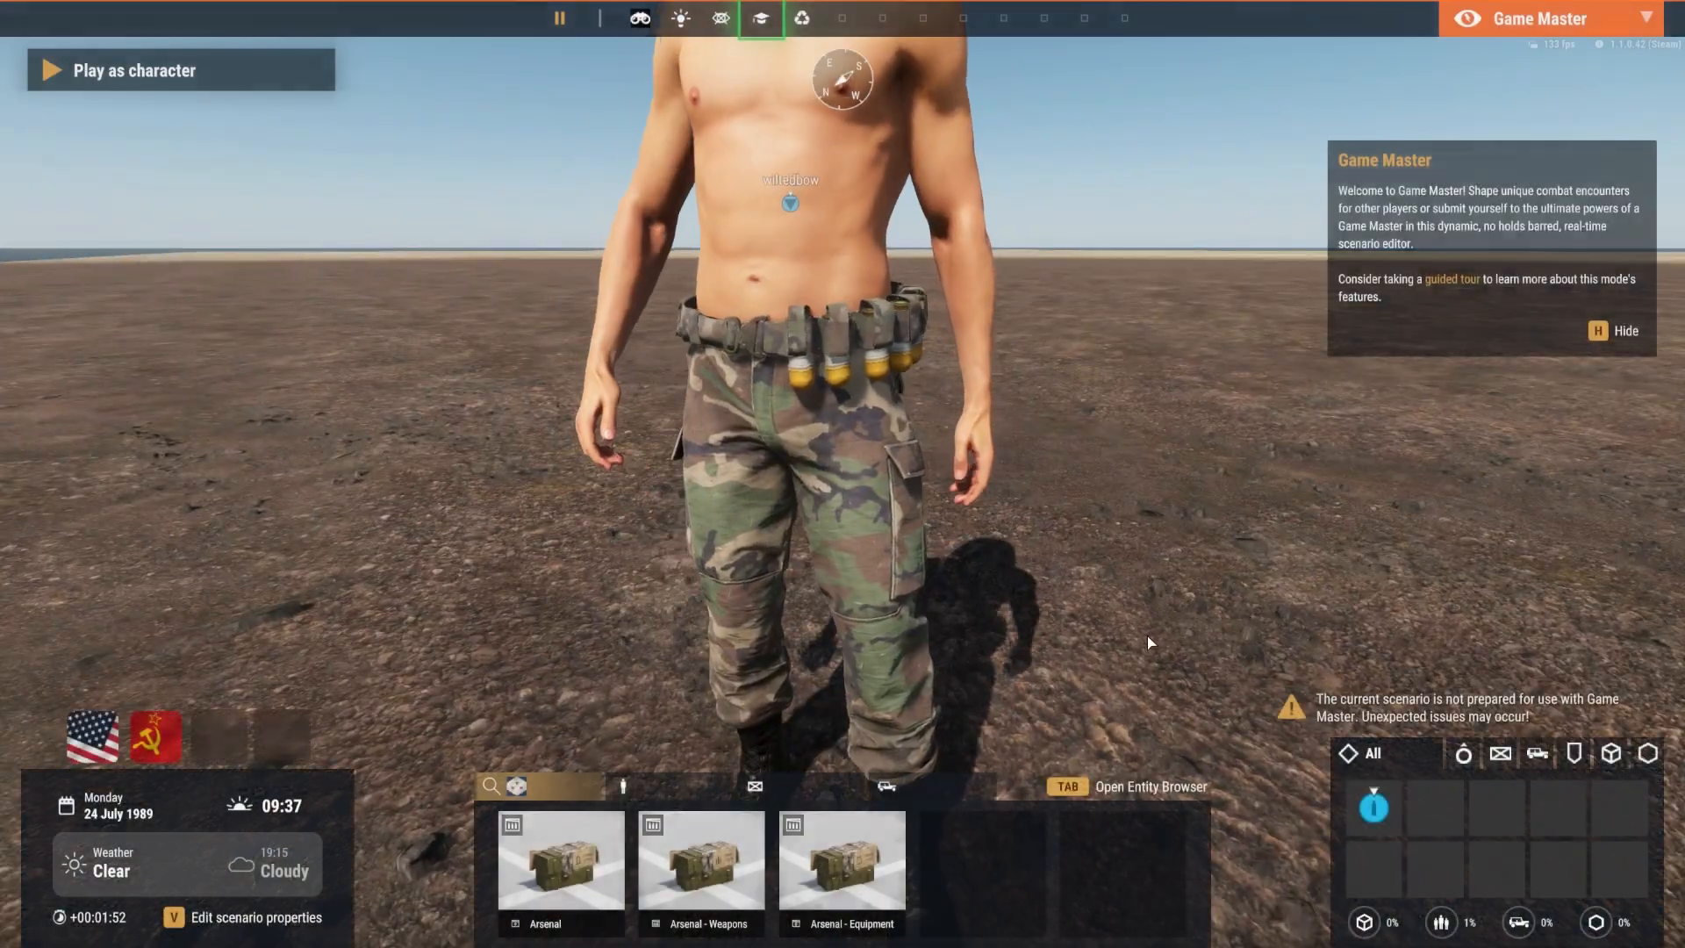
# Stop play mode and bring the 40mm belt prefab into Prefab edit mode.
pyautogui.click(135, 70)
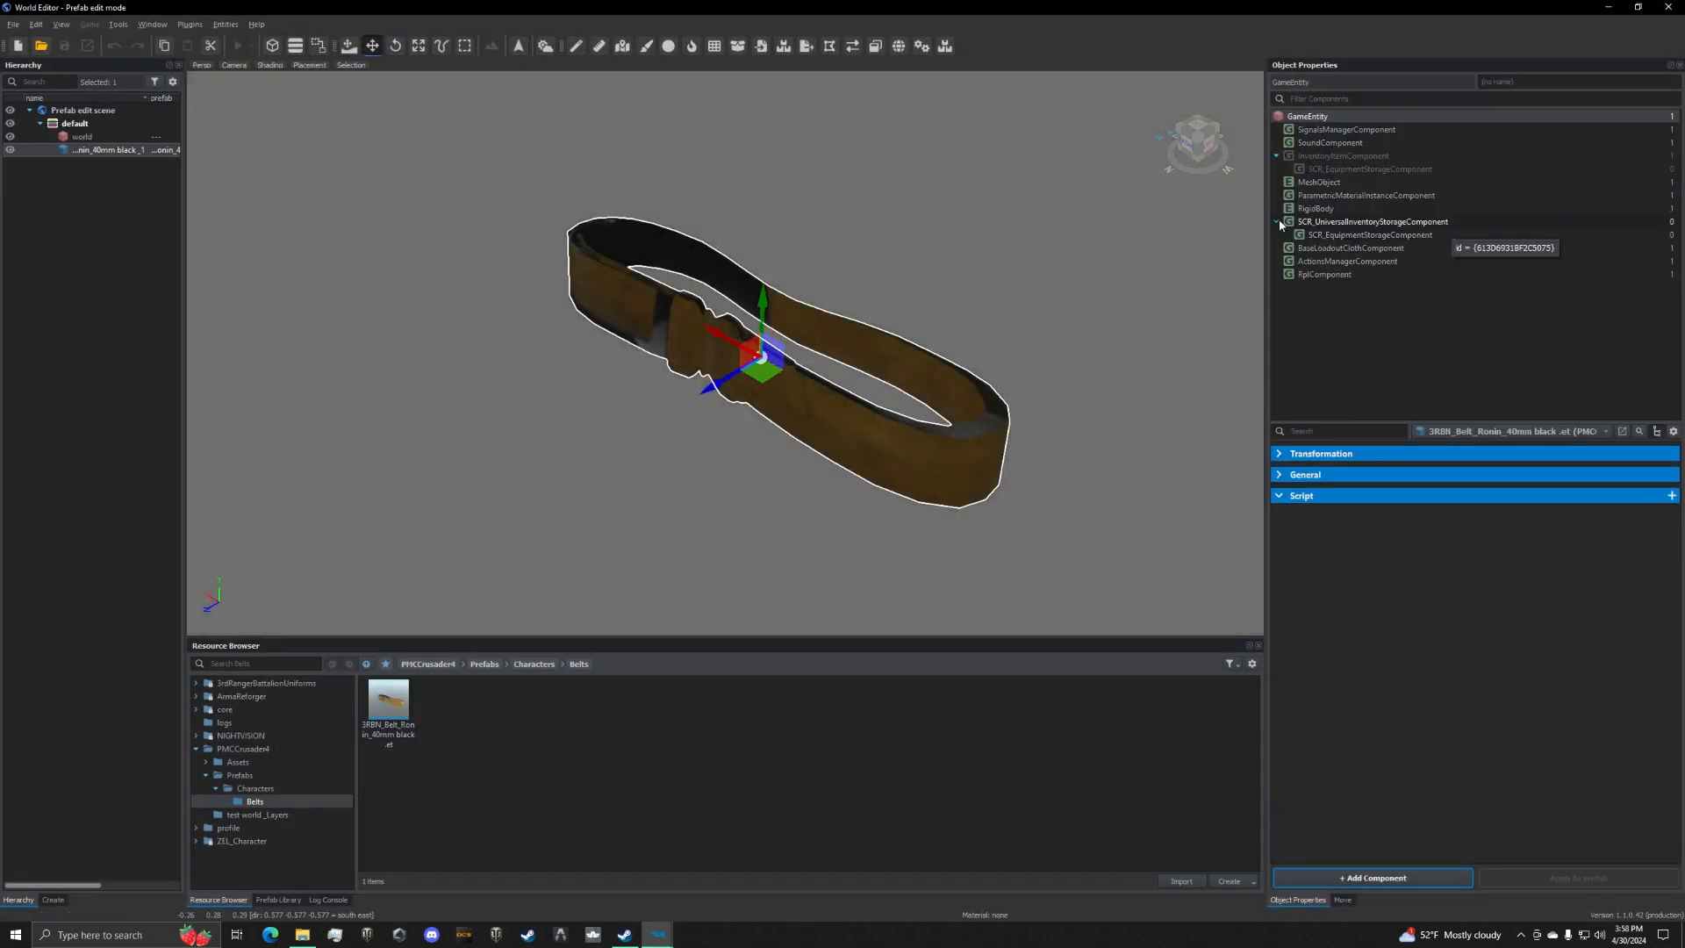
# Set Item Display Name to 'woodland 40 mm belt', put 3RBN_40mm_Grenade.emat in Item Materials Override slot 1, and save.
pyautogui.click(1371, 222)
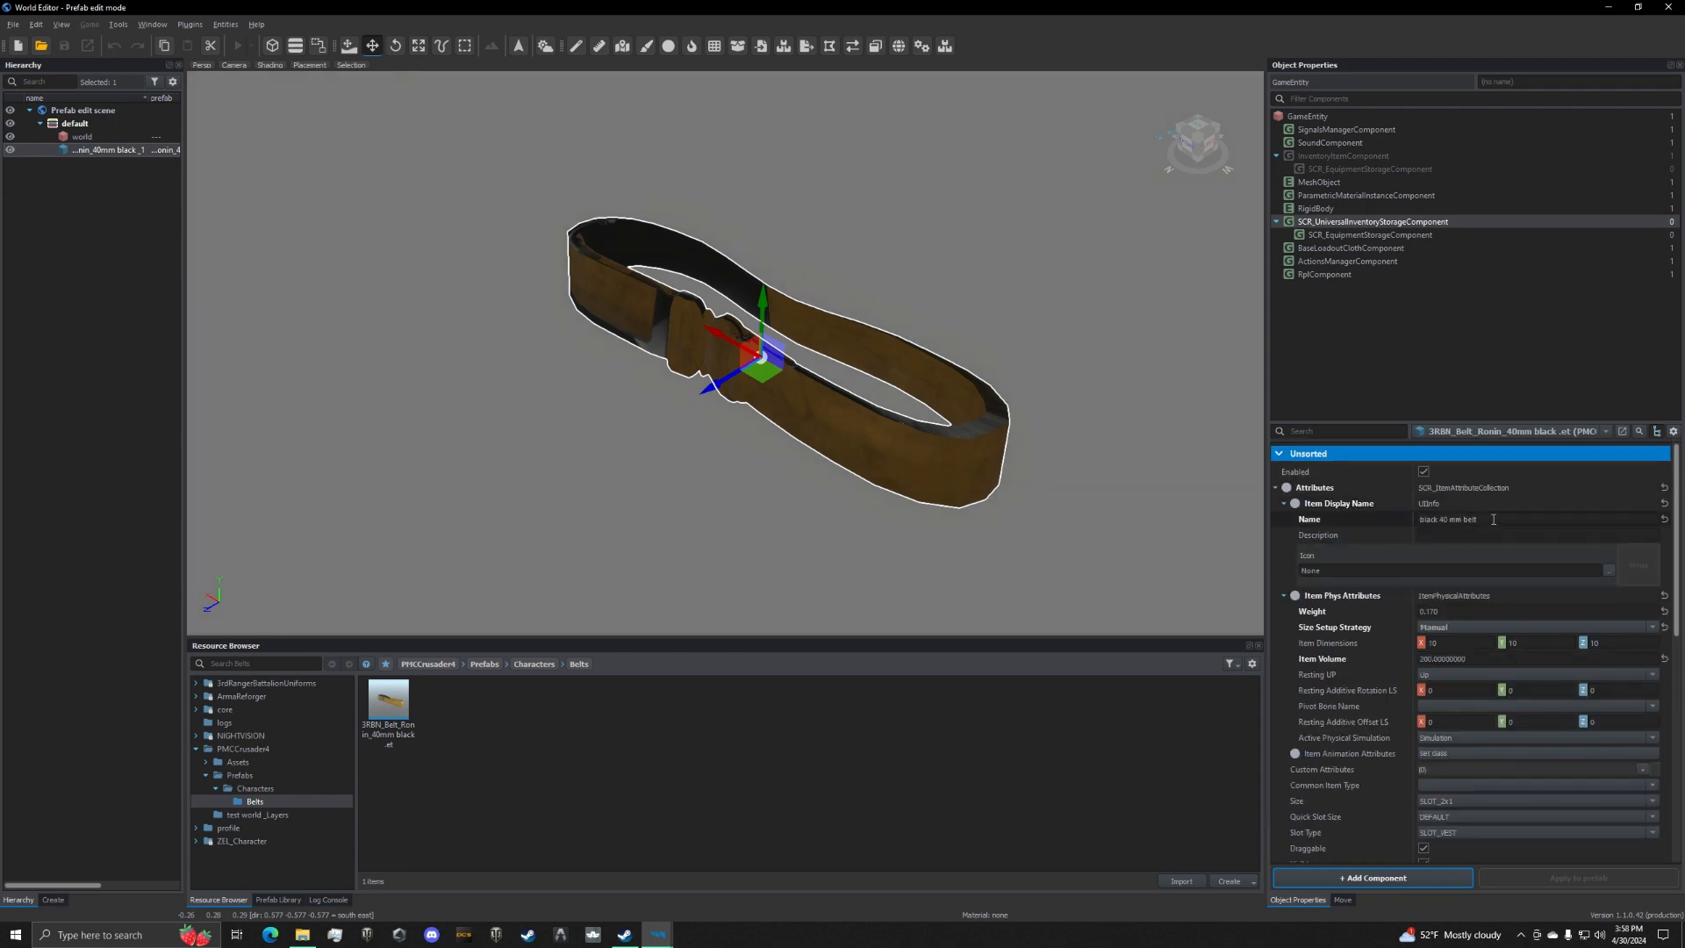
pyautogui.doubleClick(1434, 520)
pyautogui.write('woodland')
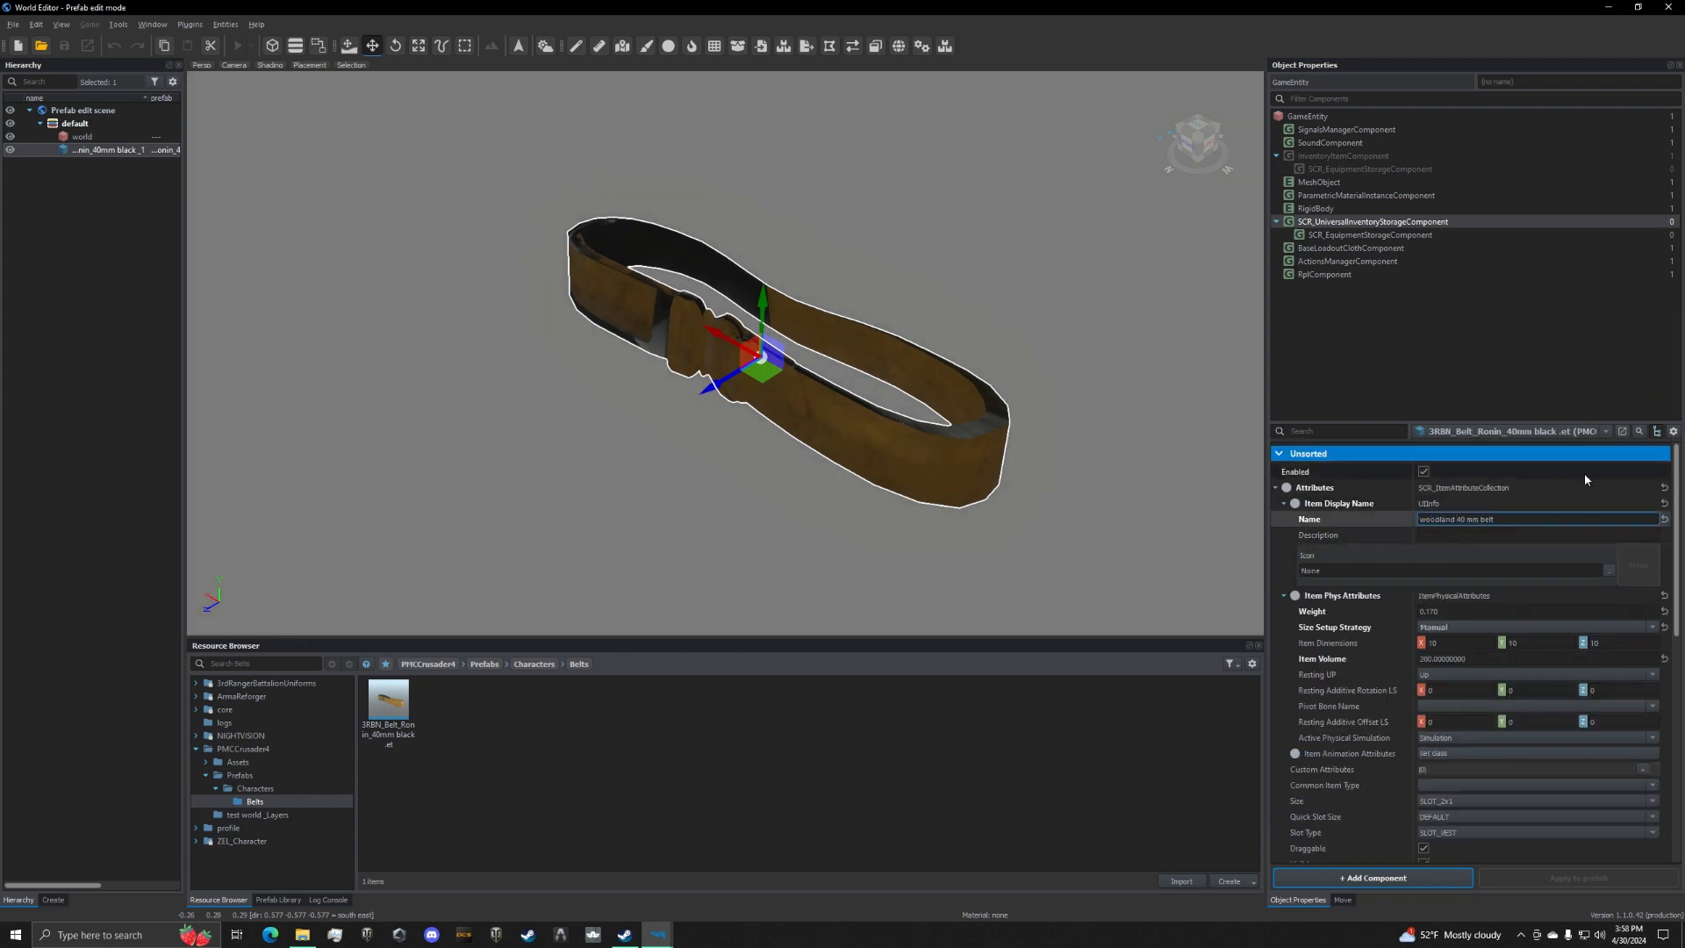
pyautogui.click(1351, 248)
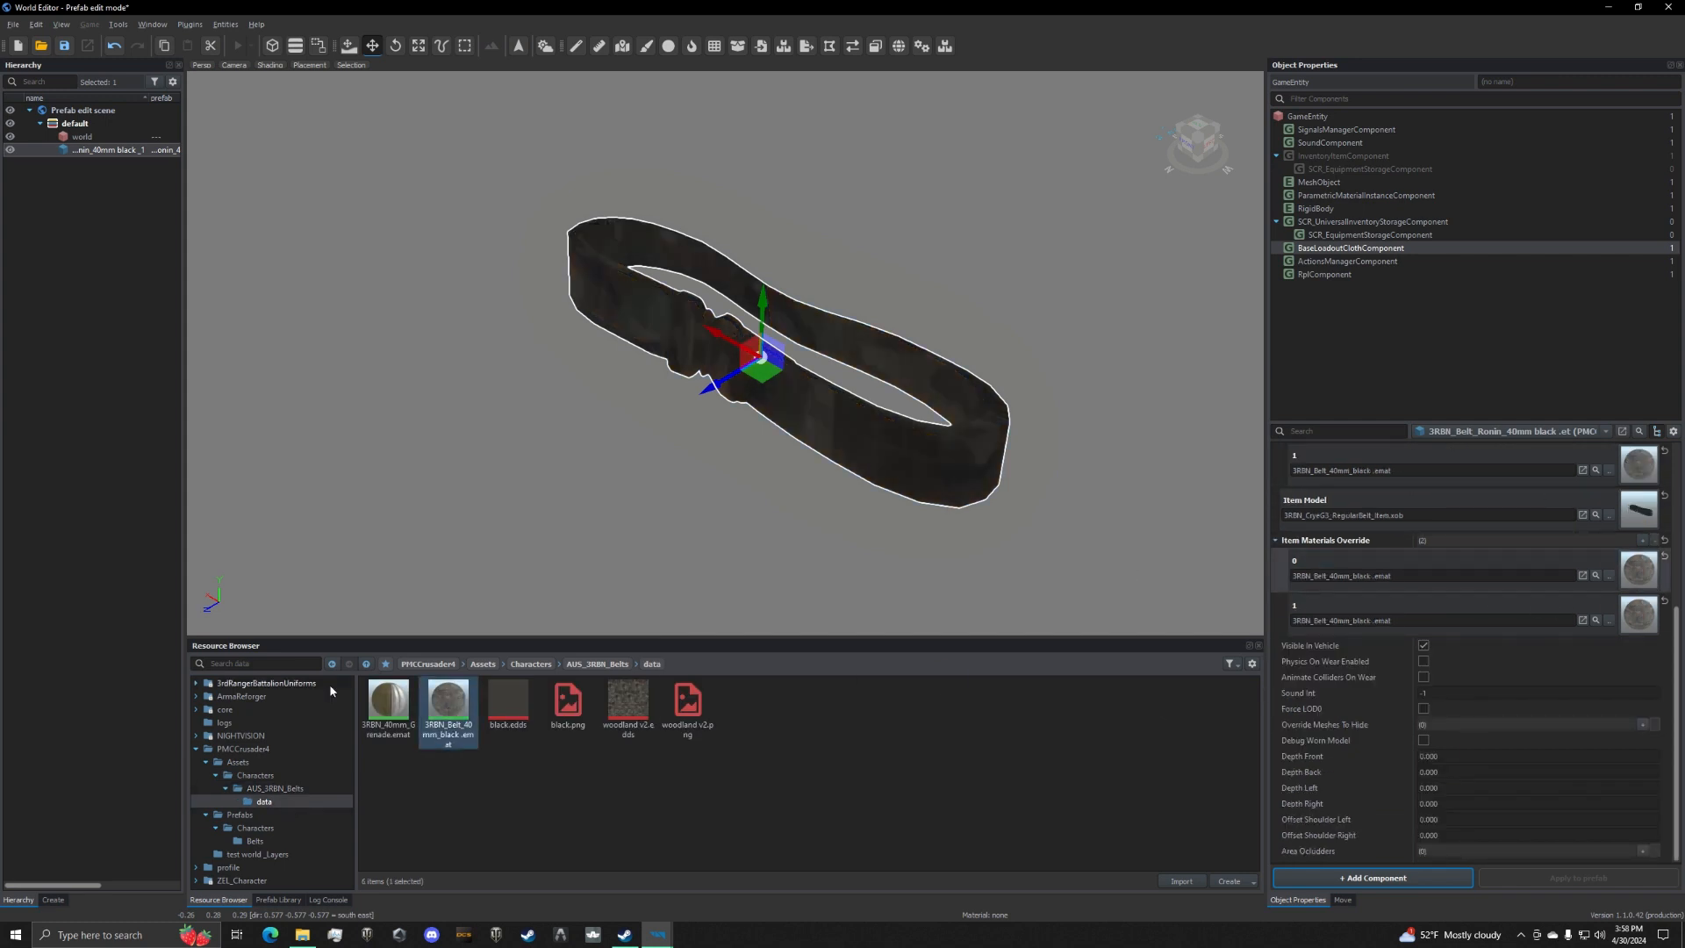
pyautogui.click(388, 697)
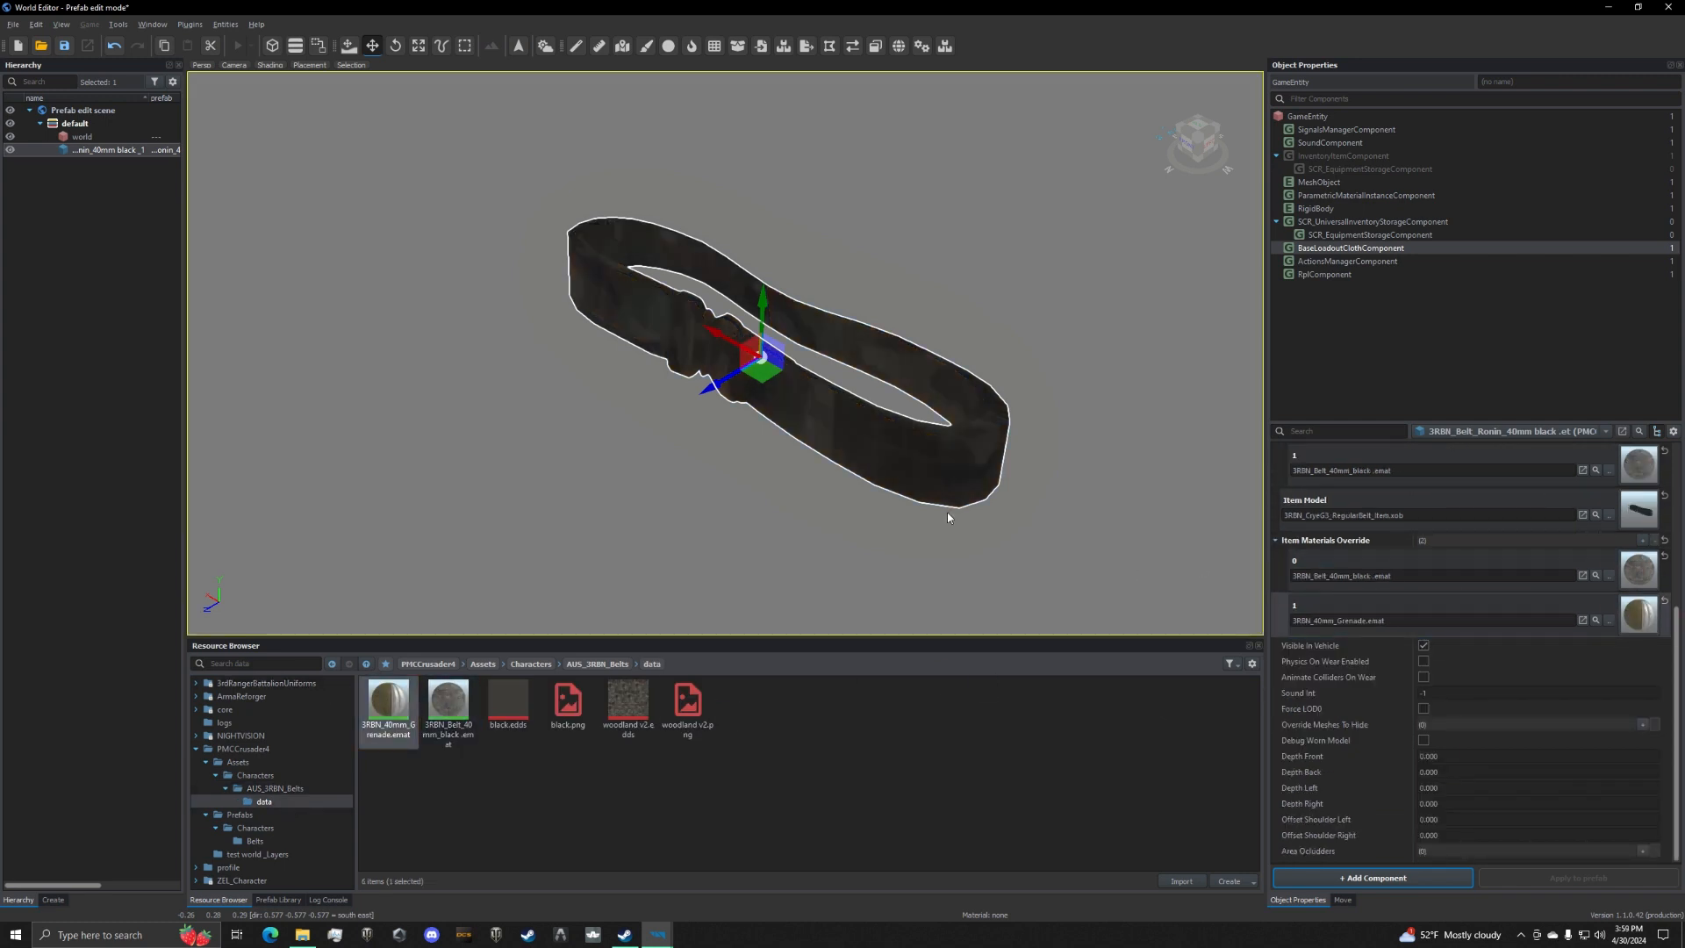
pyautogui.click(41, 45)
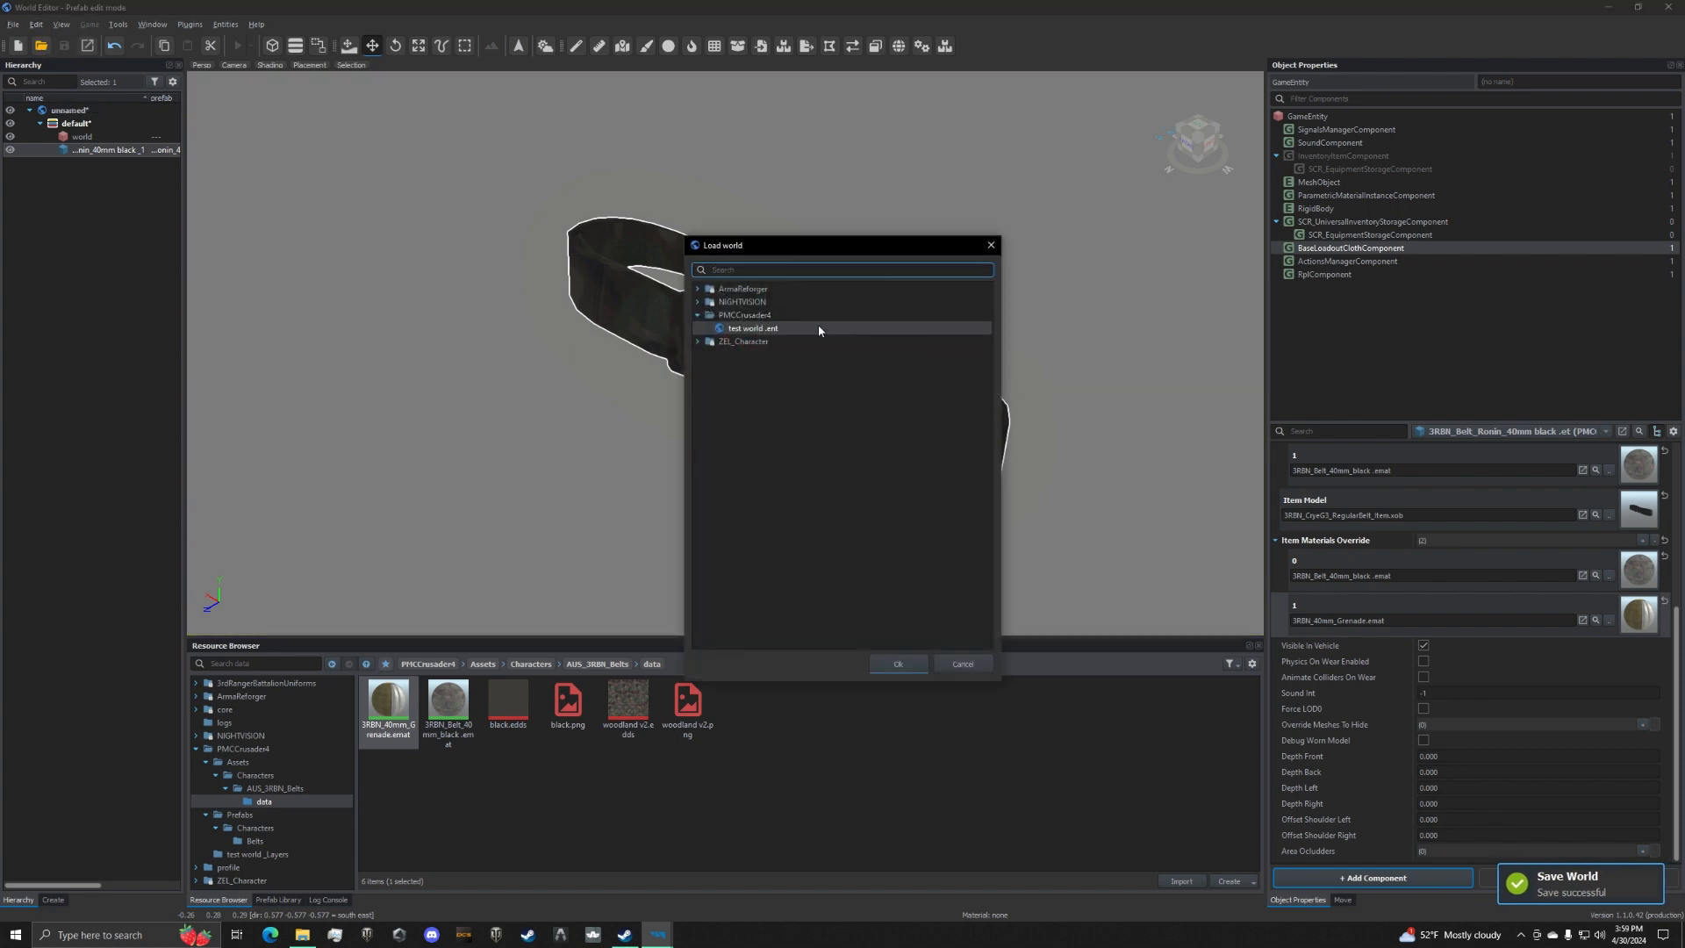
# Load test world.ent from PMCCrusader4 so the belt renders with woodland camo.
pyautogui.click(897, 664)
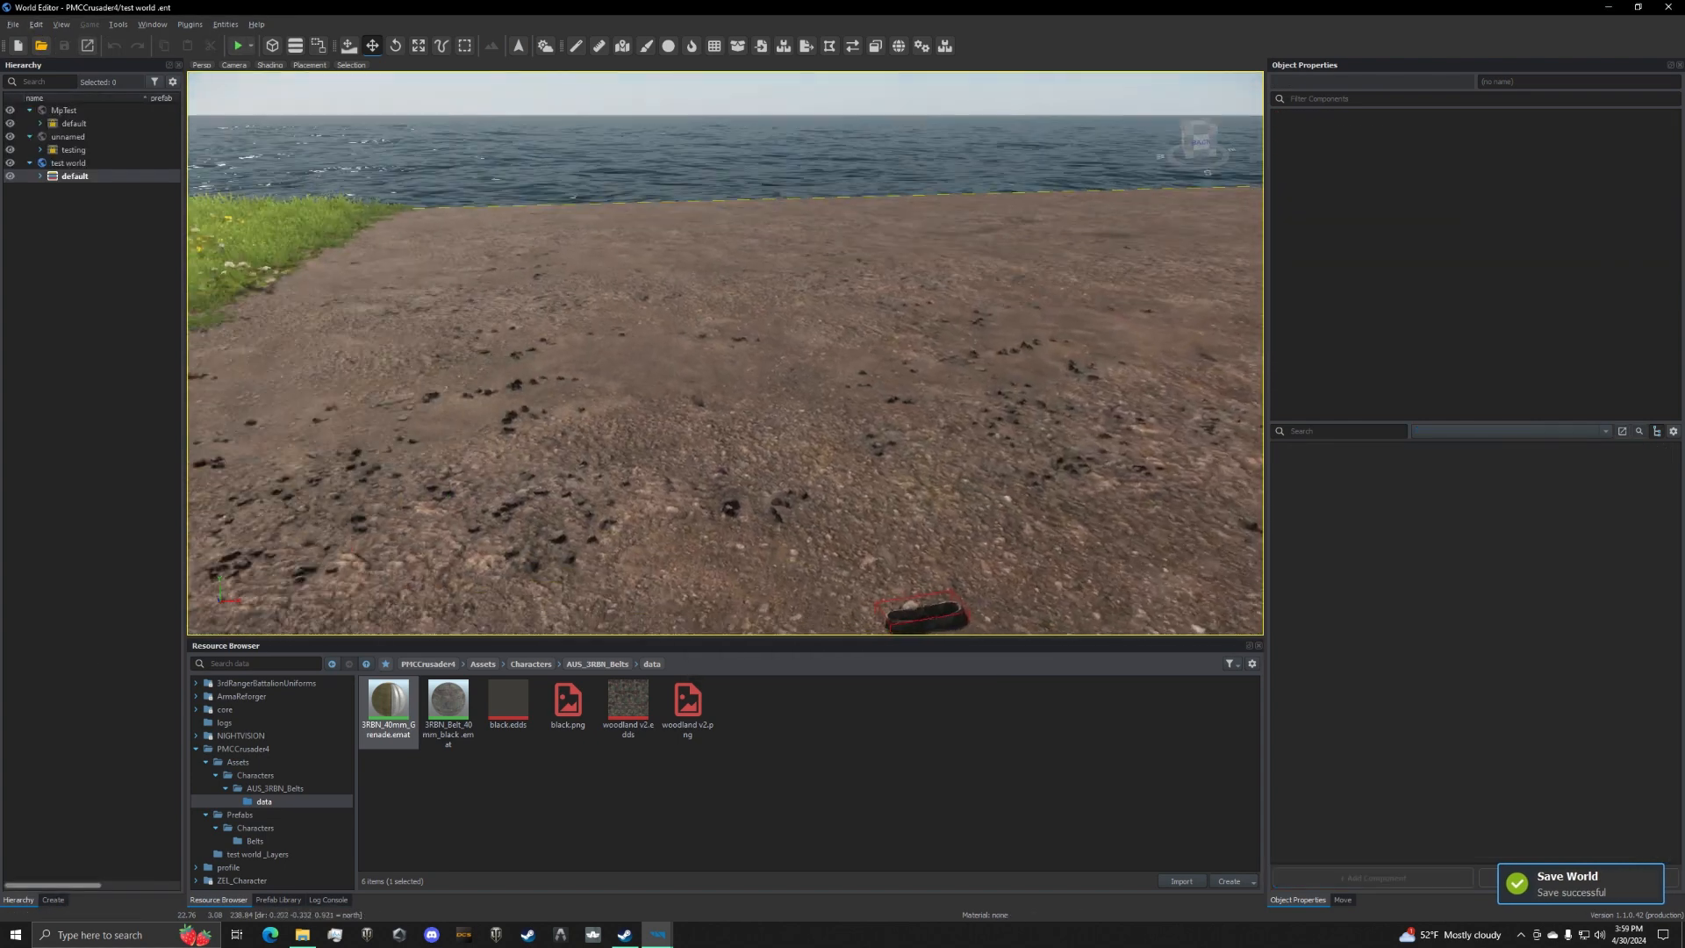
pyautogui.click(237, 46)
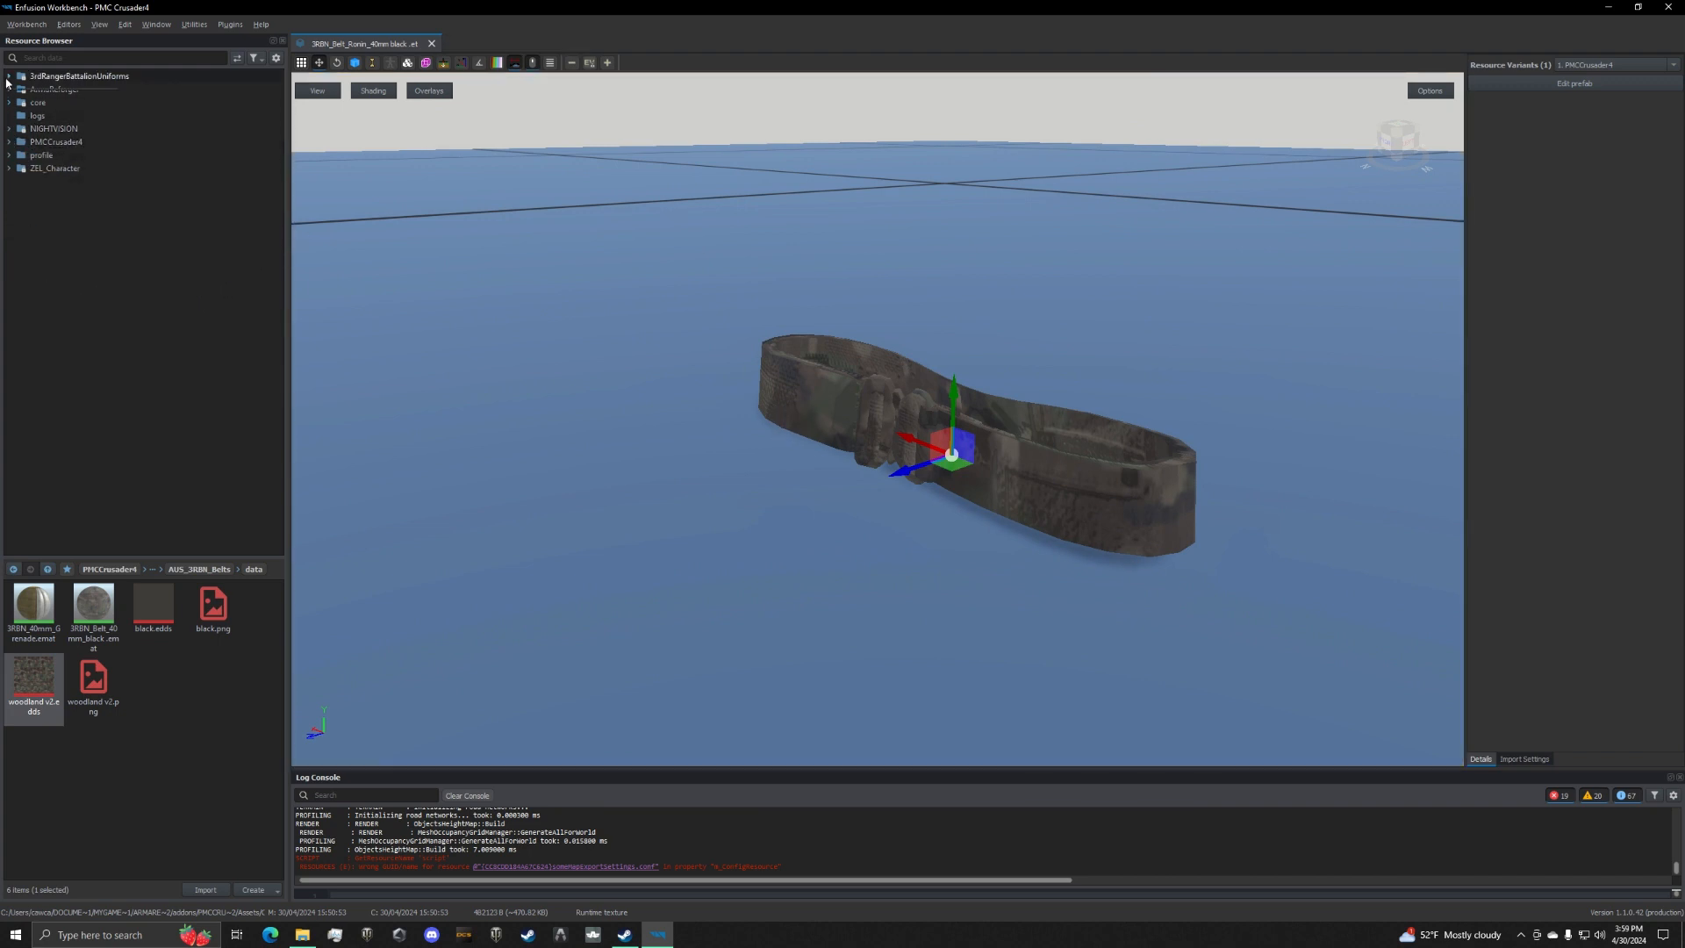
# Override US_InventoryItems.conf into the PMCCrusader4 addon from the Resource Browser.
pyautogui.click(7, 75)
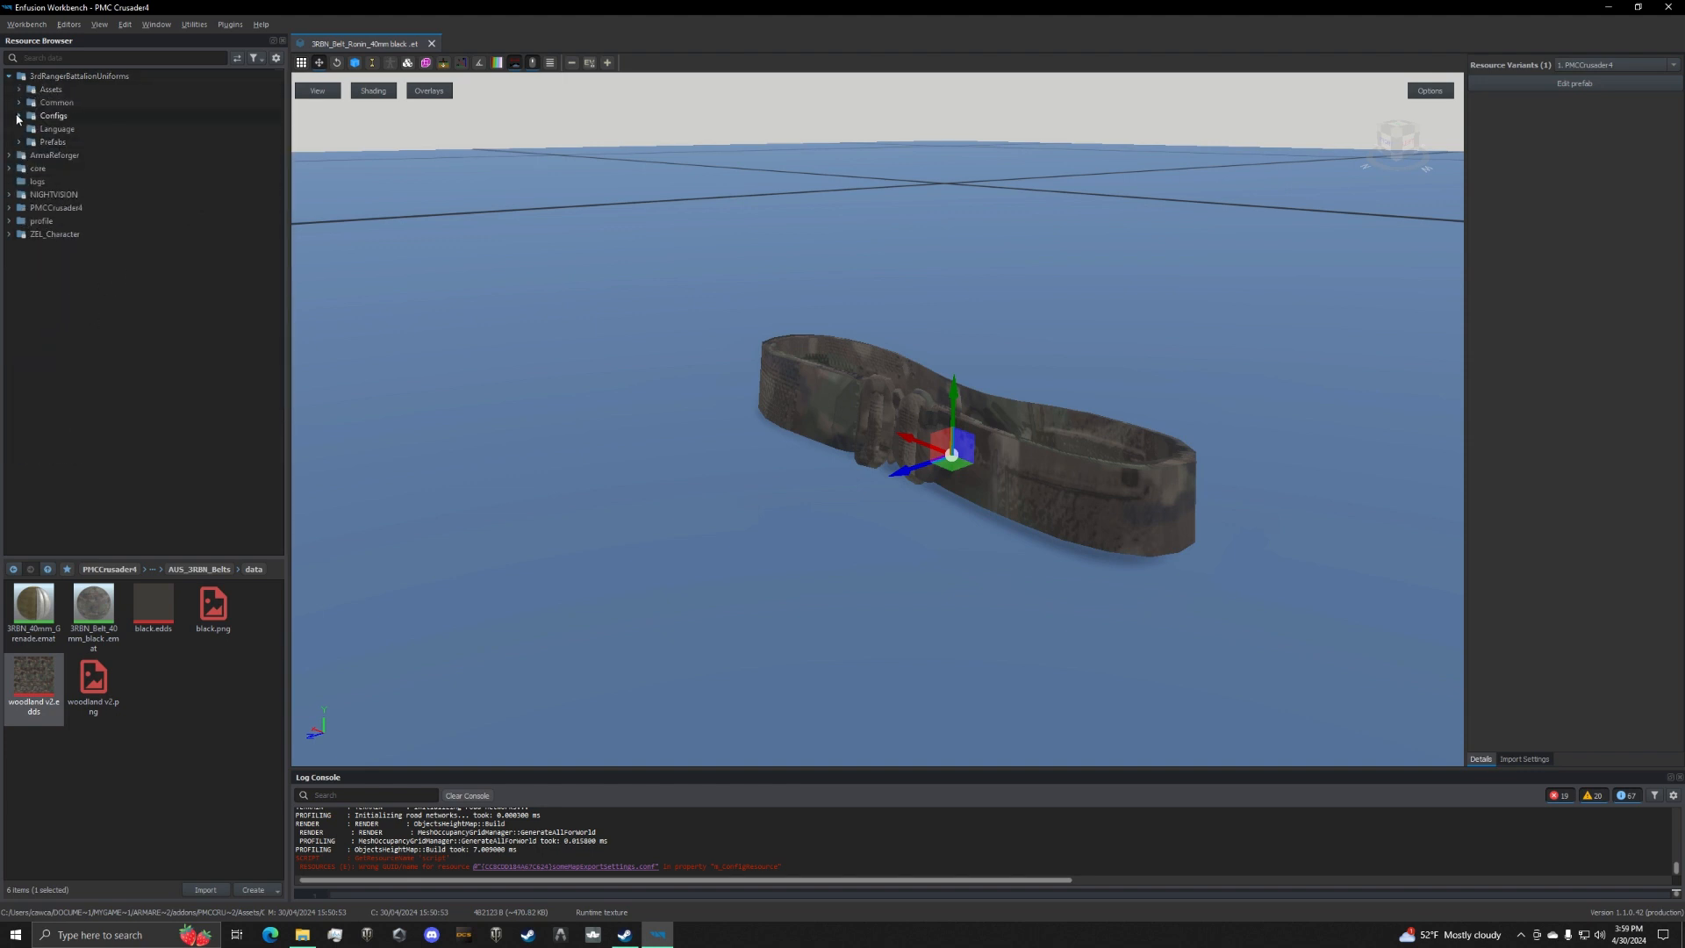
pyautogui.click(17, 116)
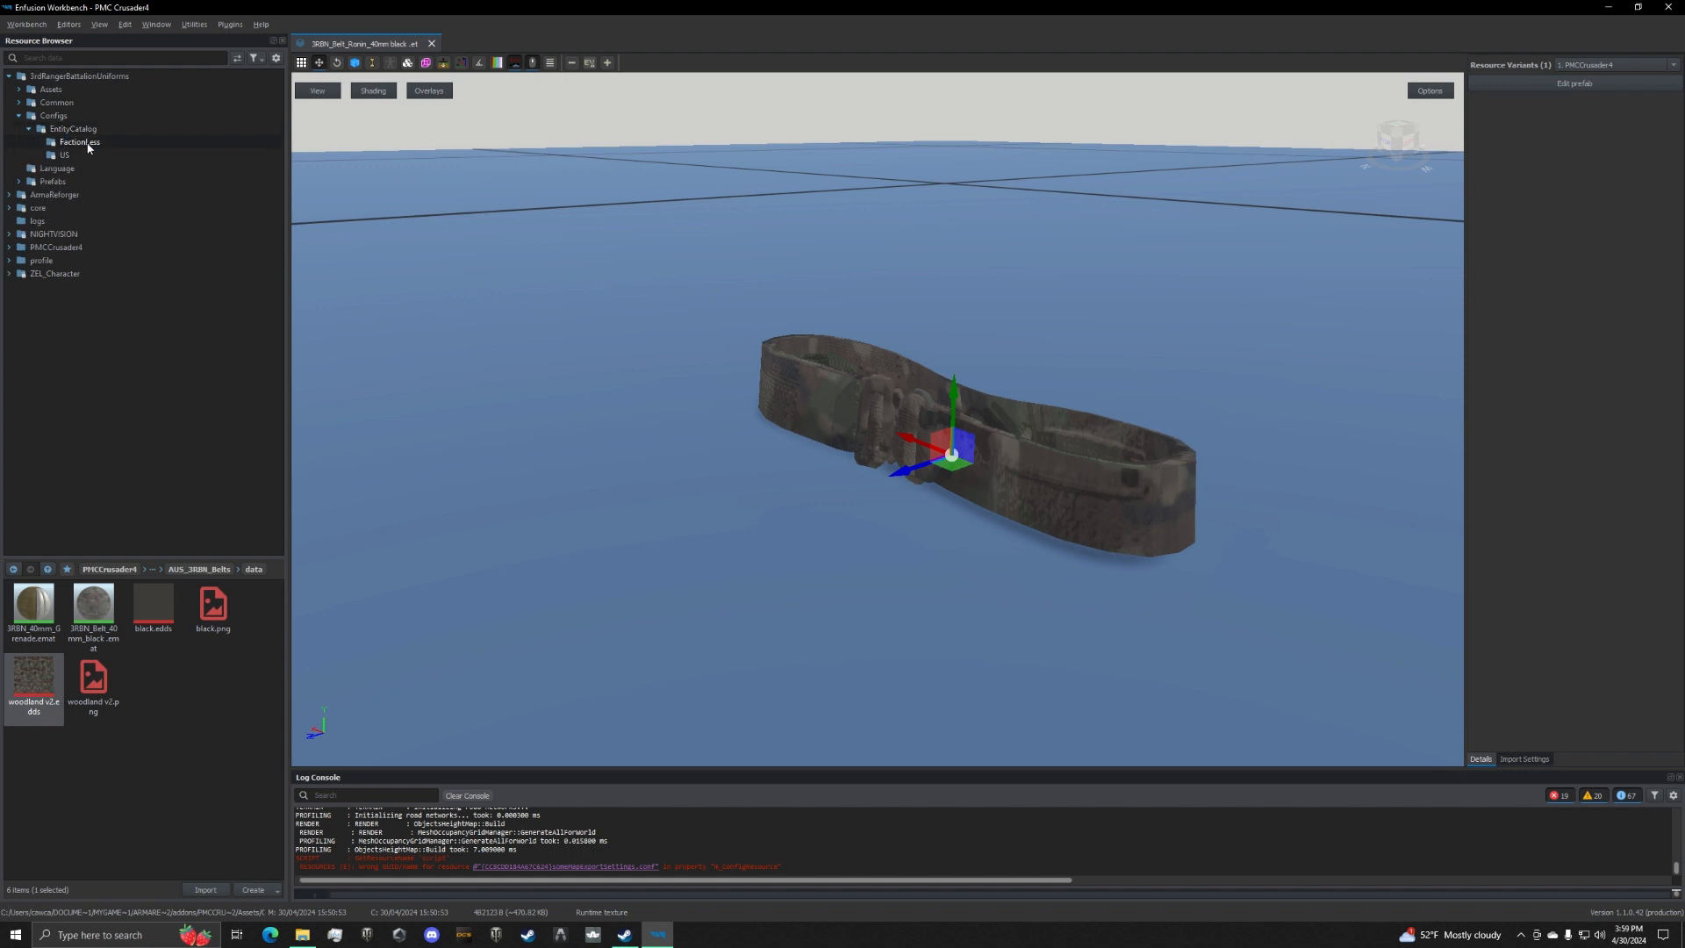
pyautogui.click(65, 155)
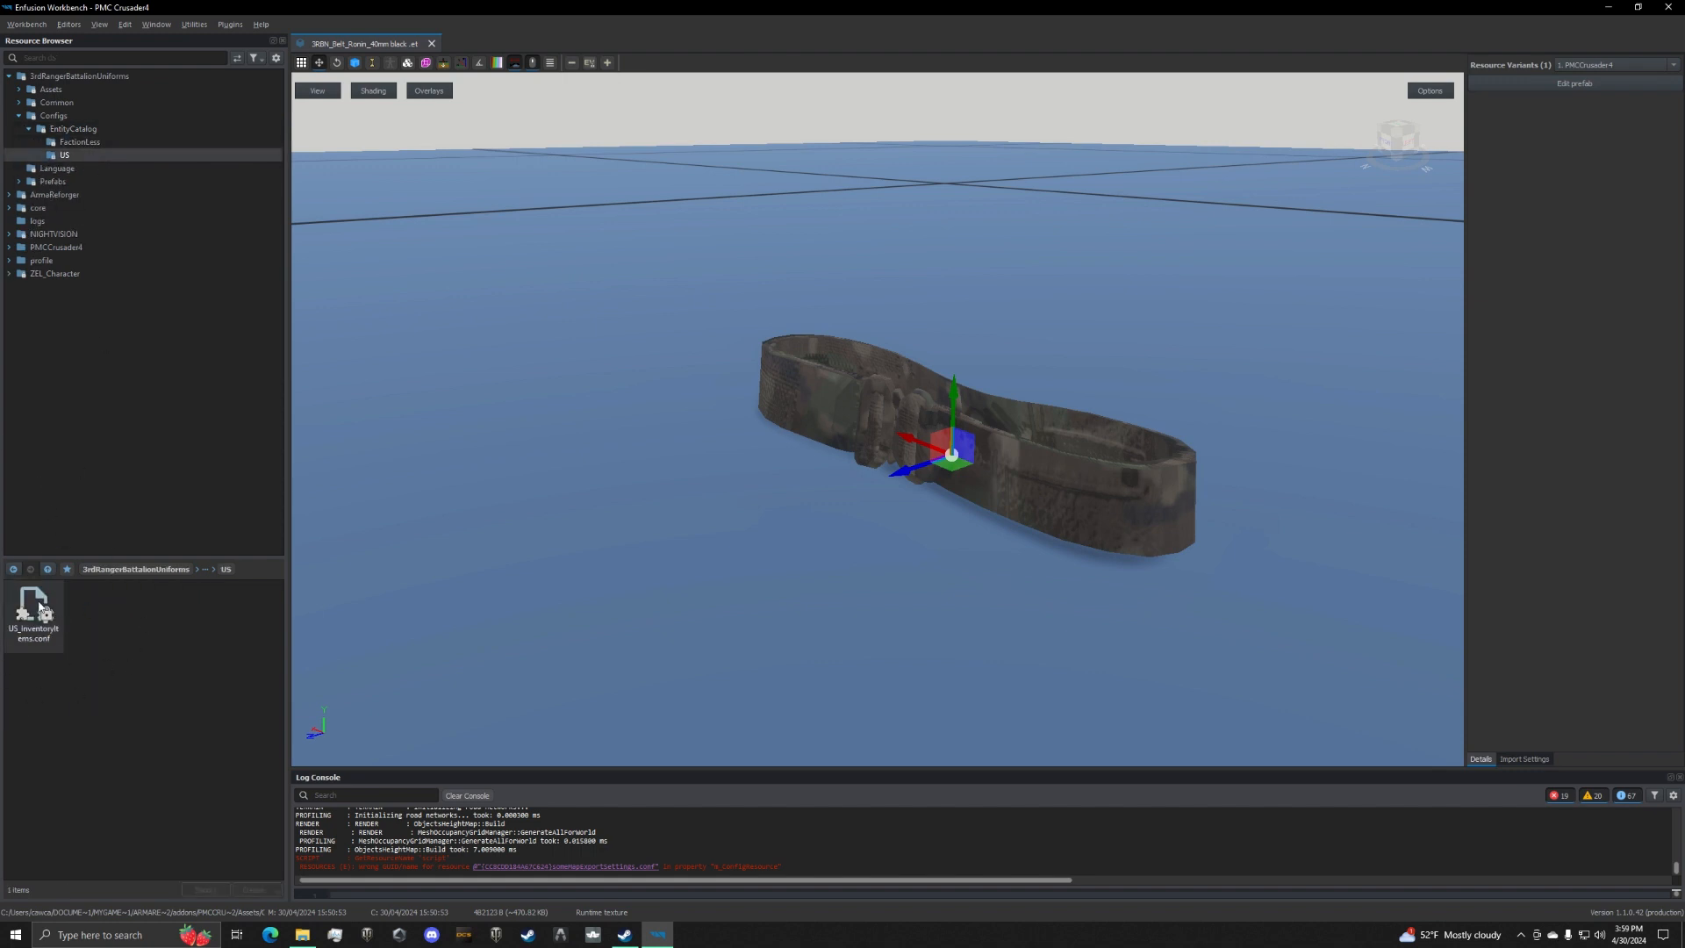
pyautogui.rightClick(33, 613)
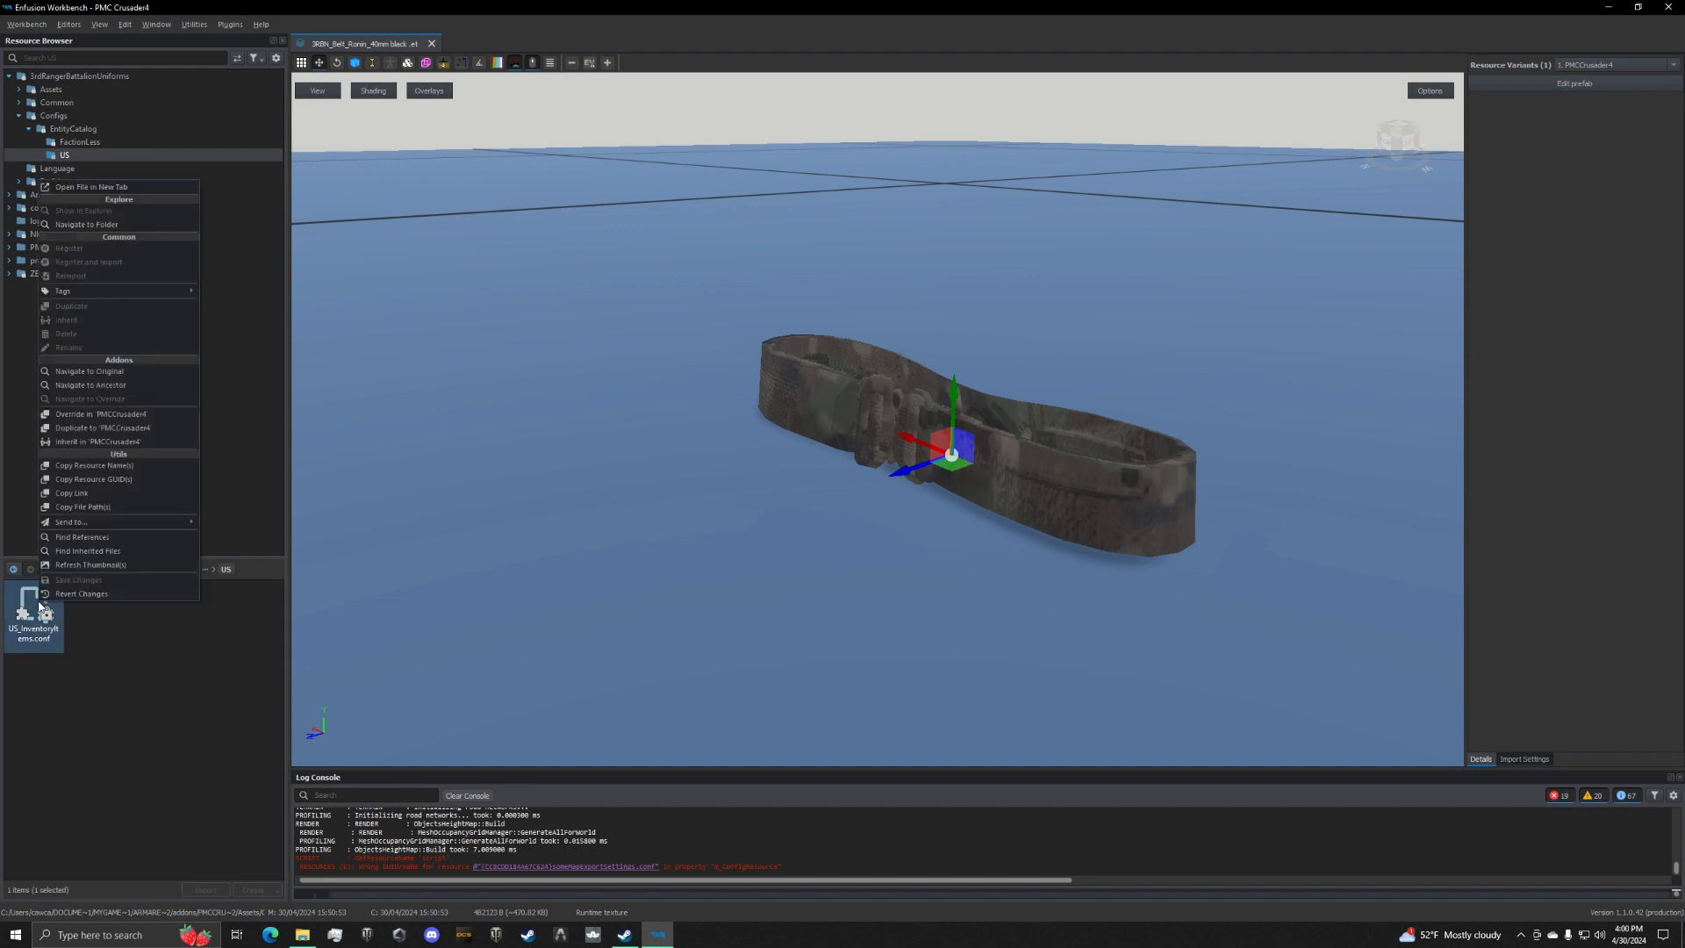
pyautogui.moveTo(100, 414)
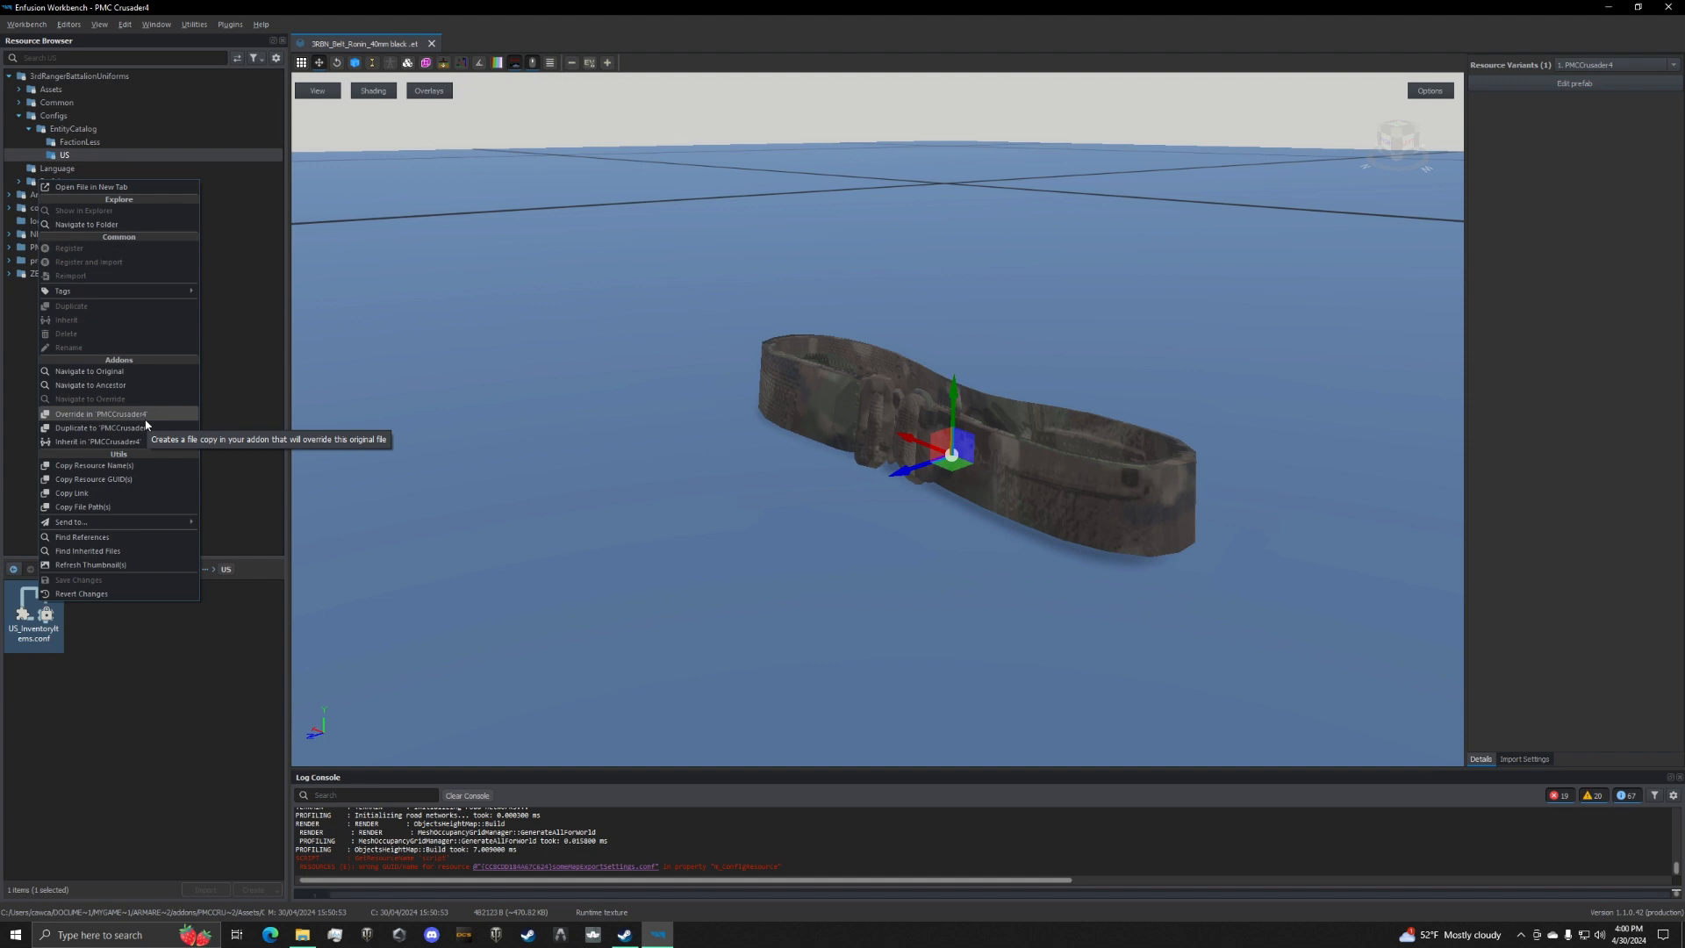
pyautogui.click(100, 414)
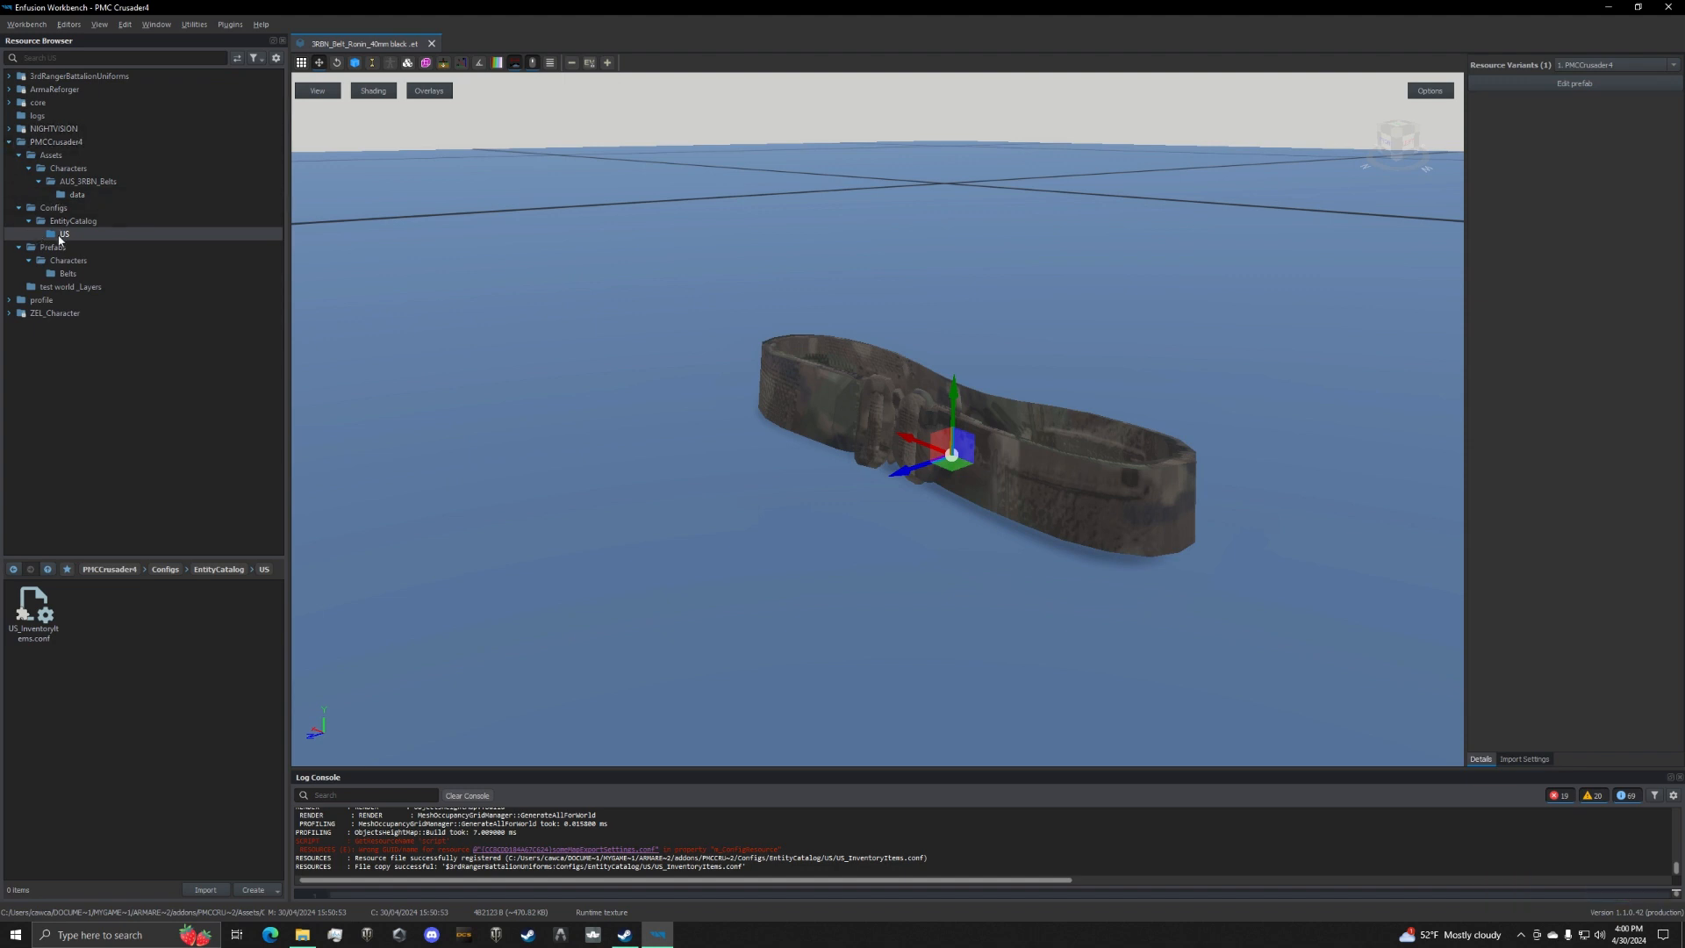
# Browse Configs > EntityCatalog > US and open the overridden US_InventoryItems.conf.
pyautogui.click(72, 221)
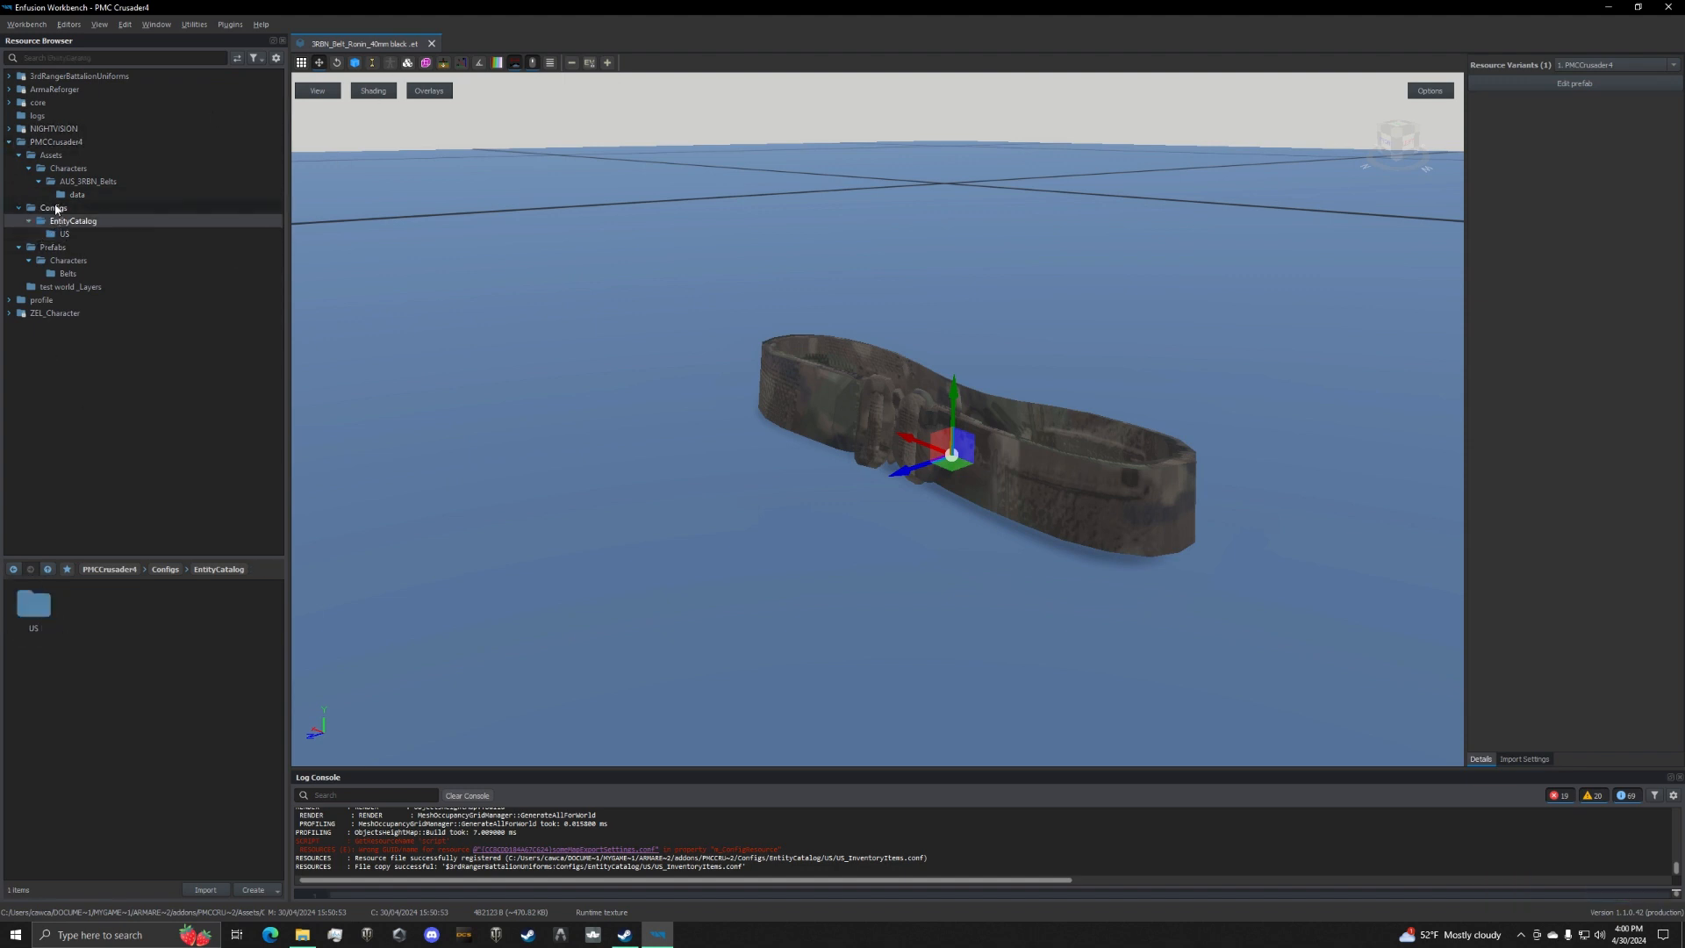
pyautogui.click(65, 233)
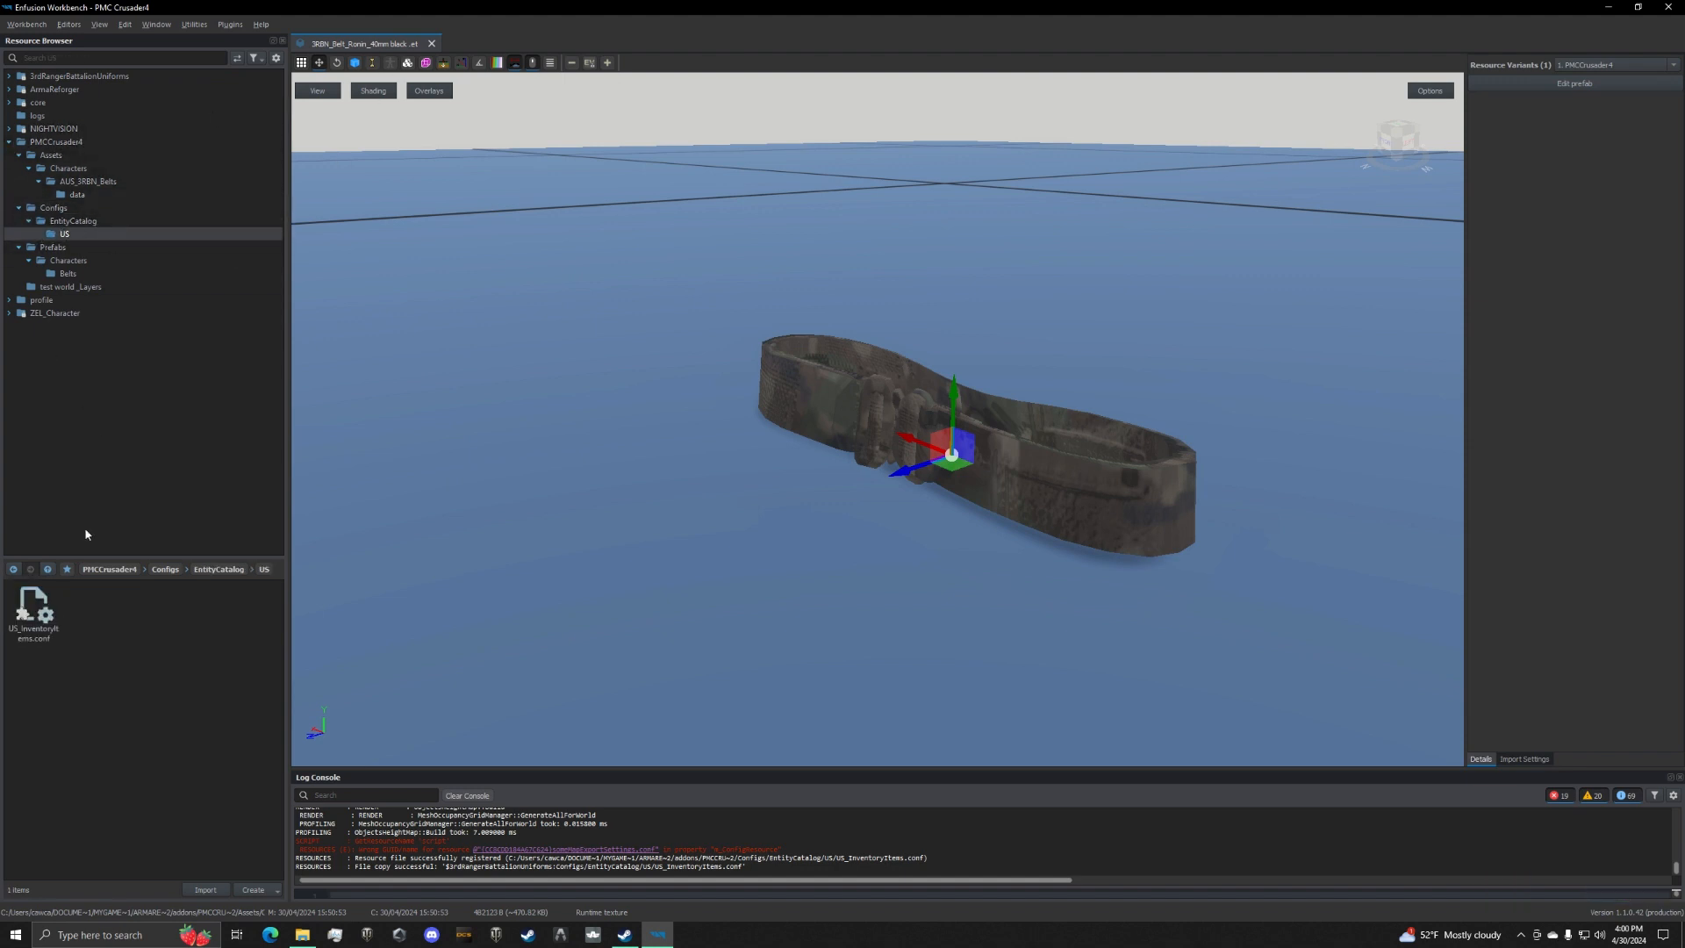
pyautogui.doubleClick(35, 607)
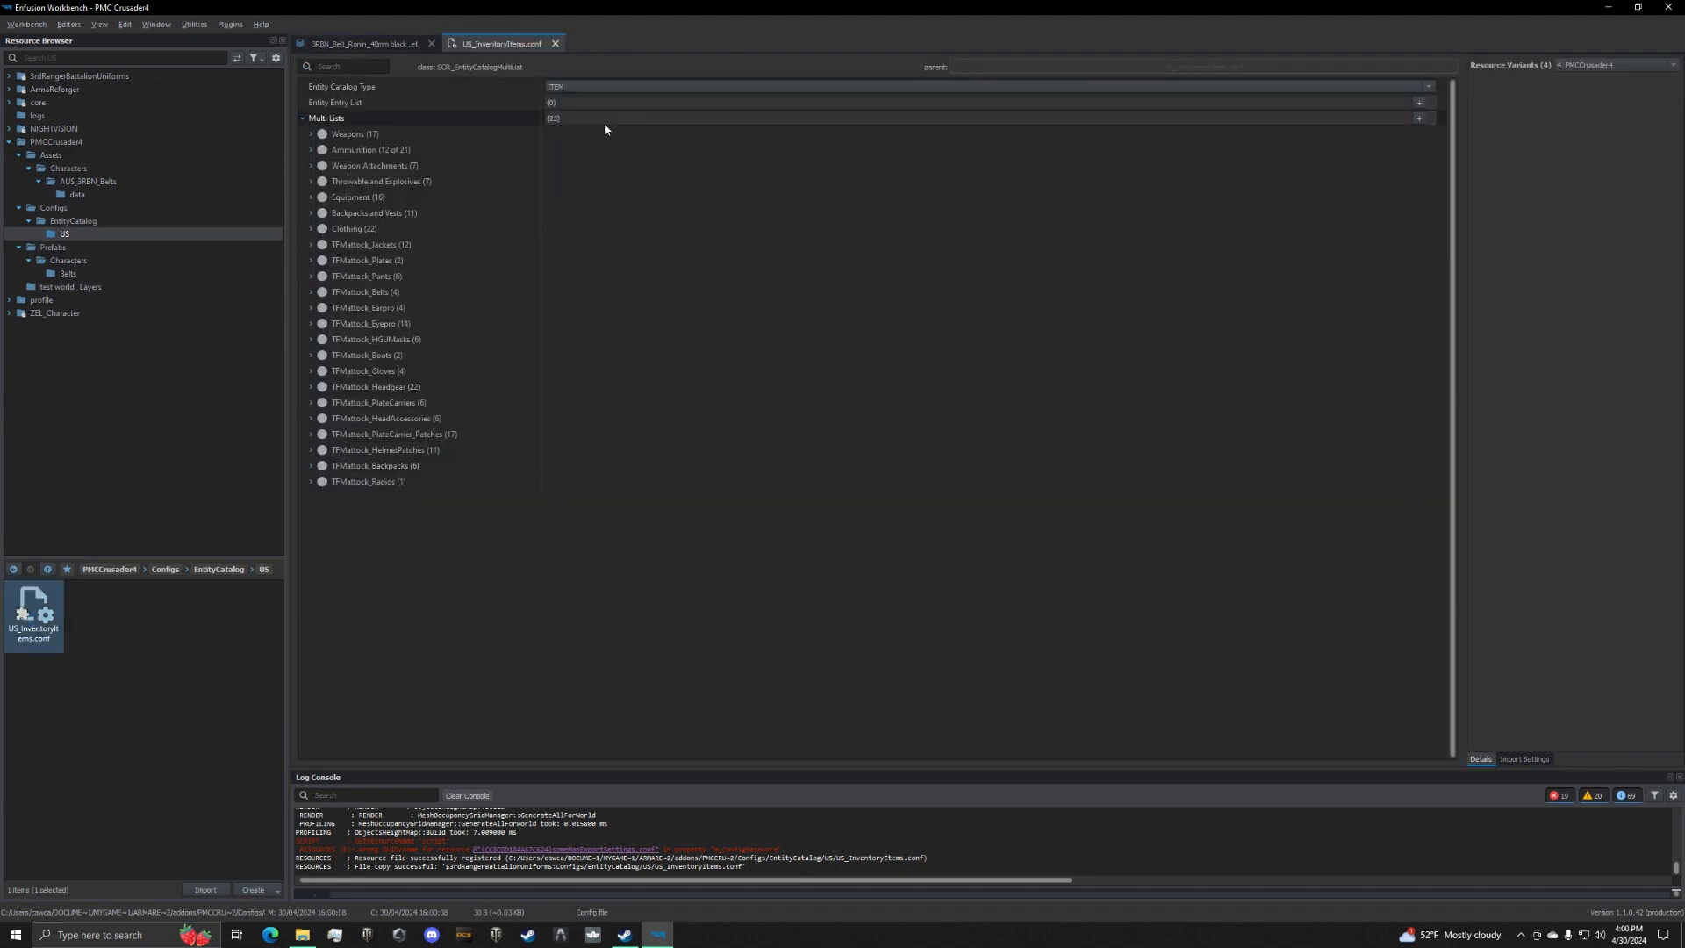
# Add a Multi Lists element named gear with an SCR_EntityCatalogEntry pointing at the Ronin 40mm belt prefab.
pyautogui.click(349, 133)
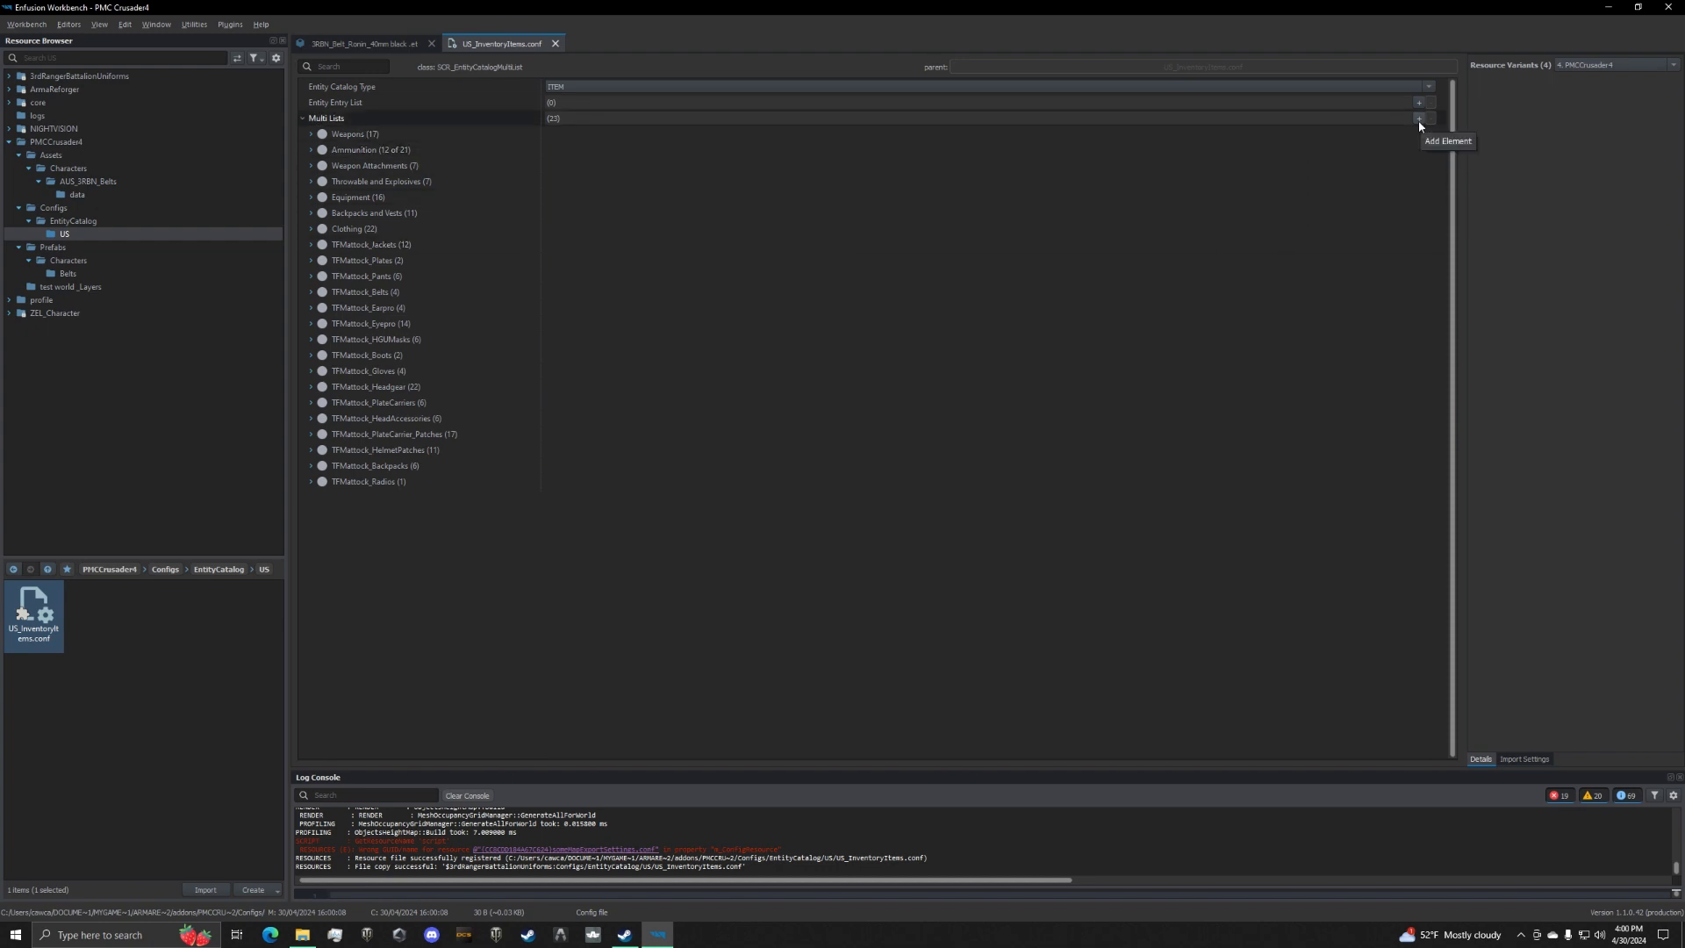
pyautogui.click(1418, 117)
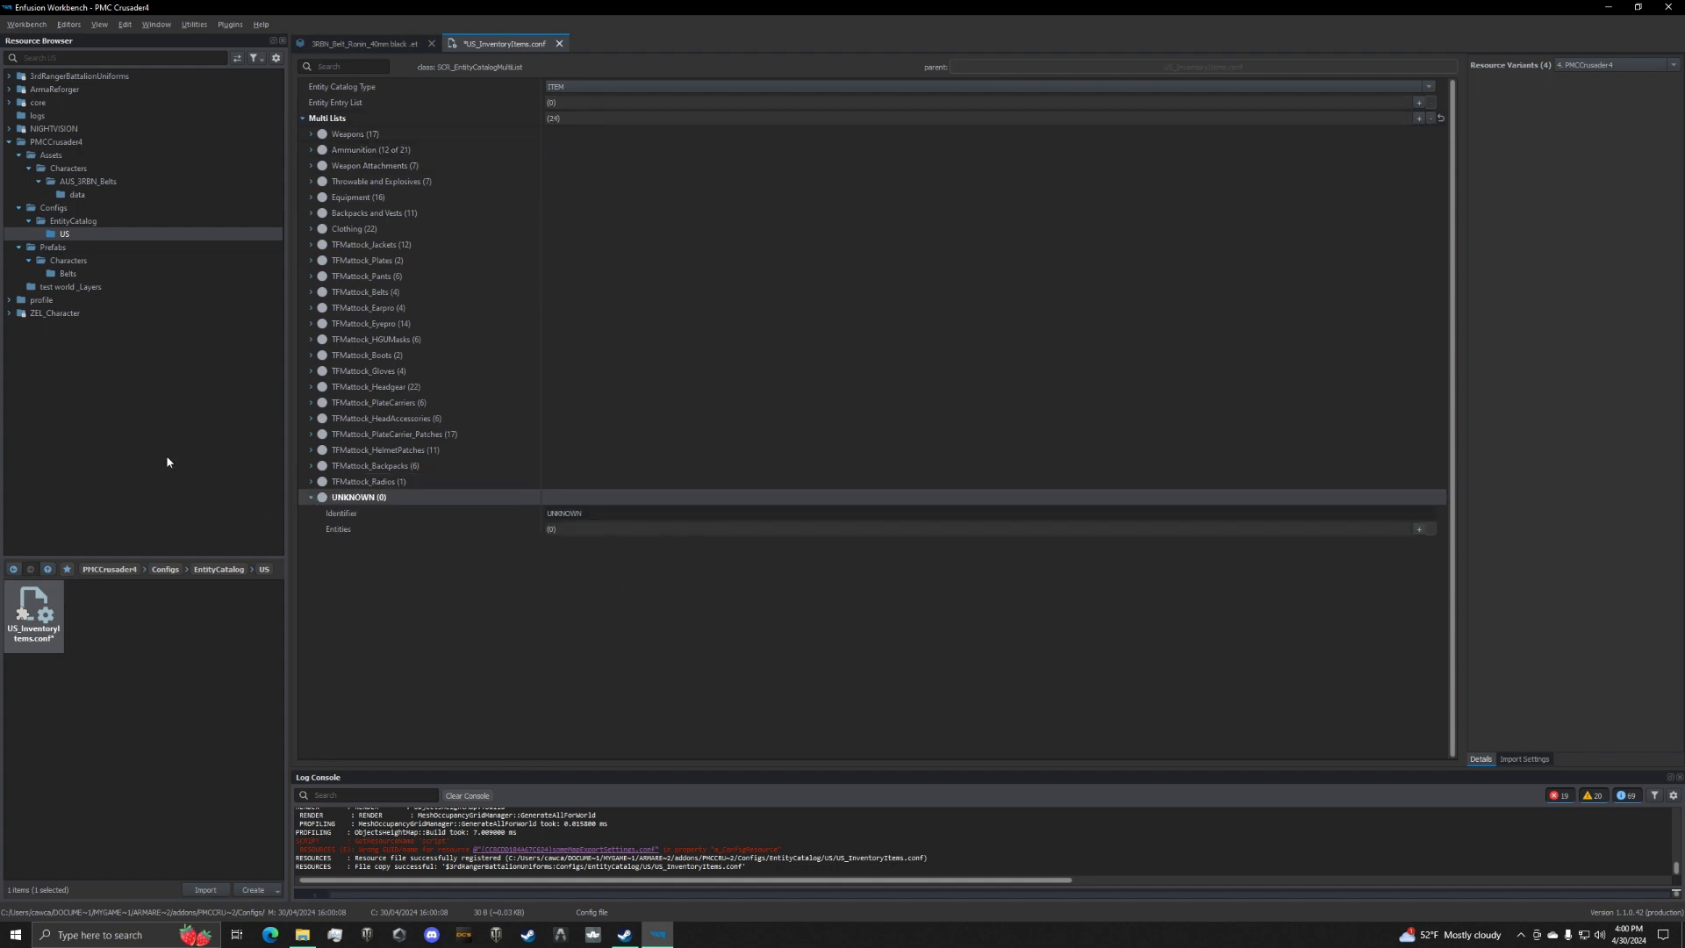
pyautogui.click(967, 512)
pyautogui.write('gear')
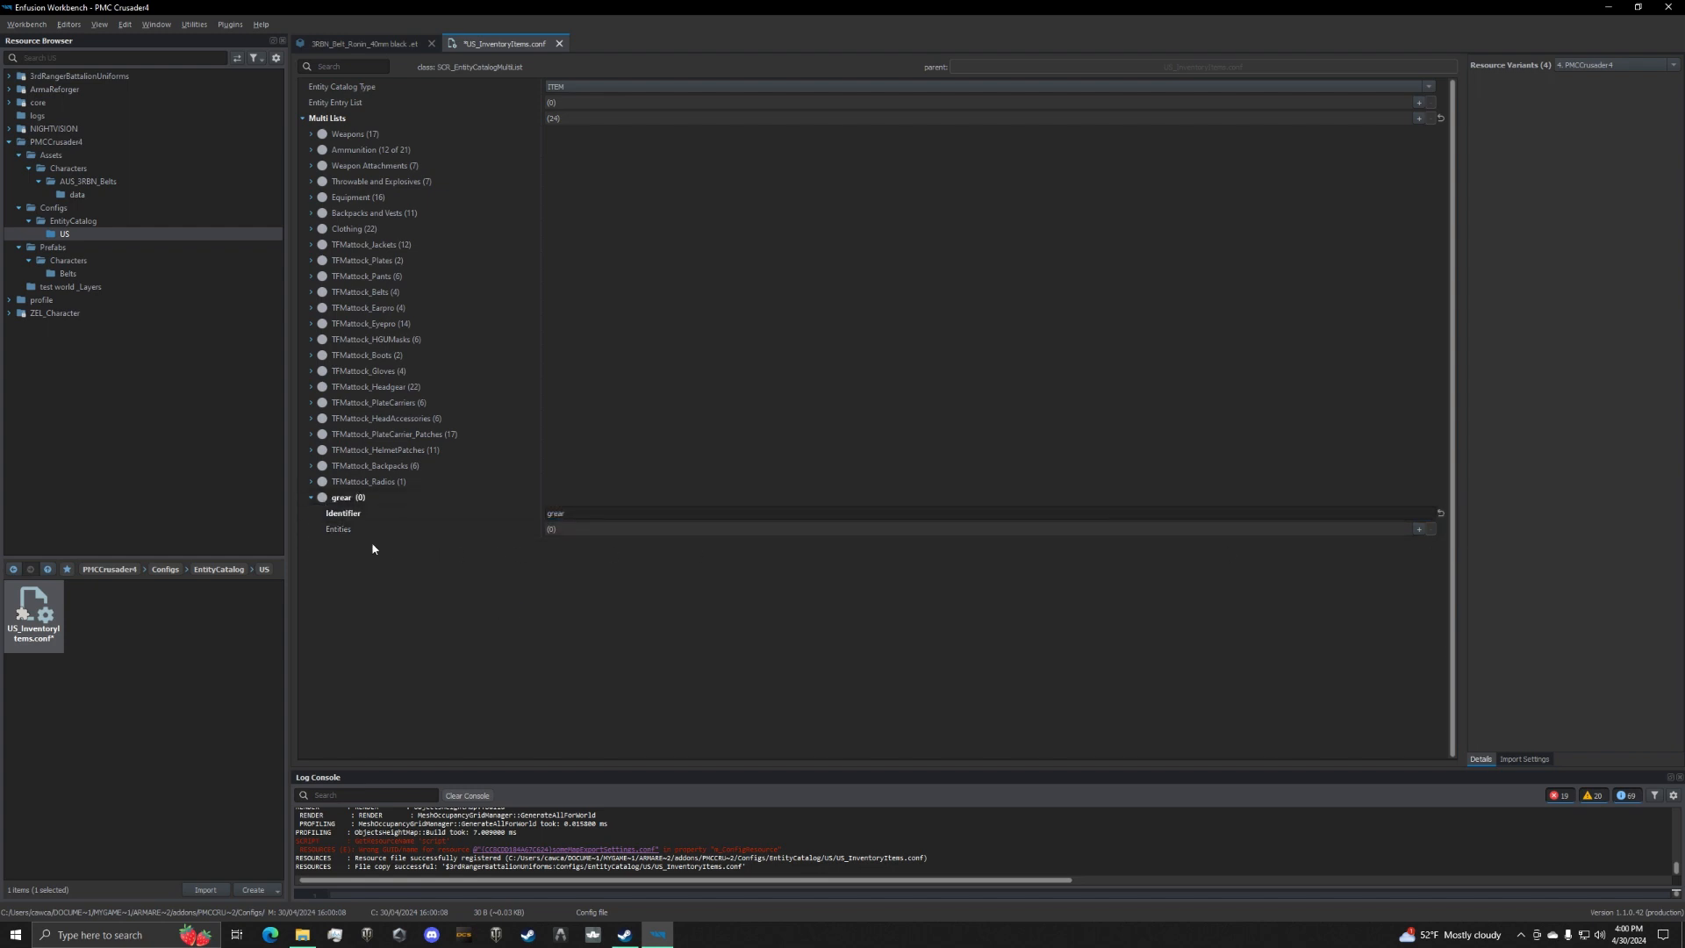
pyautogui.click(1419, 529)
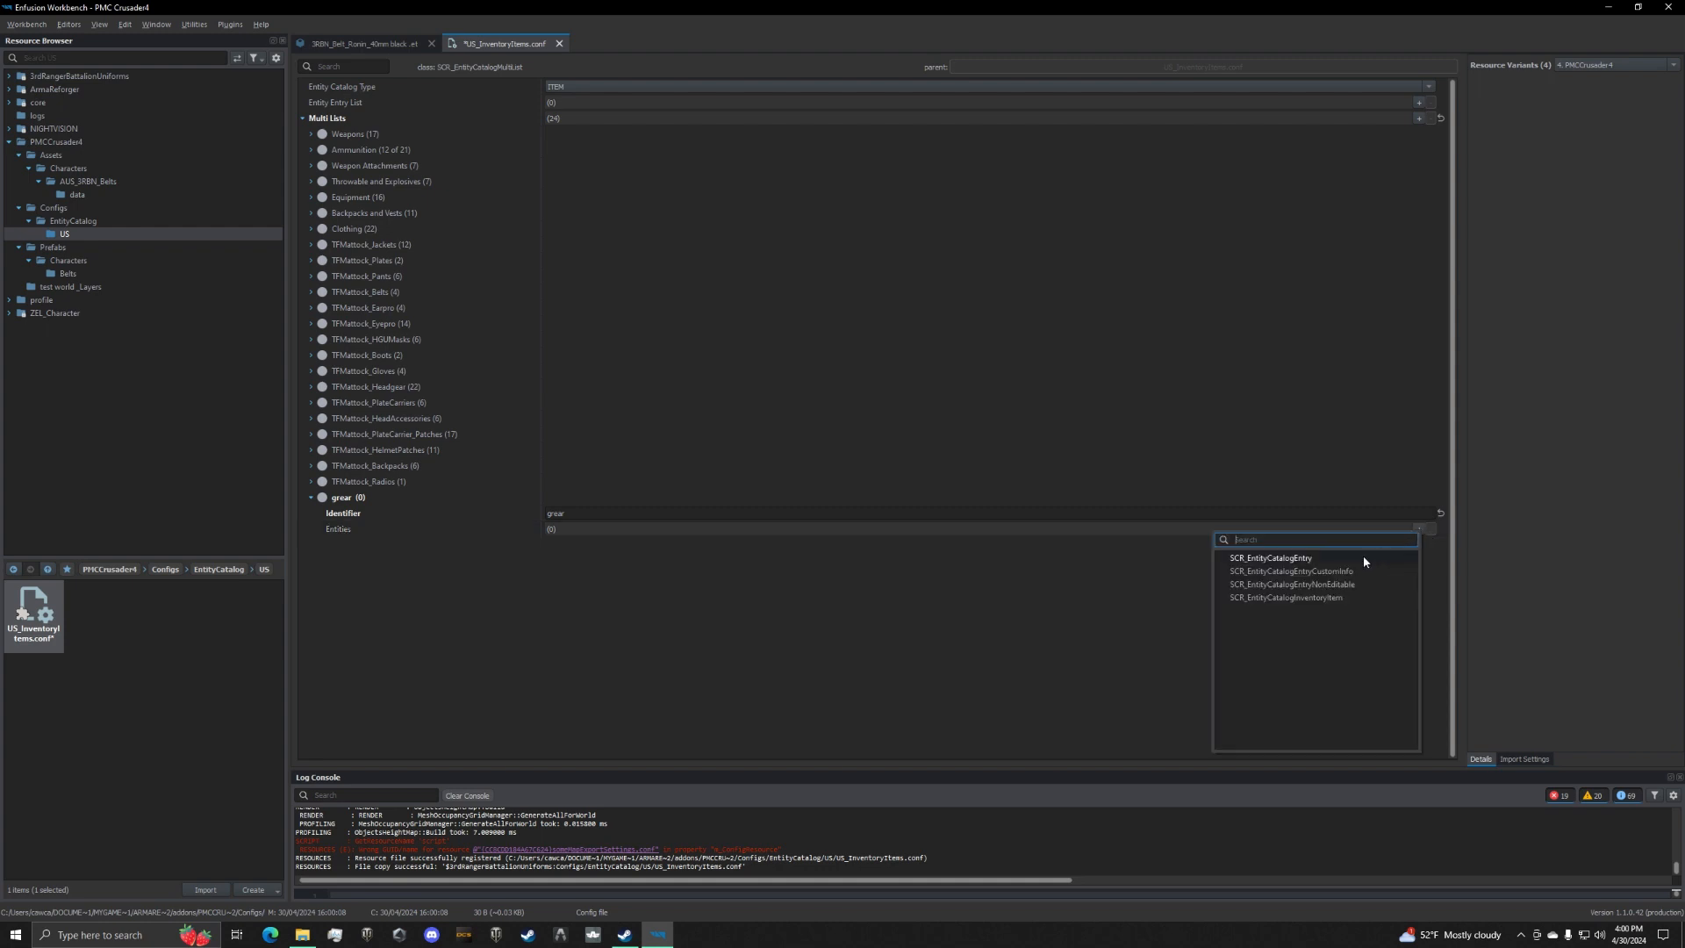
pyautogui.moveTo(1360, 564)
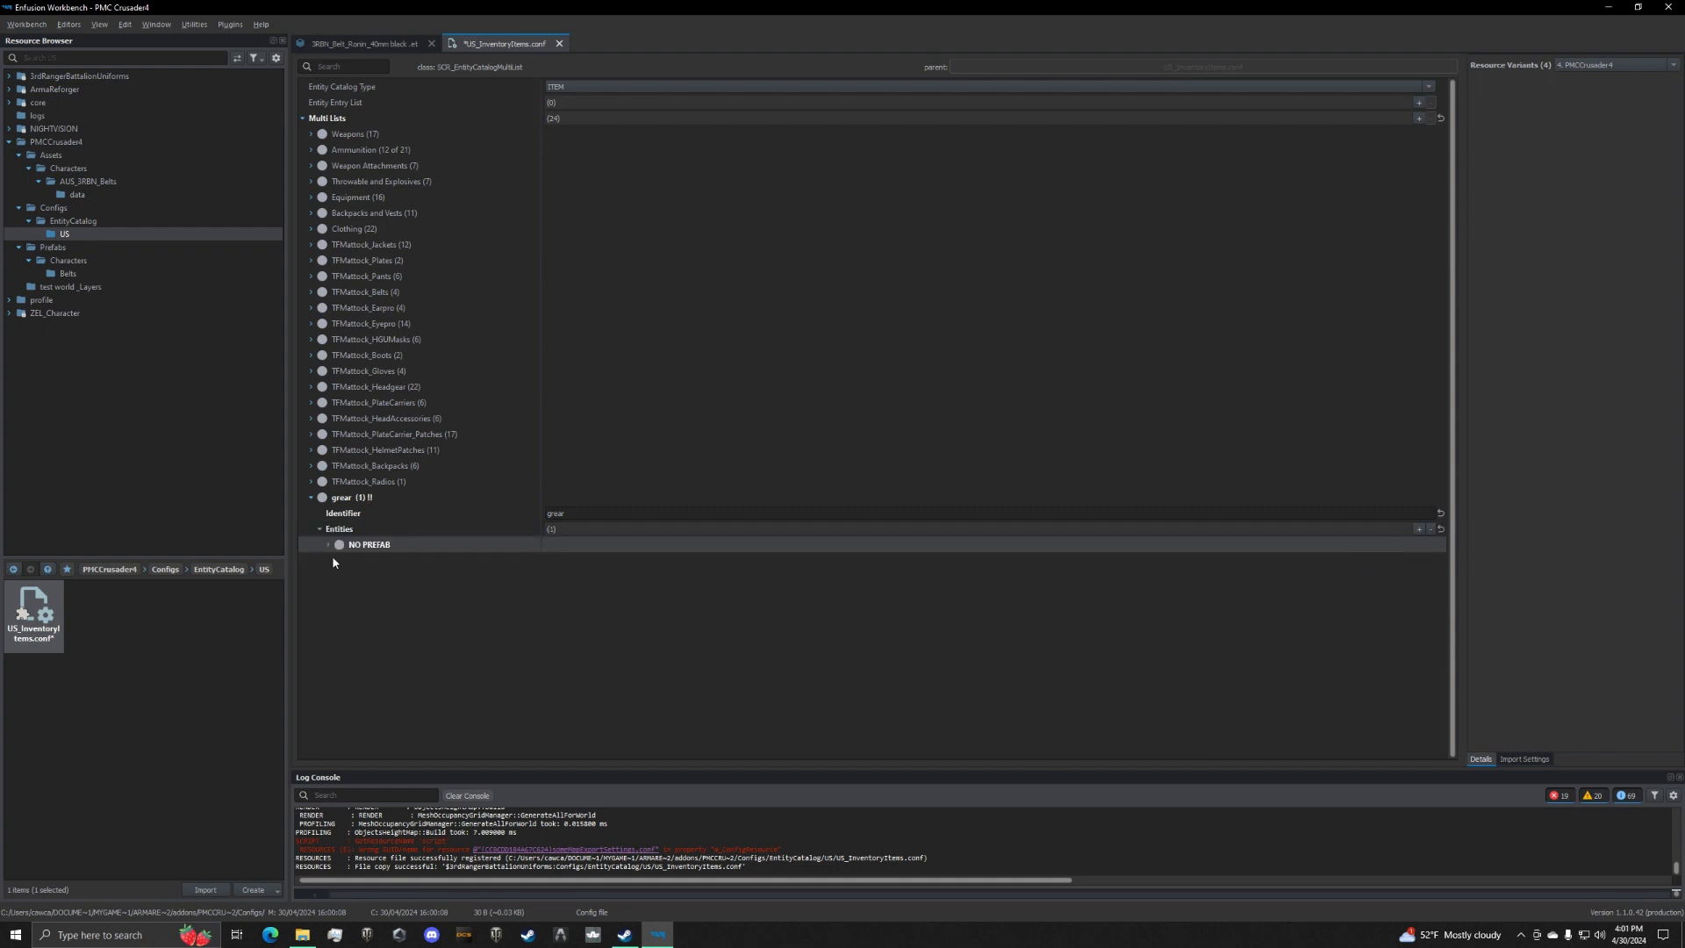
pyautogui.click(327, 545)
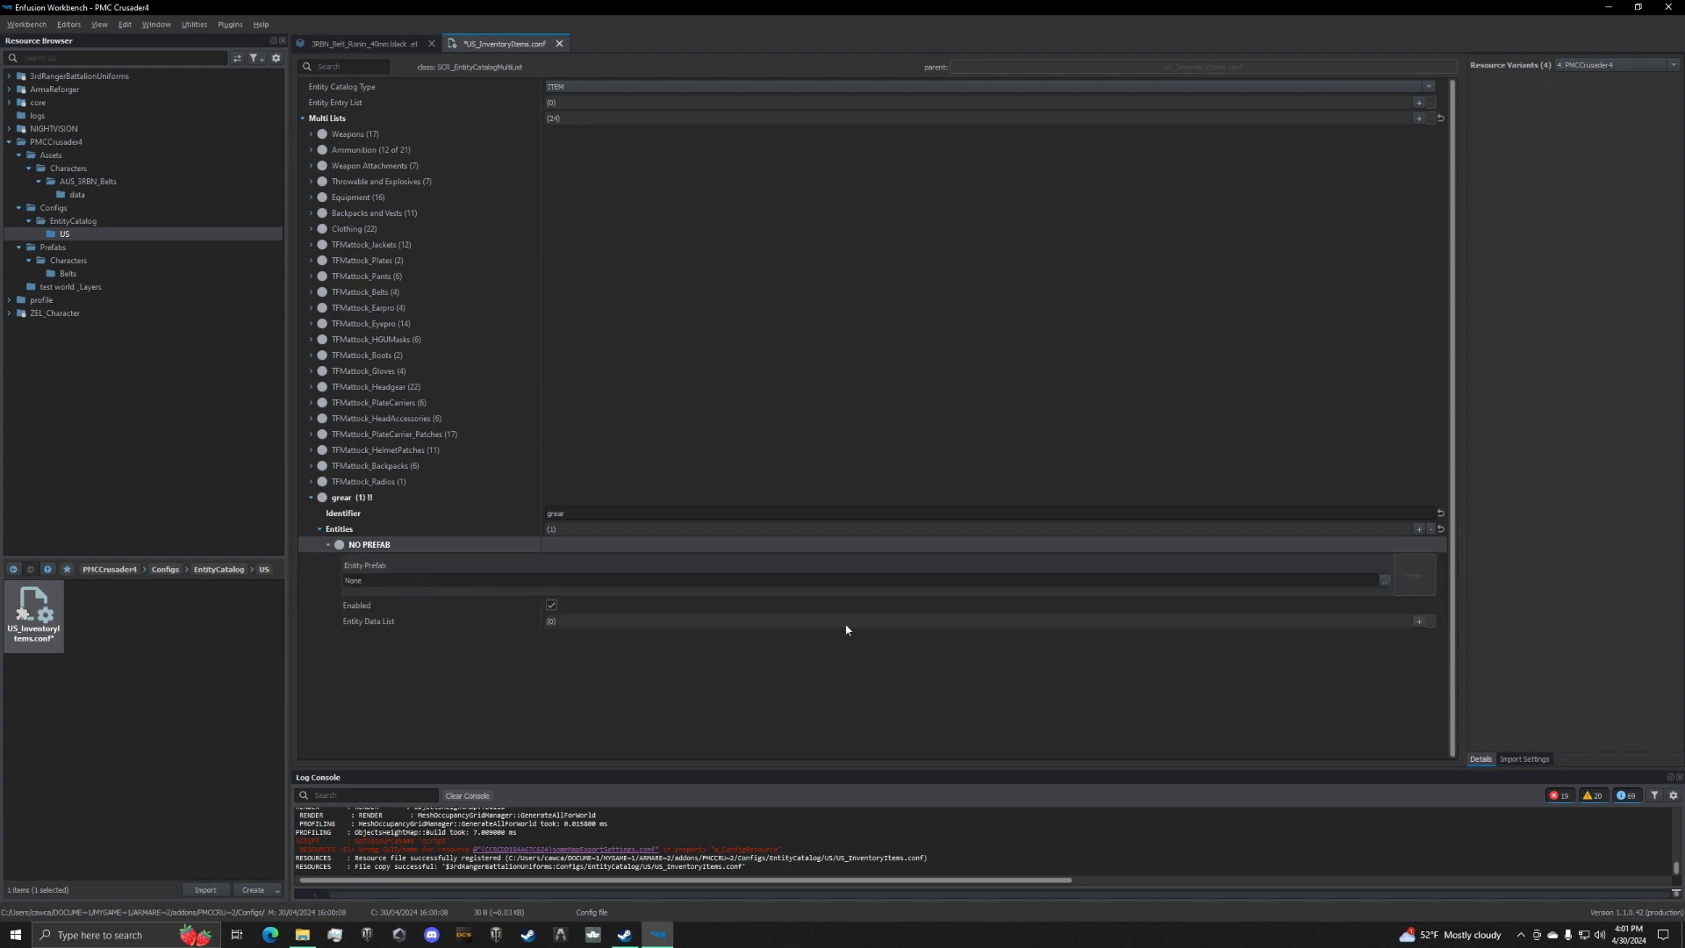
pyautogui.click(51, 248)
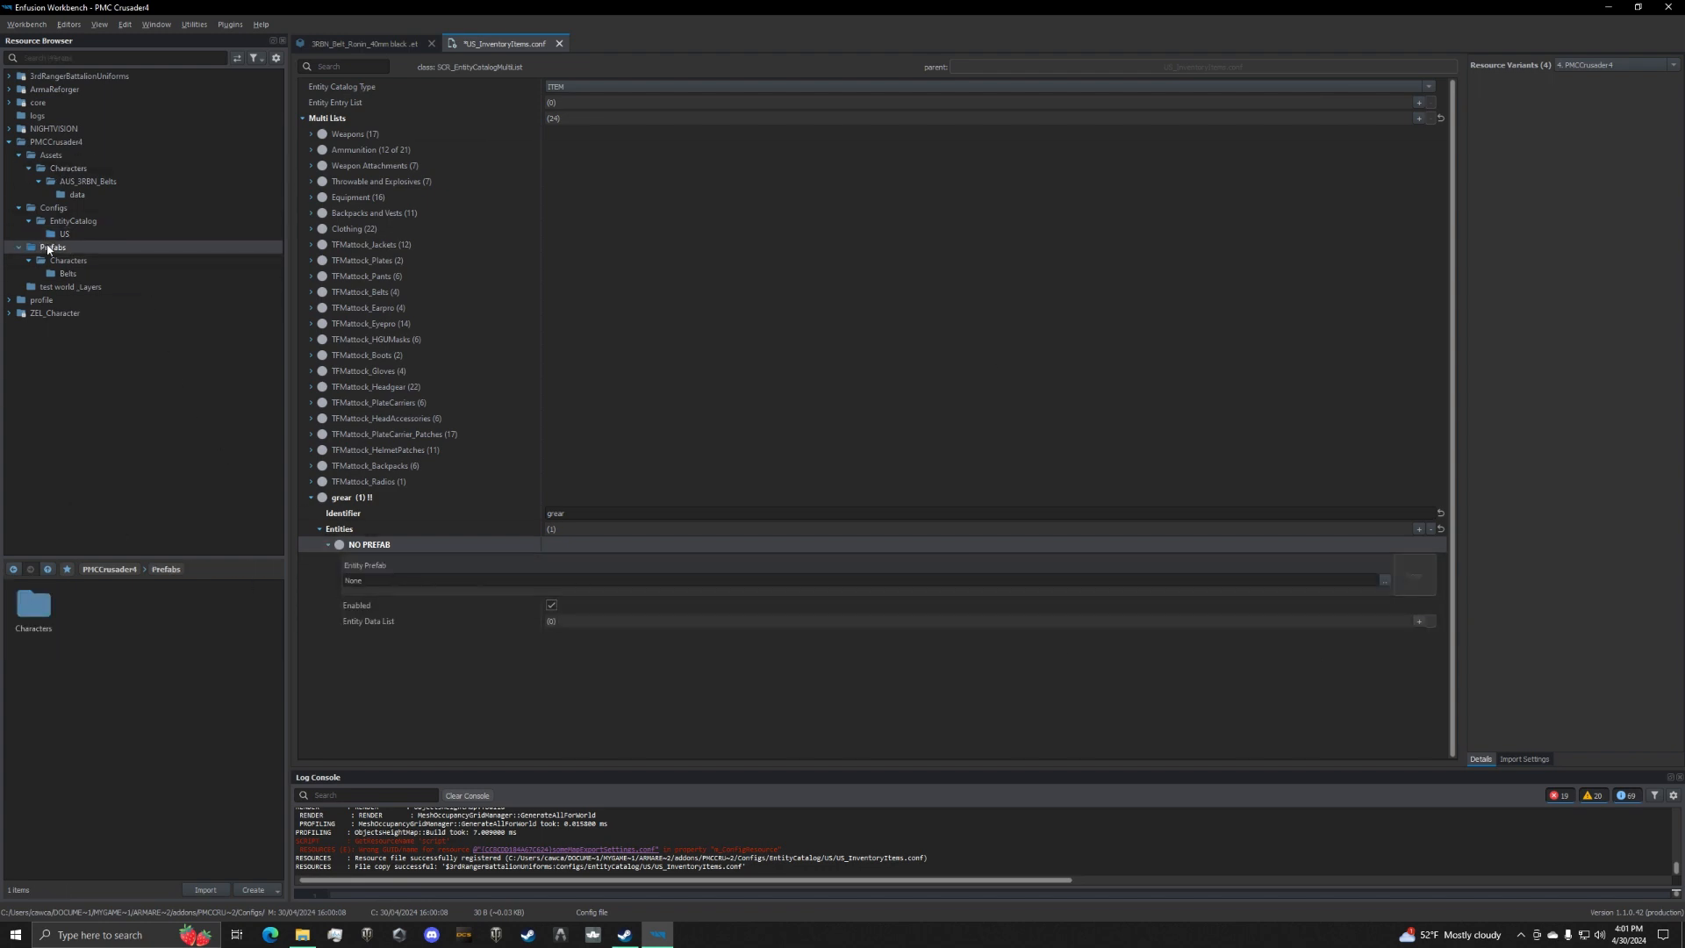
pyautogui.click(67, 274)
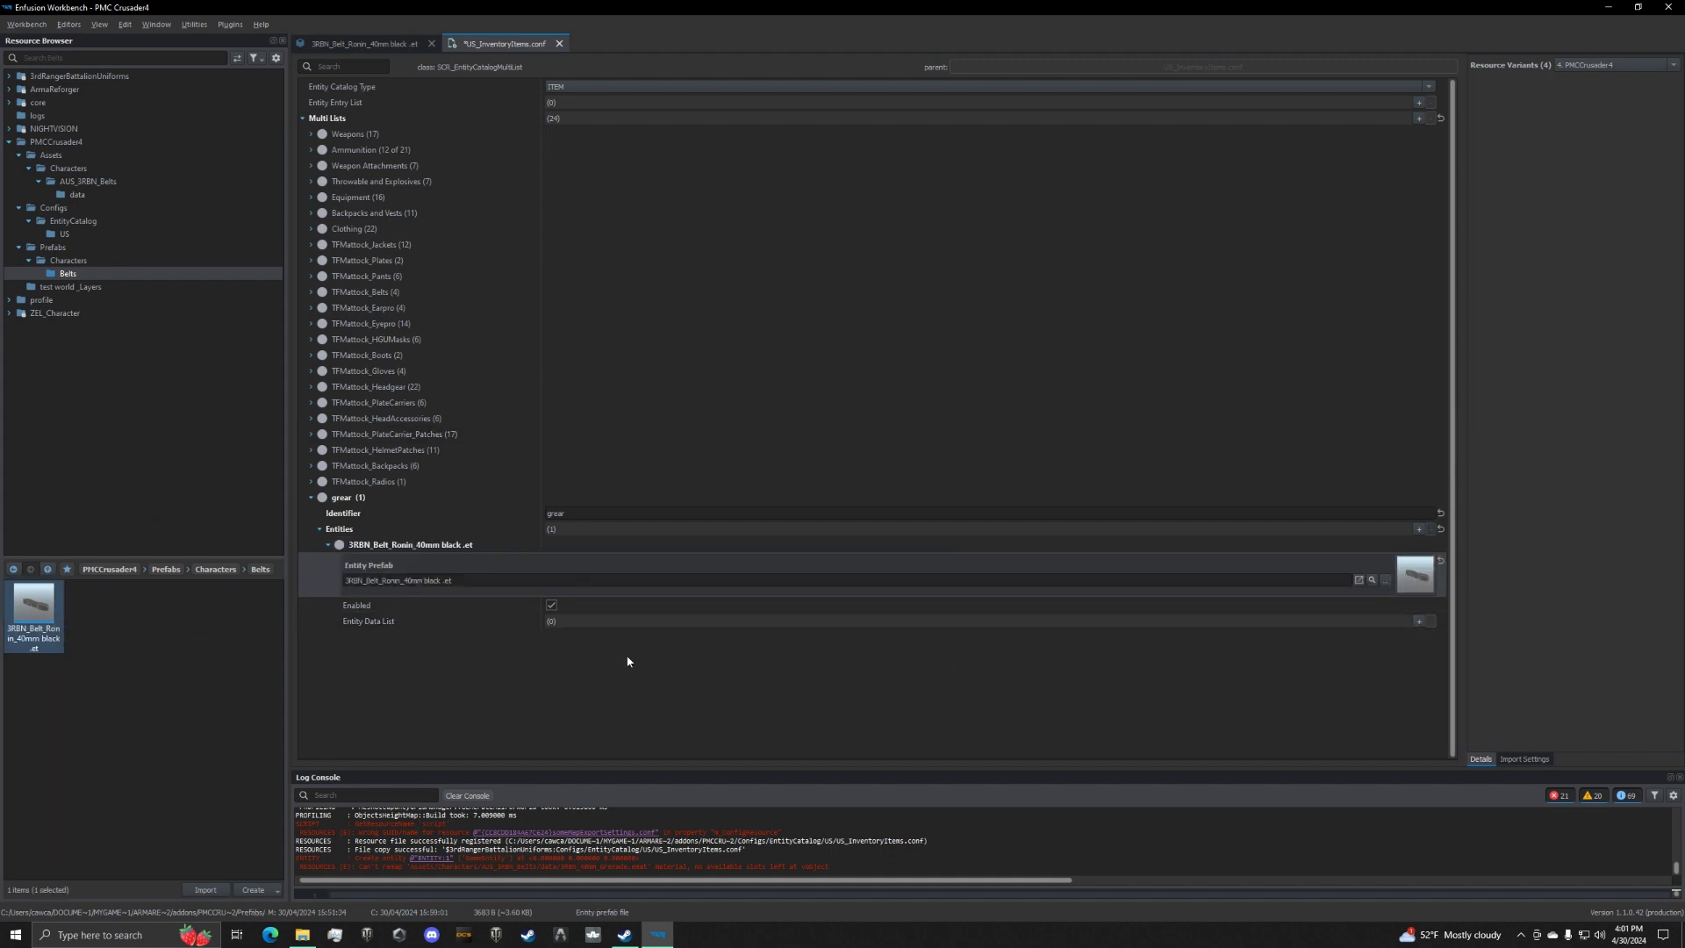
# Give the belt entry Arsenal Data with item type VEST_AND_WAIST, save the config and close the documents.
pyautogui.click(1418, 620)
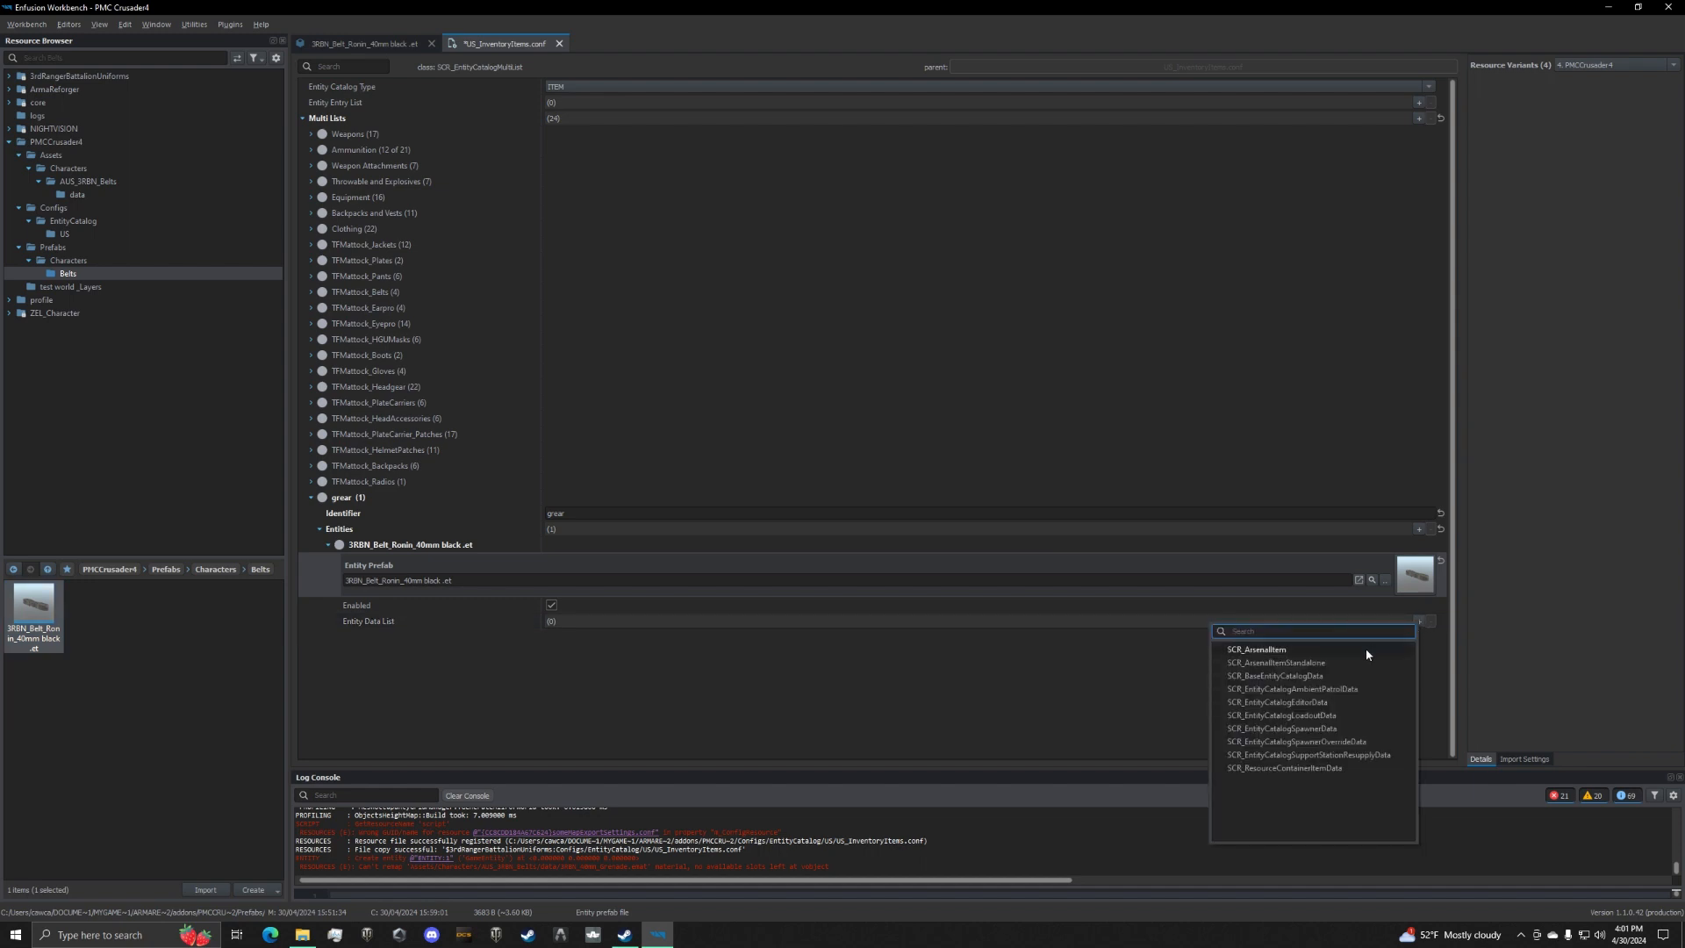
pyautogui.click(1257, 650)
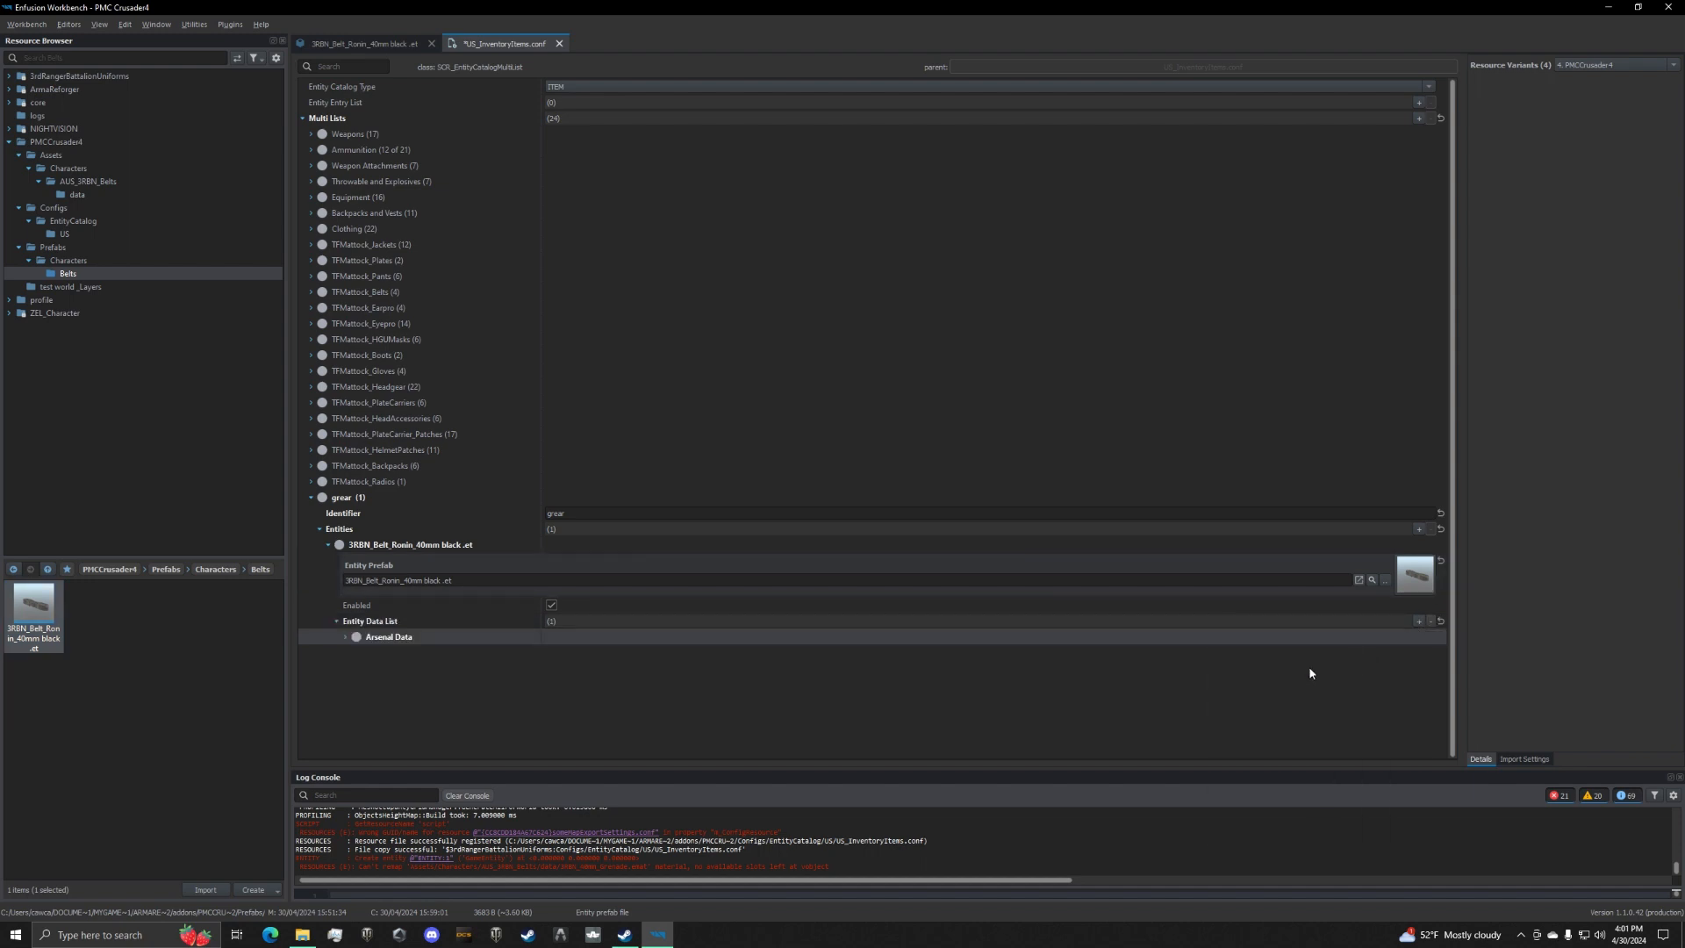
pyautogui.click(344, 636)
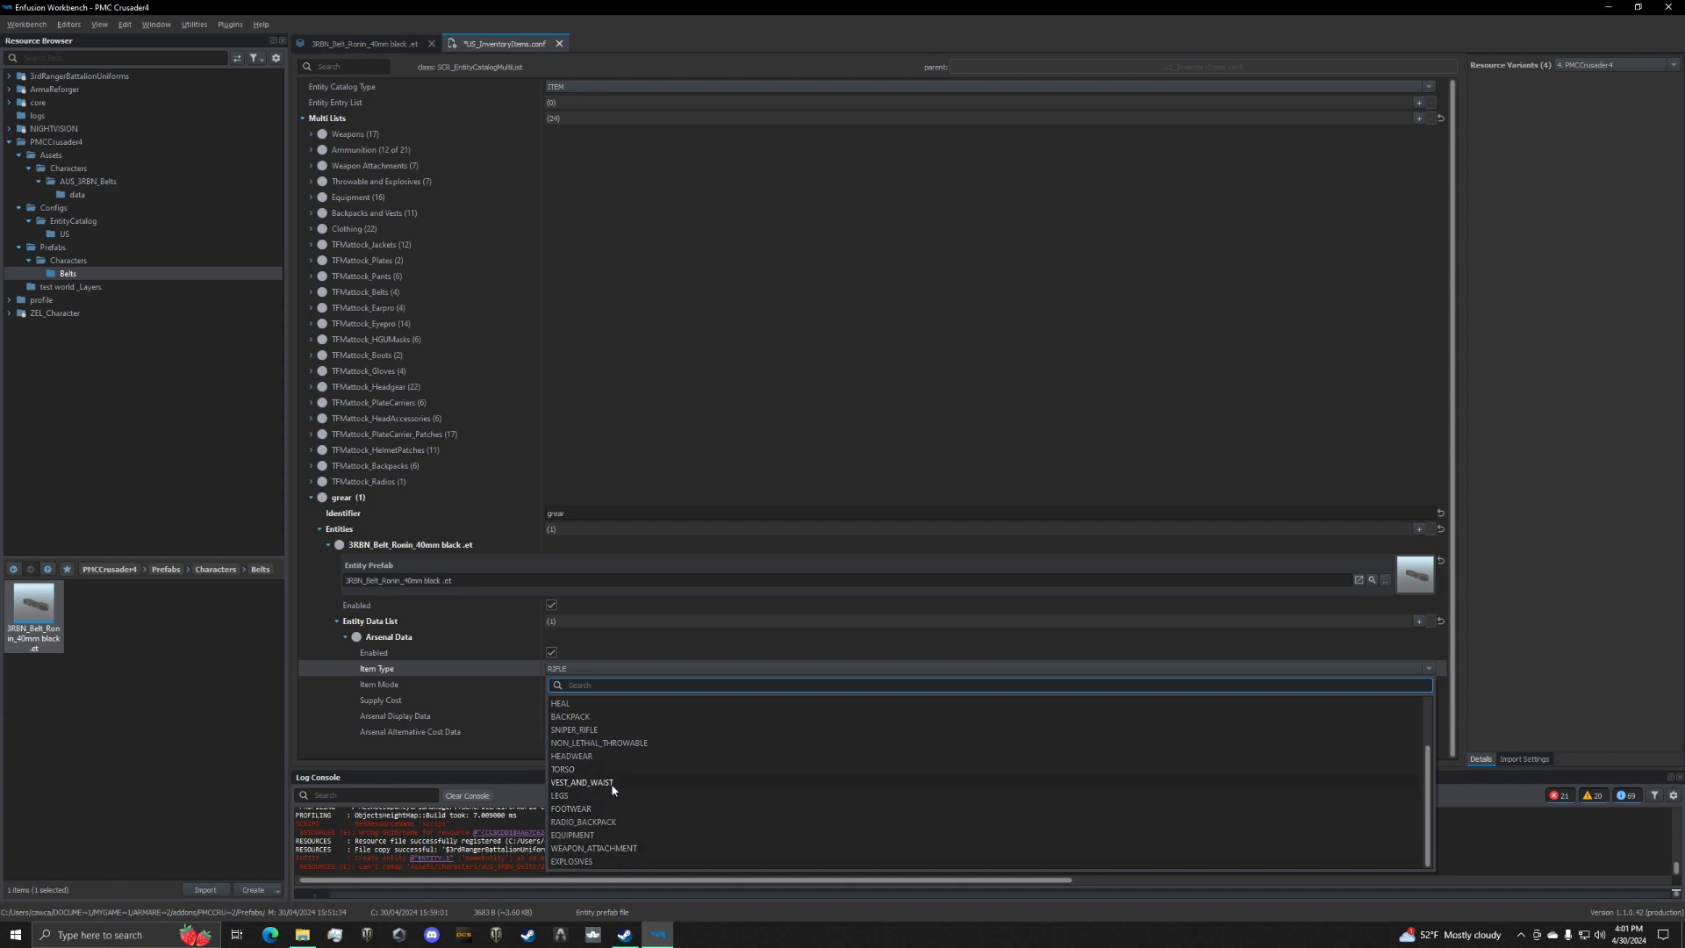
pyautogui.click(583, 783)
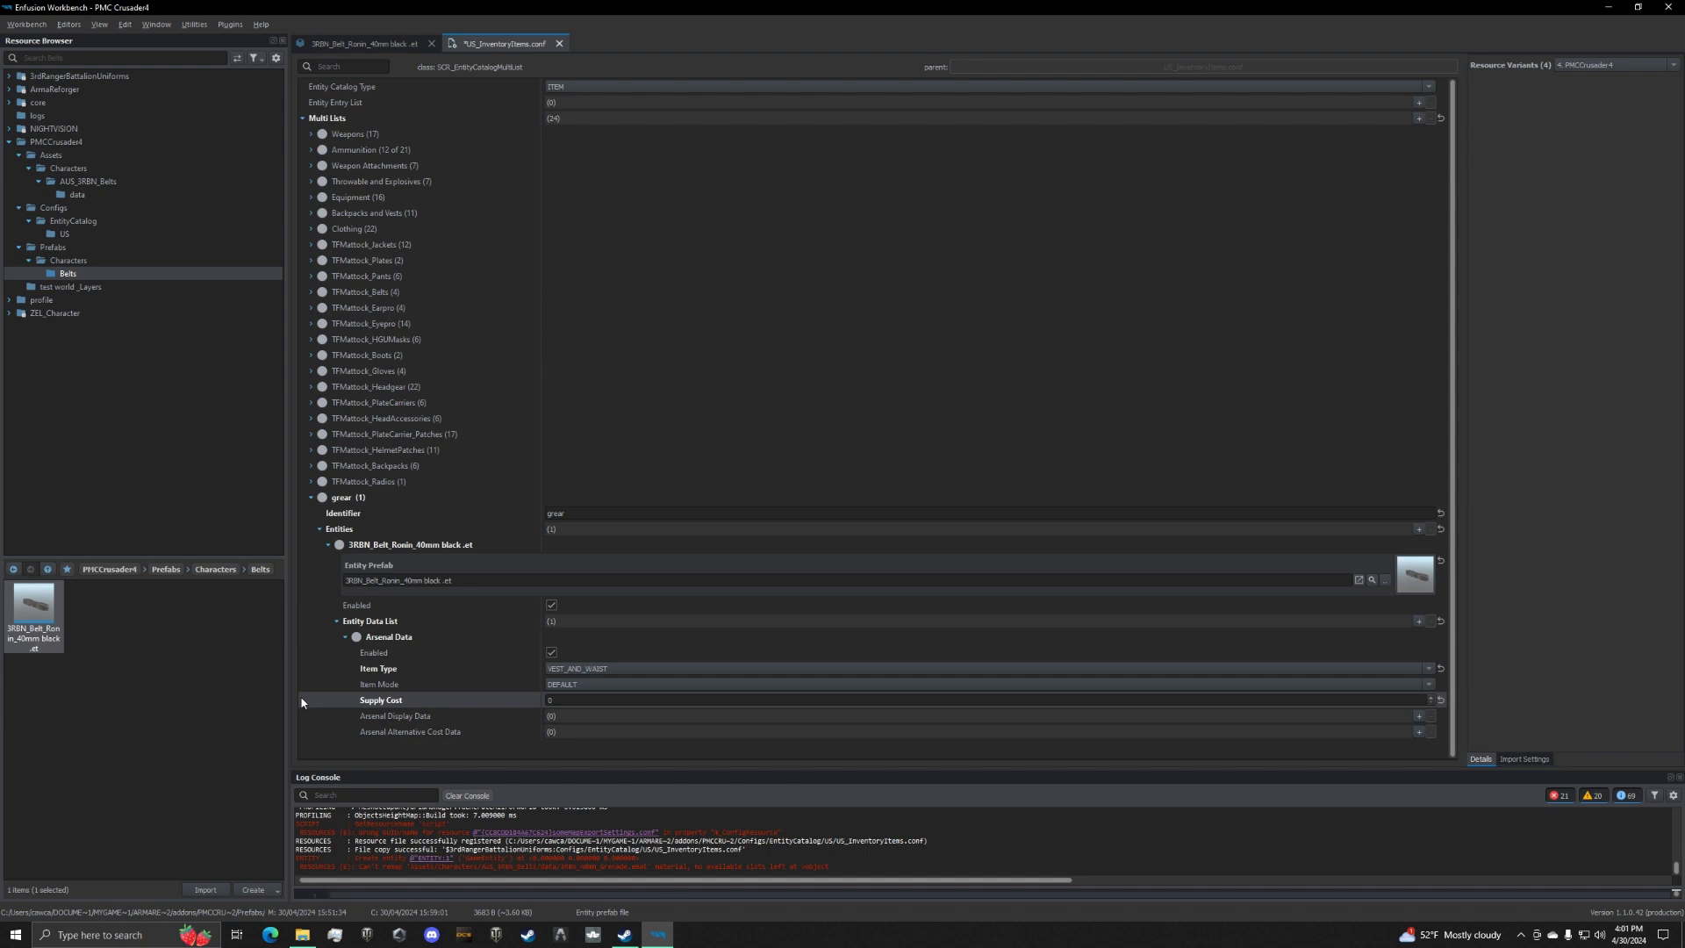
pyautogui.press('ctrl+s')
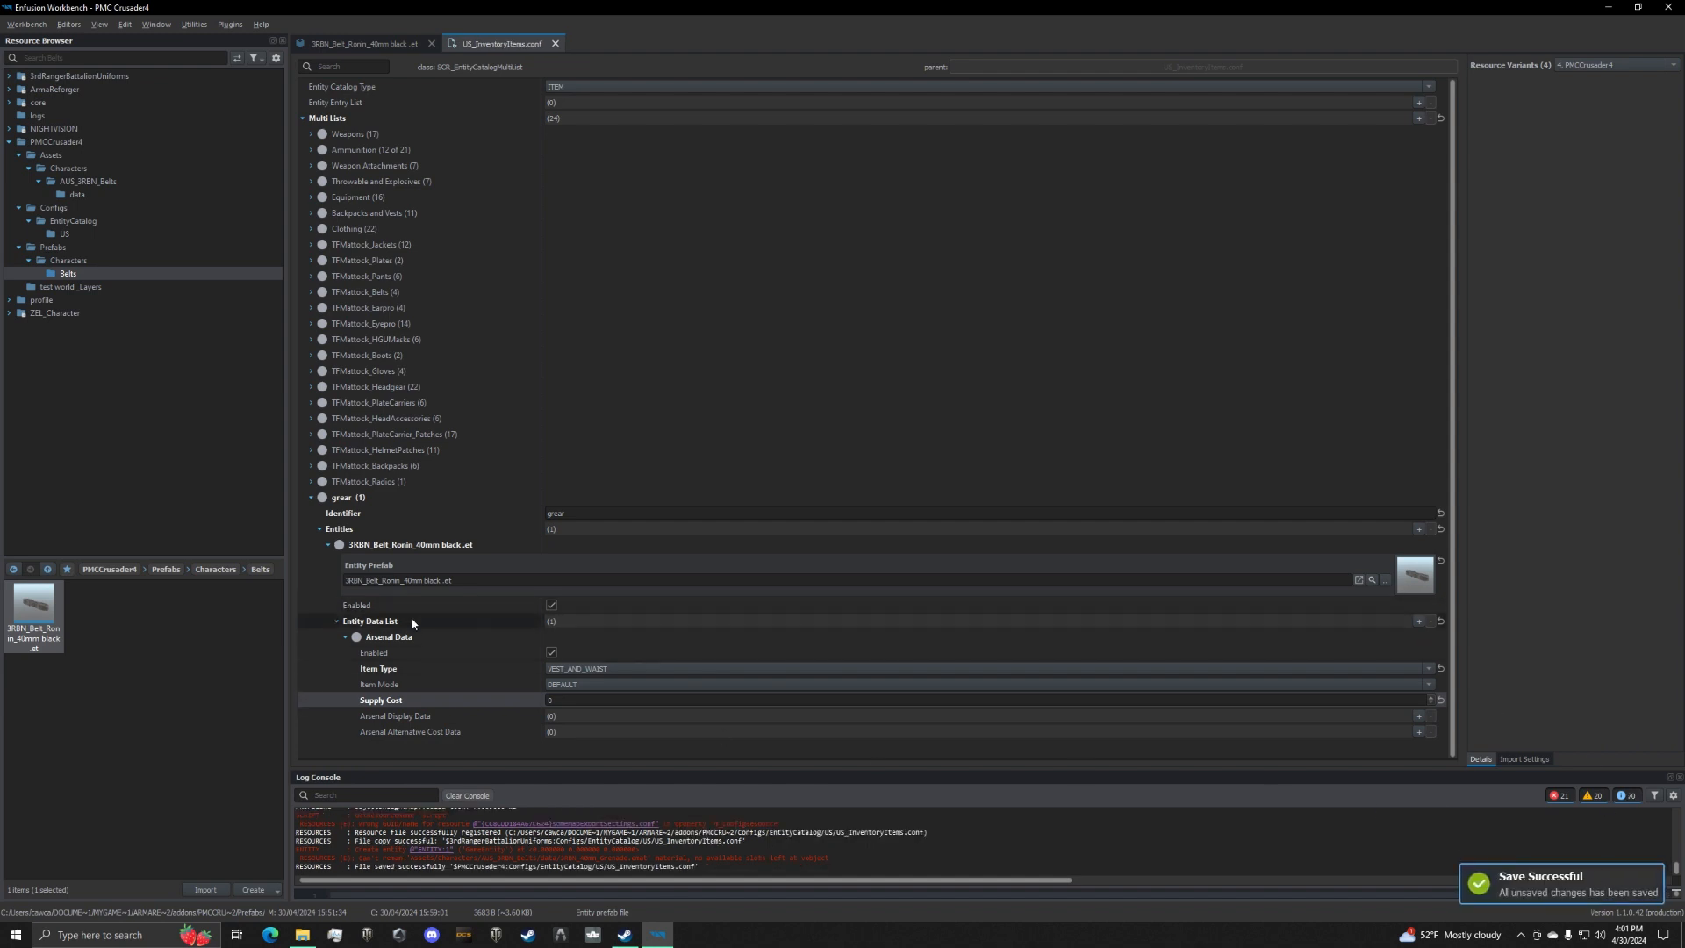
pyautogui.click(359, 42)
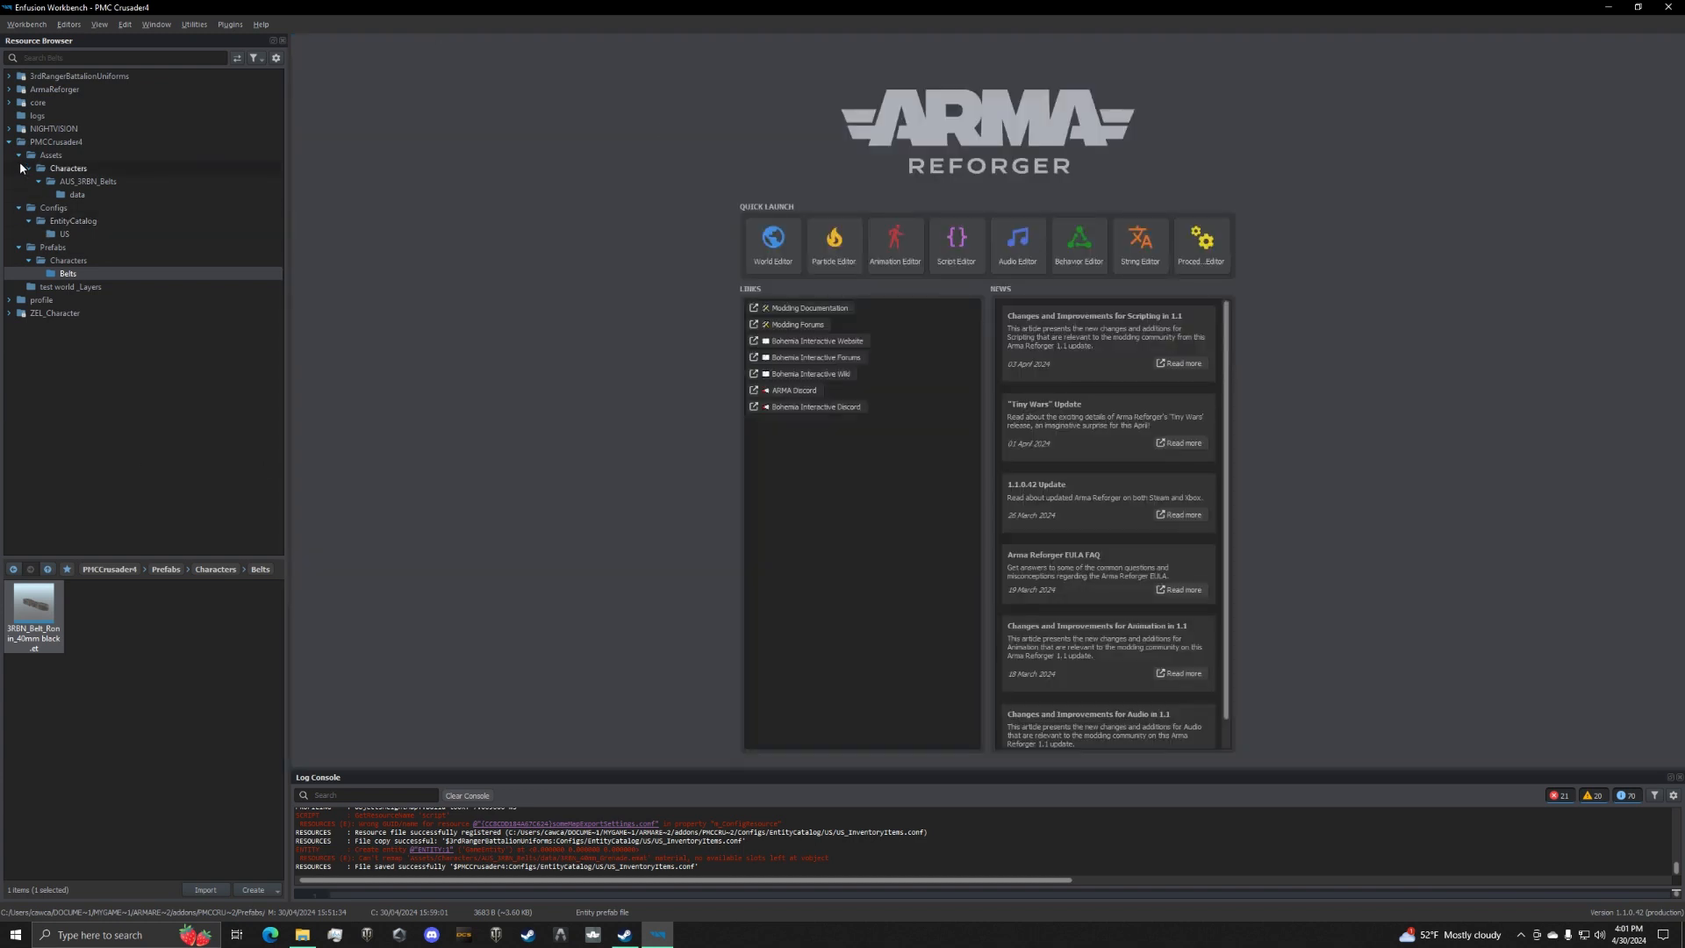
# Open PMCCrusader4's test world.ent in the World Editor.
pyautogui.click(9, 140)
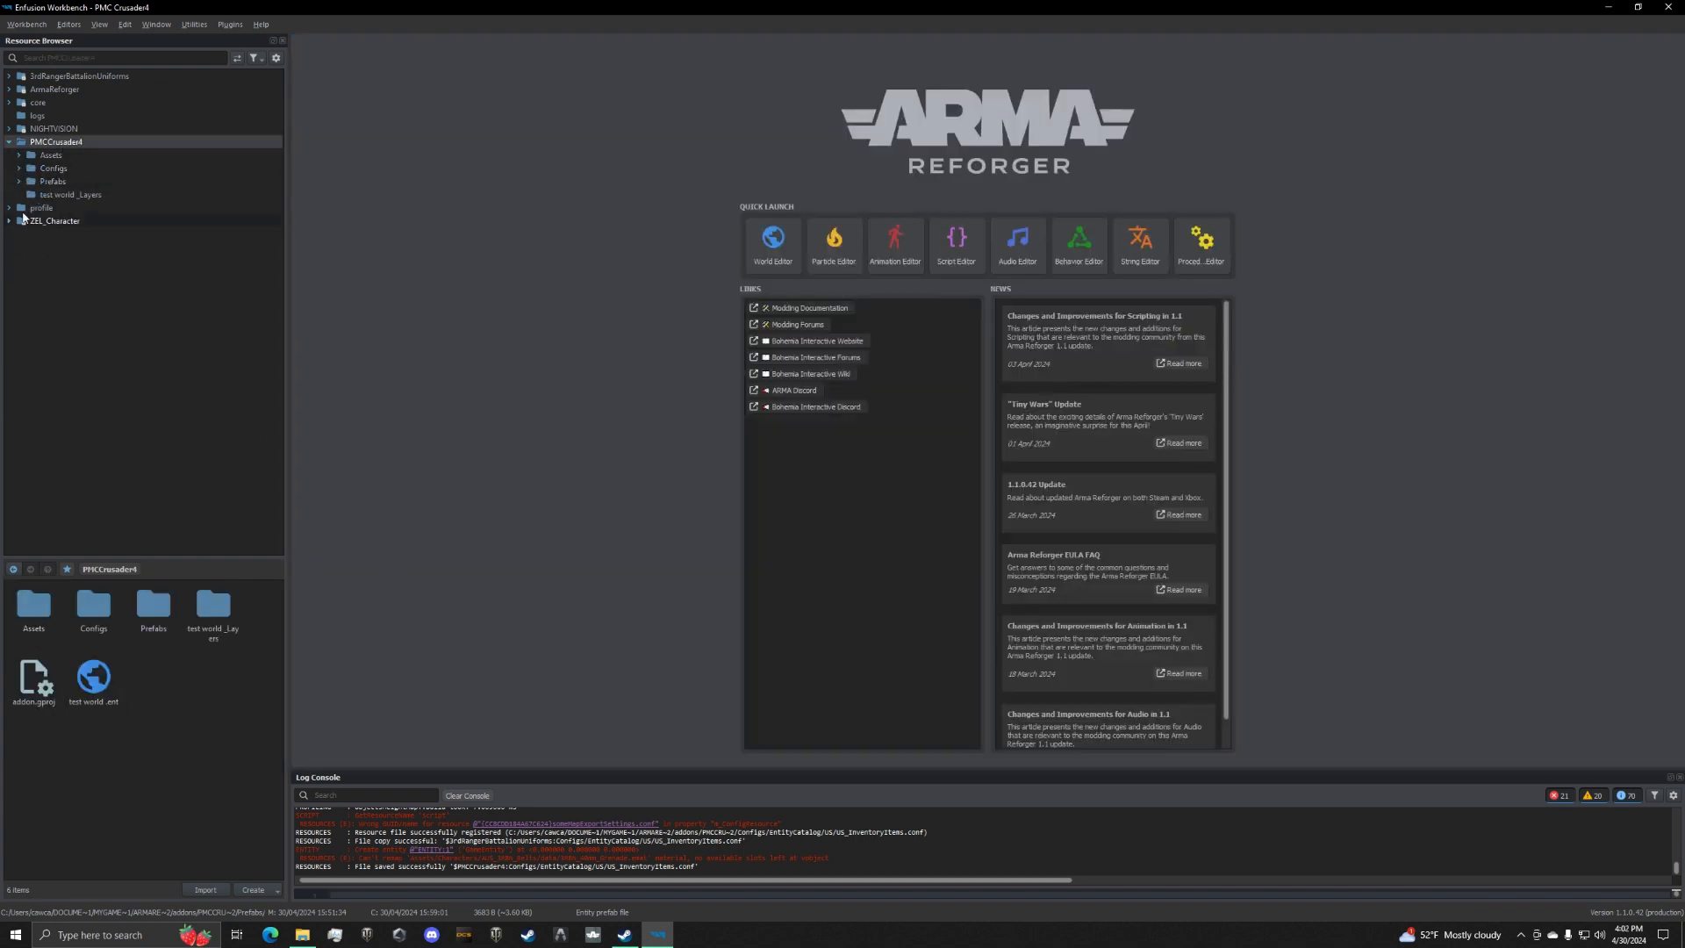
pyautogui.click(93, 683)
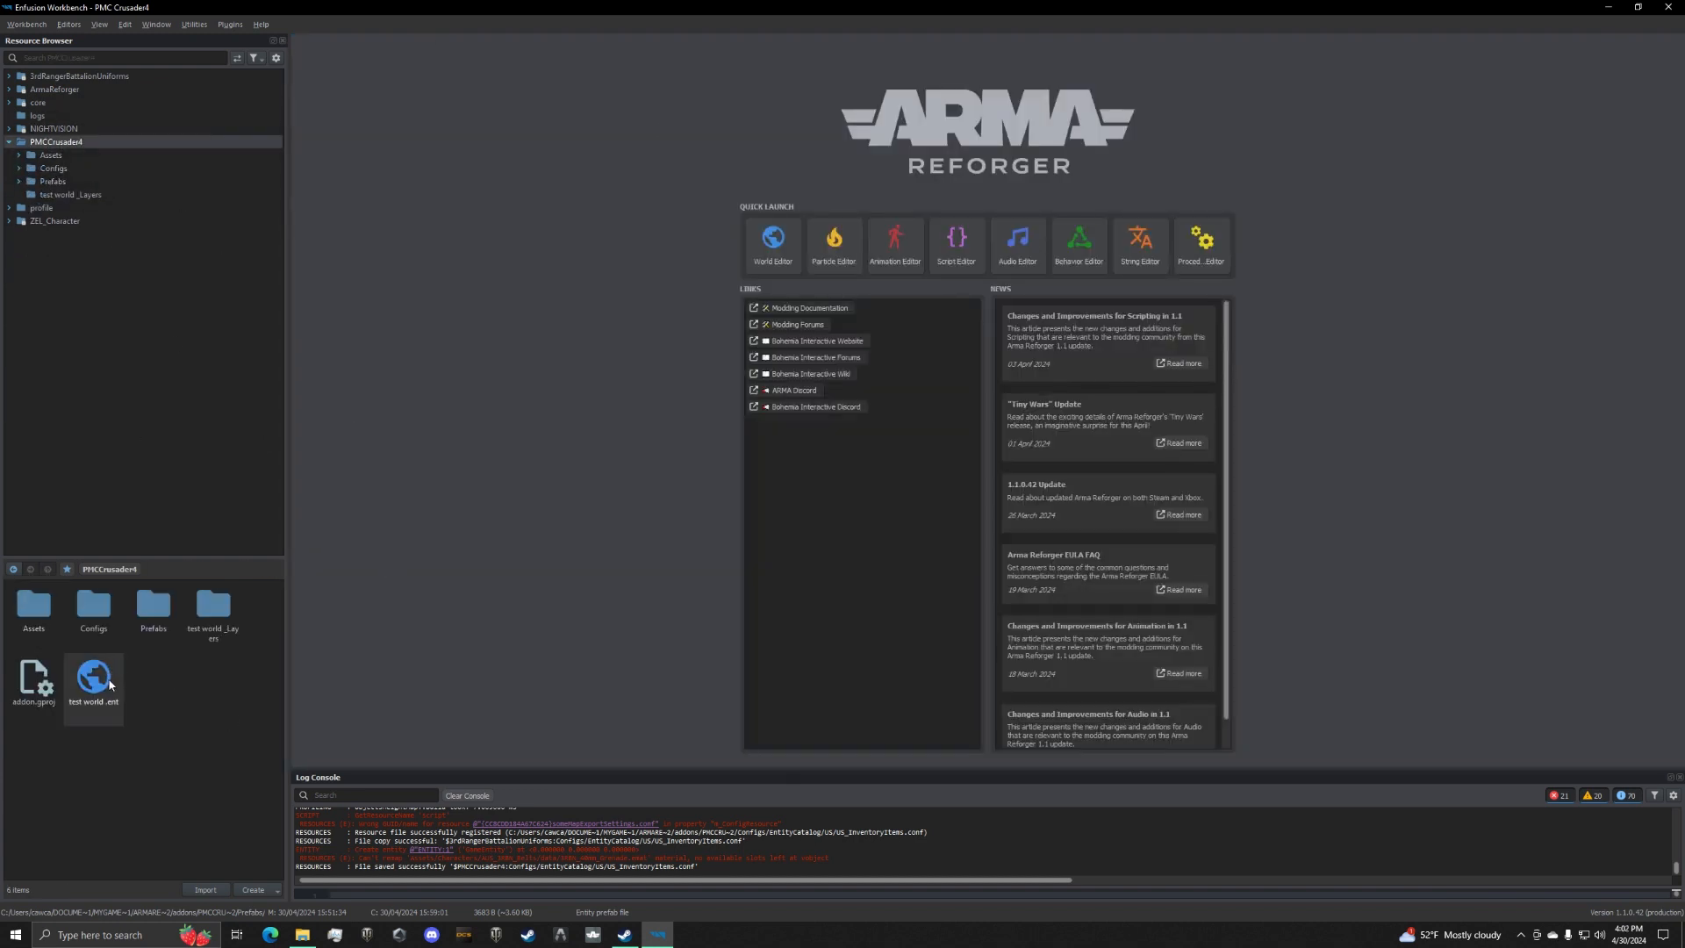
pyautogui.doubleClick(93, 682)
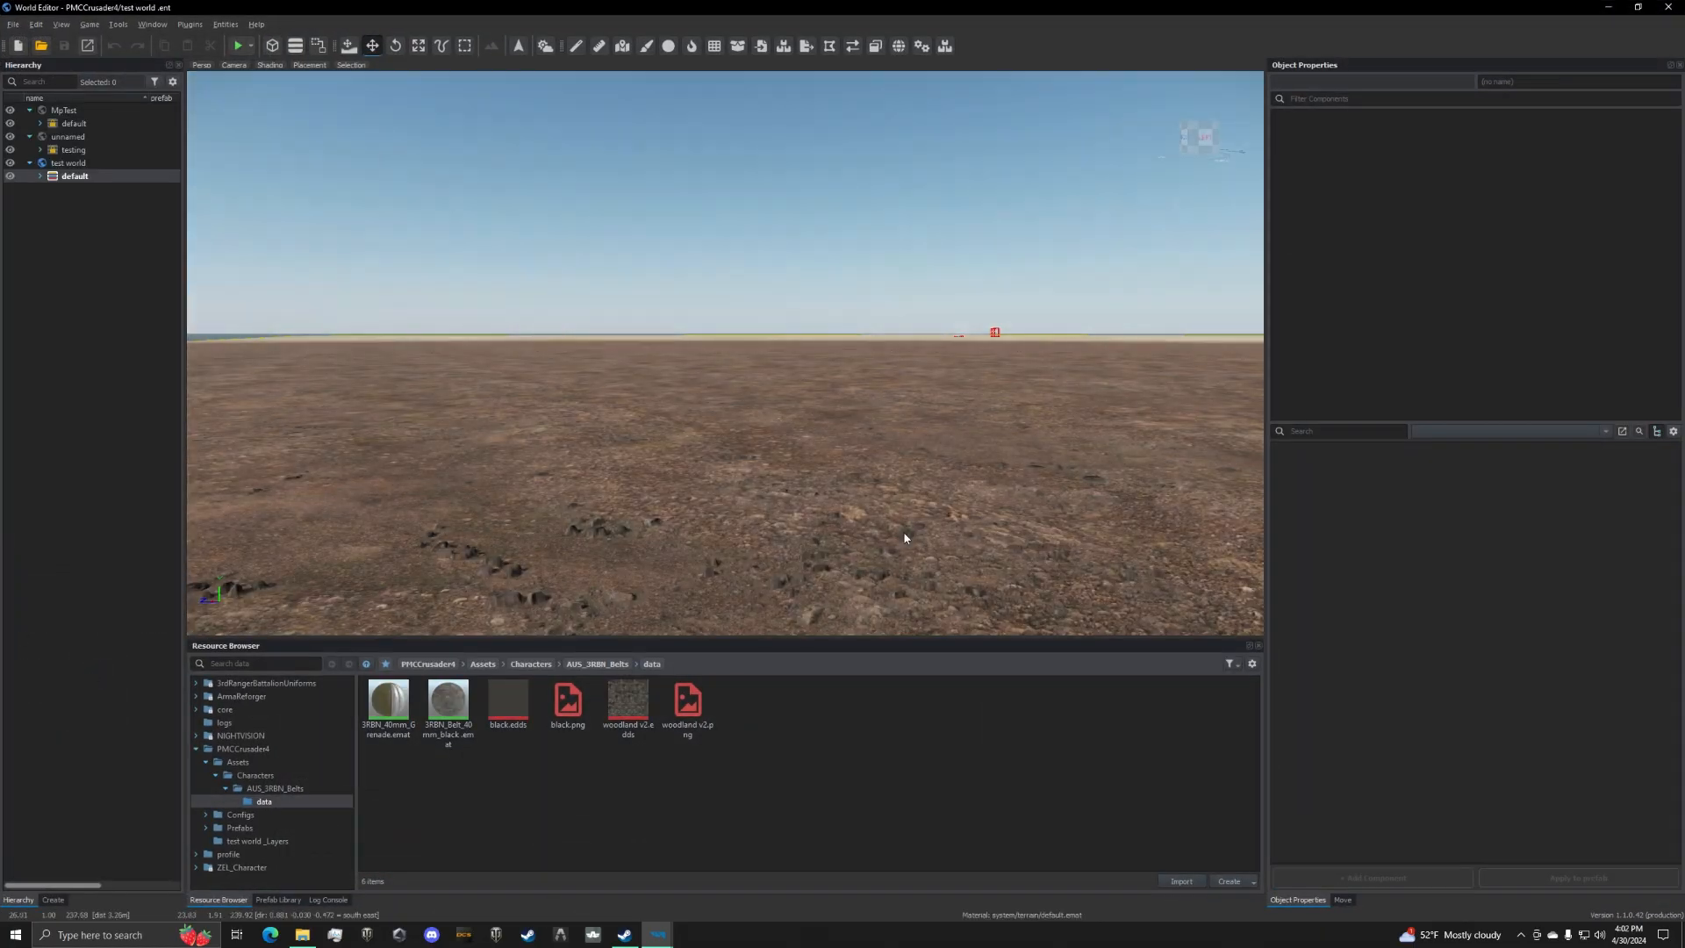
# Play the test world, filter the Entity Browser to the US faction and look for the belt in the arsenal inventory.
pyautogui.click(232, 46)
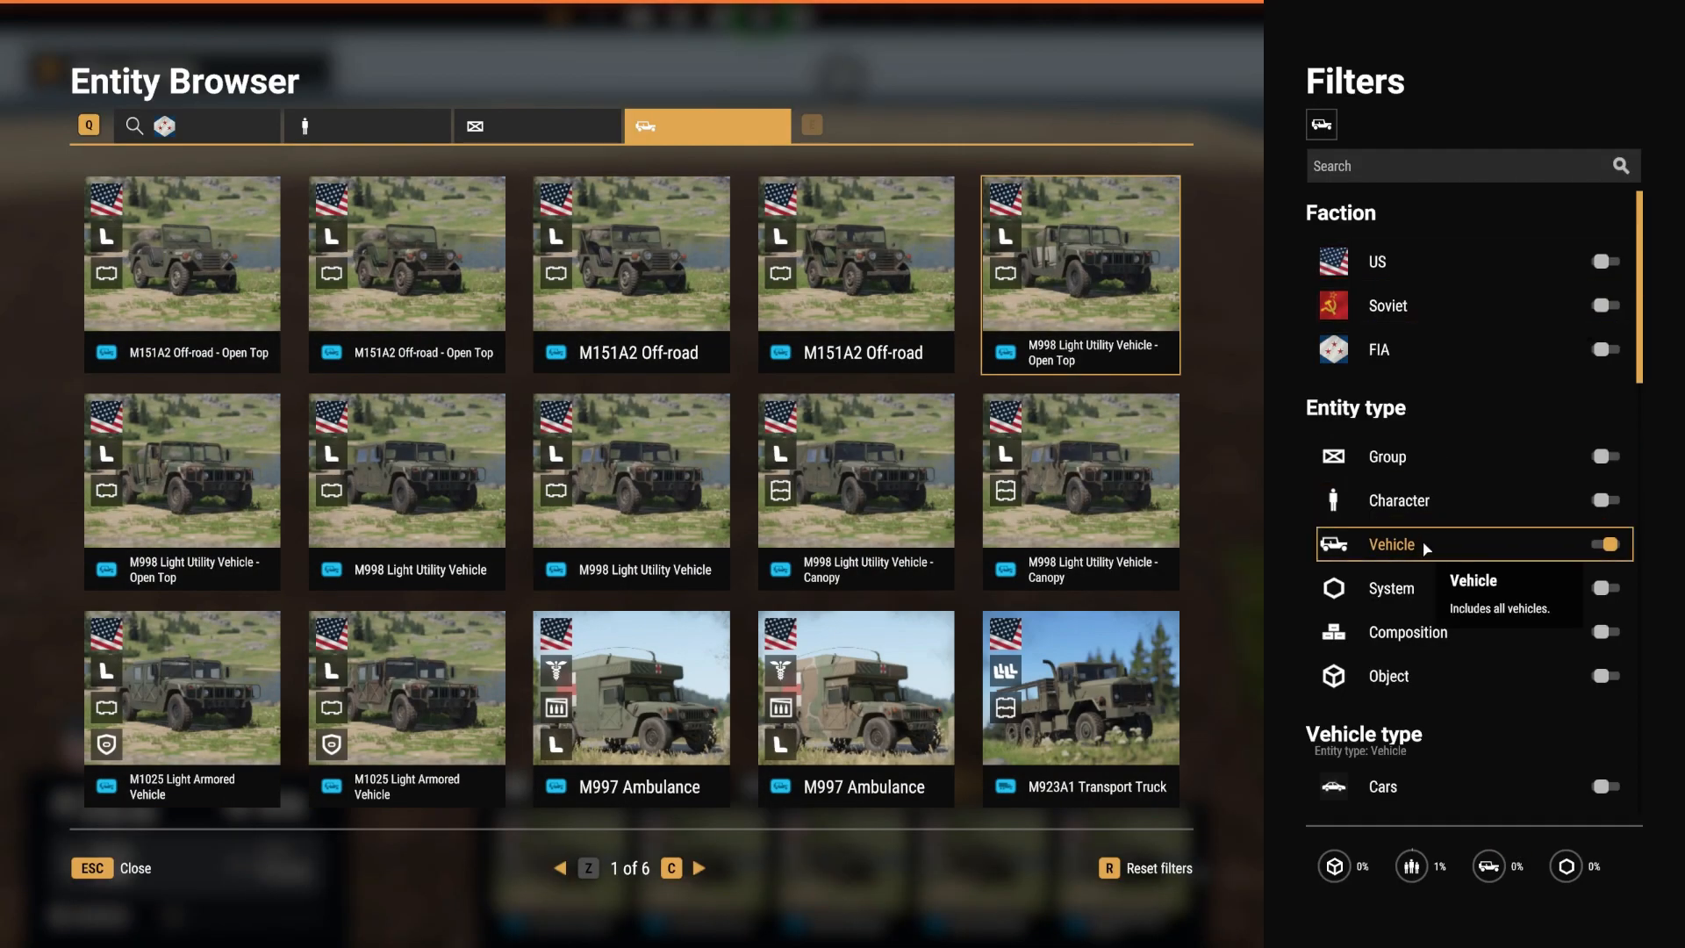
pyautogui.click(1605, 260)
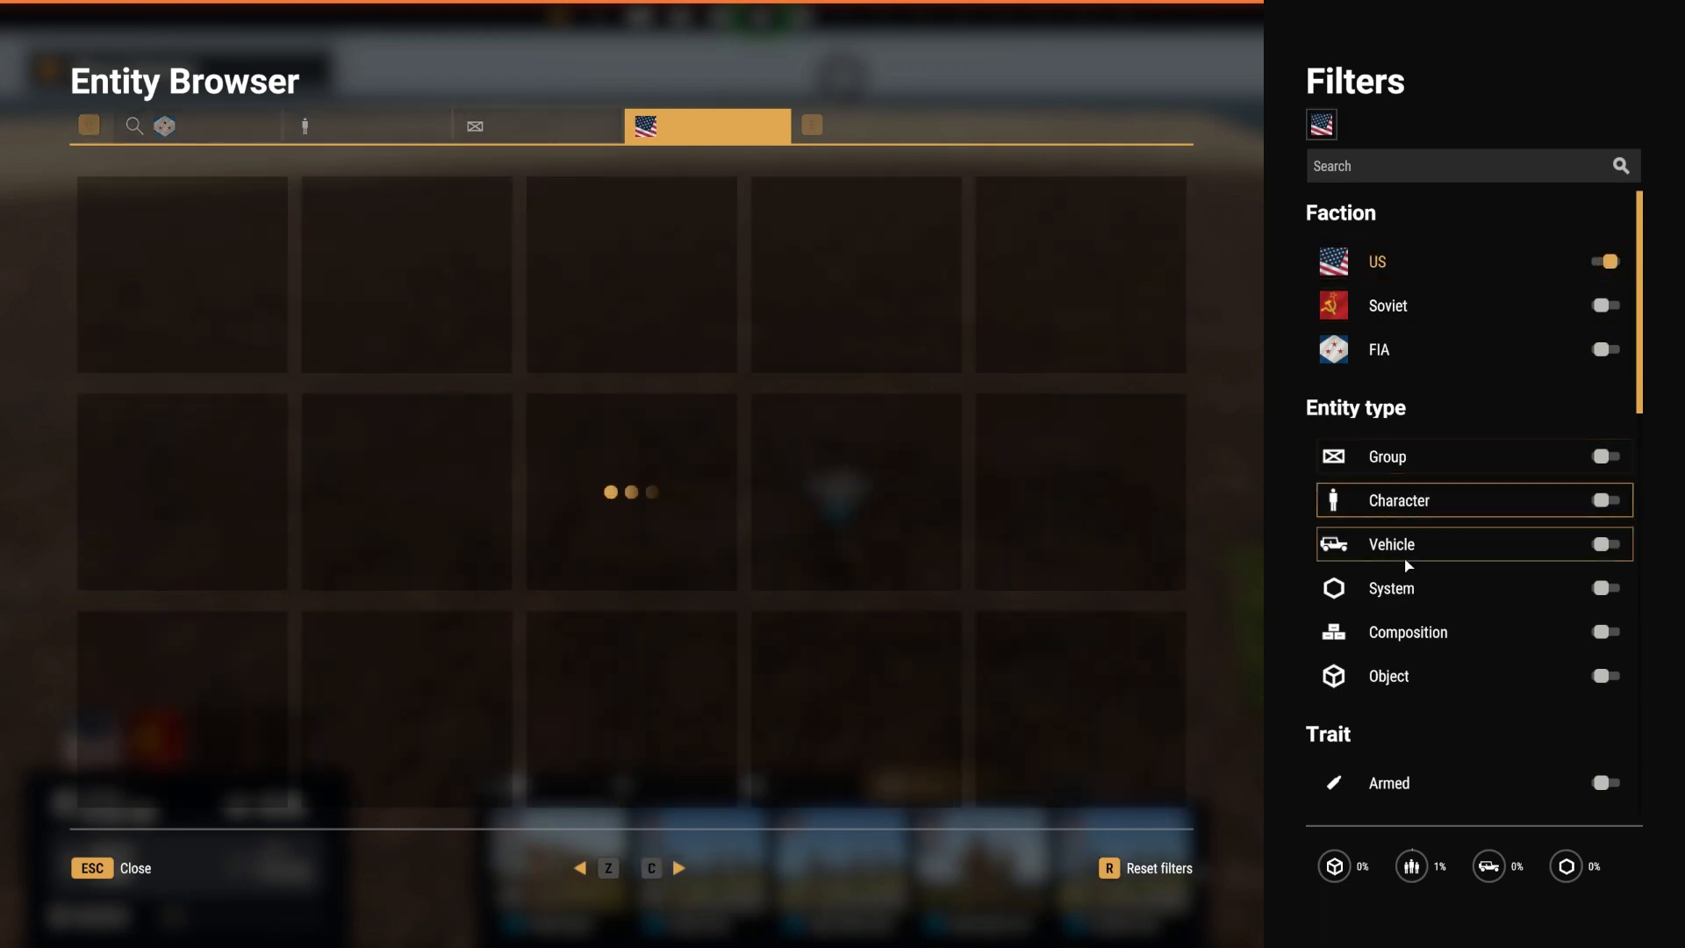
pyautogui.click(1605, 544)
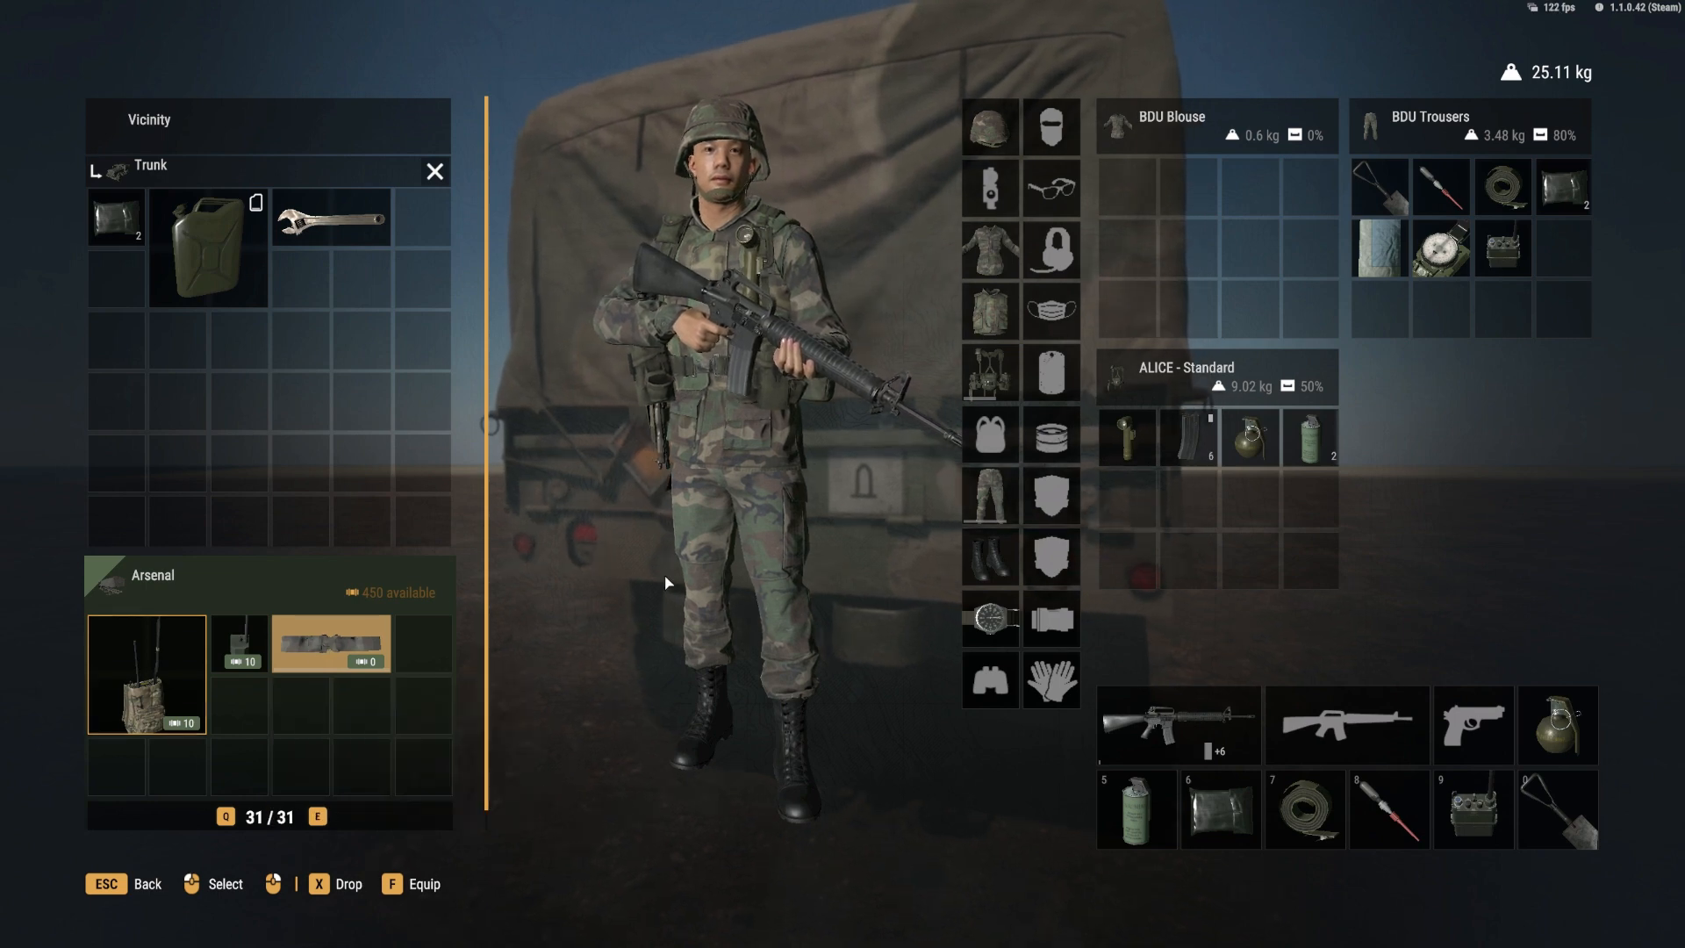
pyautogui.click(331, 644)
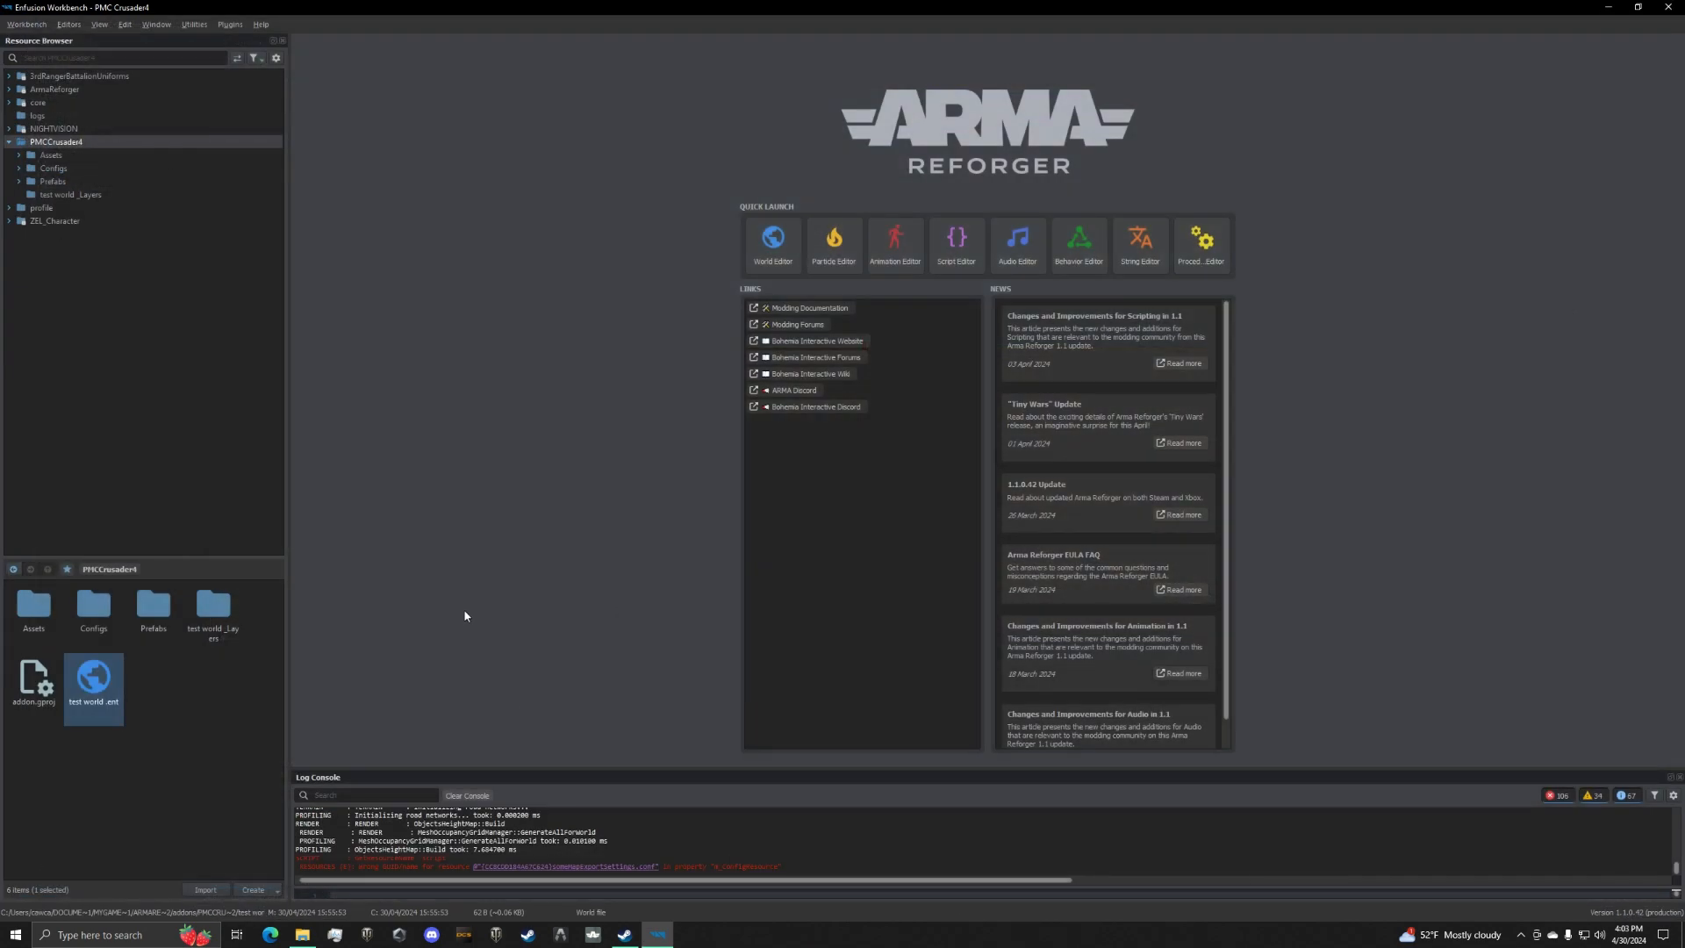
pyautogui.moveTo(463, 614)
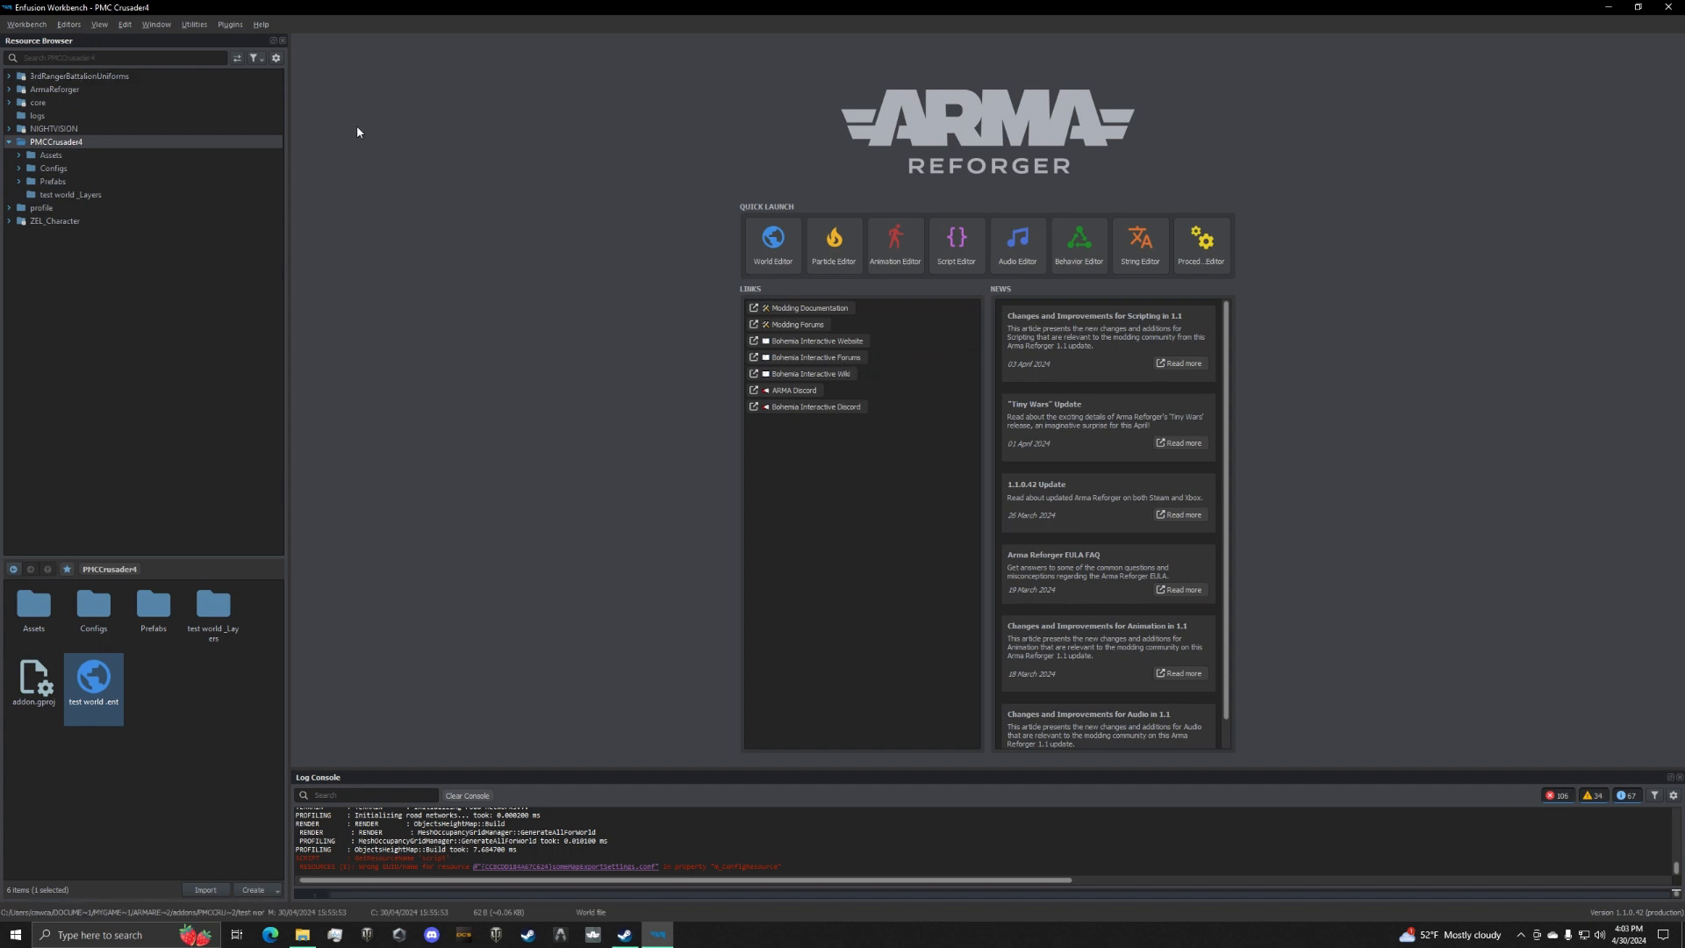
# Choose Publish to Workshop from the Workbench menu to get the Publish Project dialog.
pyautogui.click(26, 23)
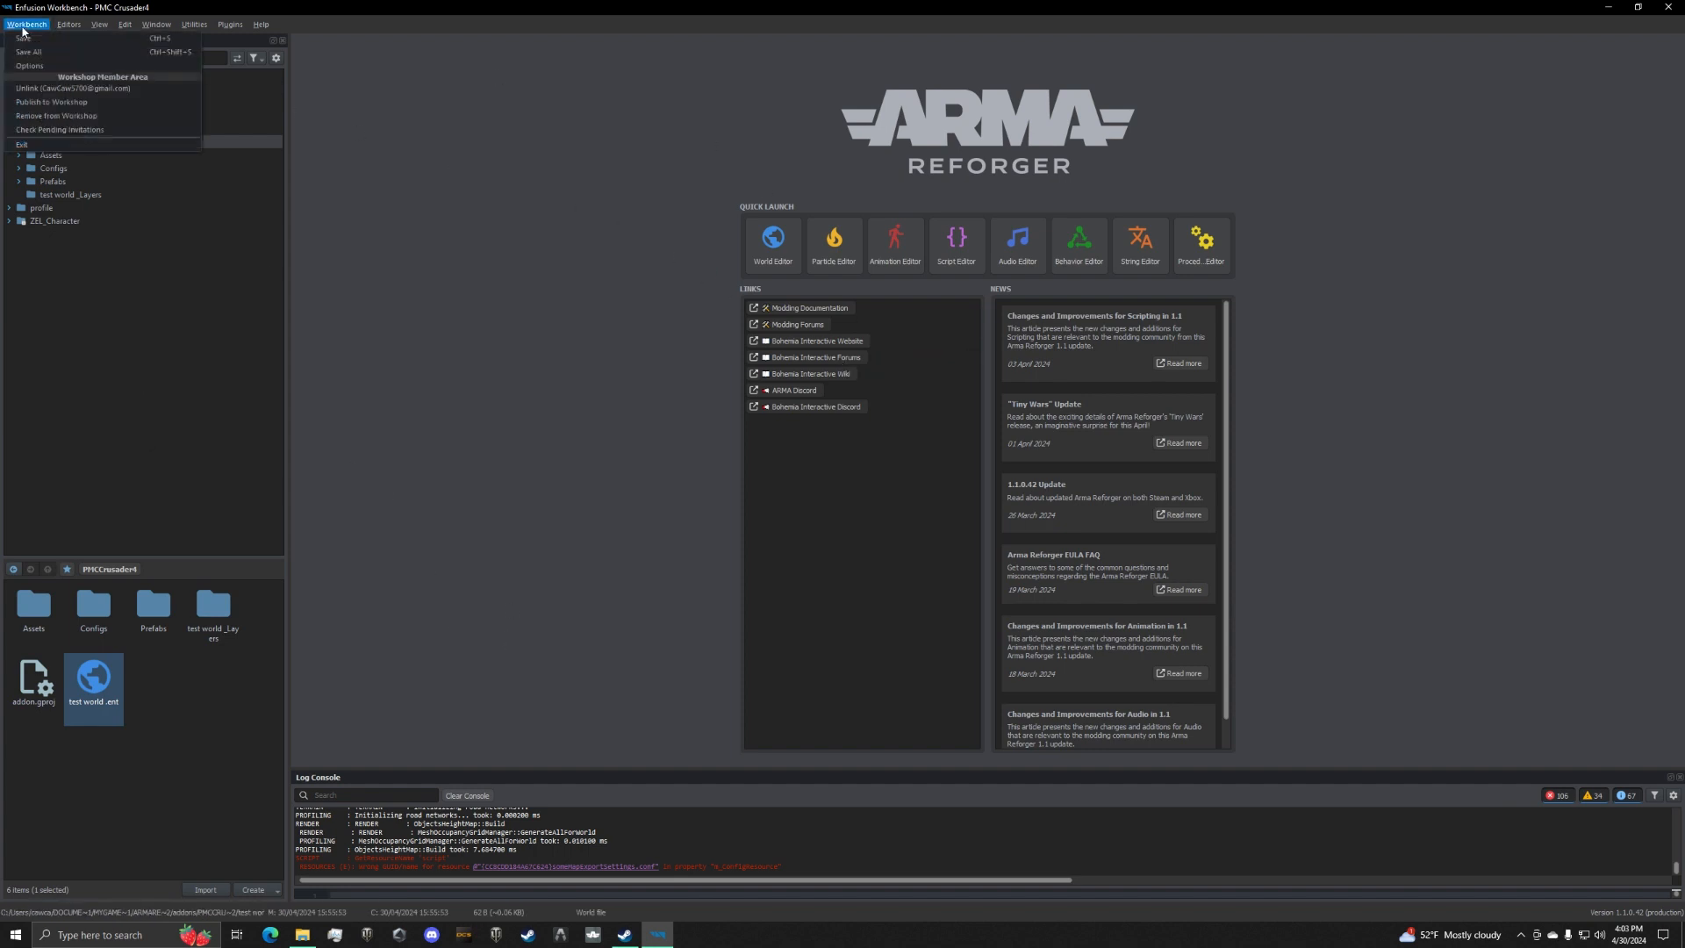
pyautogui.click(55, 102)
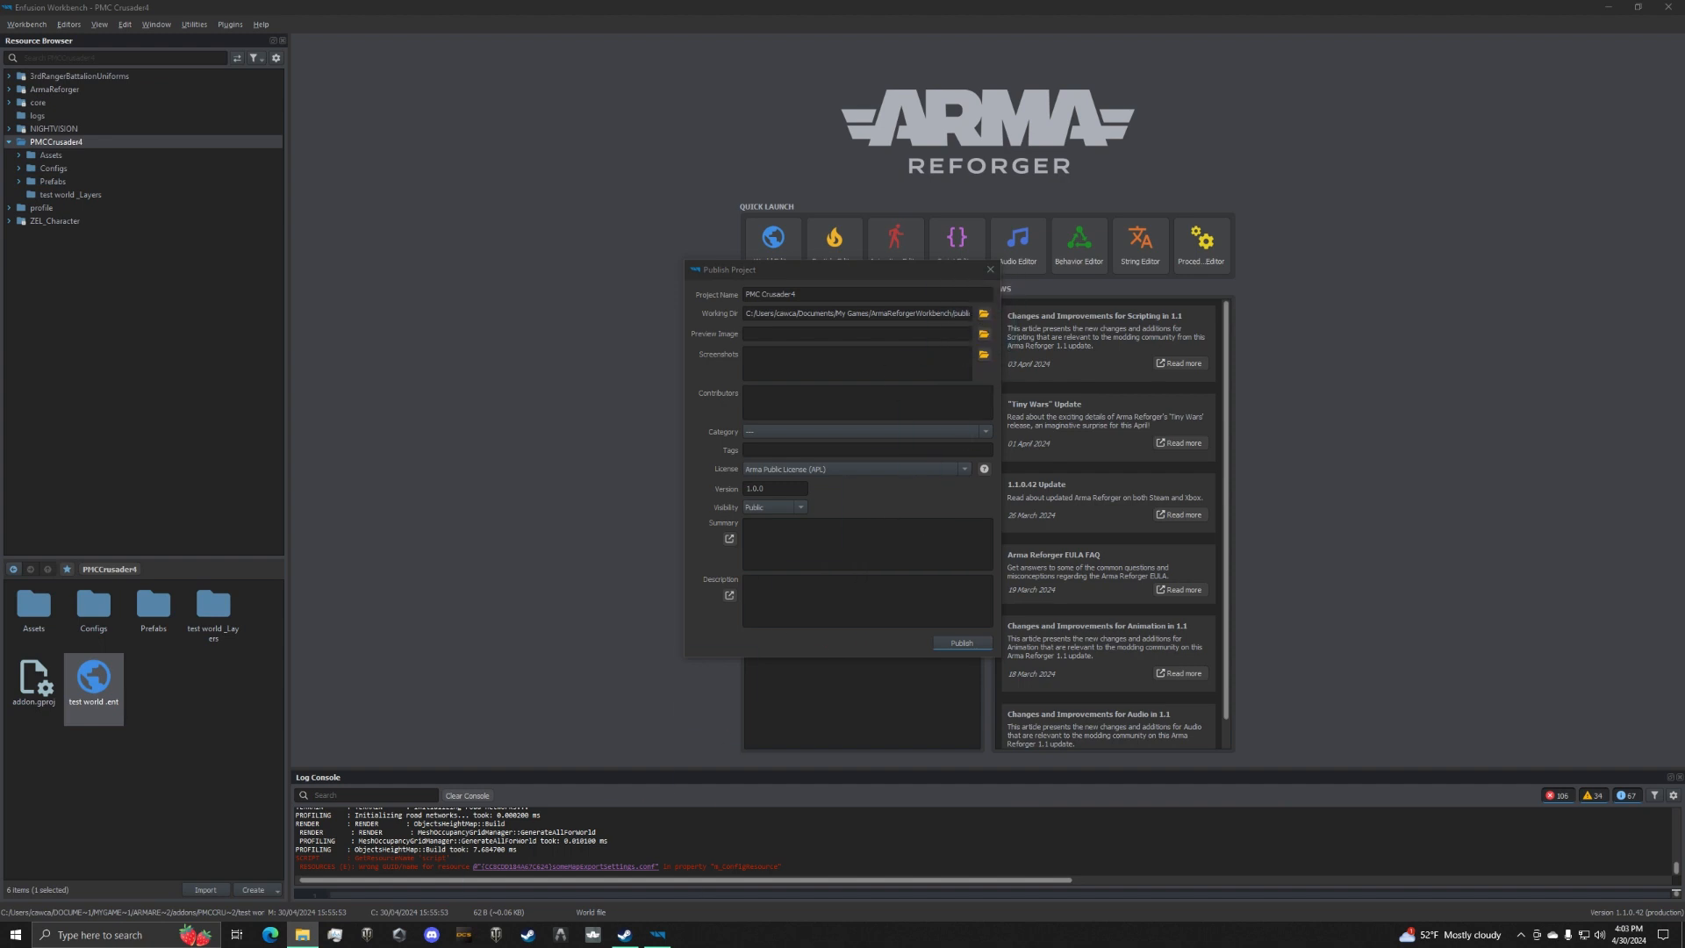
# Browse to the crusader camo folder and set Crusader_patch as the mod's preview image.
pyautogui.click(981, 334)
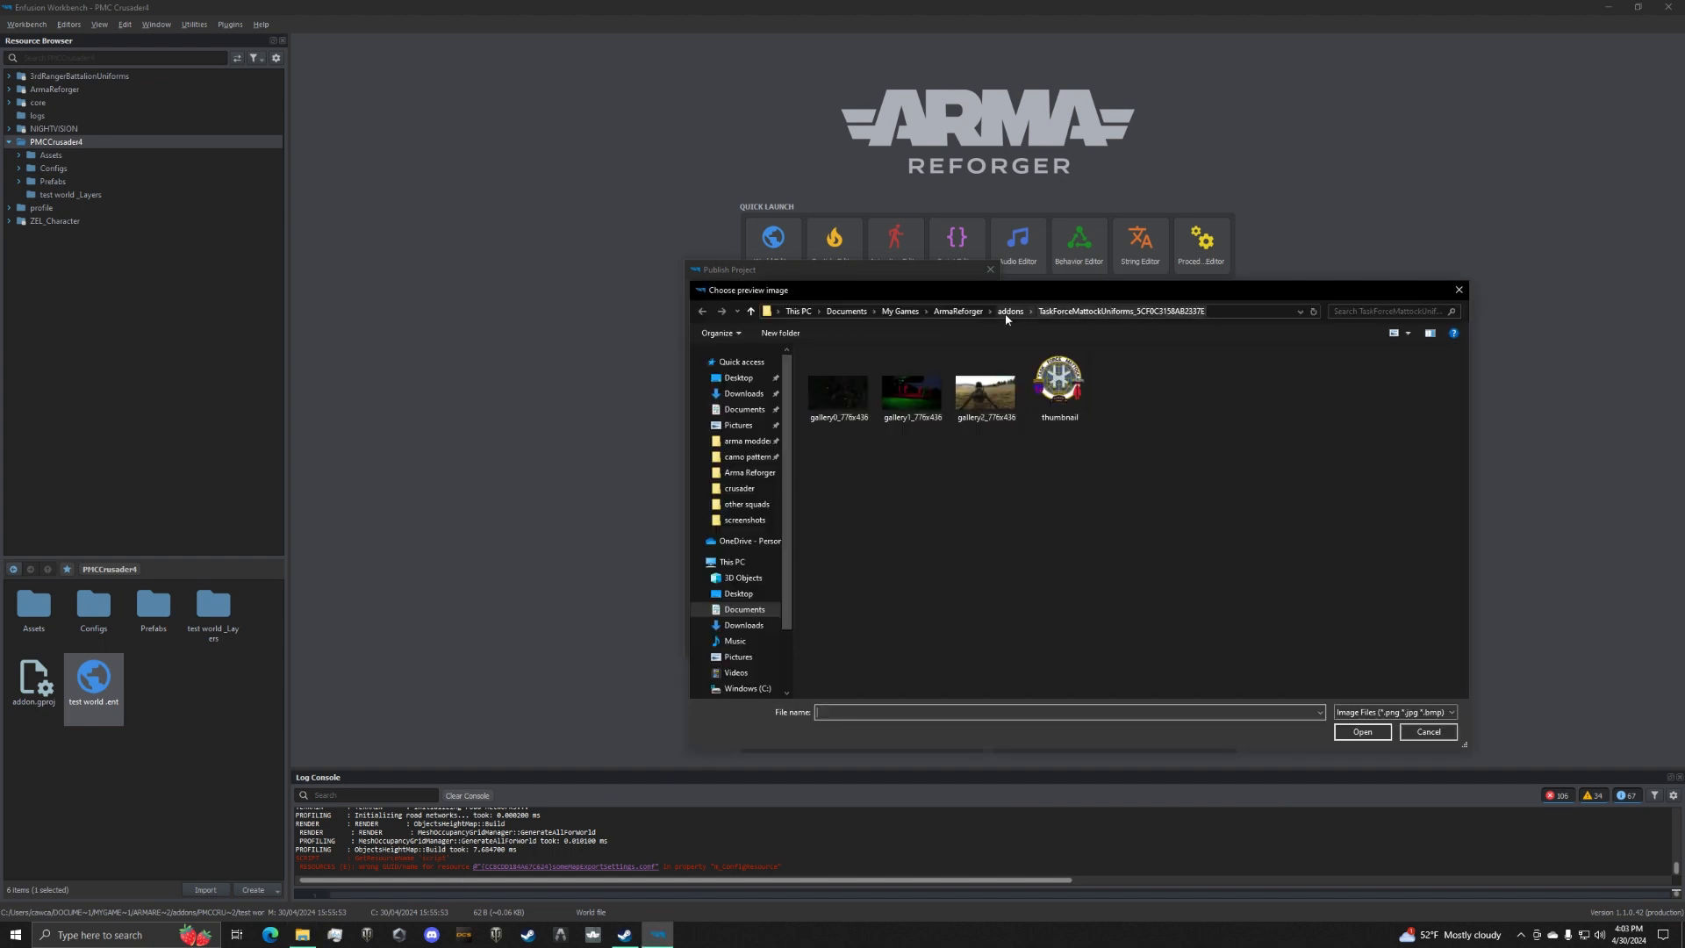
pyautogui.click(752, 456)
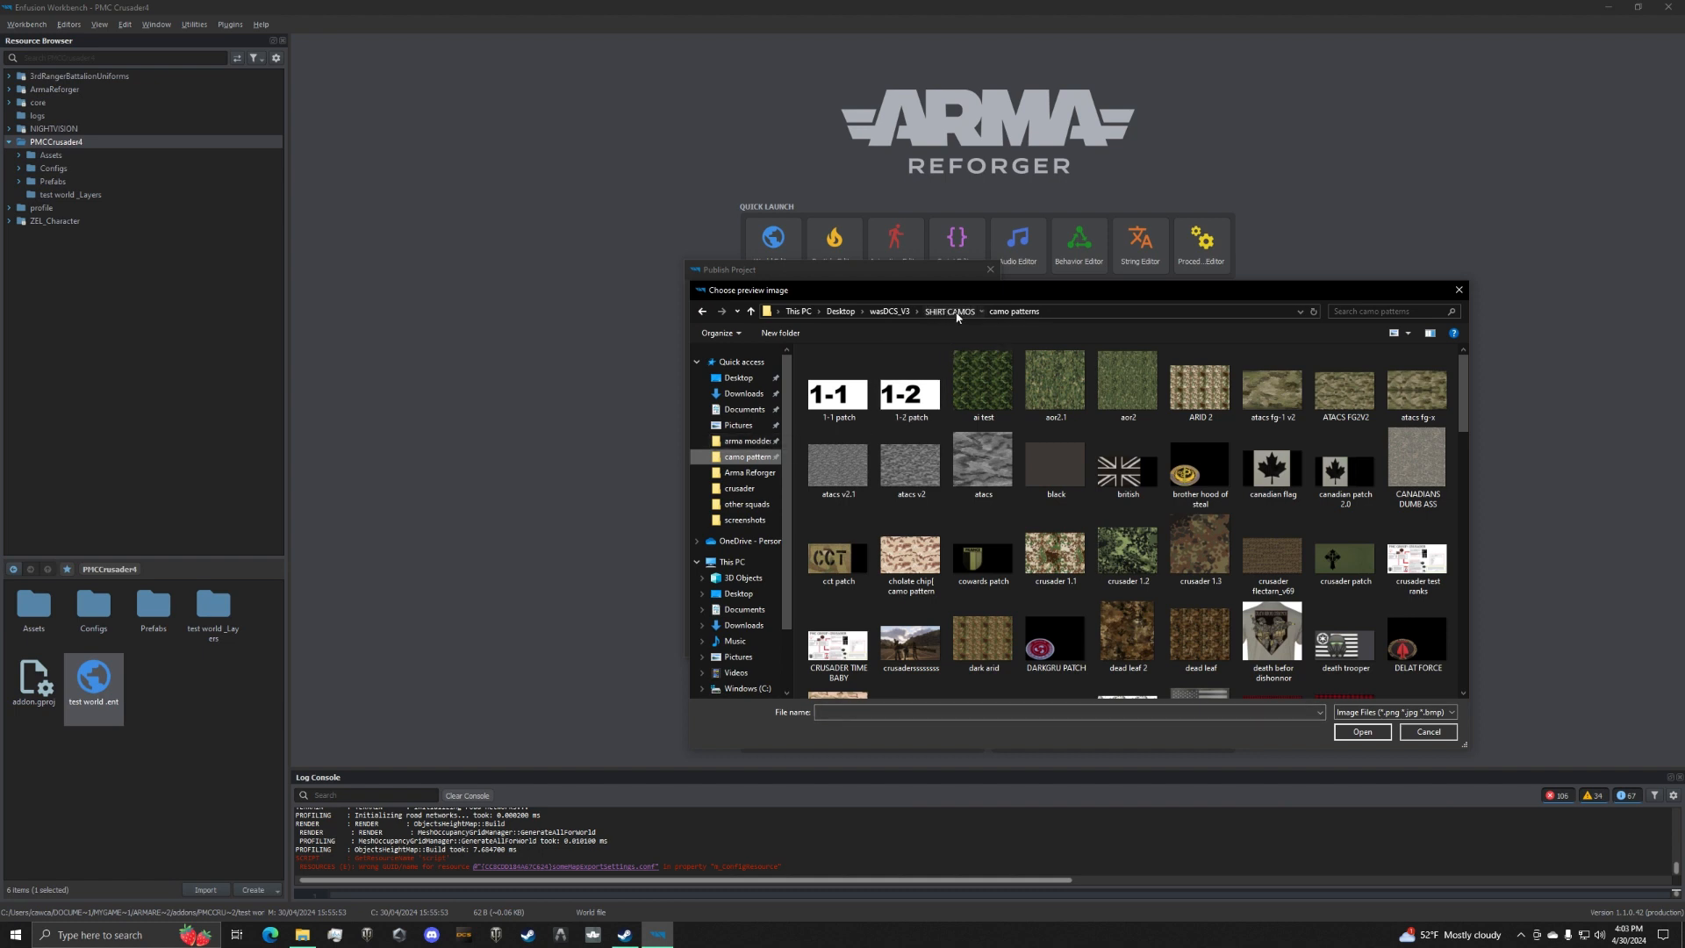
pyautogui.doubleClick(739, 488)
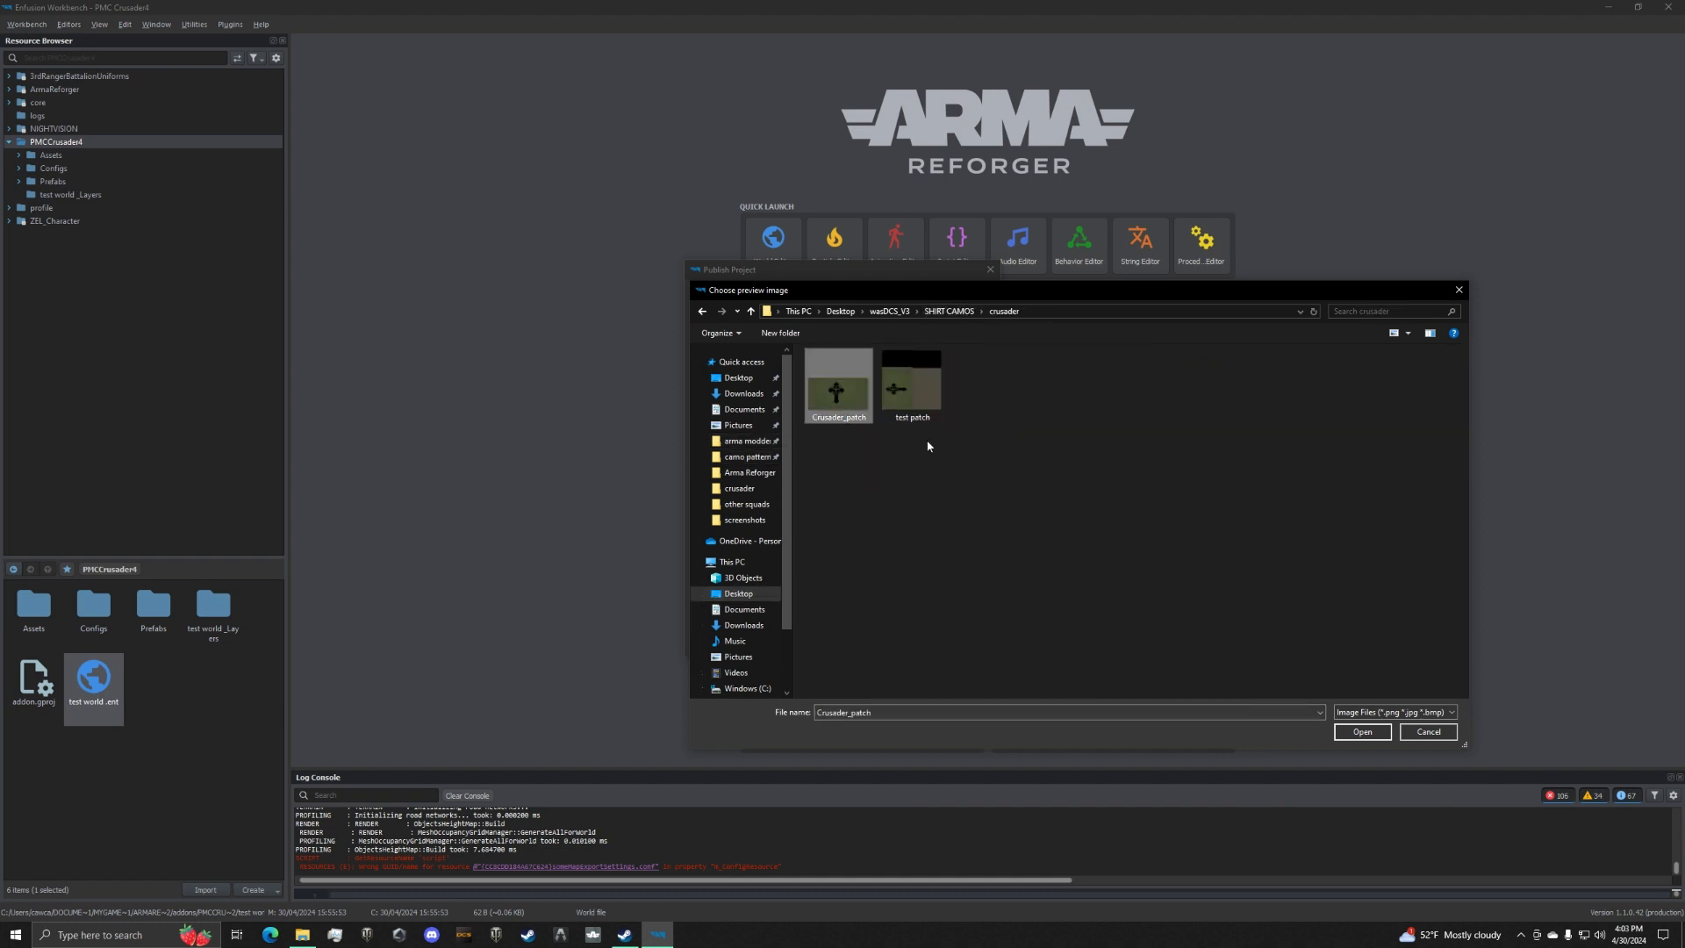
pyautogui.click(1360, 732)
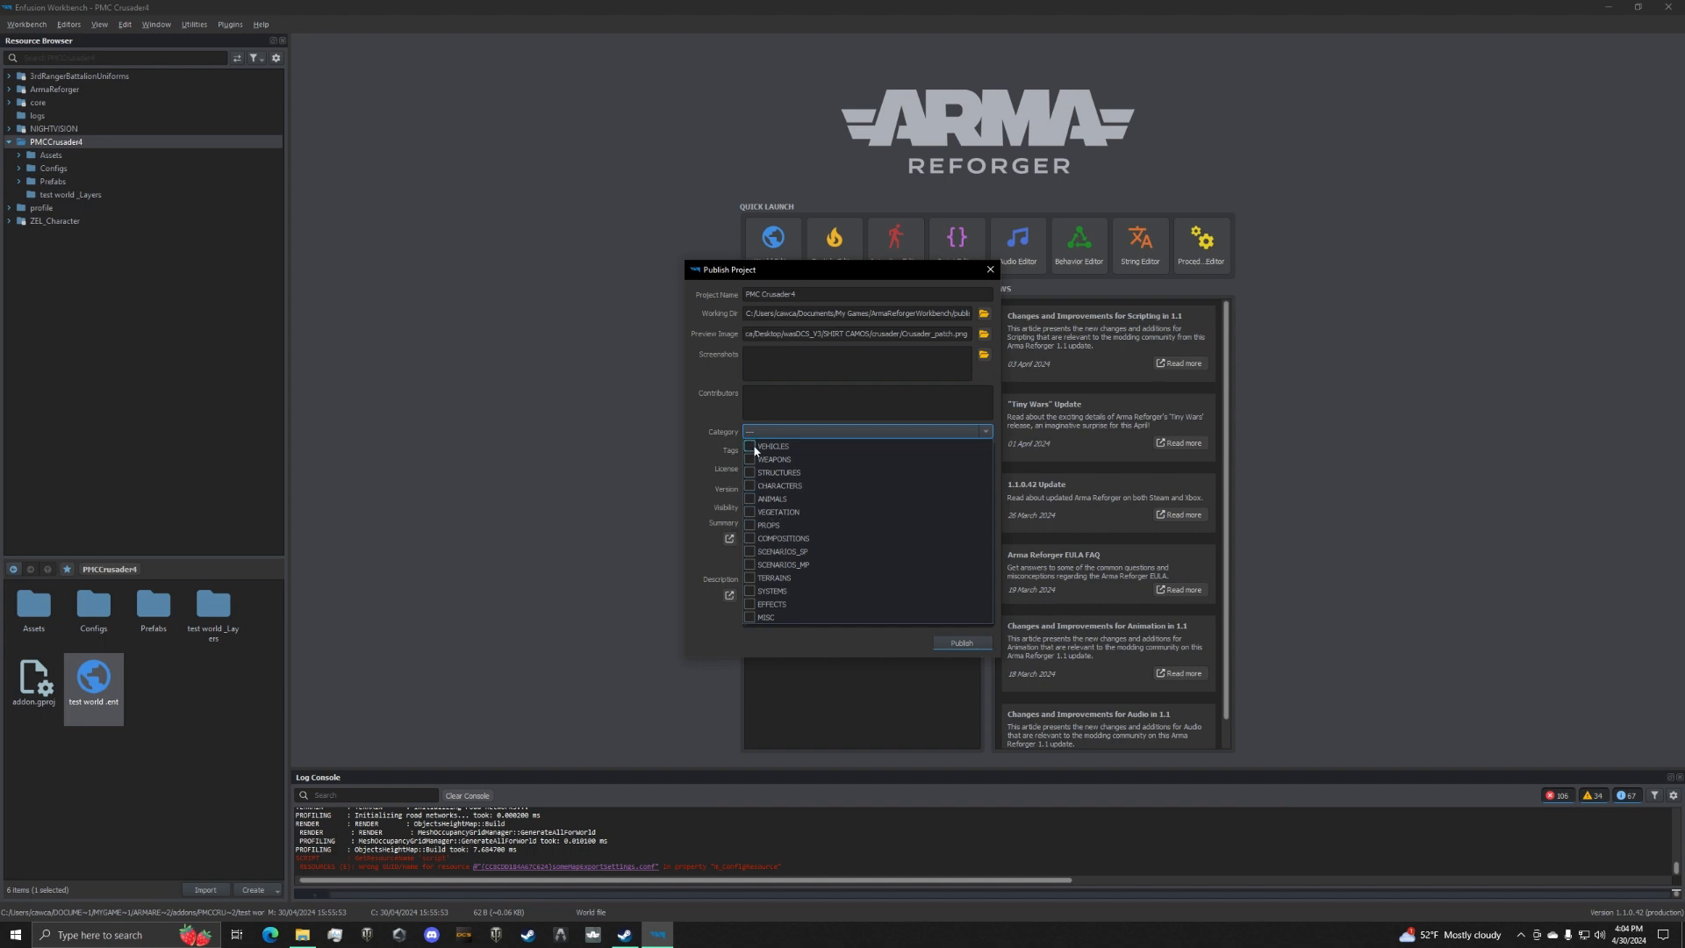
# Set category CHARACTERS, a 'PMC' summary and a 'Thank you' description, then publish the project.
pyautogui.click(750, 484)
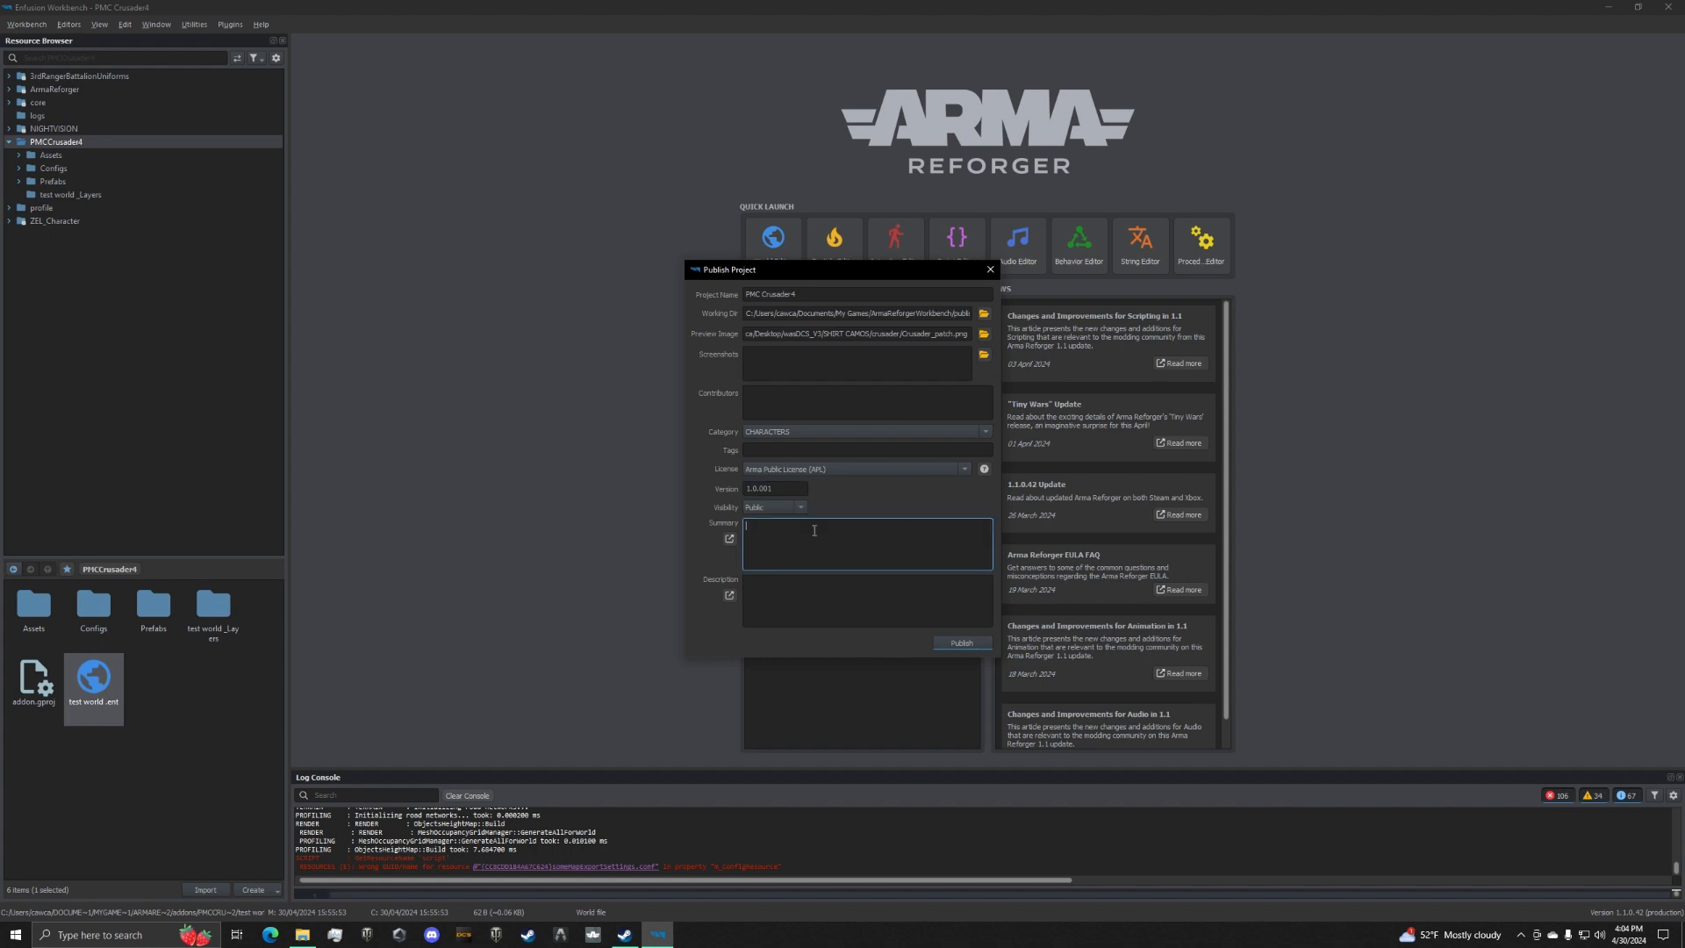
pyautogui.write('PMC Crusader mod pac 4')
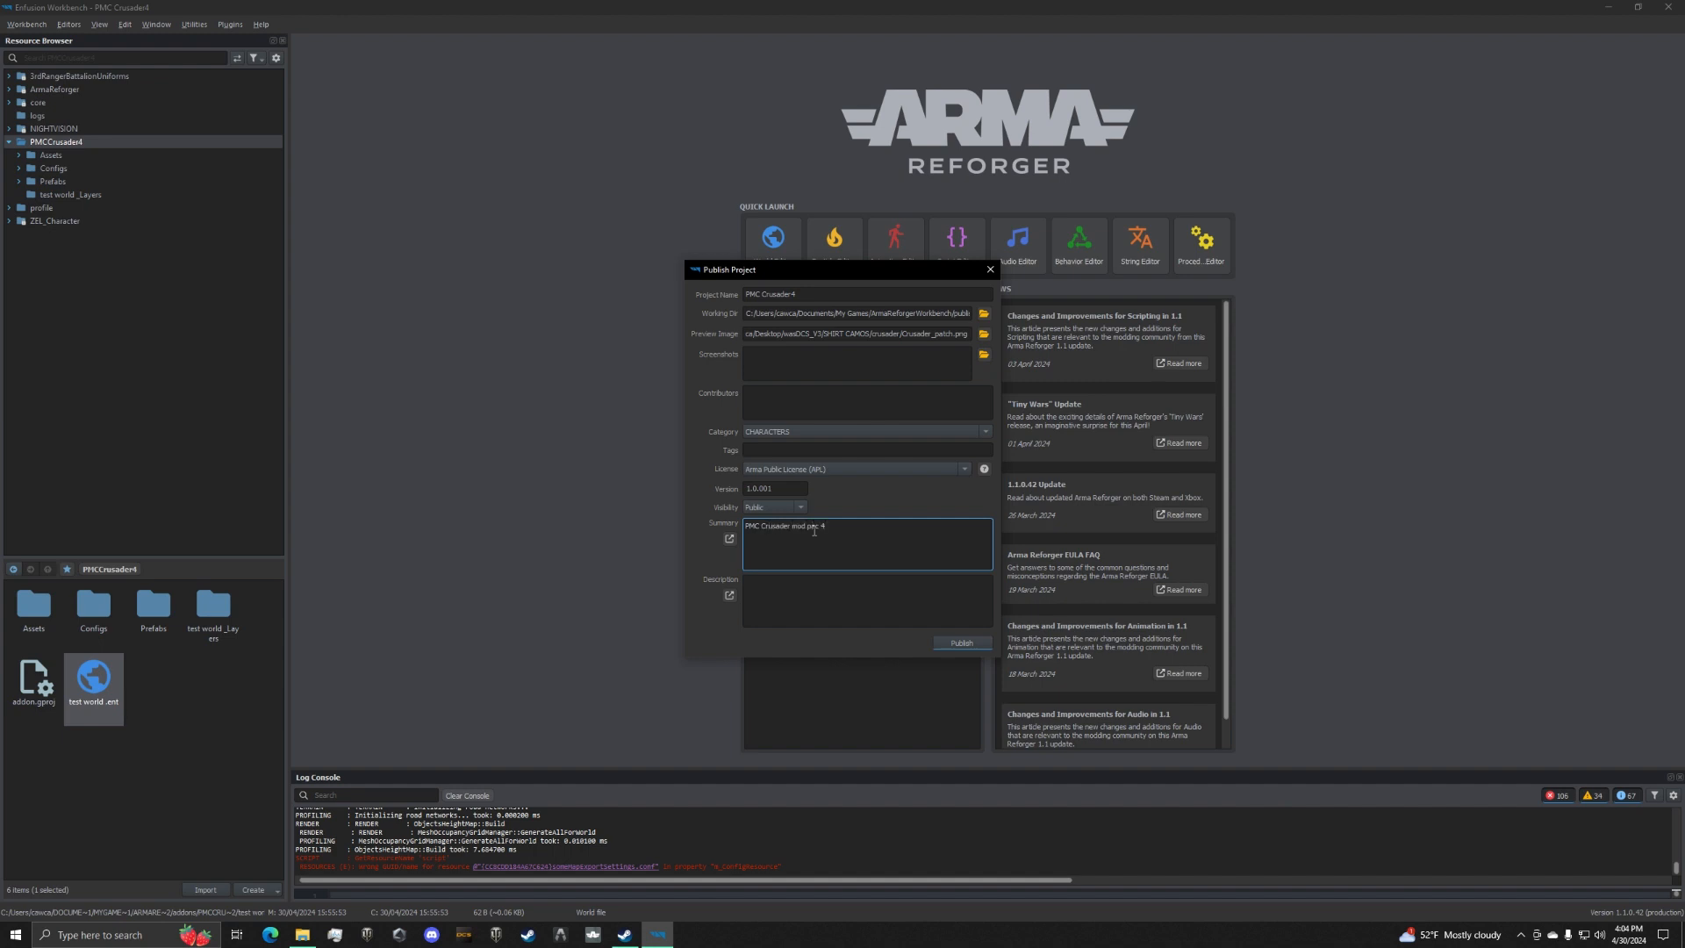
pyautogui.click(865, 601)
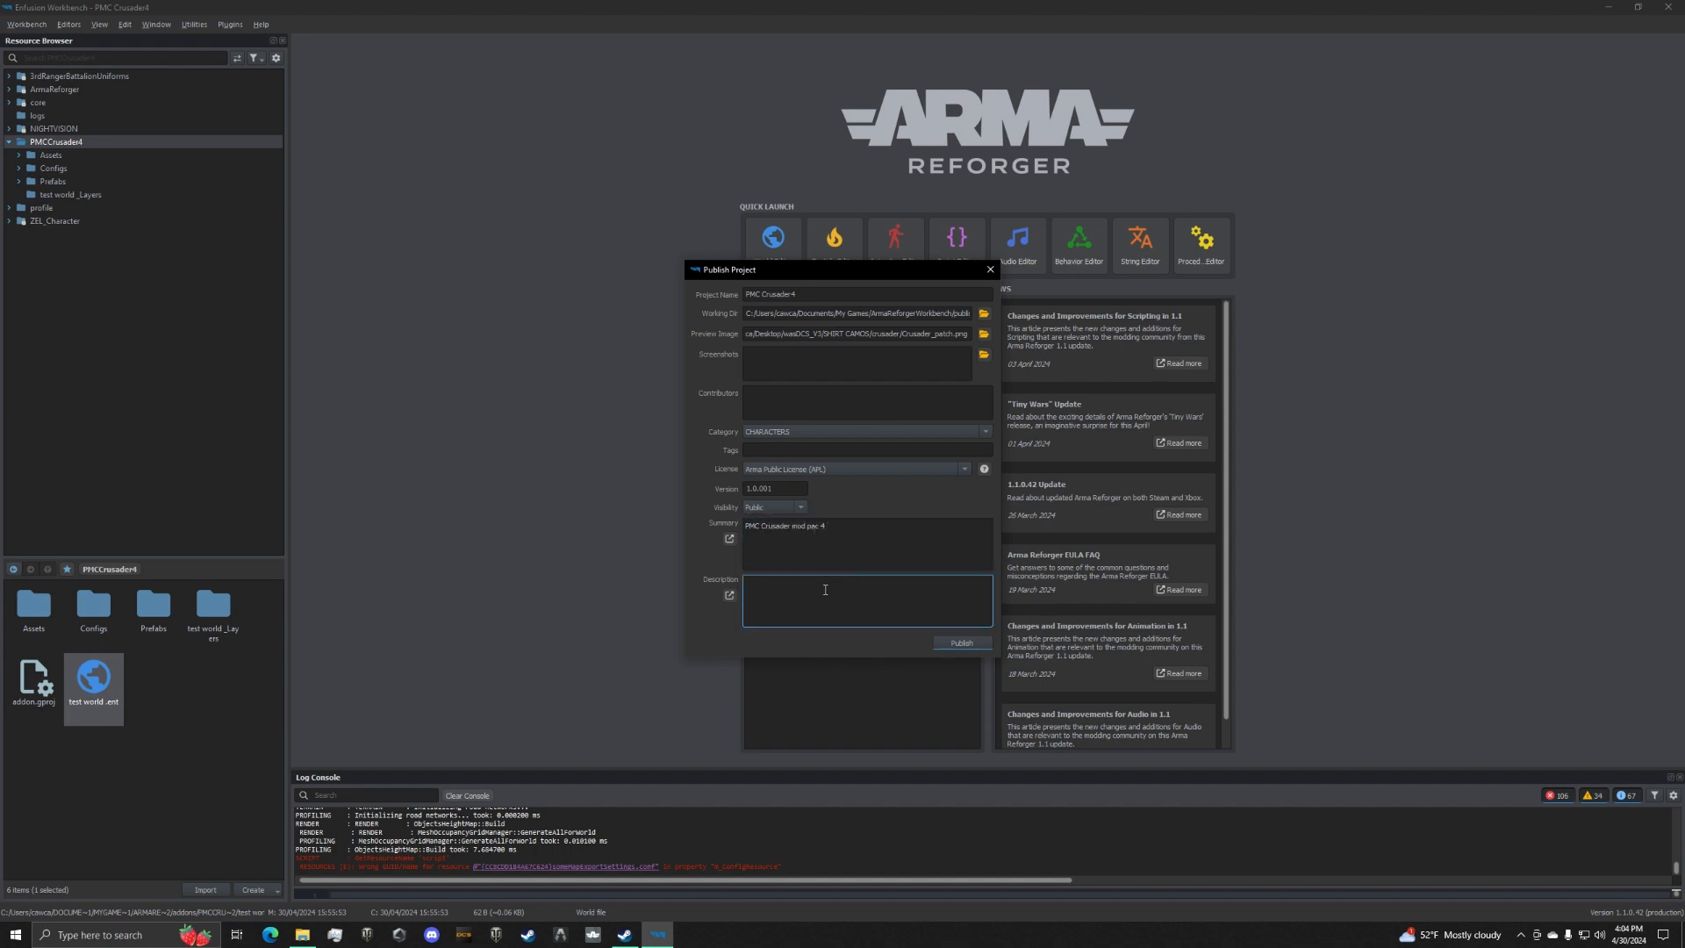
pyautogui.write('Thank')
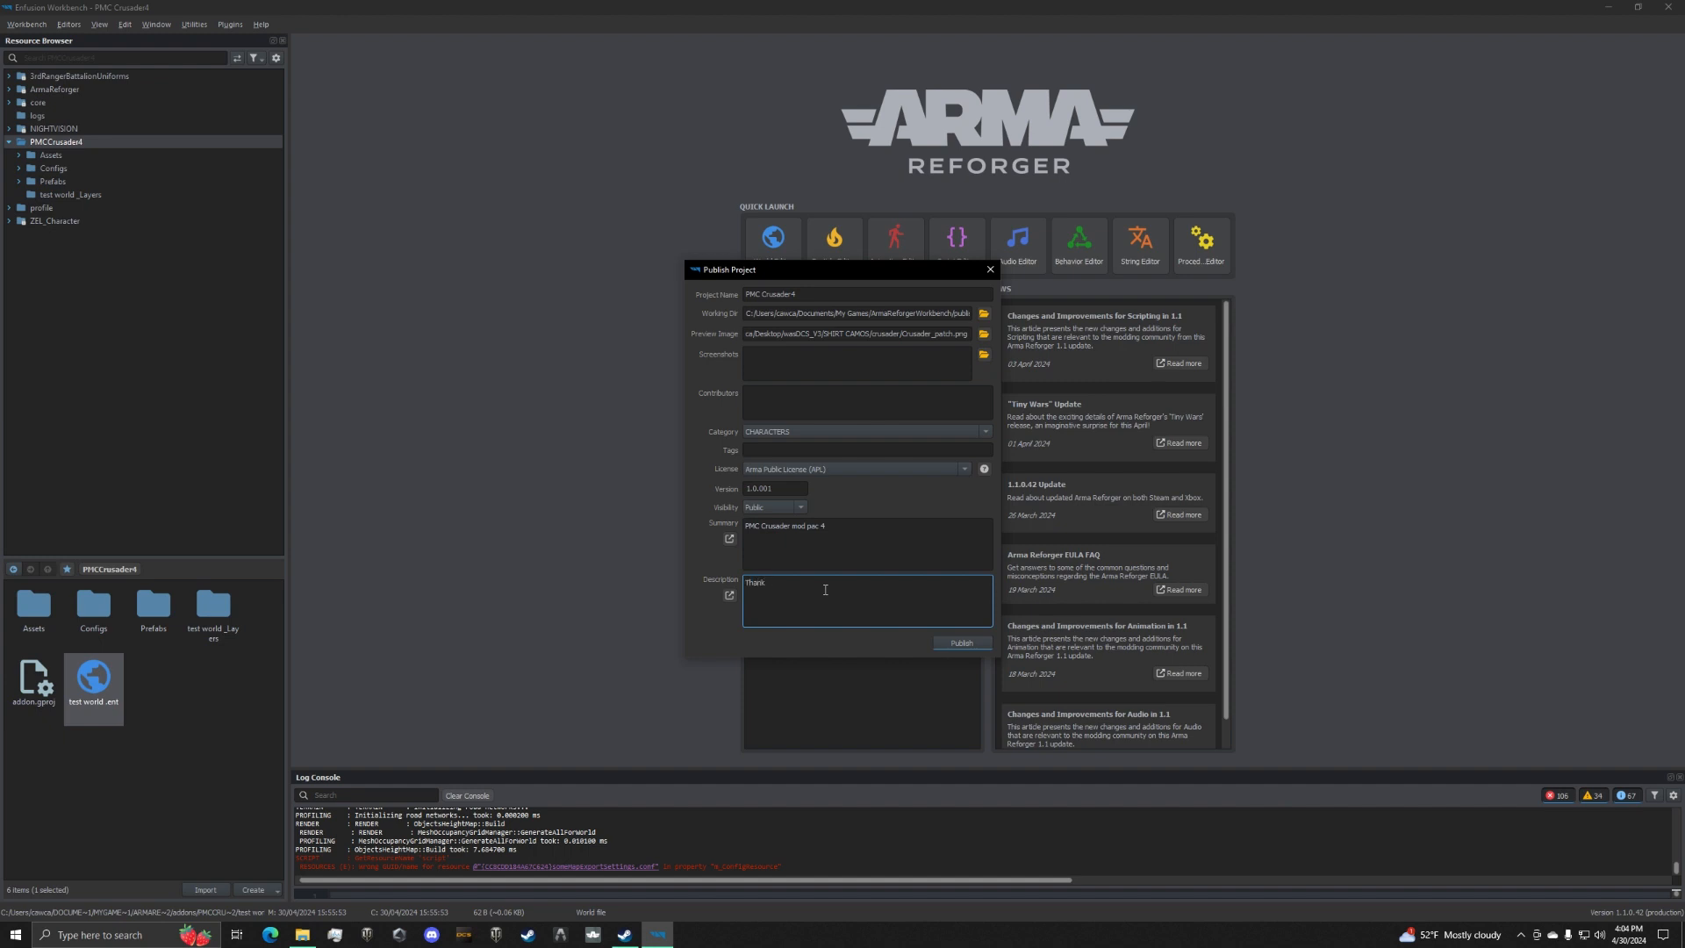
pyautogui.write('you As')
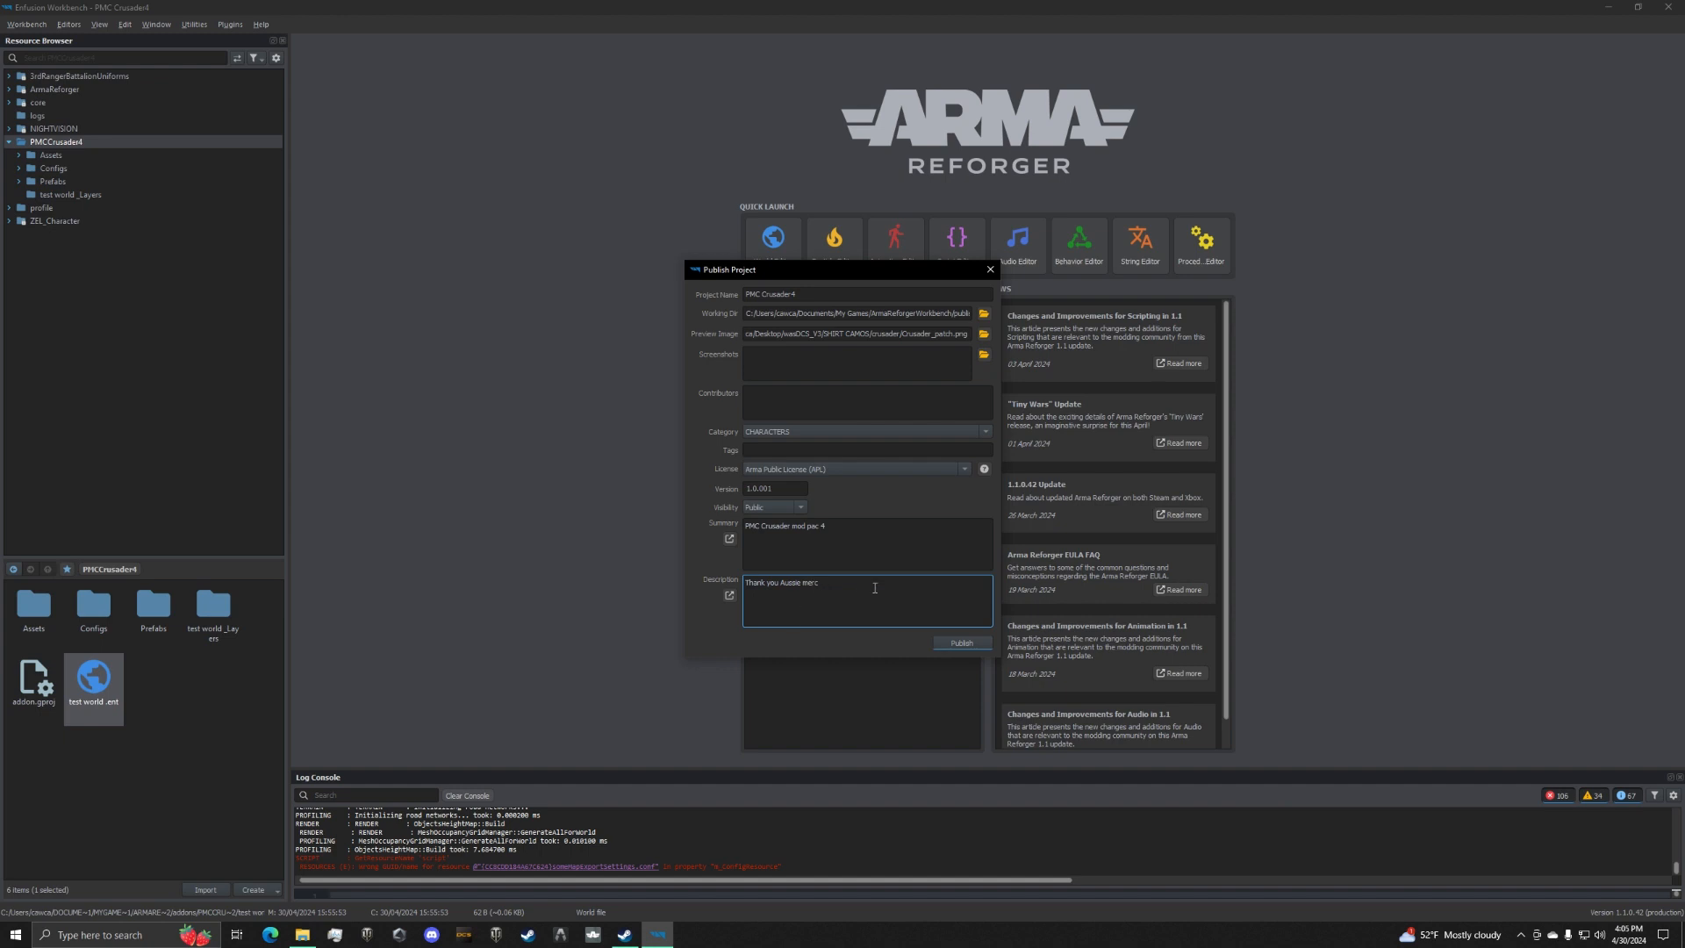
pyautogui.click(961, 642)
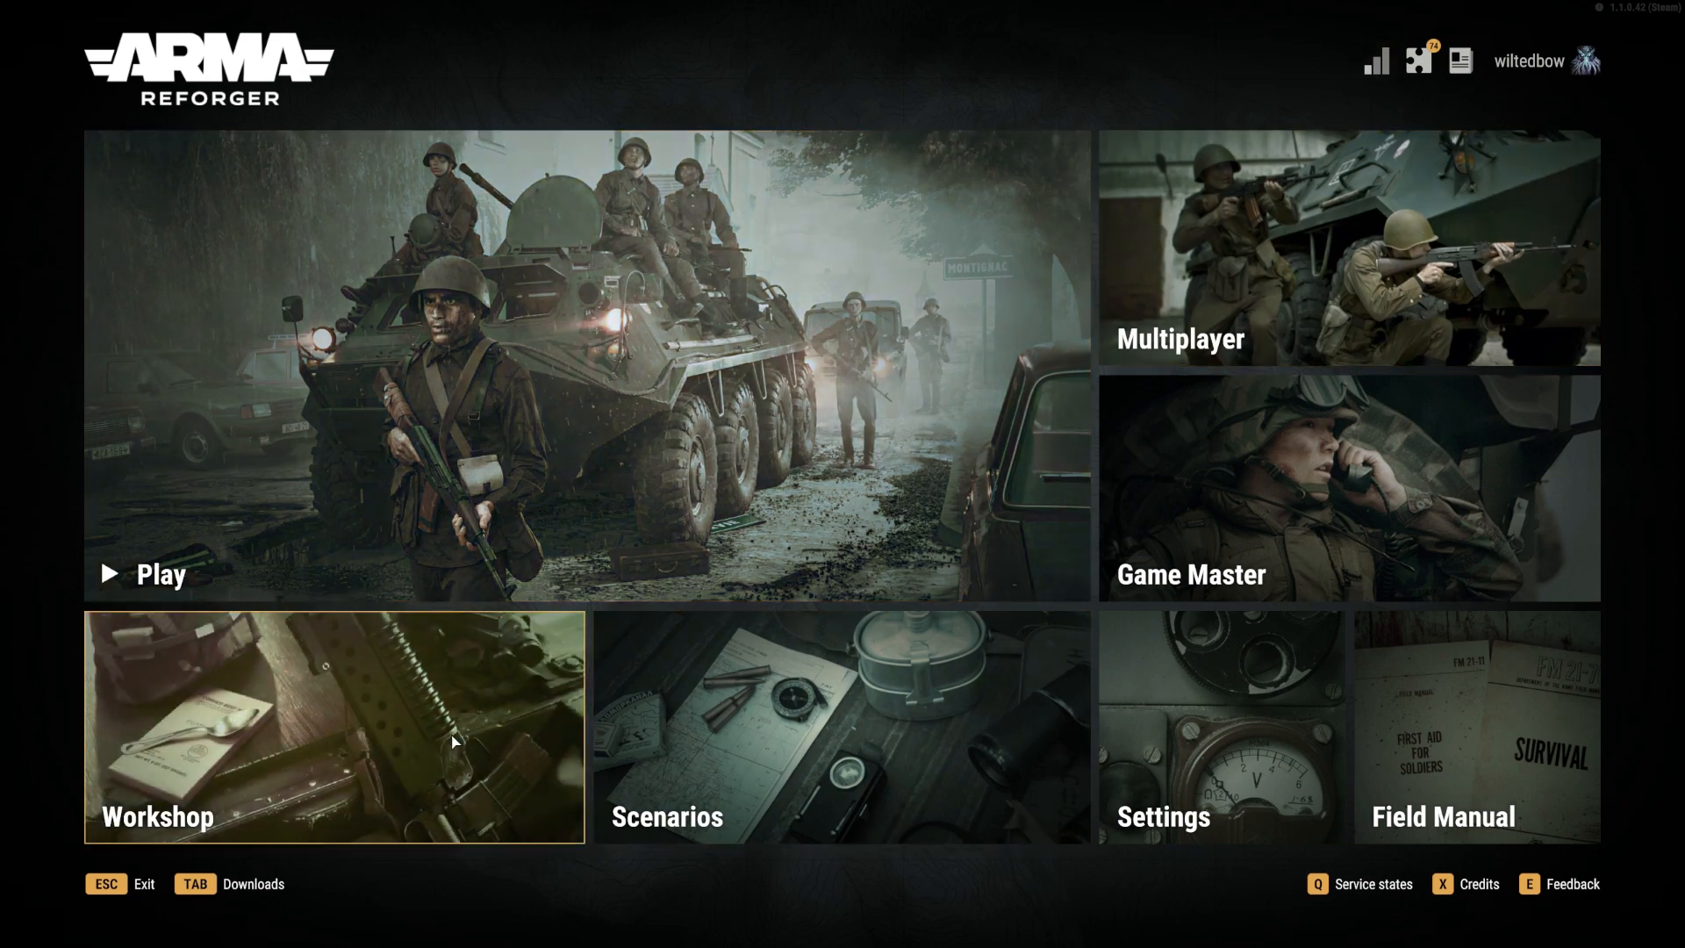
# Search the Workshop for 'PMC' to list the published PMC Crusader mods.
pyautogui.click(333, 726)
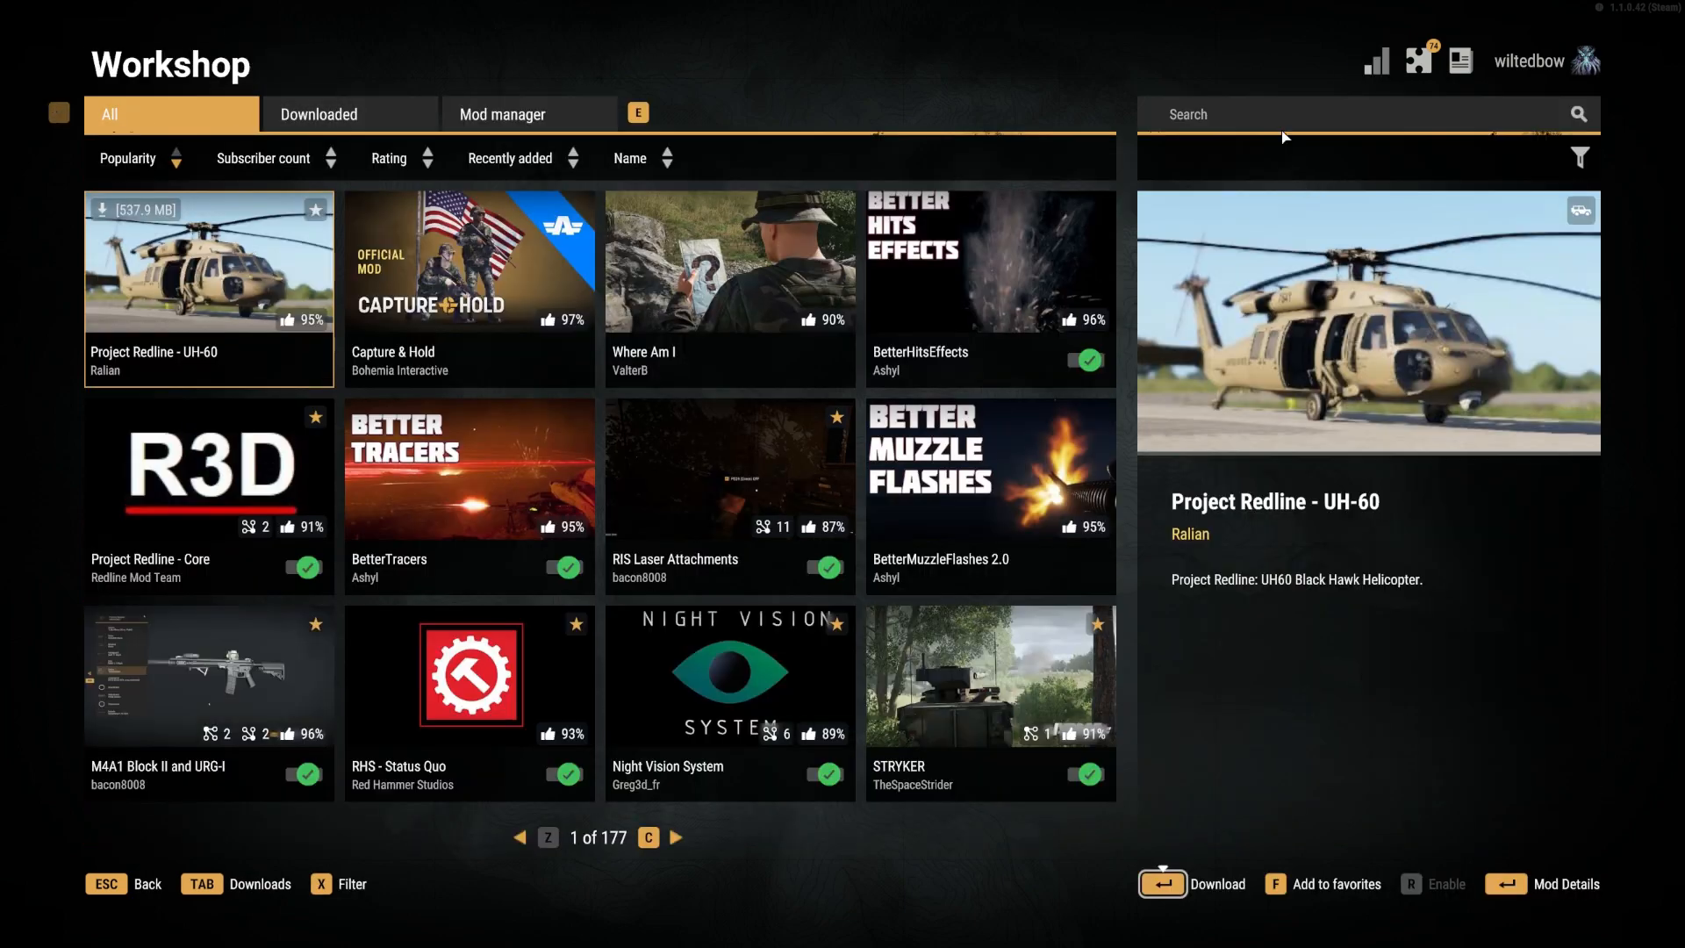
pyautogui.write('PMC Cru')
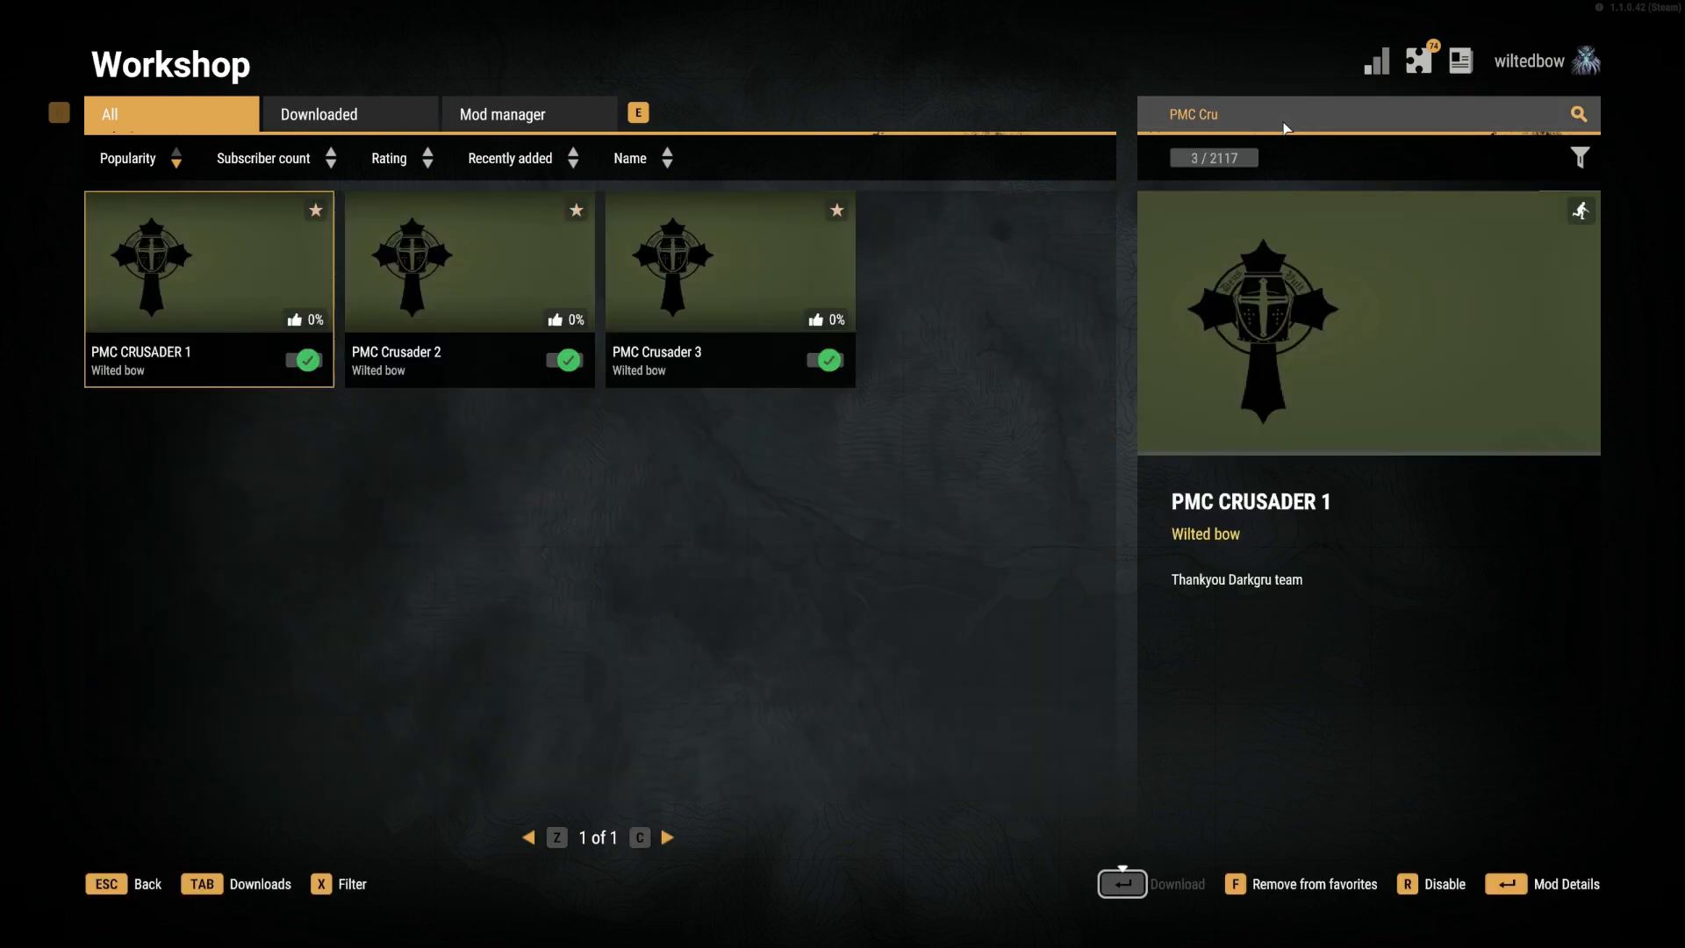
pyautogui.click(731, 260)
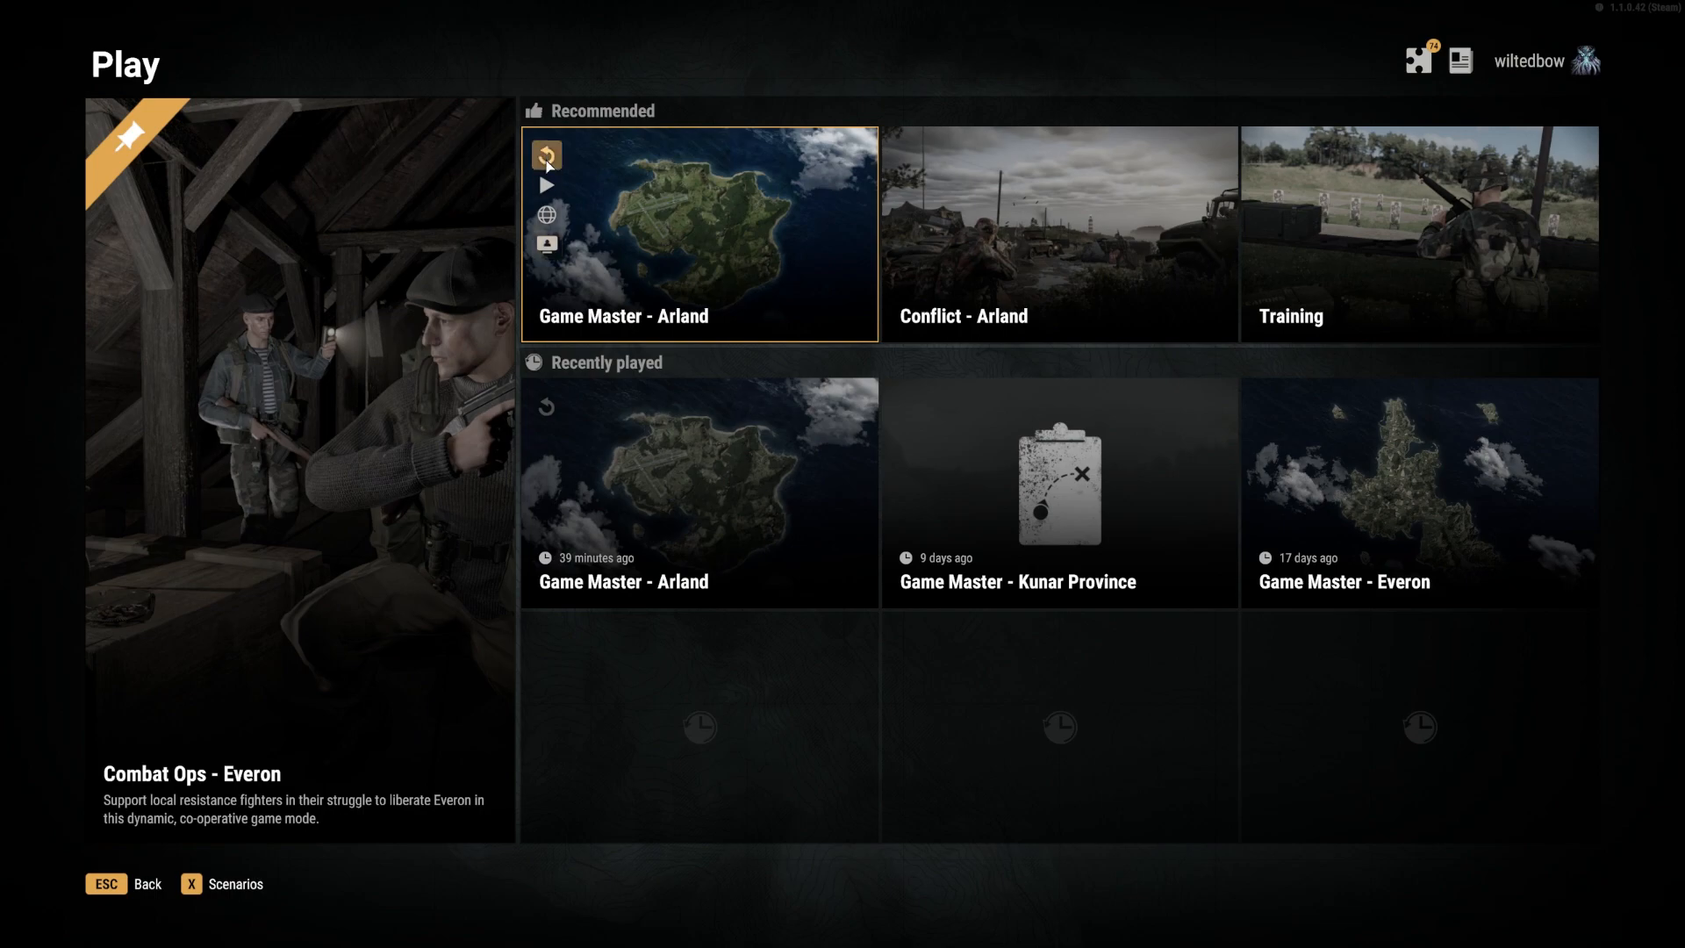
# Review the enabled mods in the Host new server settings for Game Master - Arland.
pyautogui.click(546, 245)
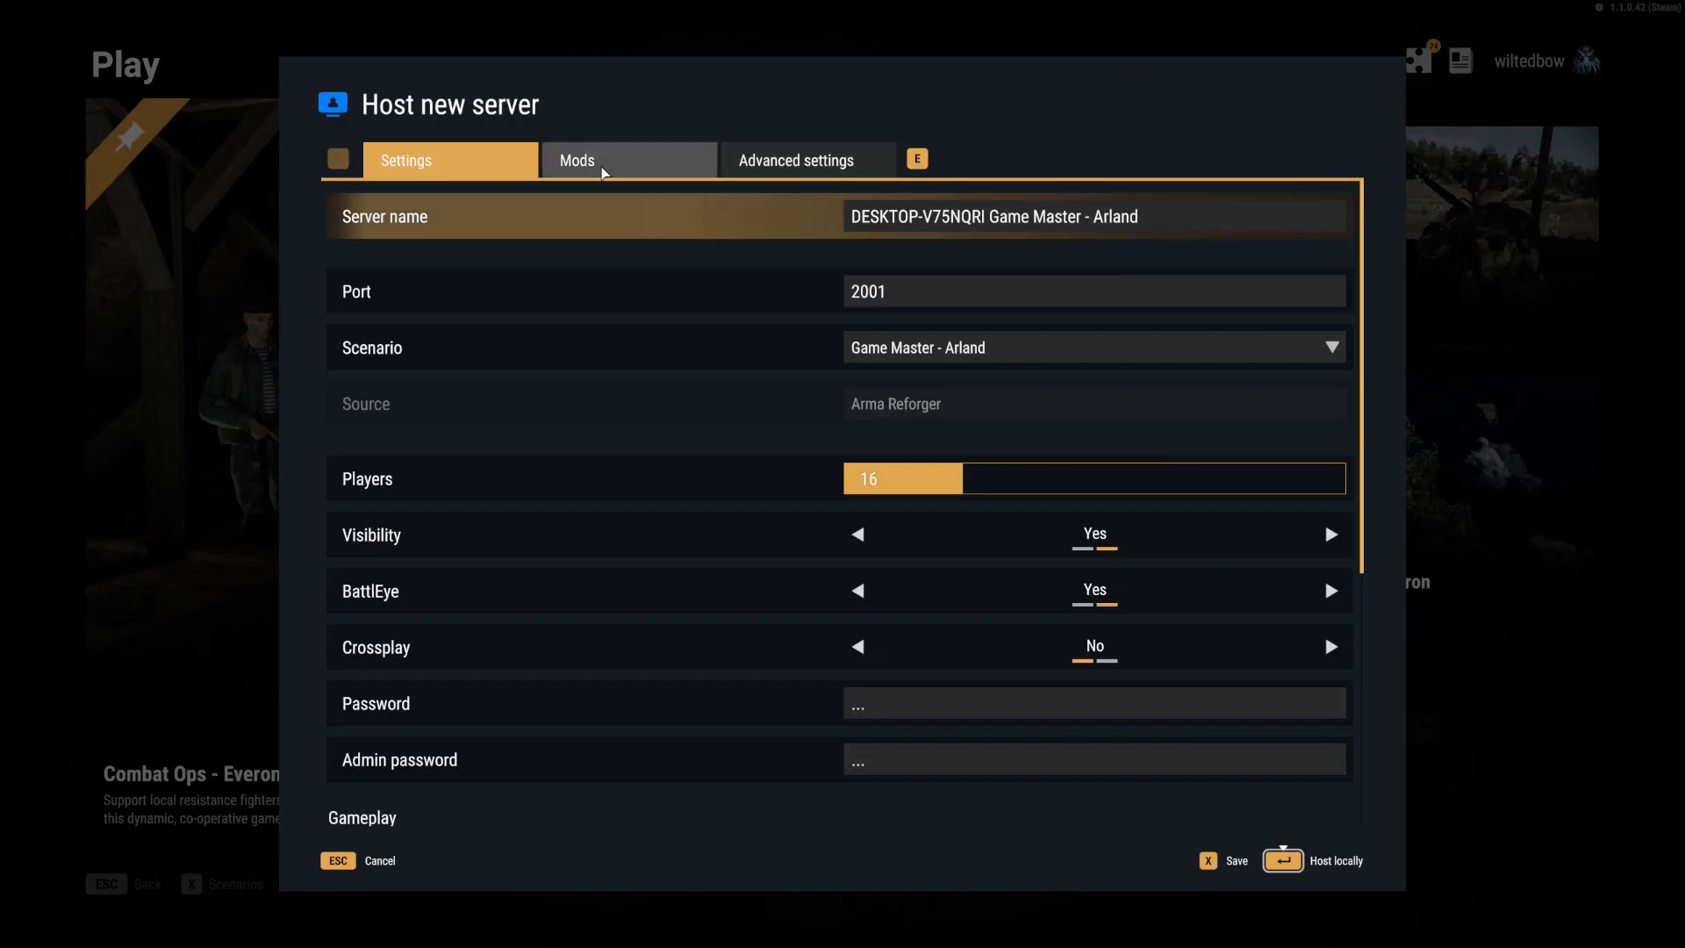
pyautogui.click(629, 160)
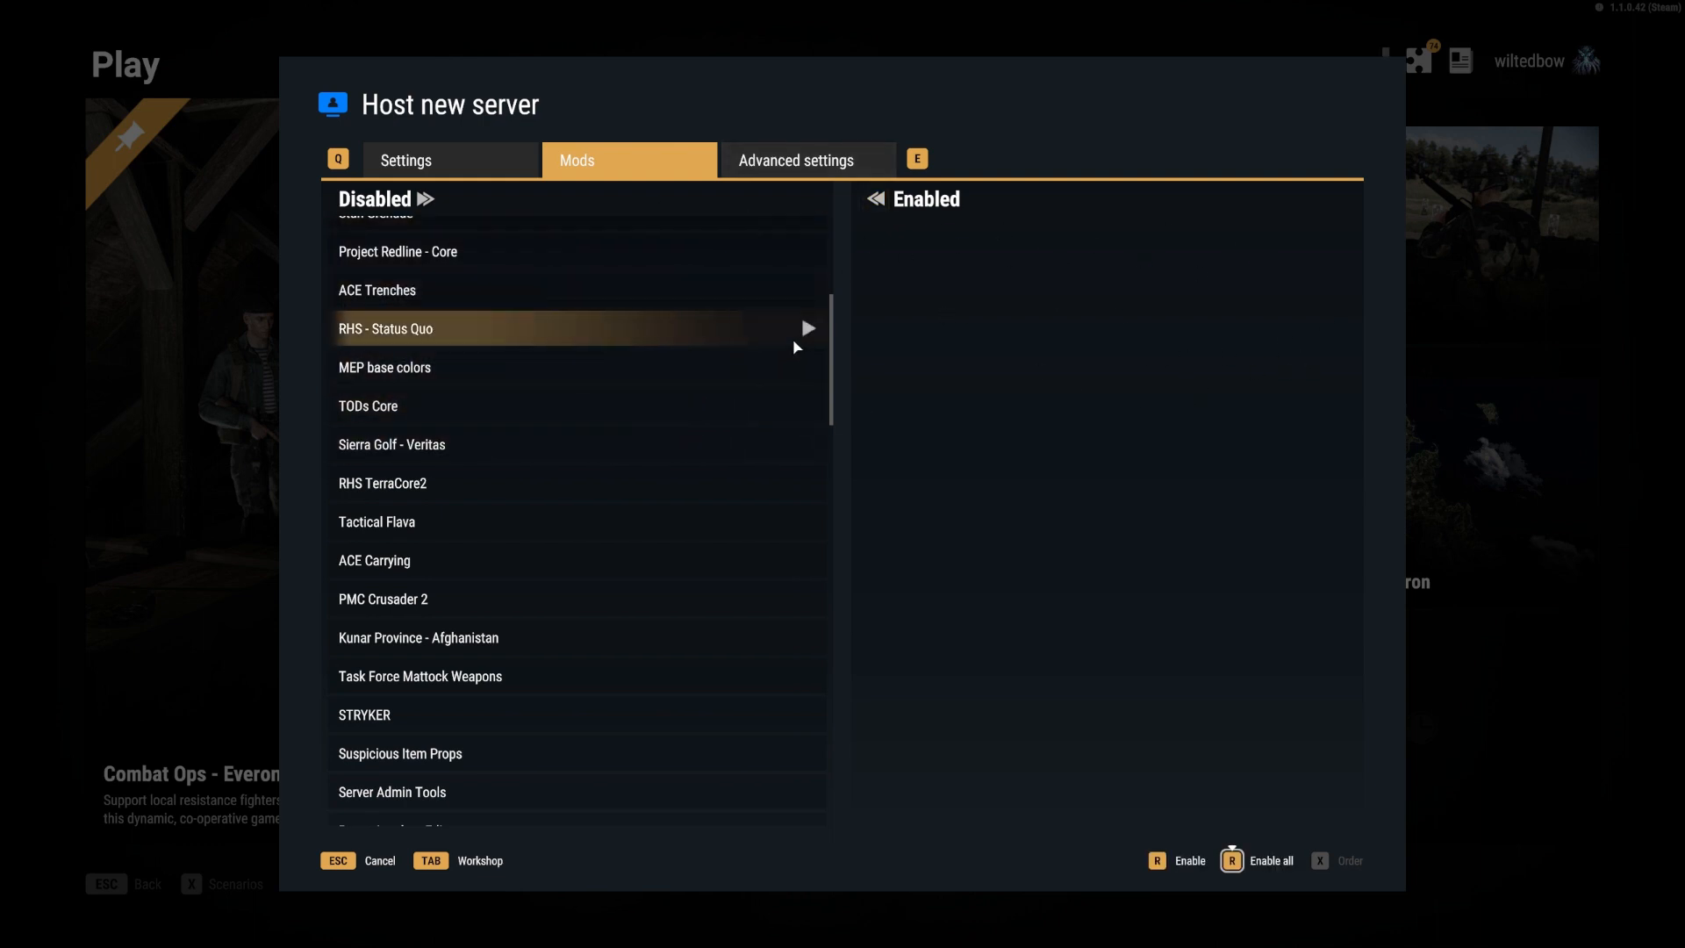
pyautogui.moveTo(576, 444)
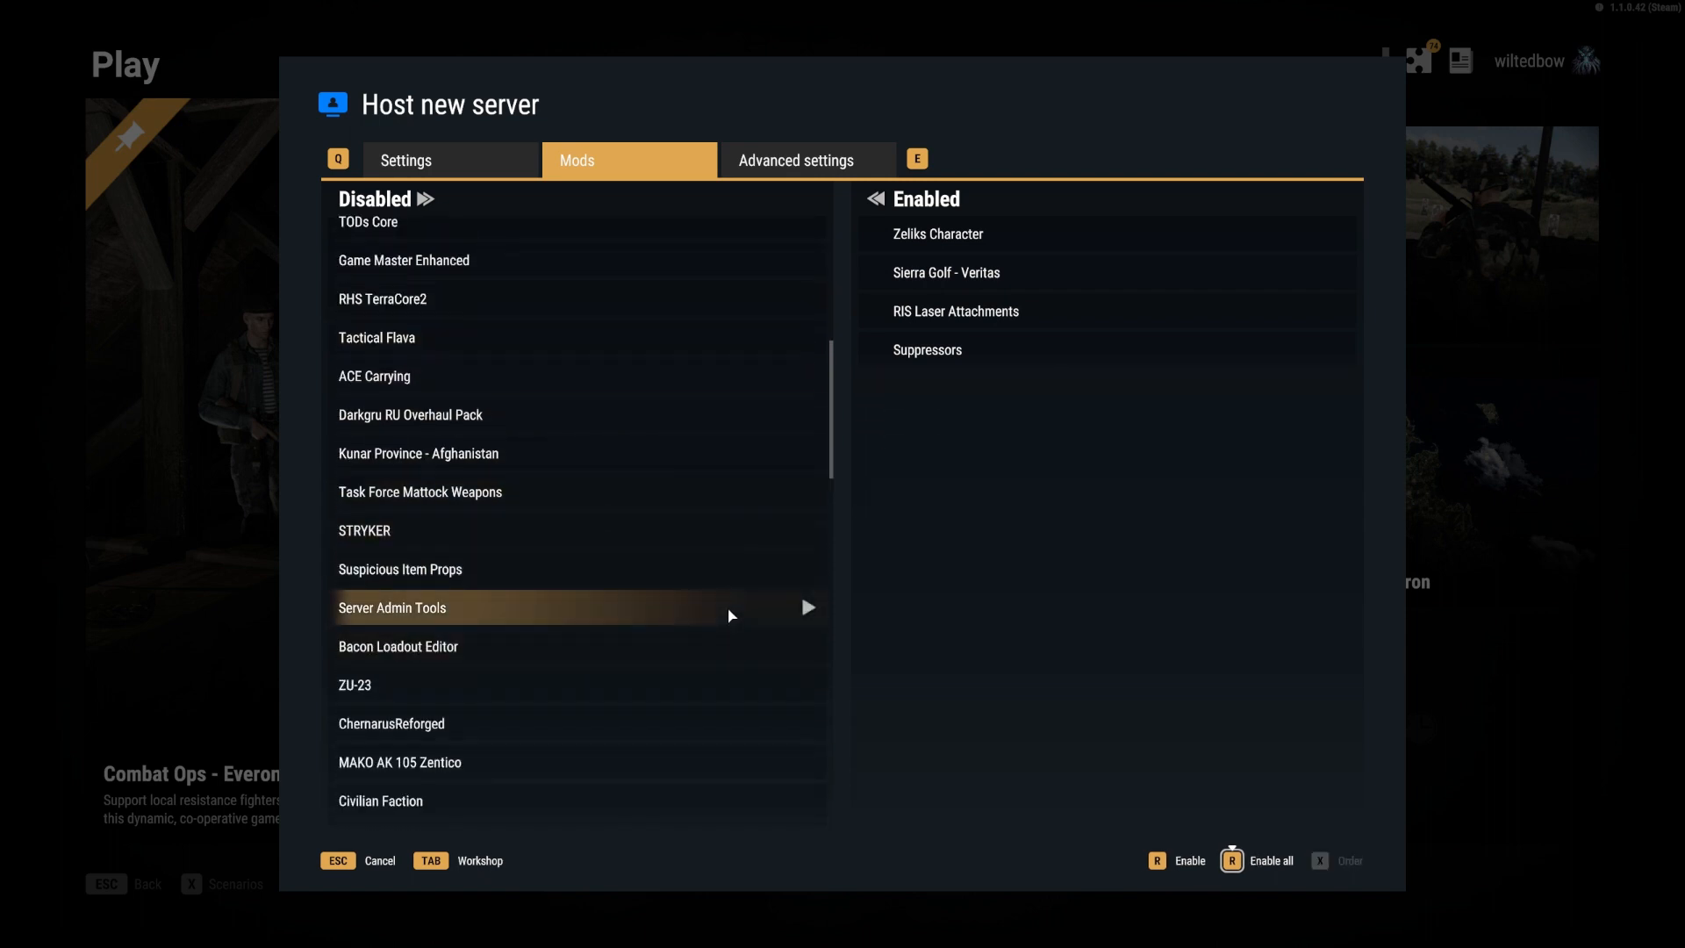
pyautogui.scroll(-3)
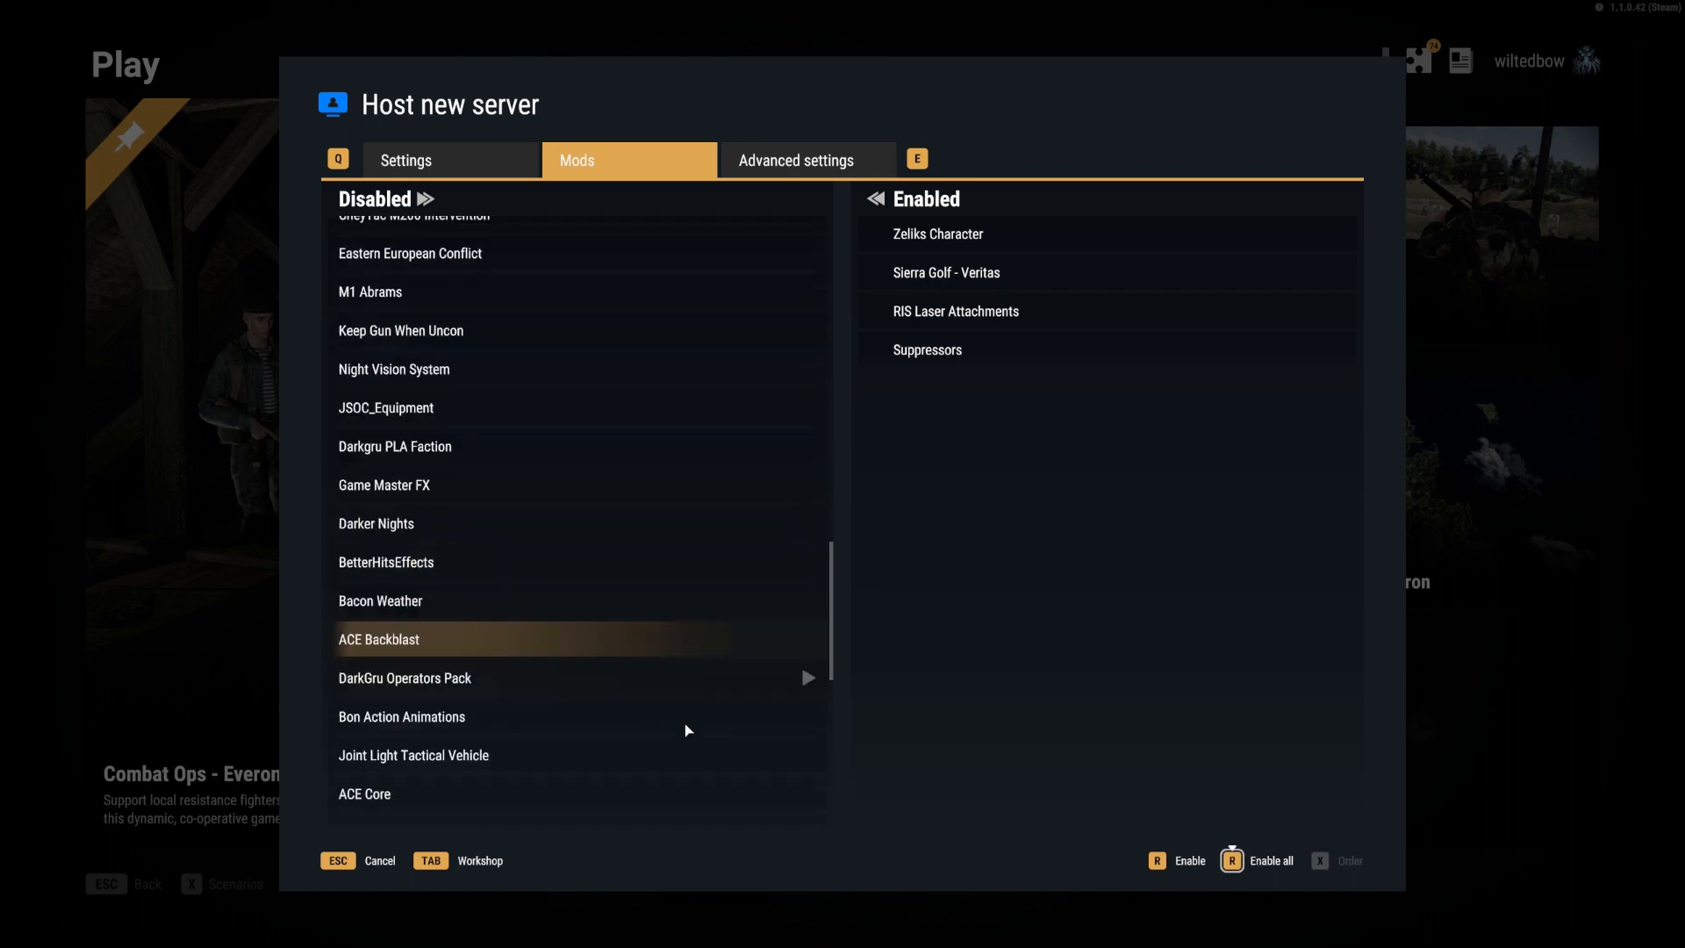
pyautogui.scroll(-3)
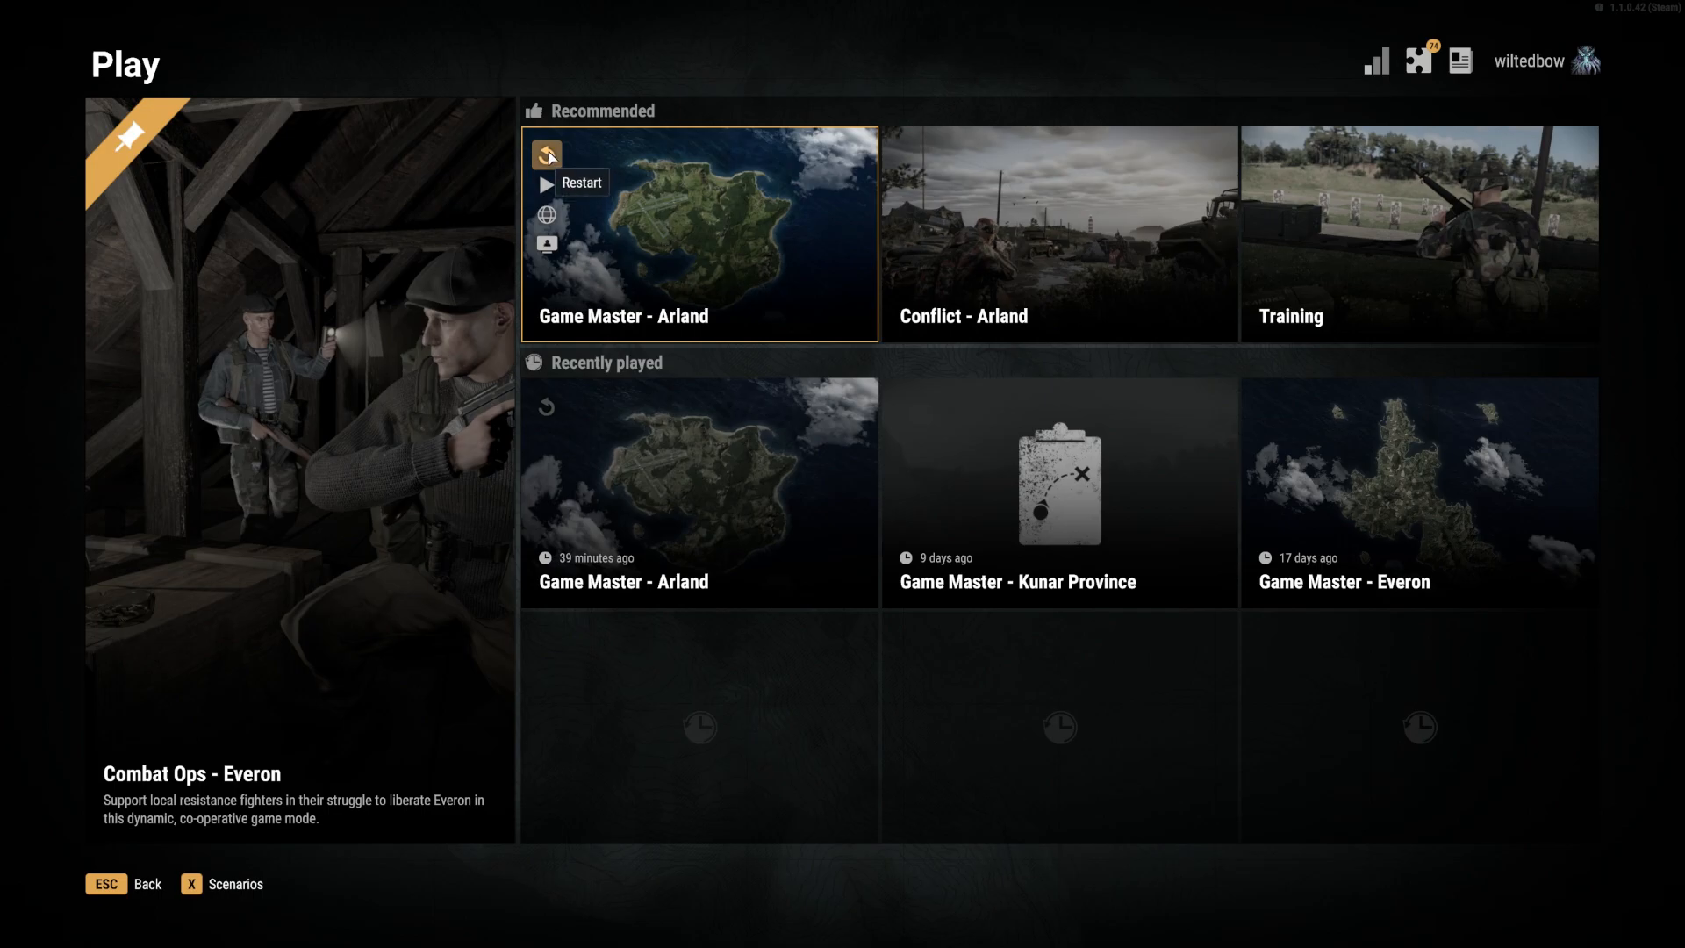
# Restart the Game Master - Arland scenario and confirm.
pyautogui.click(548, 156)
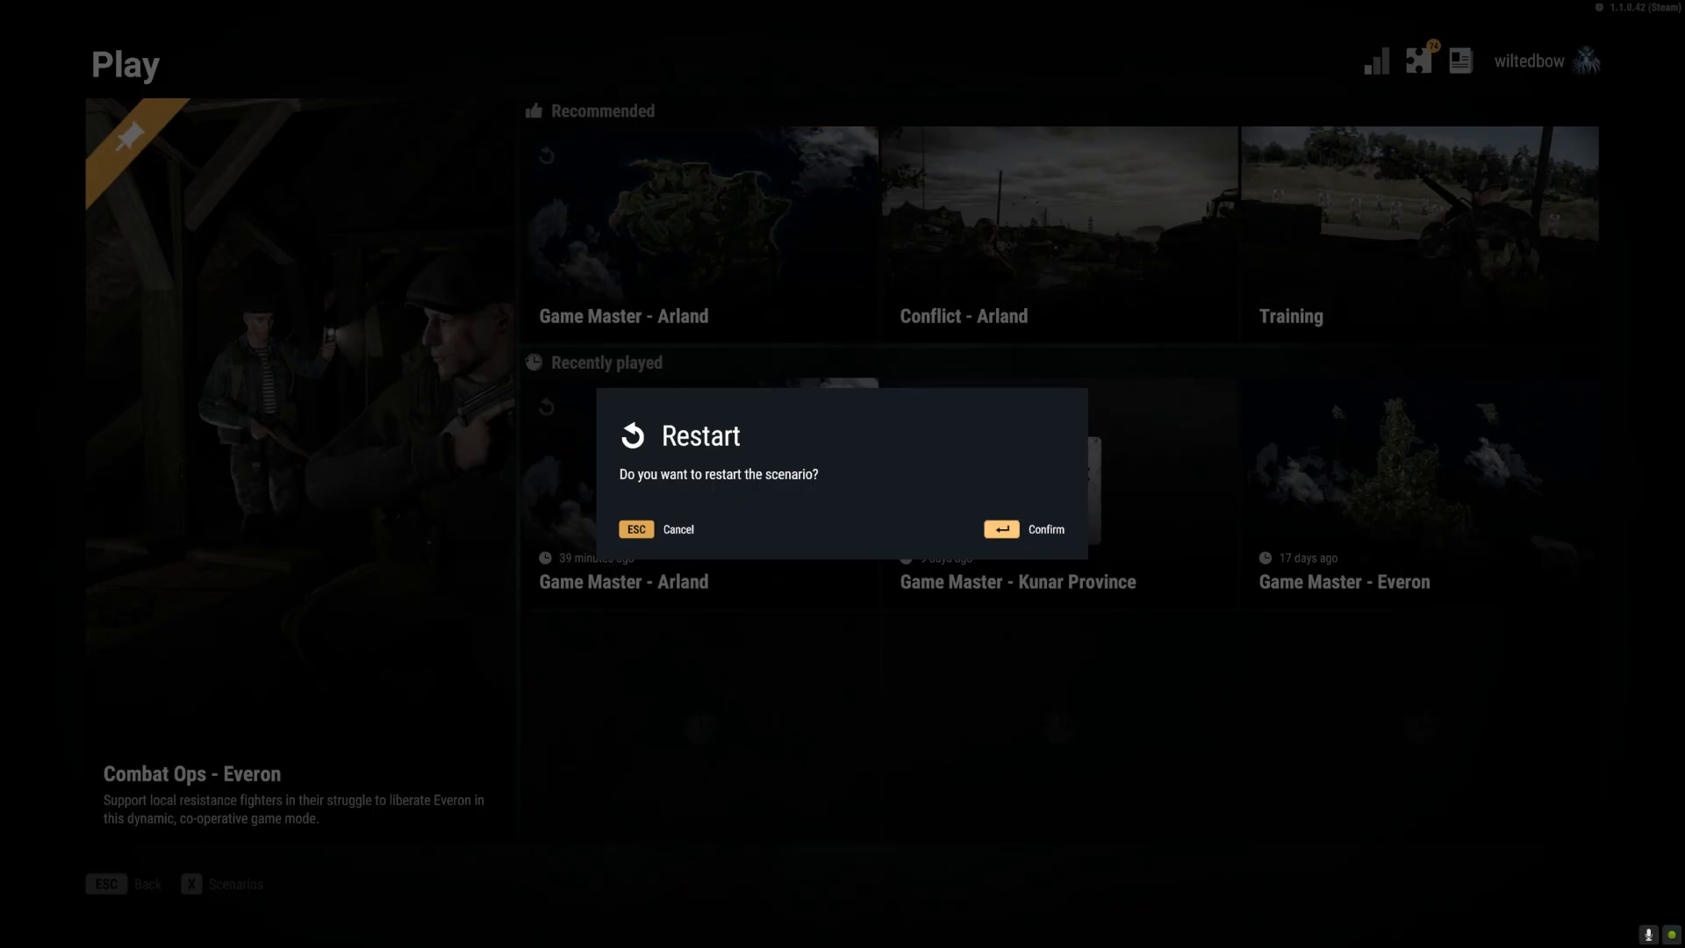
pyautogui.click(1022, 529)
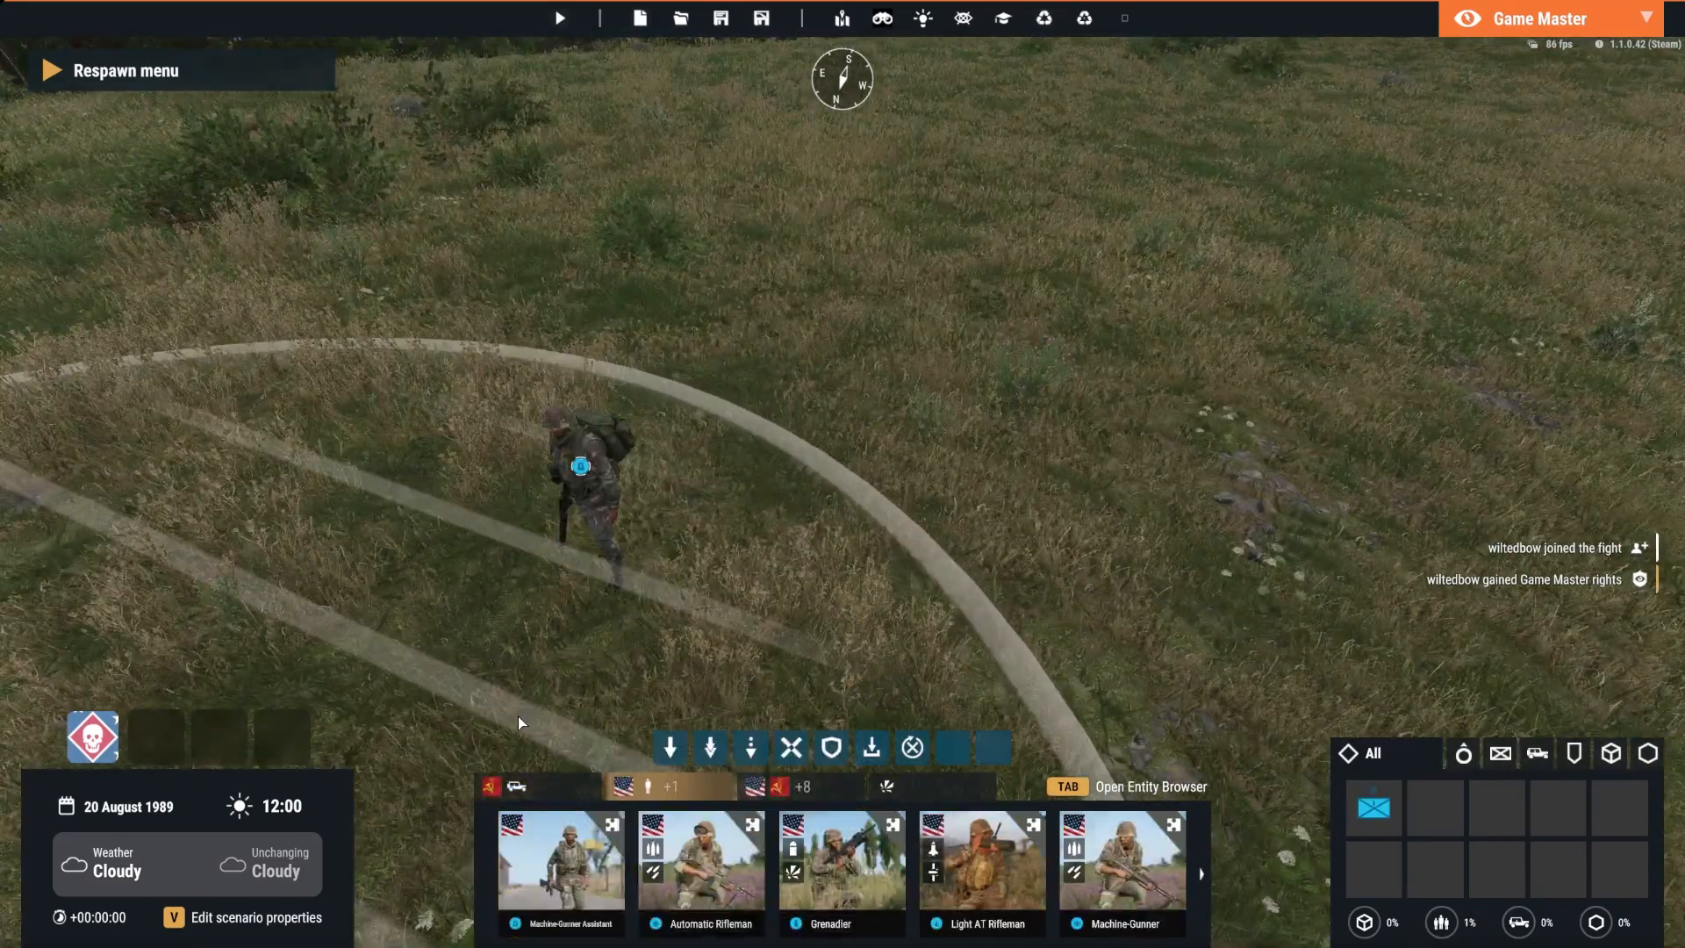
# Inspect the woodland soldier's clothing and carried inventory, then browse the Back item's Add list.
pyautogui.press('tab')
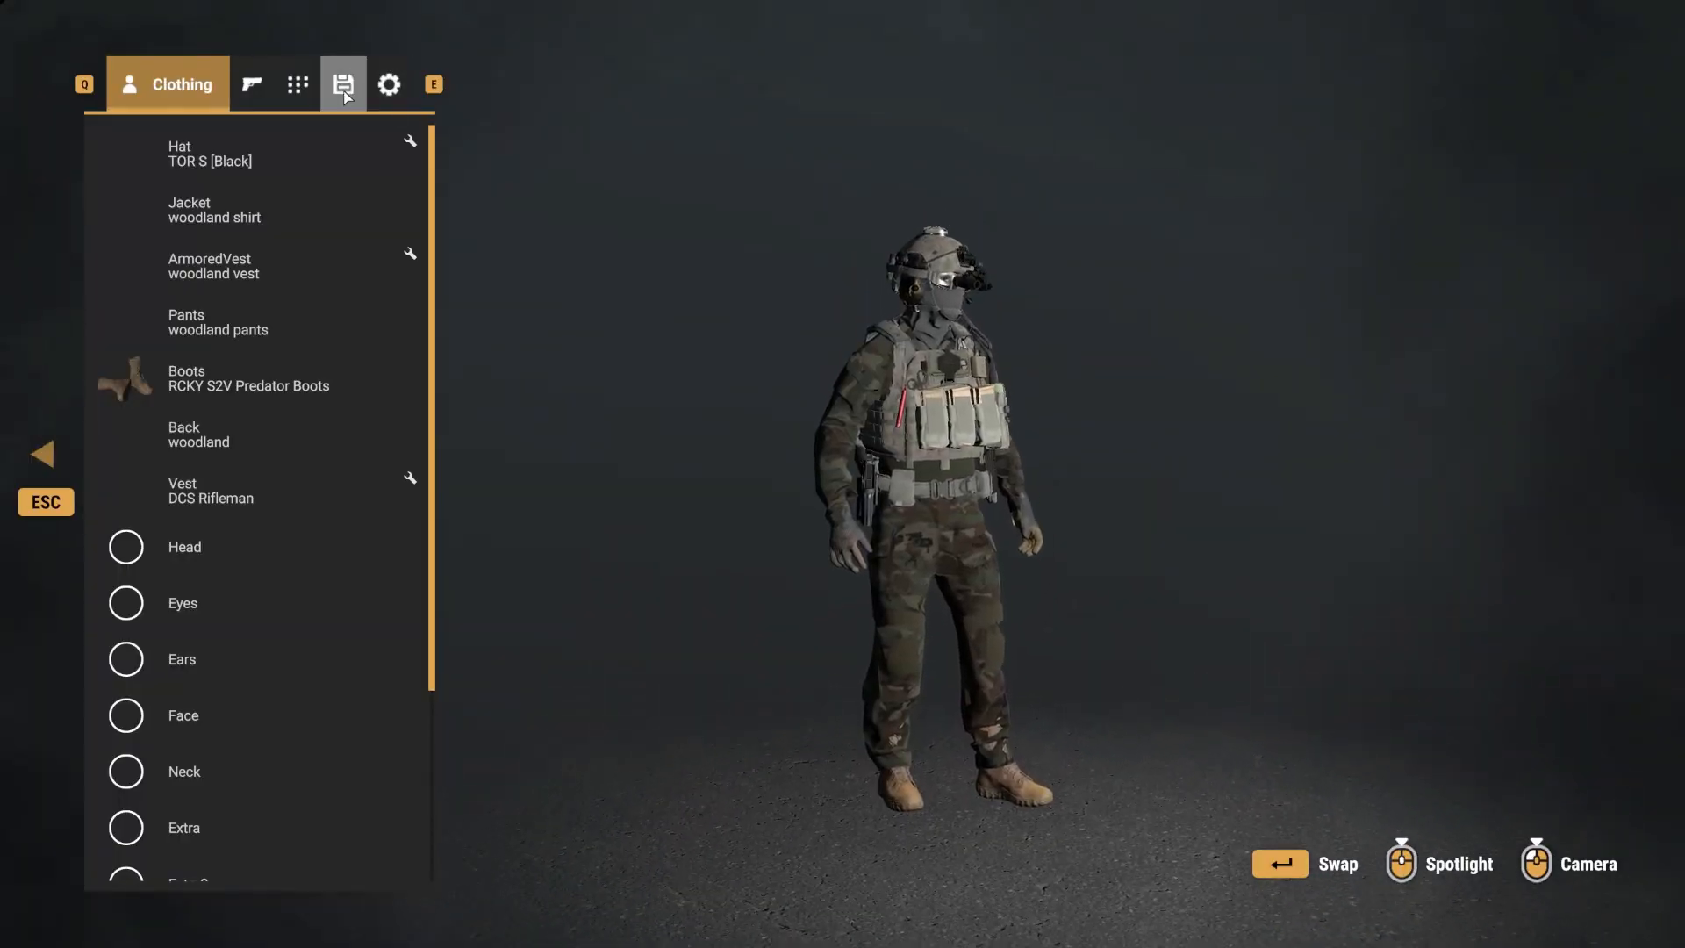
pyautogui.click(298, 85)
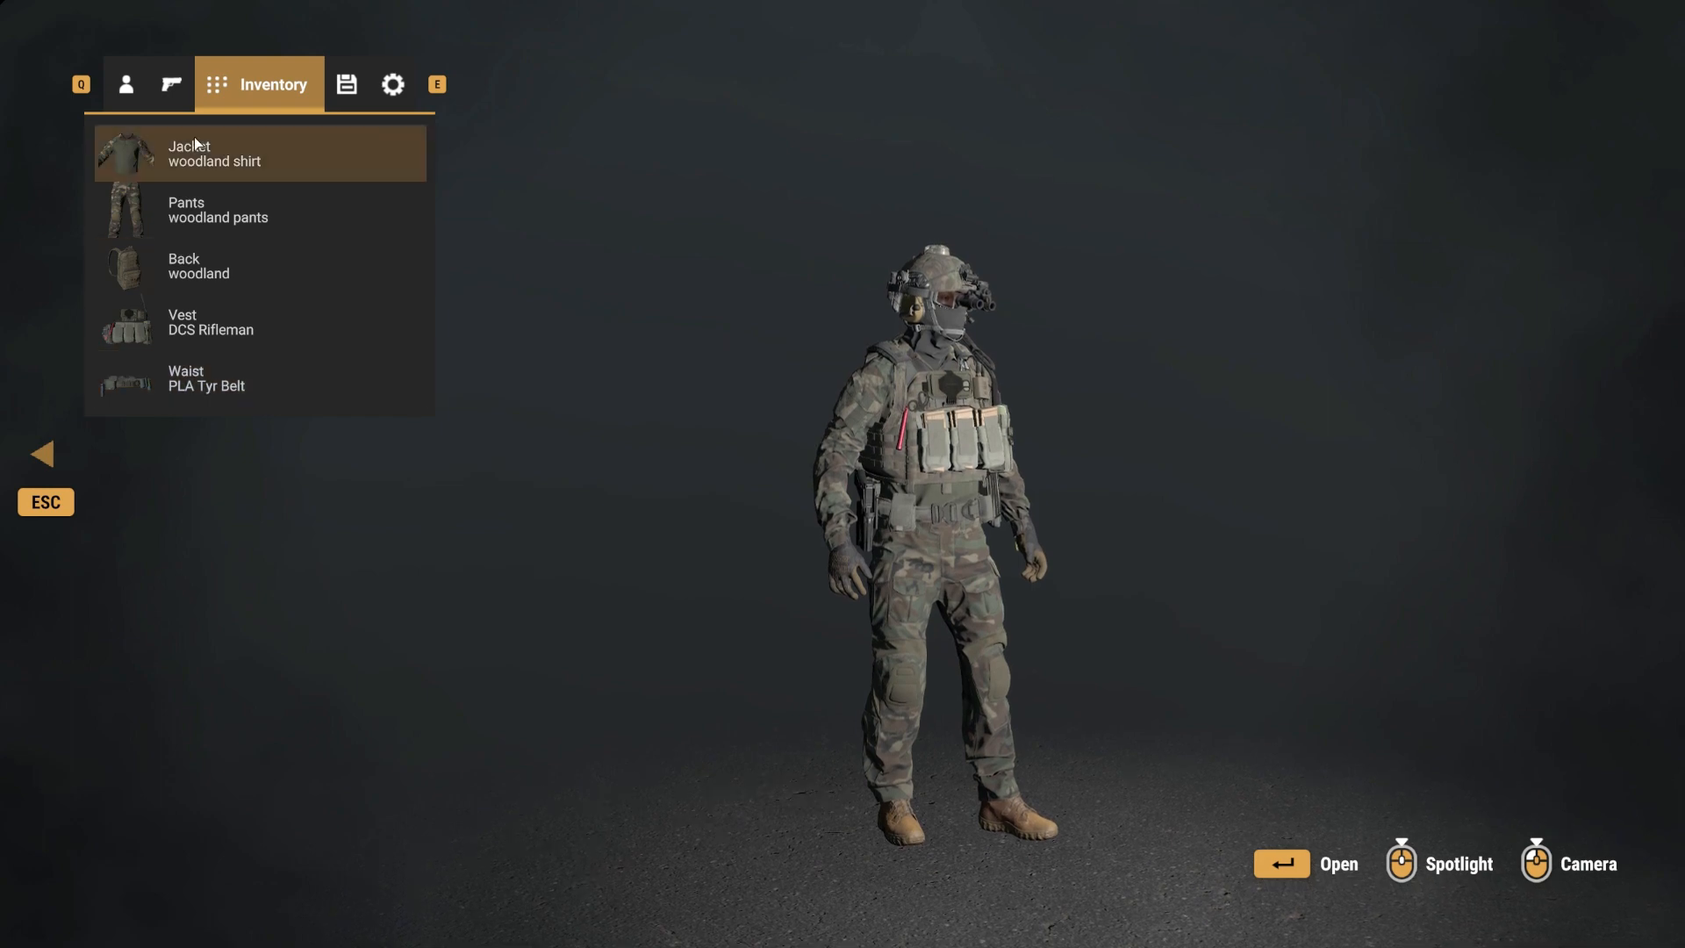
pyautogui.click(214, 265)
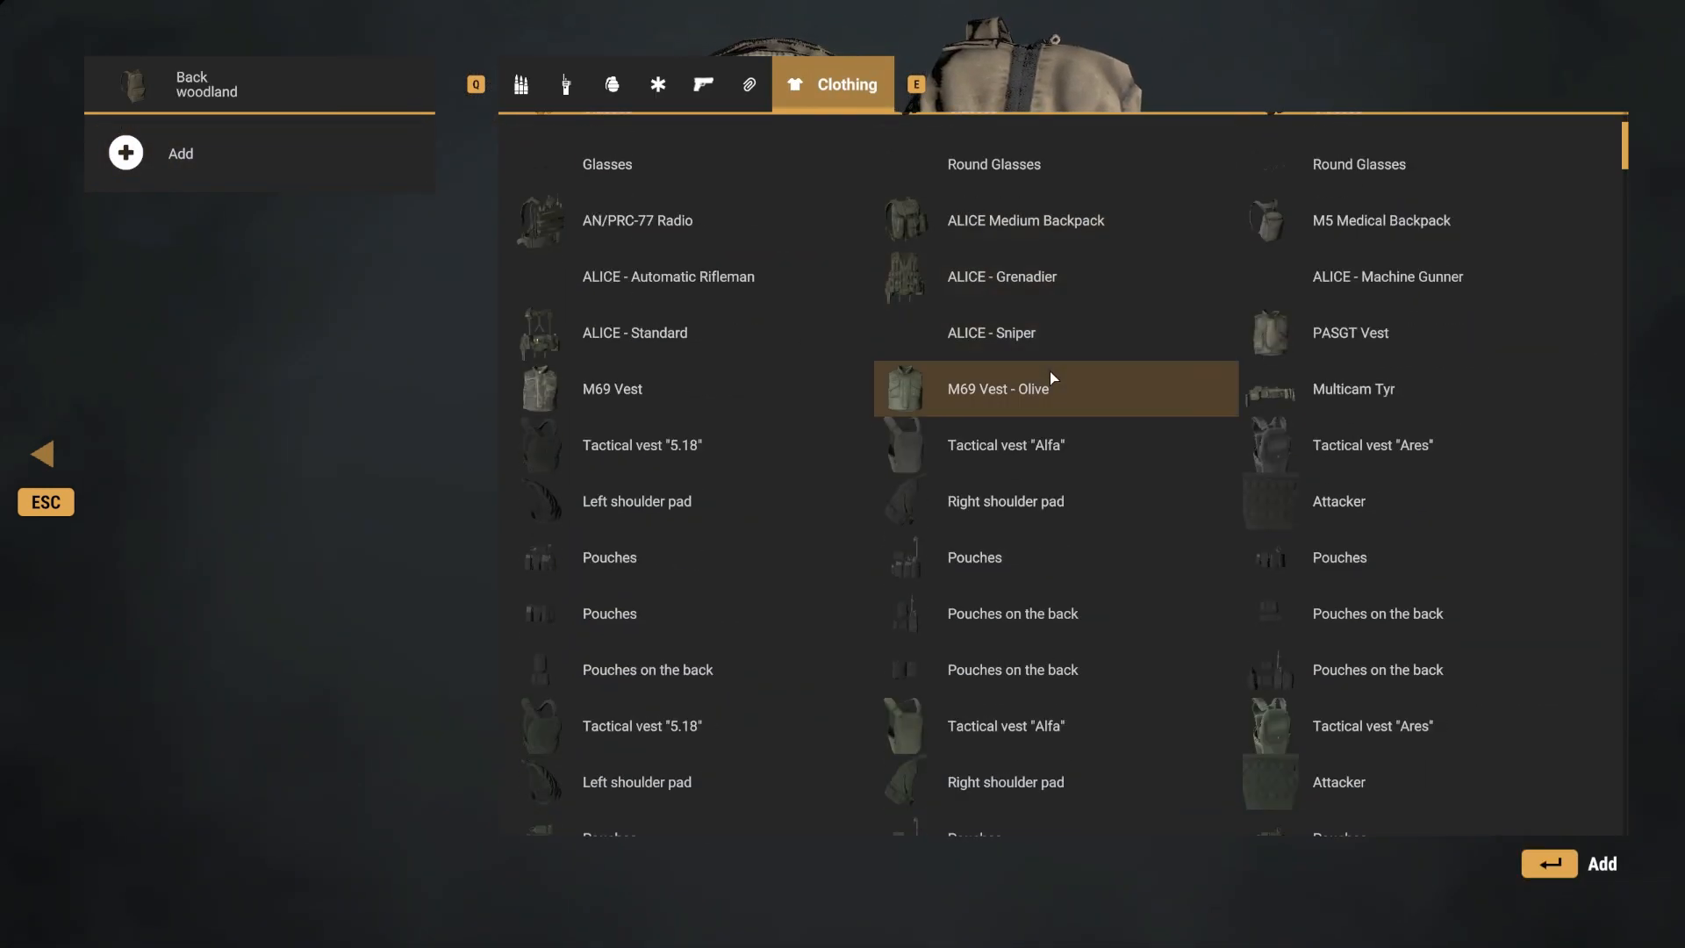
pyautogui.scroll(-3)
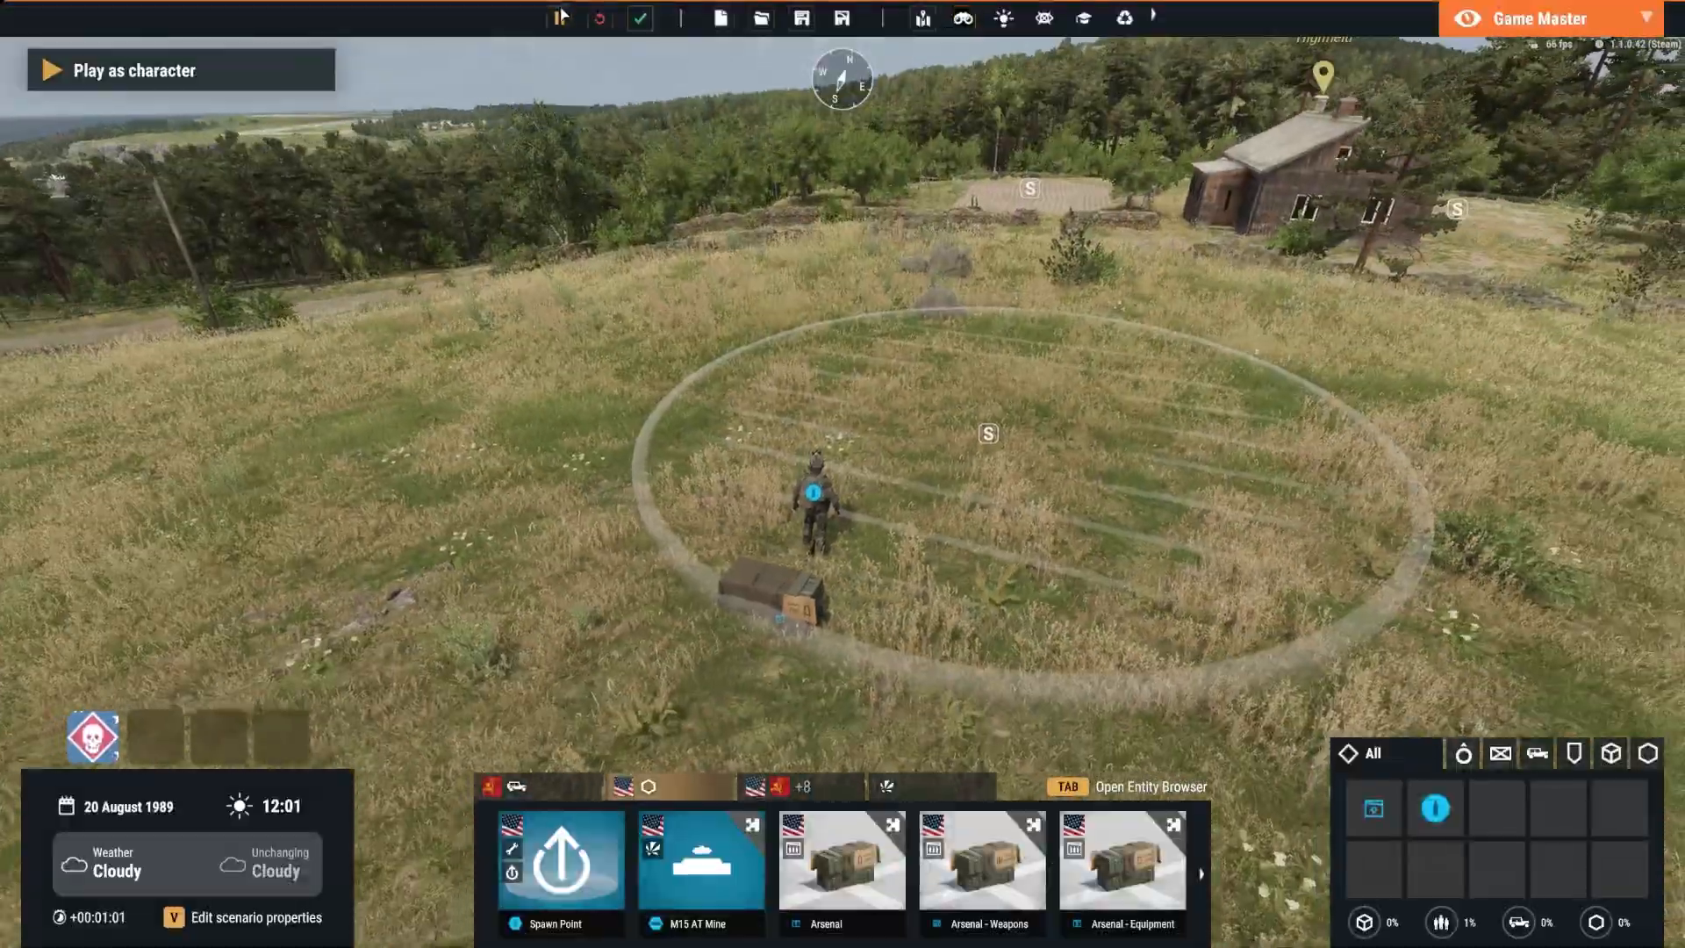
# Show the scenario's time and date settings from Edit scenario properties.
pyautogui.click(133, 71)
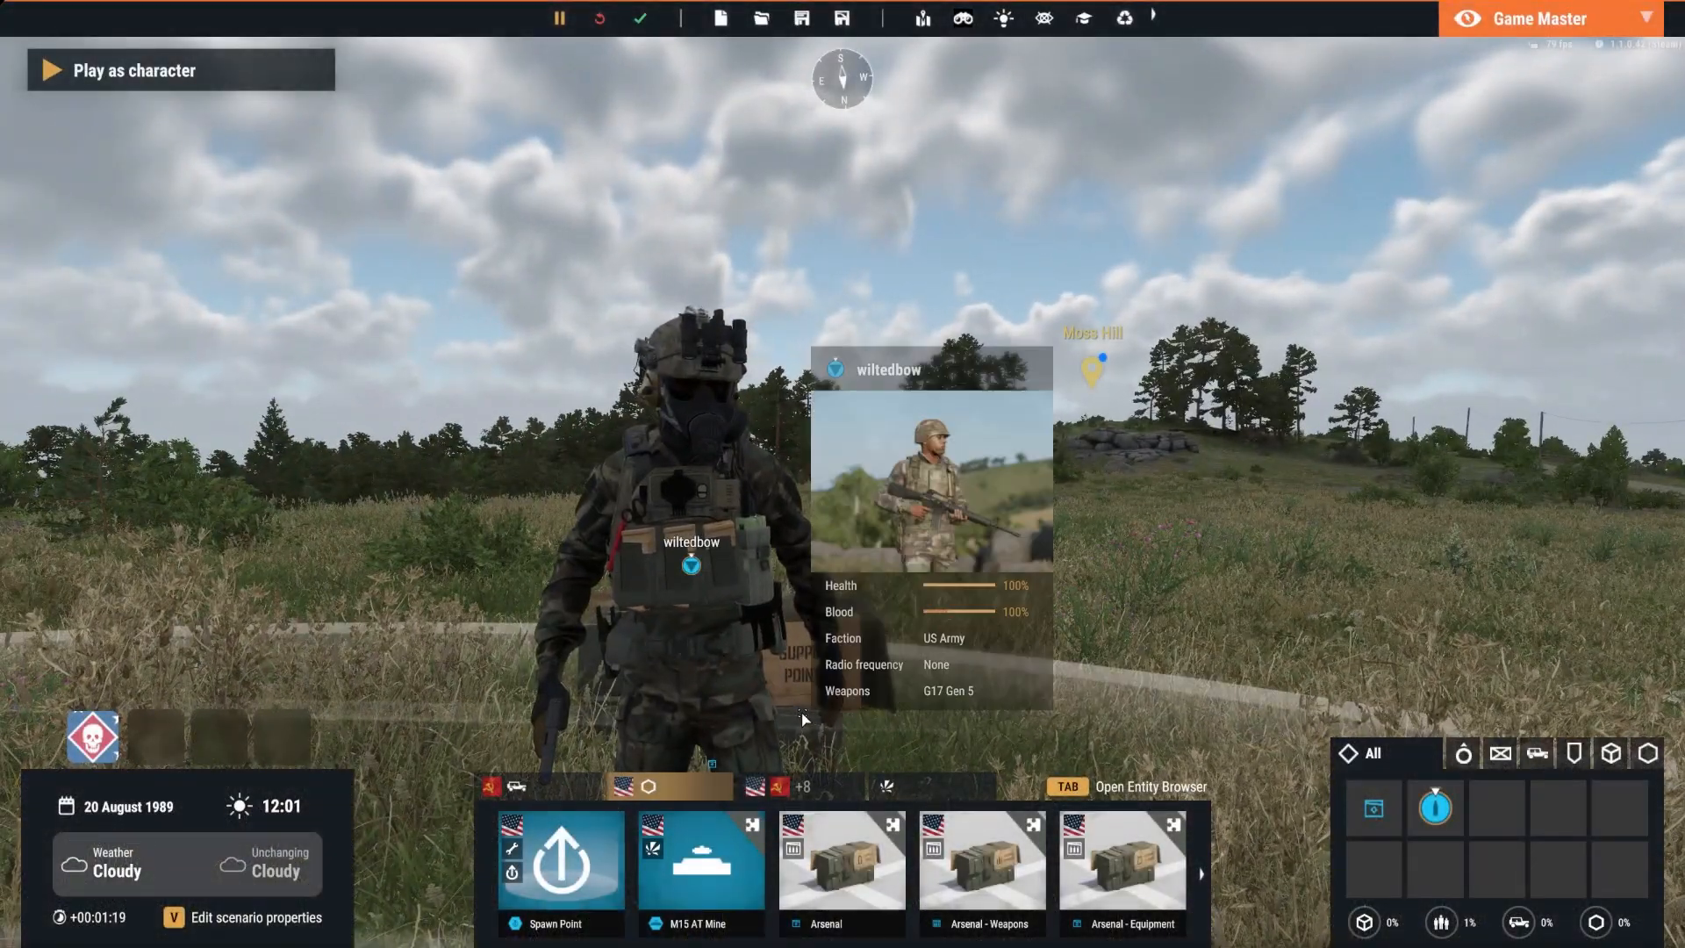
pyautogui.click(204, 916)
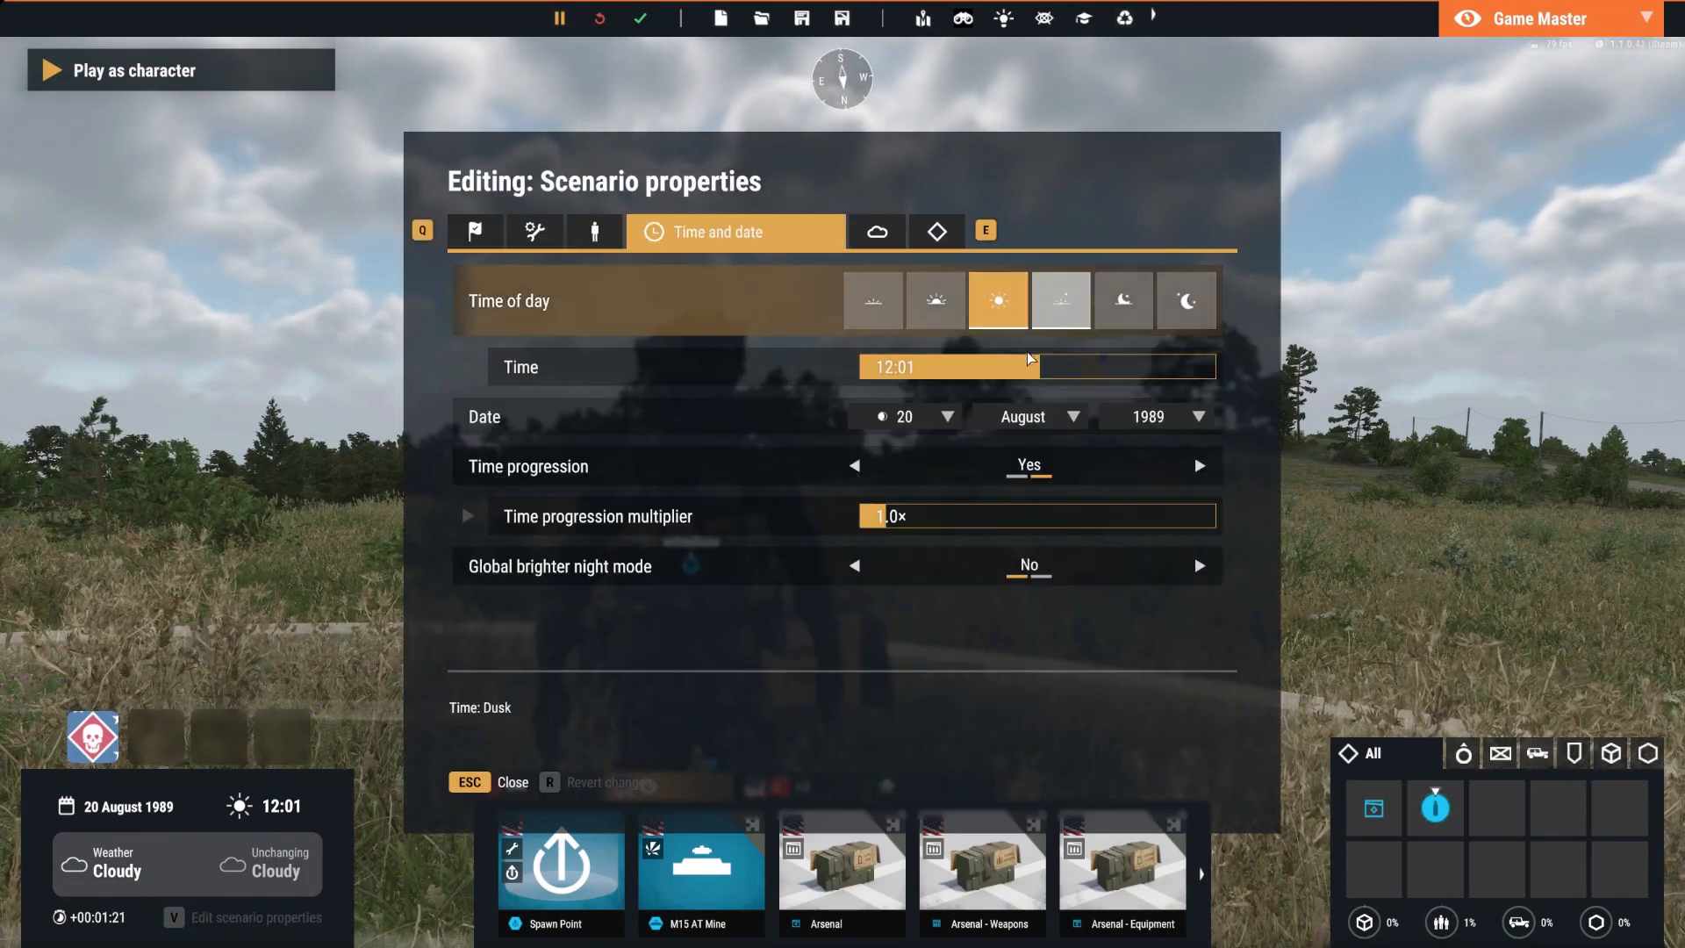